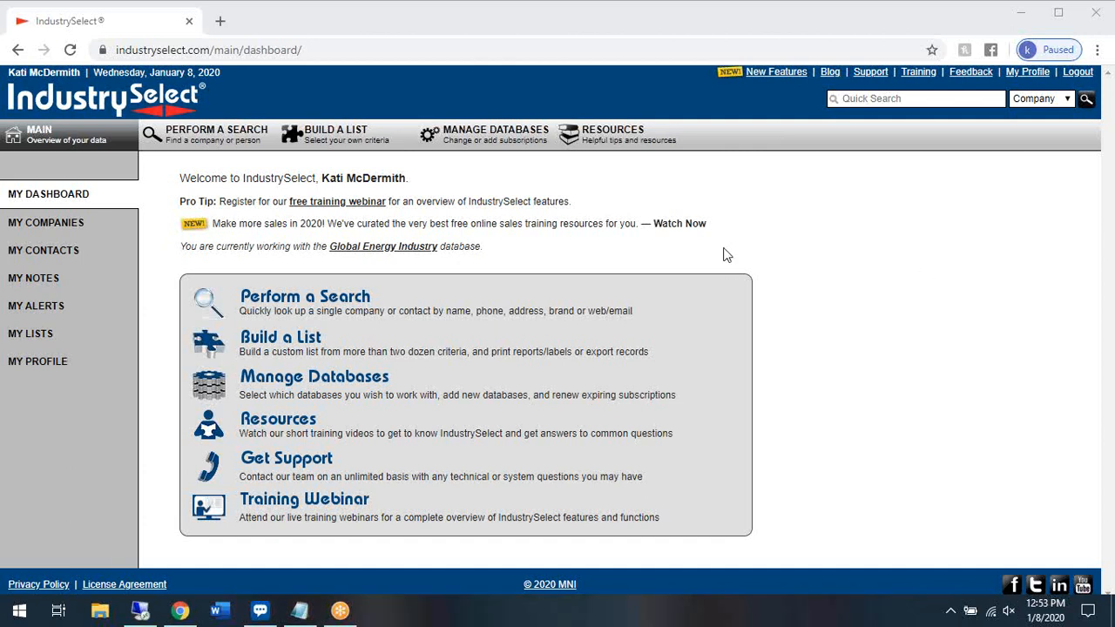
{"action": "mouse_move", "coordinate": [701, 251]}
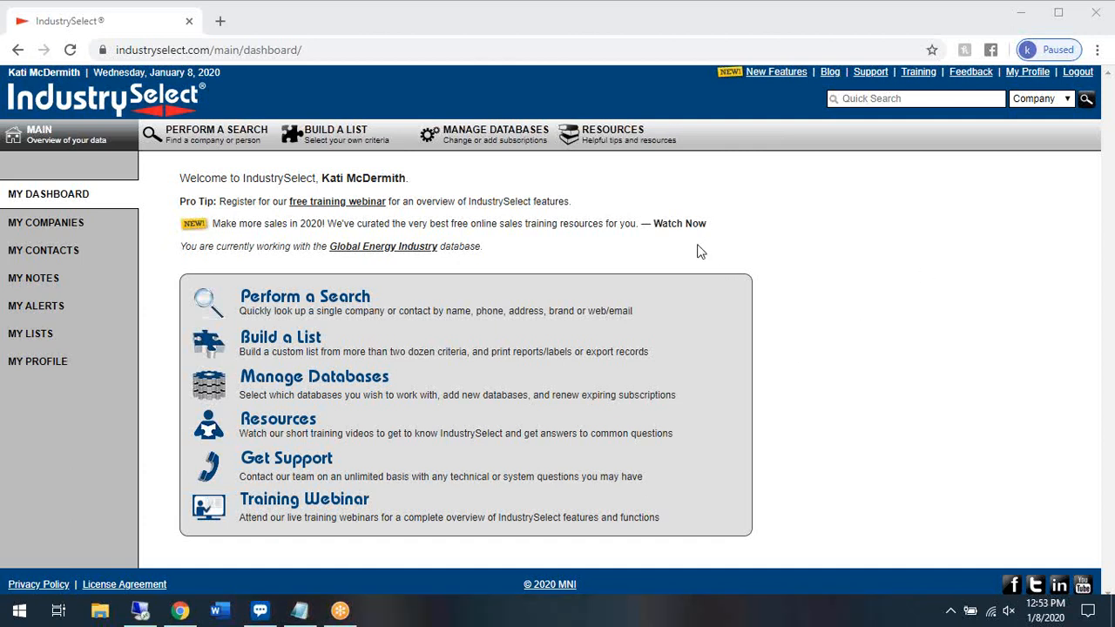
{"action": "mouse_move", "coordinate": [741, 272]}
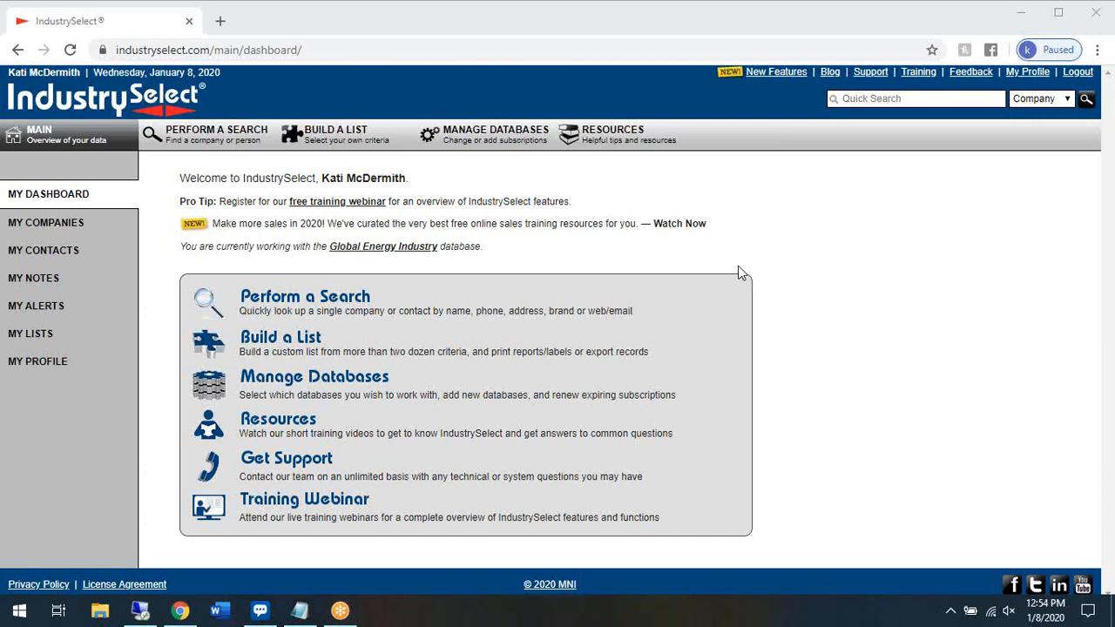
{"action": "mouse_move", "coordinate": [720, 350]}
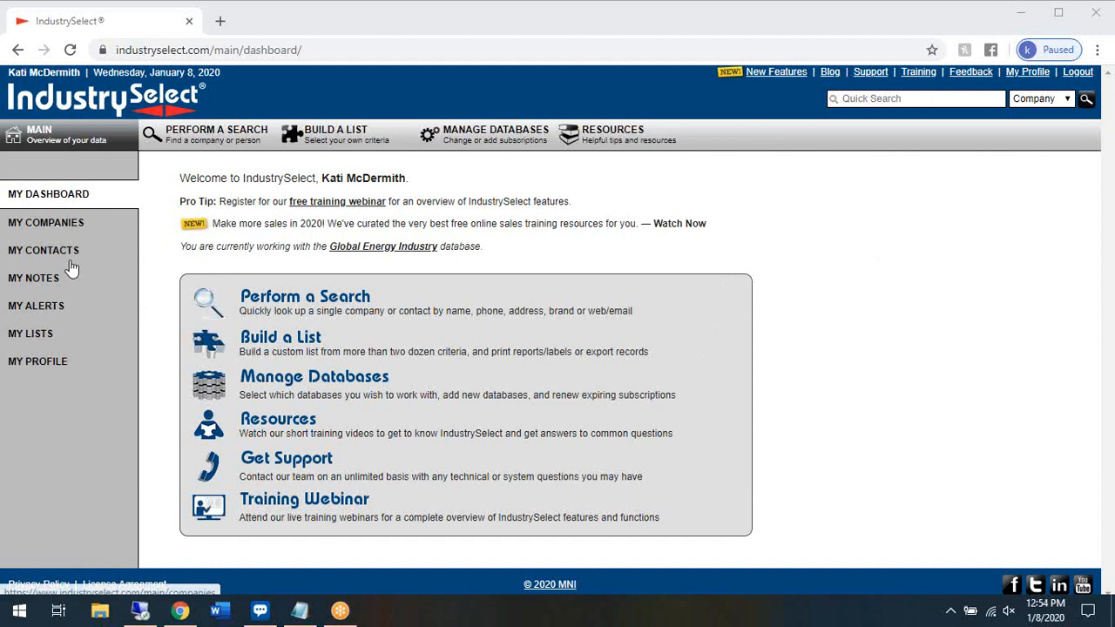
{"action": "mouse_move", "coordinate": [94, 257]}
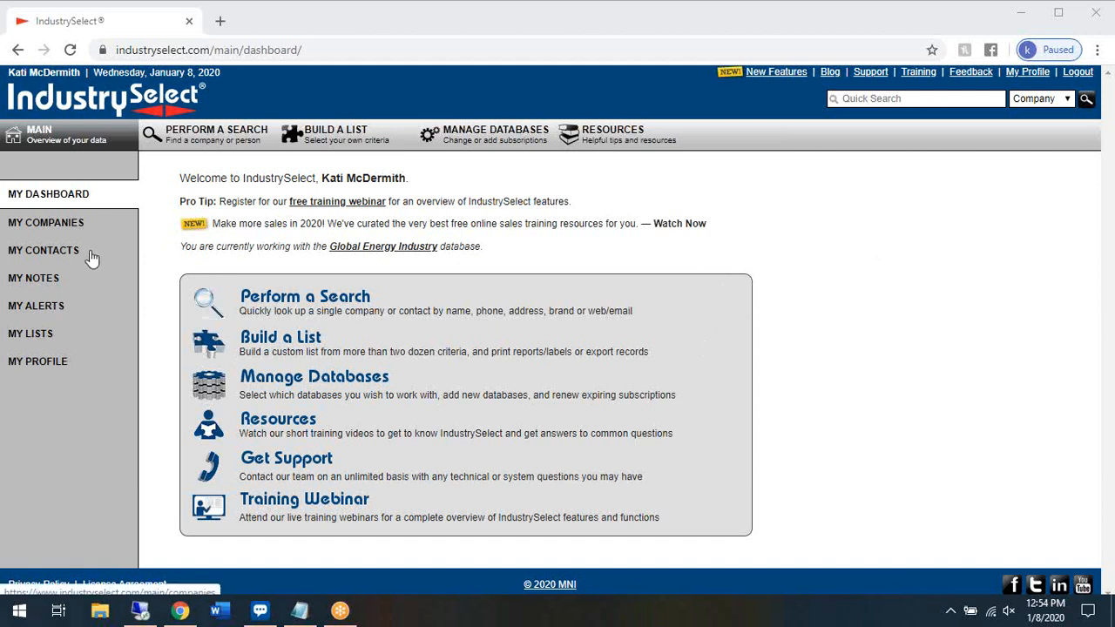
{"action": "mouse_move", "coordinate": [66, 328]}
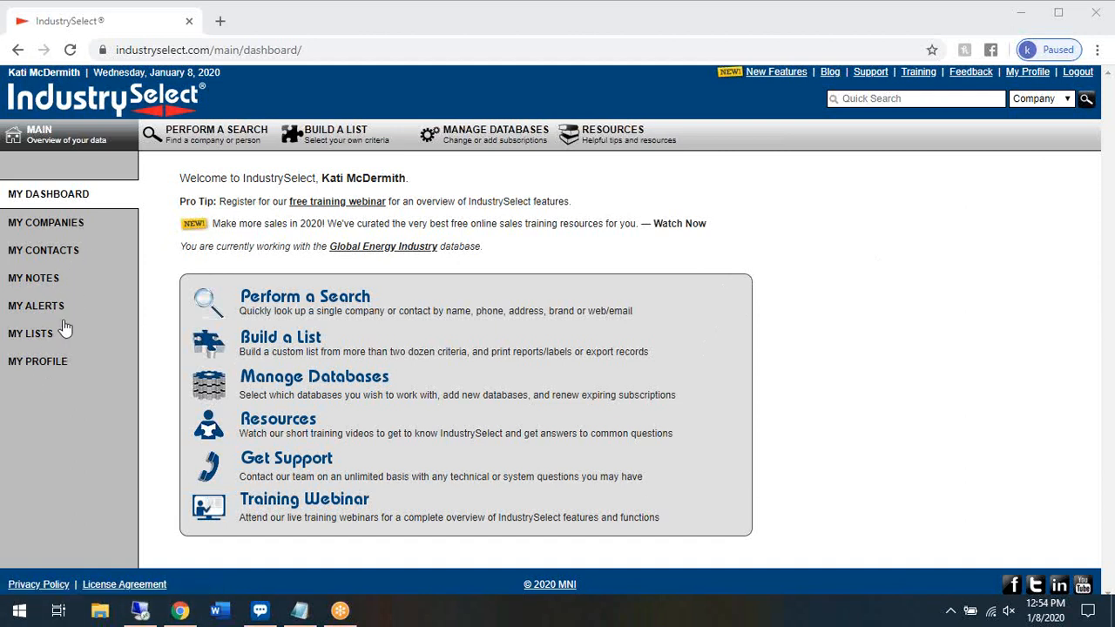
{"action": "mouse_move", "coordinate": [90, 361]}
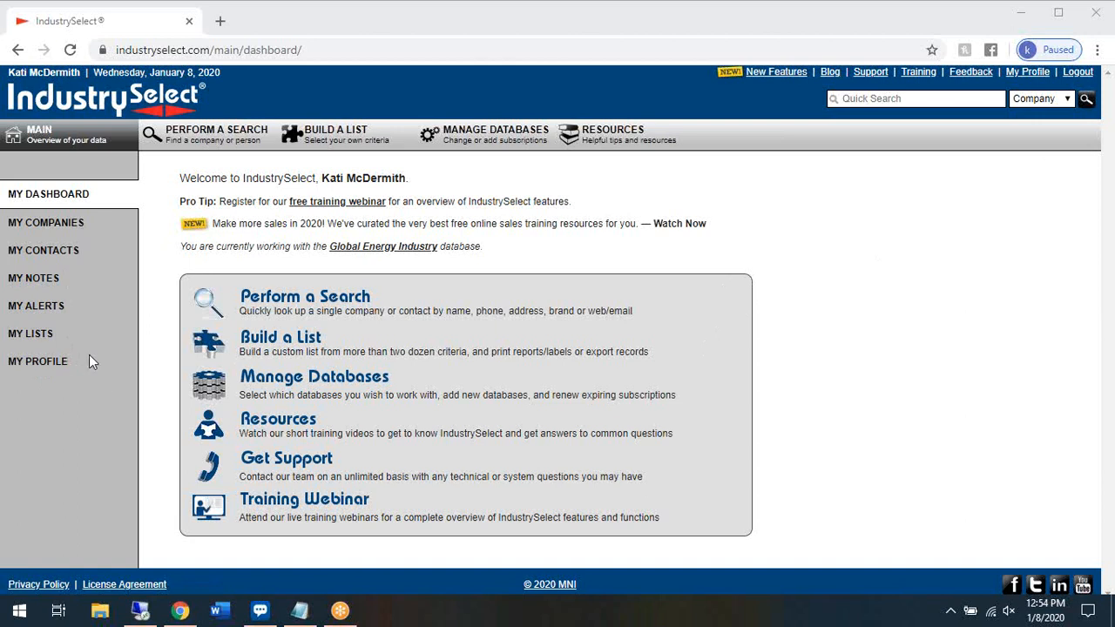
{"action": "mouse_move", "coordinate": [176, 531]}
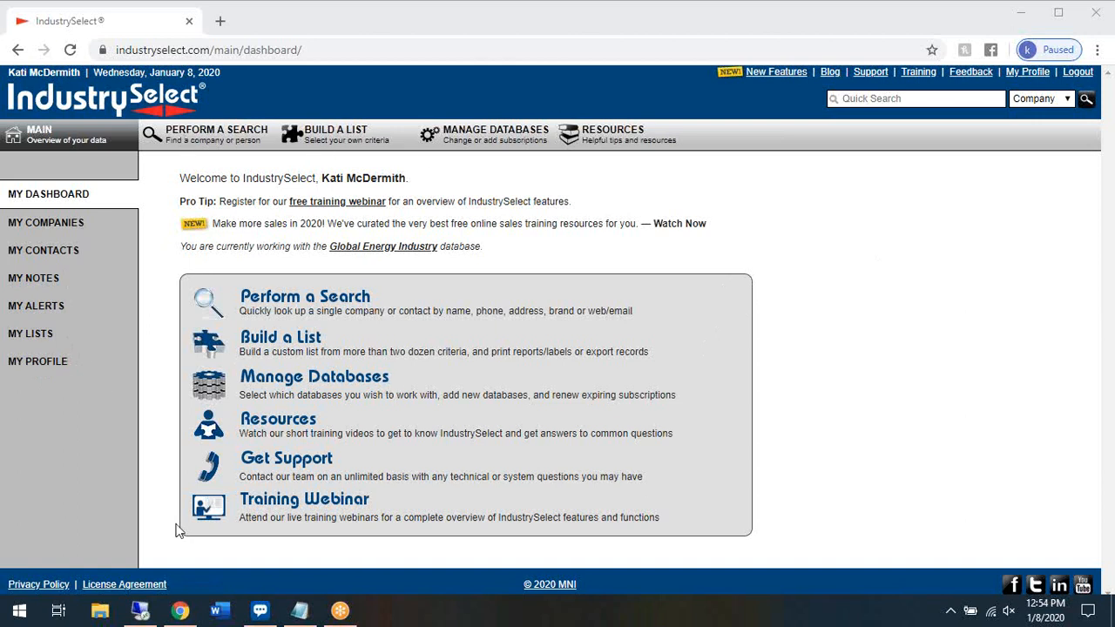
{"action": "mouse_move", "coordinate": [331, 105]}
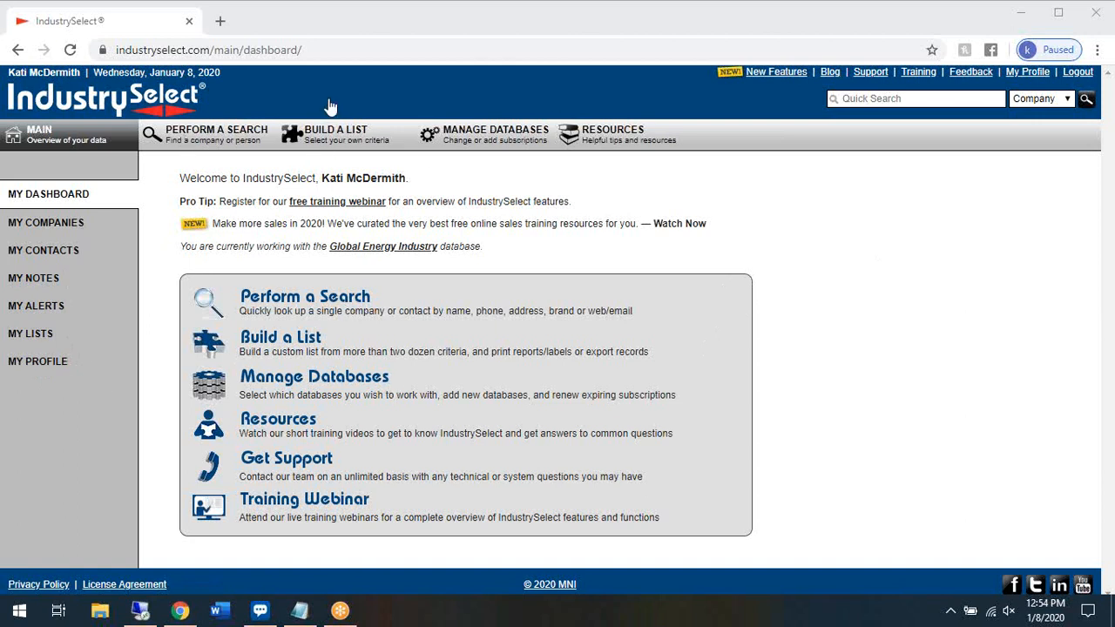
{"action": "mouse_move", "coordinate": [338, 137]}
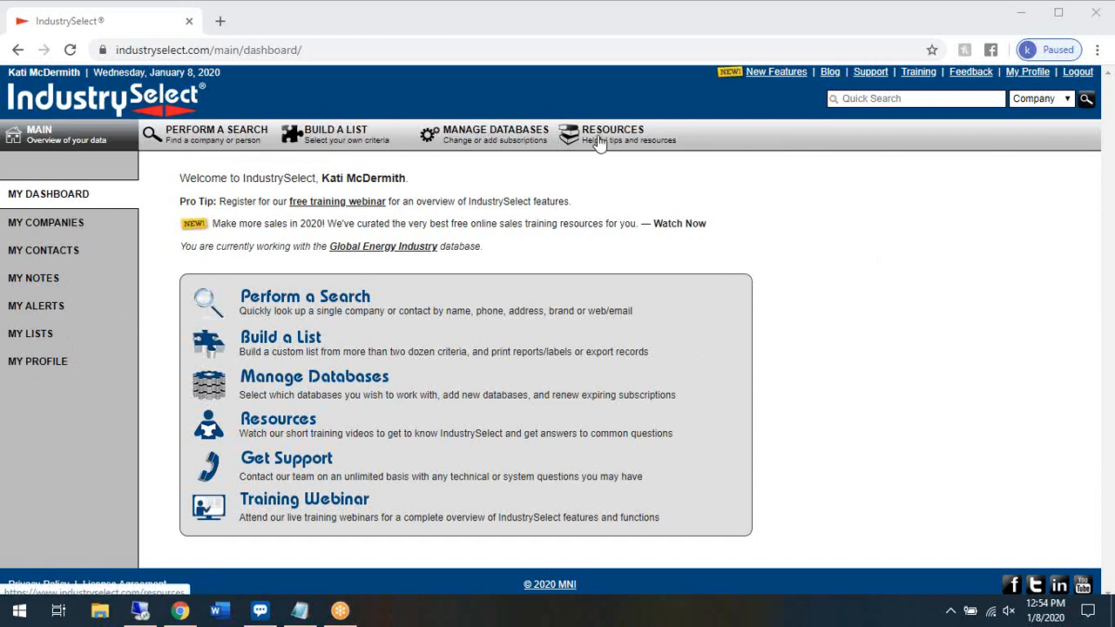
{"action": "mouse_move", "coordinate": [619, 139]}
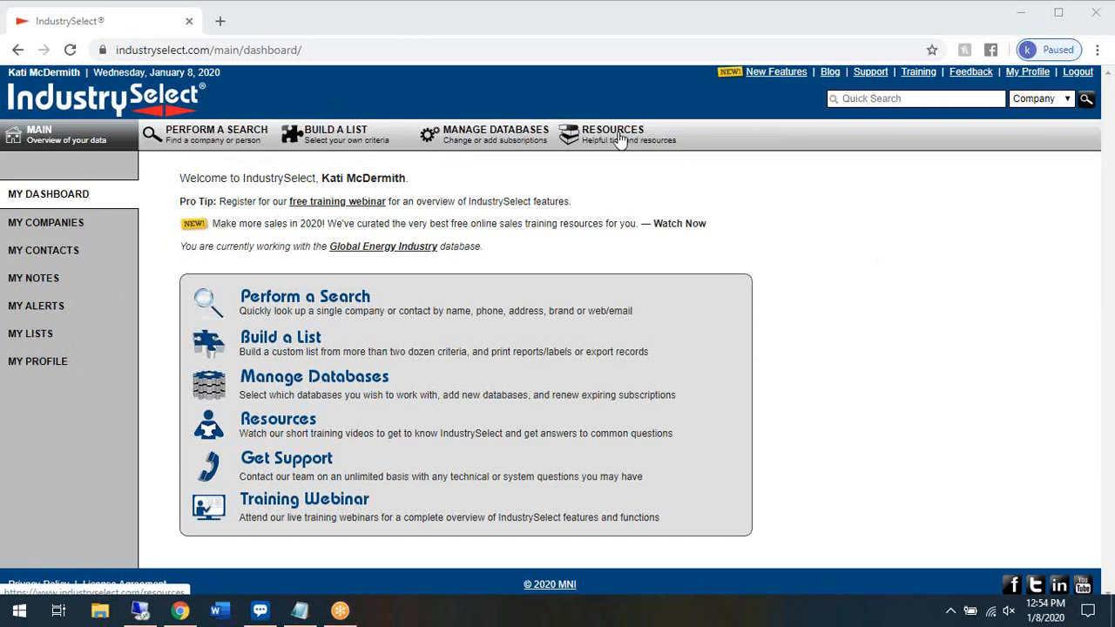
Show the Resources page listing training videos such as Introduction and Building a List.
{"action": "left_click", "coordinate": [613, 133]}
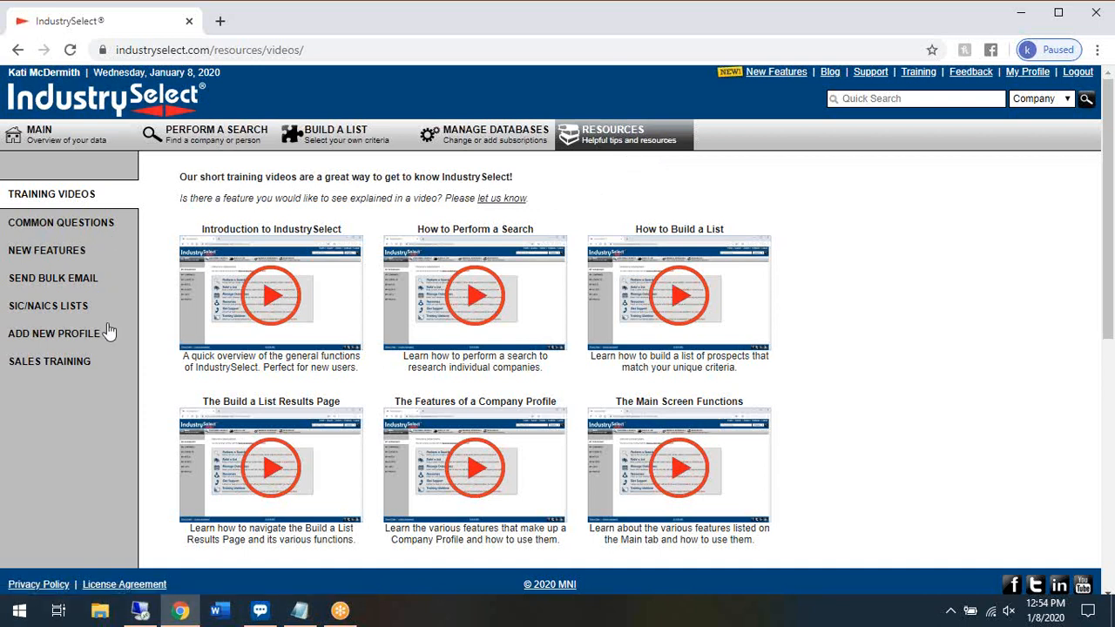
{"action": "mouse_move", "coordinate": [543, 87]}
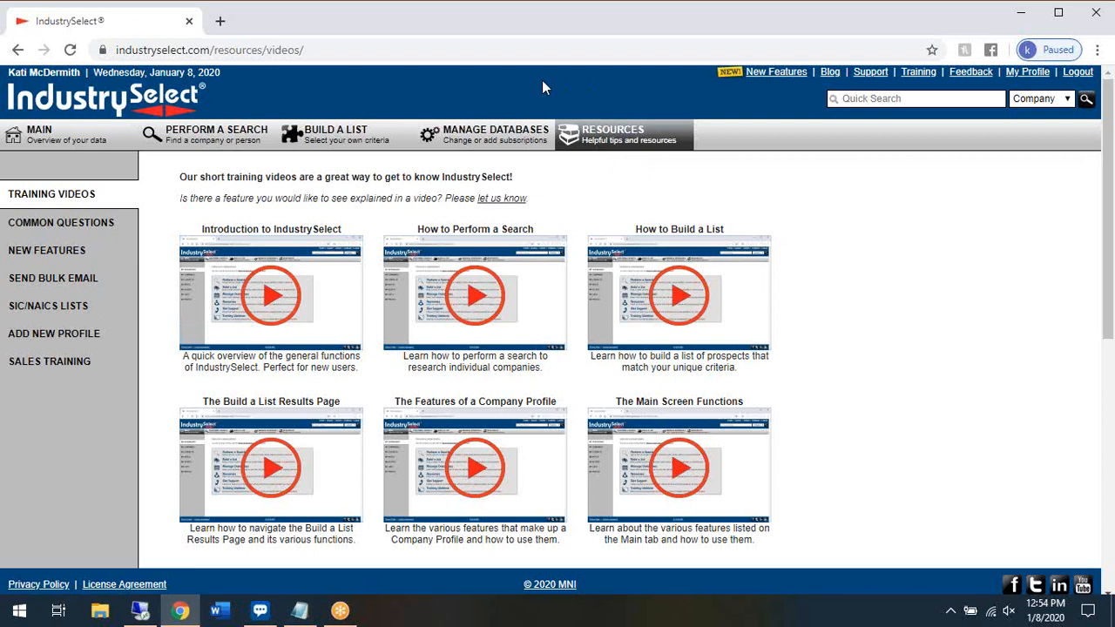
Show the Manage Databases page with subscribed databases, versions, expirations and seats.
{"action": "left_click", "coordinate": [484, 134]}
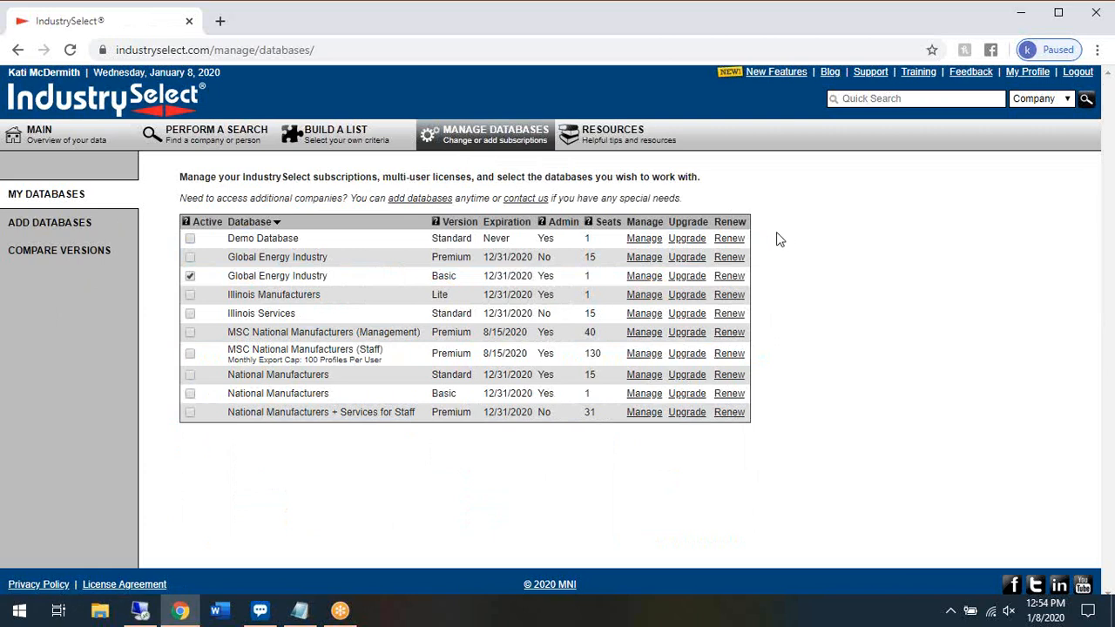
{"action": "mouse_move", "coordinate": [264, 453]}
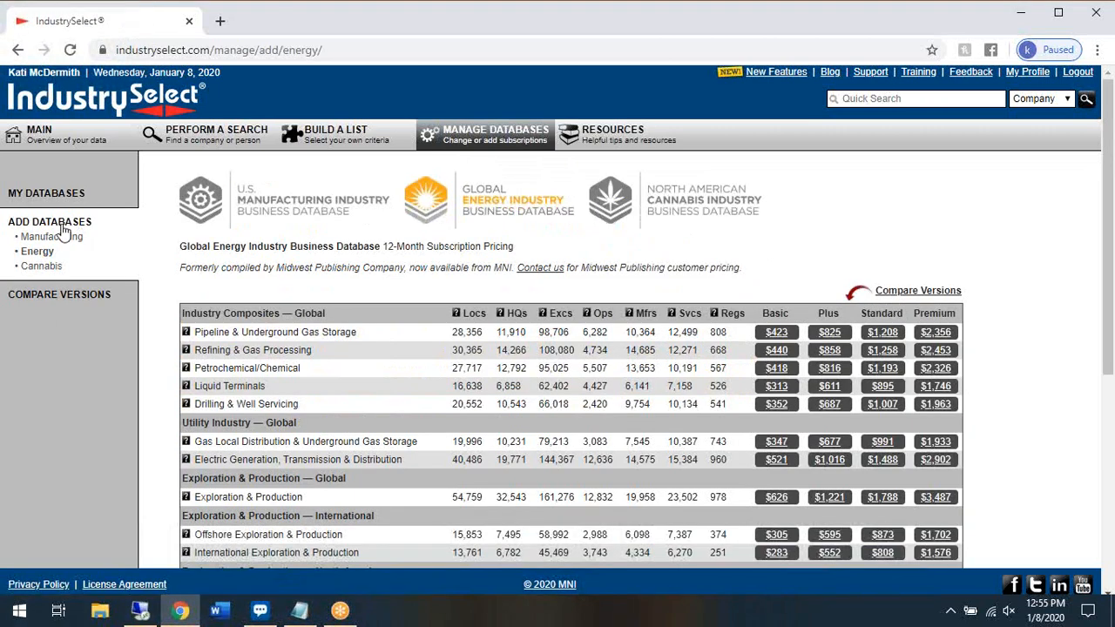
{"action": "mouse_move", "coordinate": [48, 345]}
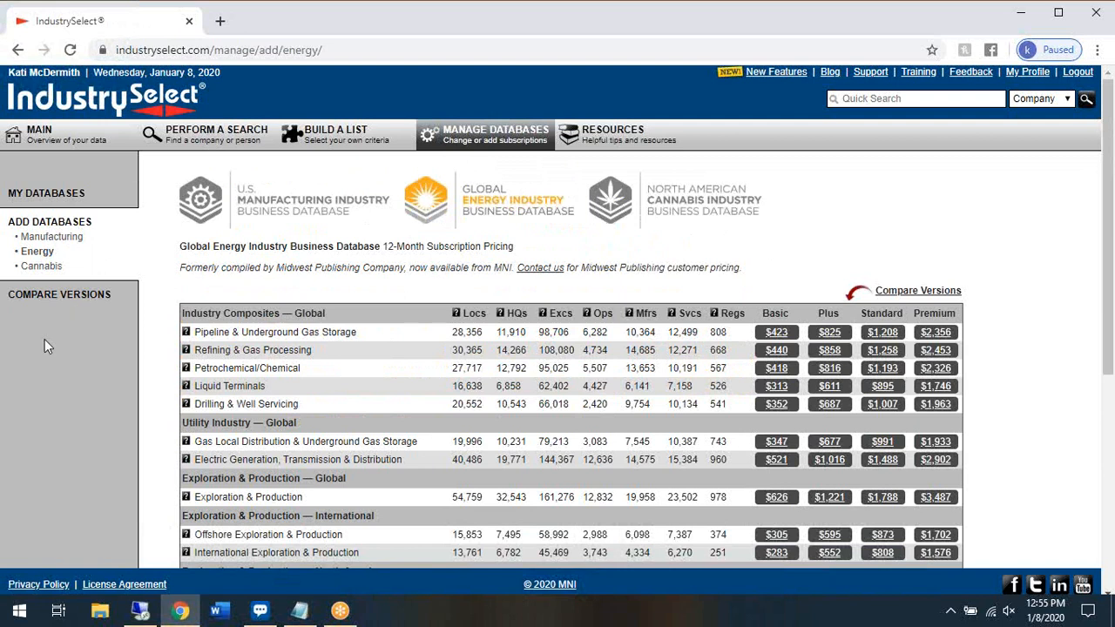
{"action": "mouse_move", "coordinate": [84, 299]}
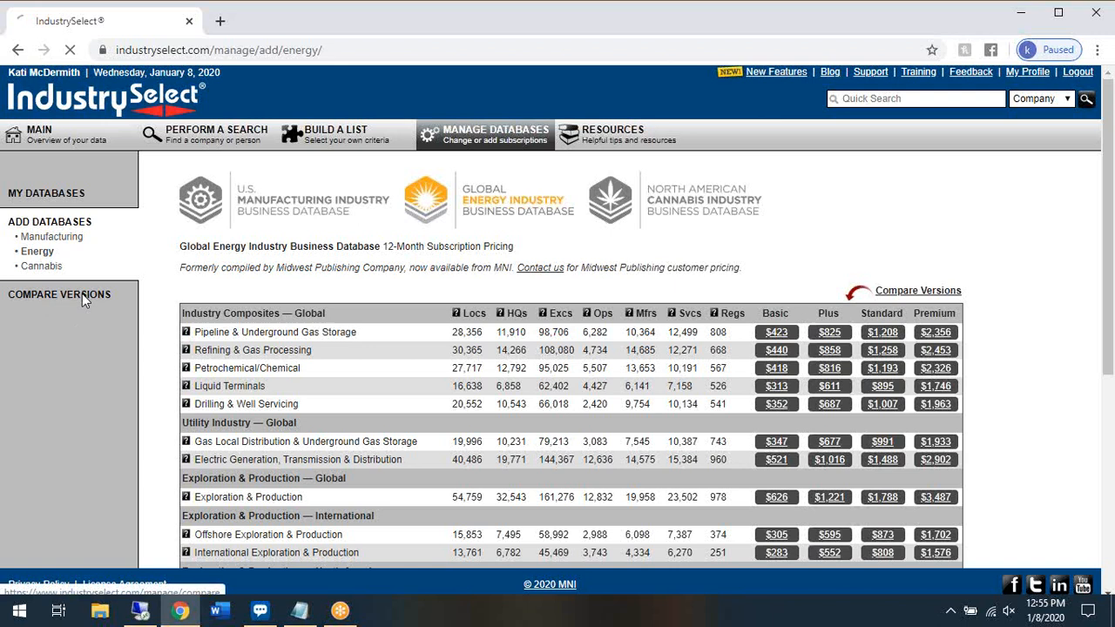
View the Basic/Plus/Standard/Premium version comparison, then the company name search.
{"action": "left_click", "coordinate": [917, 289]}
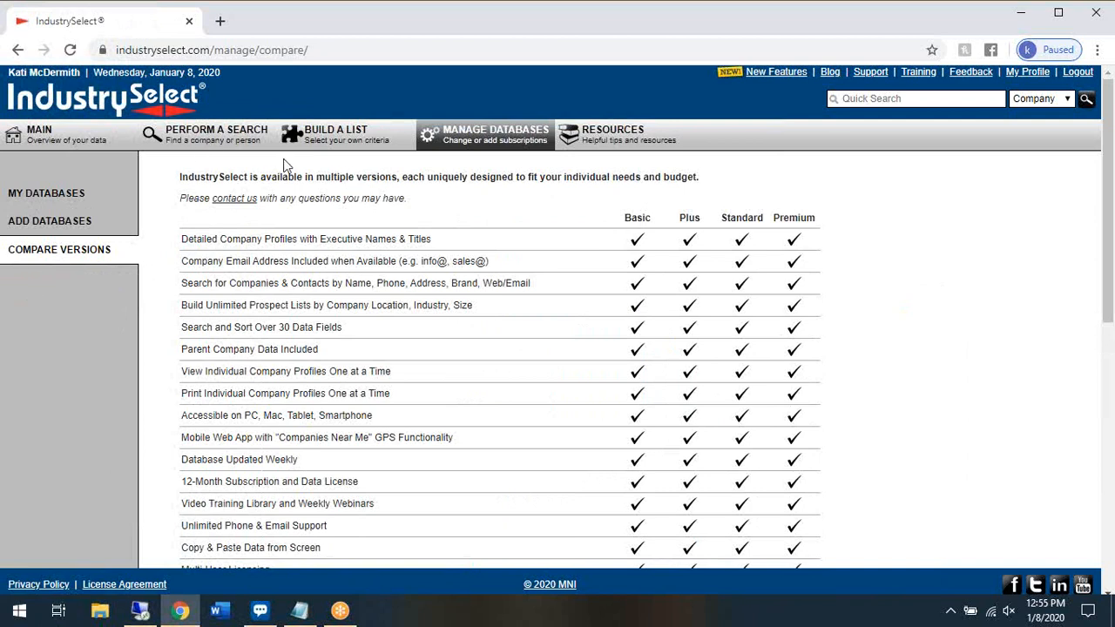
{"action": "mouse_move", "coordinate": [213, 148]}
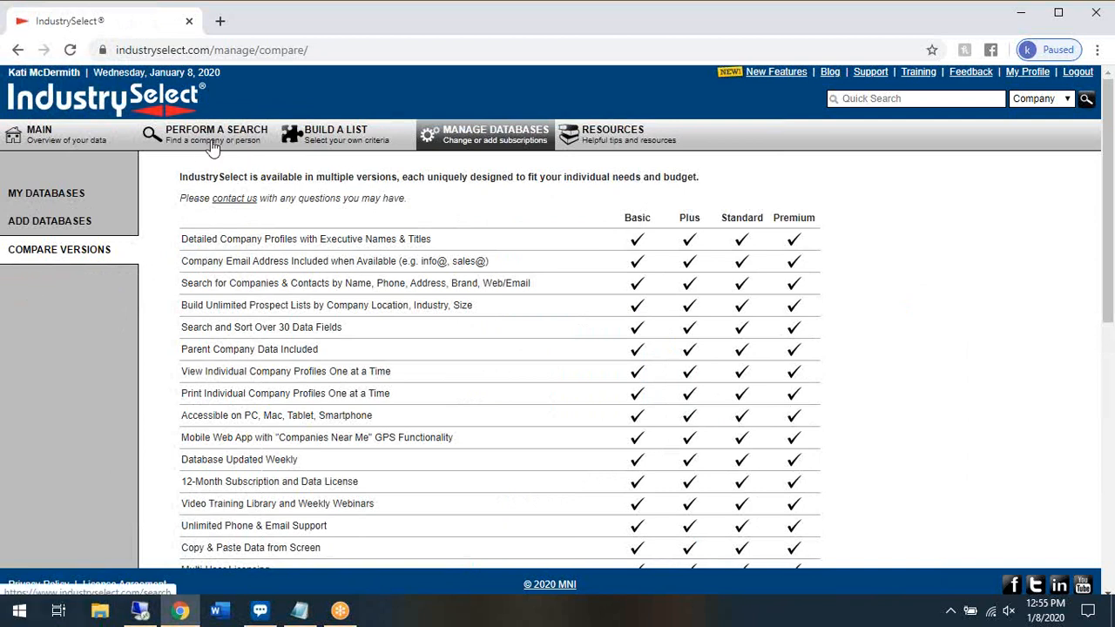
{"action": "left_click", "coordinate": [216, 134]}
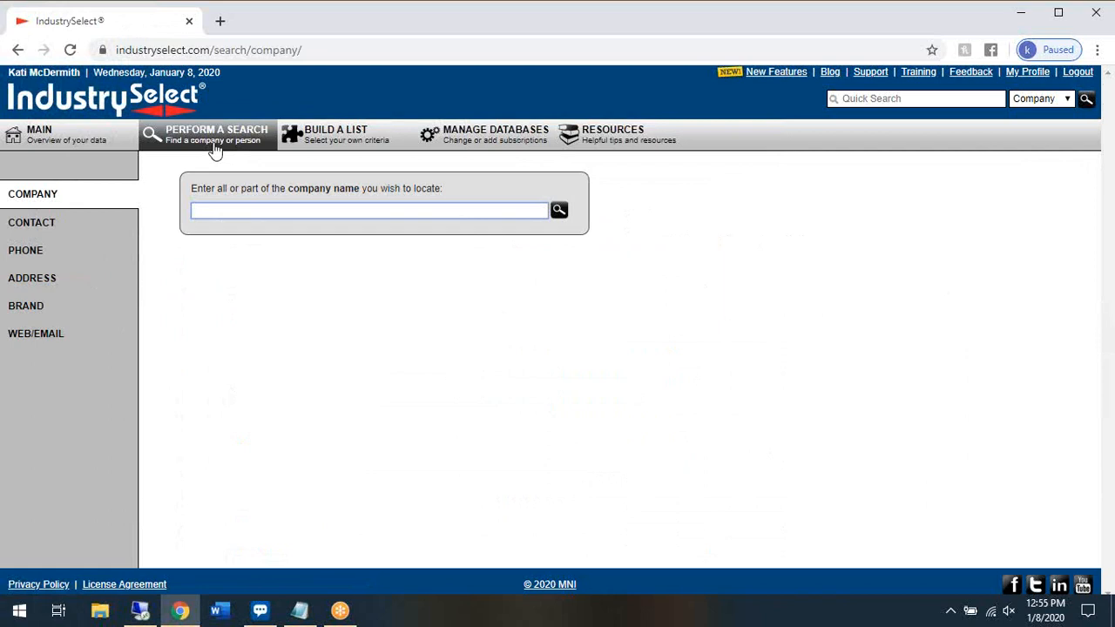
Begin a new list on the Geography criteria page with 100,892 companies matched.
{"action": "left_click", "coordinate": [335, 134]}
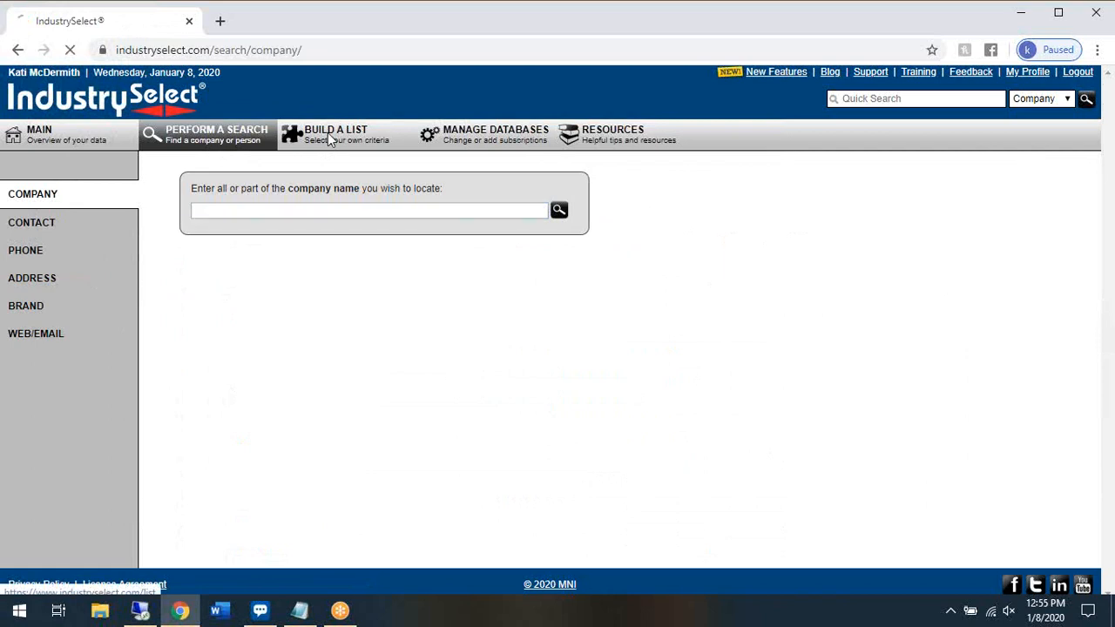
{"action": "left_click", "coordinate": [335, 134]}
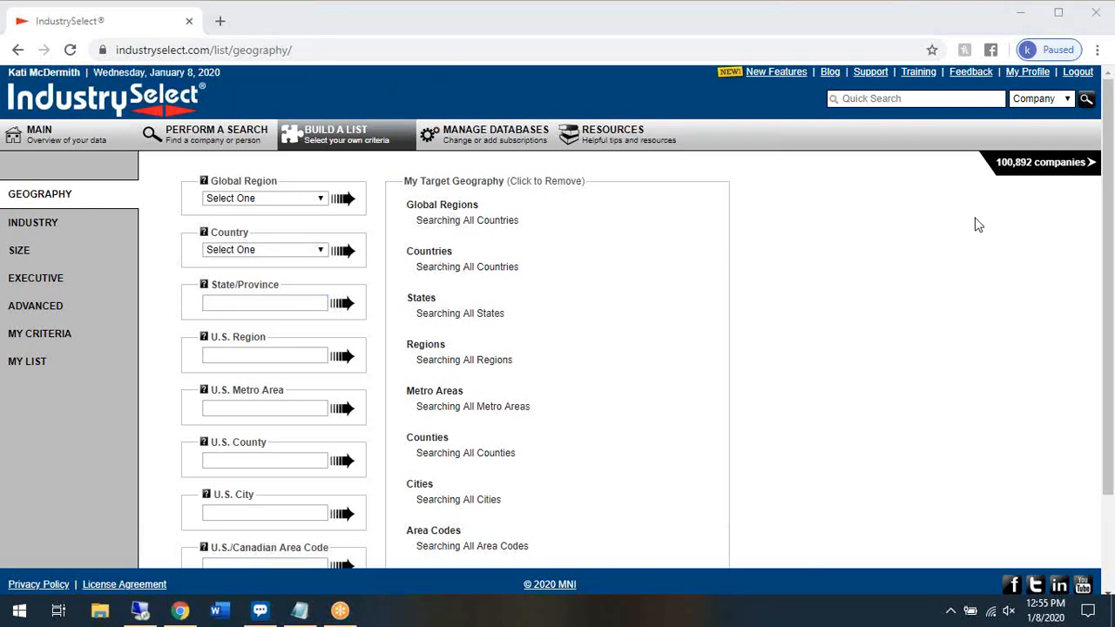
{"action": "mouse_move", "coordinate": [348, 140]}
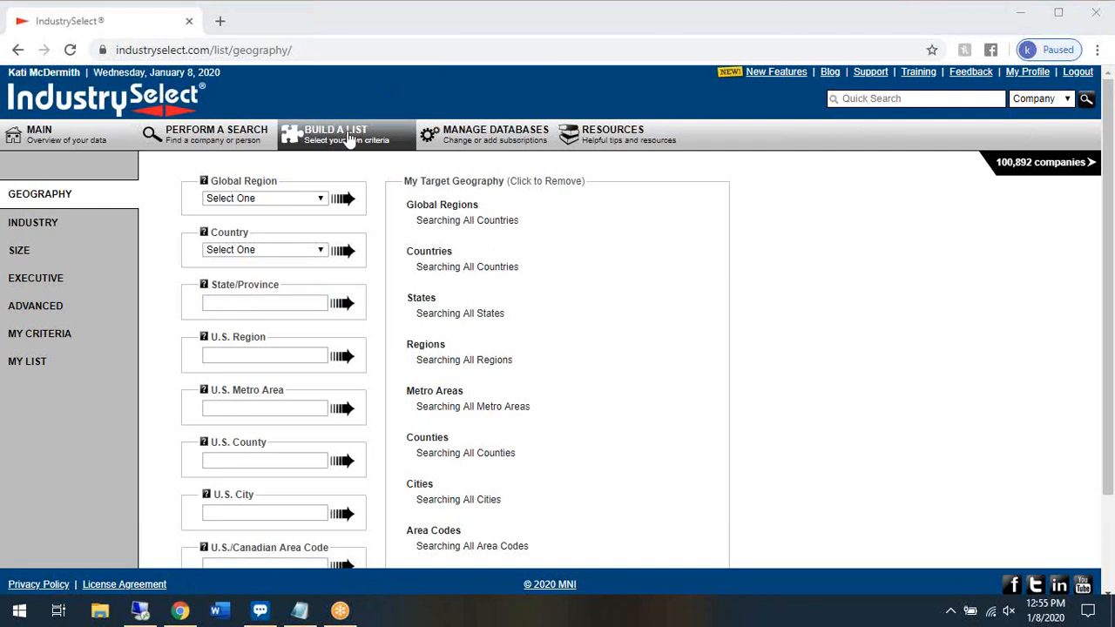
{"action": "mouse_move", "coordinate": [915, 225]}
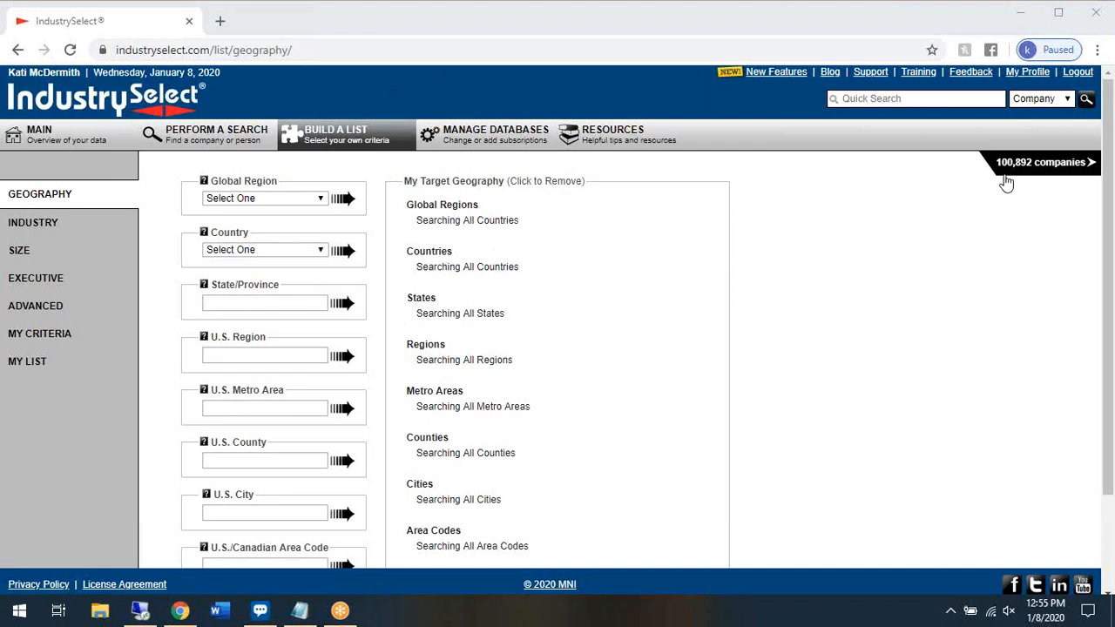
{"action": "mouse_move", "coordinate": [1007, 180]}
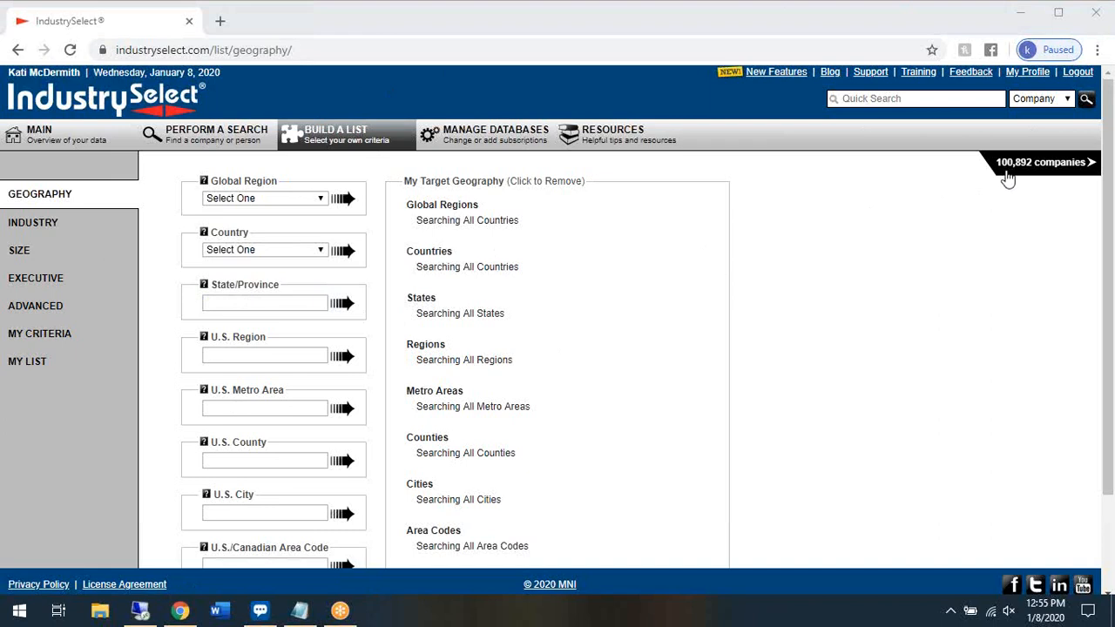
{"action": "mouse_move", "coordinate": [1007, 186]}
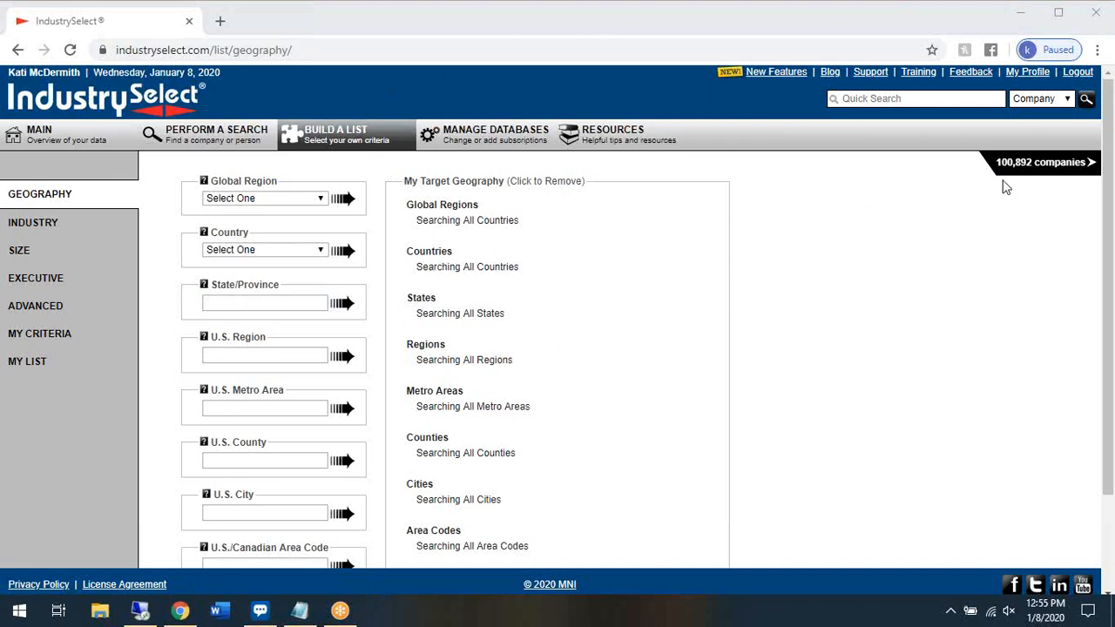
{"action": "mouse_move", "coordinate": [1000, 183]}
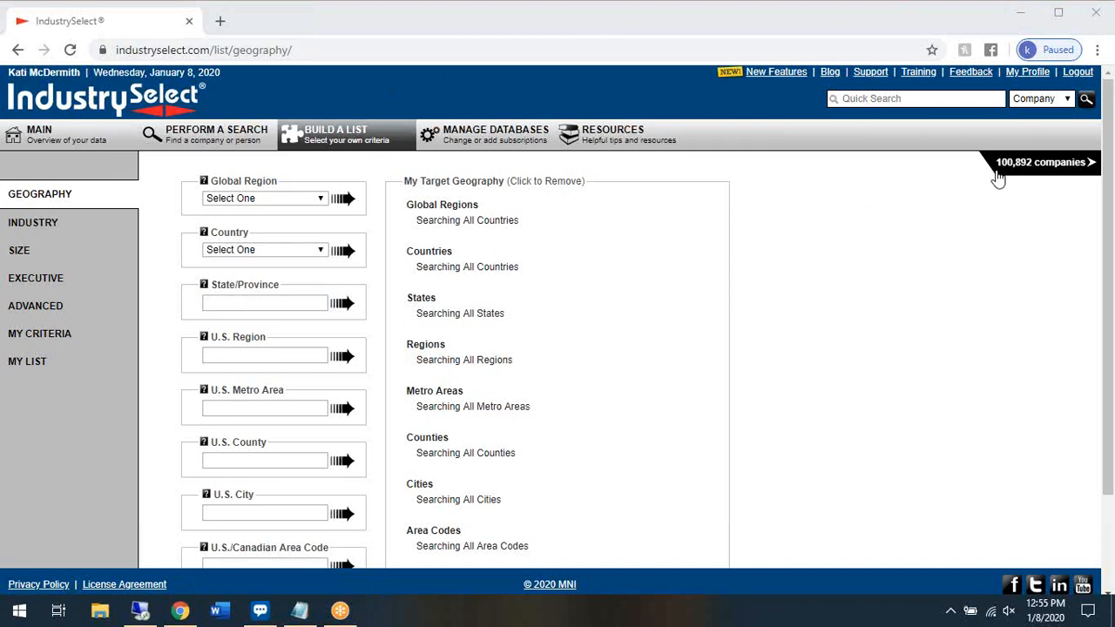
{"action": "mouse_move", "coordinate": [1046, 172]}
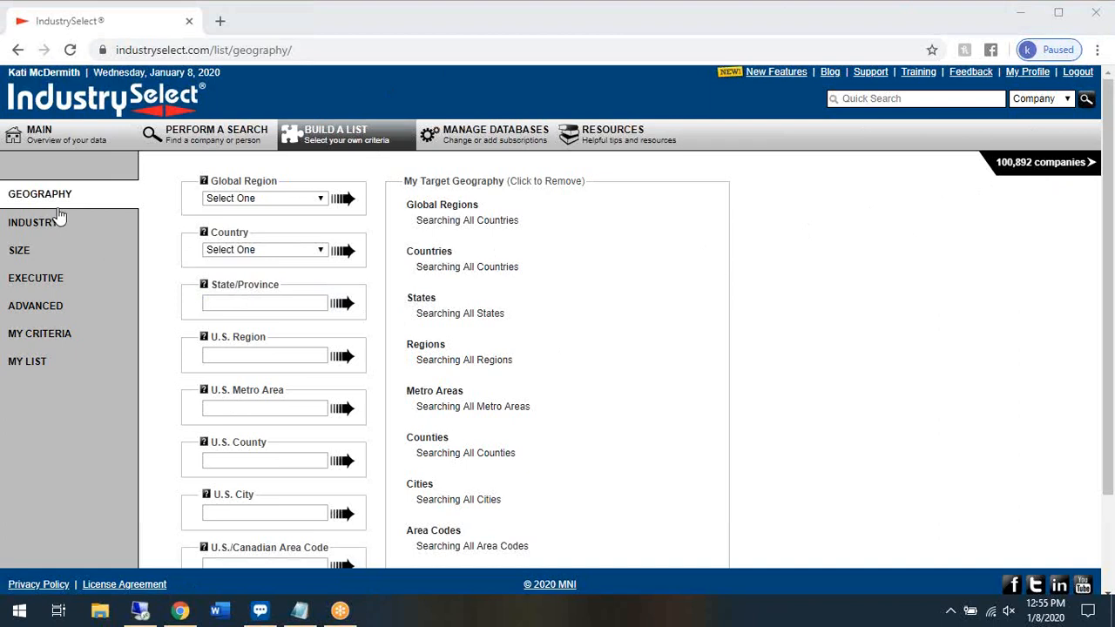
{"action": "mouse_move", "coordinate": [67, 385]}
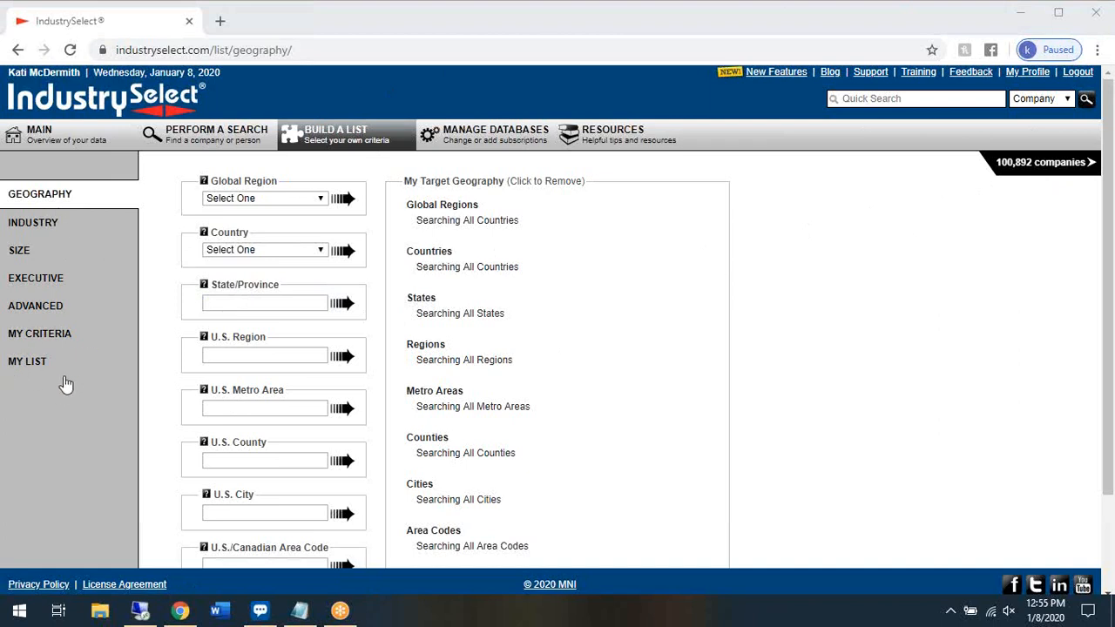
{"action": "mouse_move", "coordinate": [94, 384]}
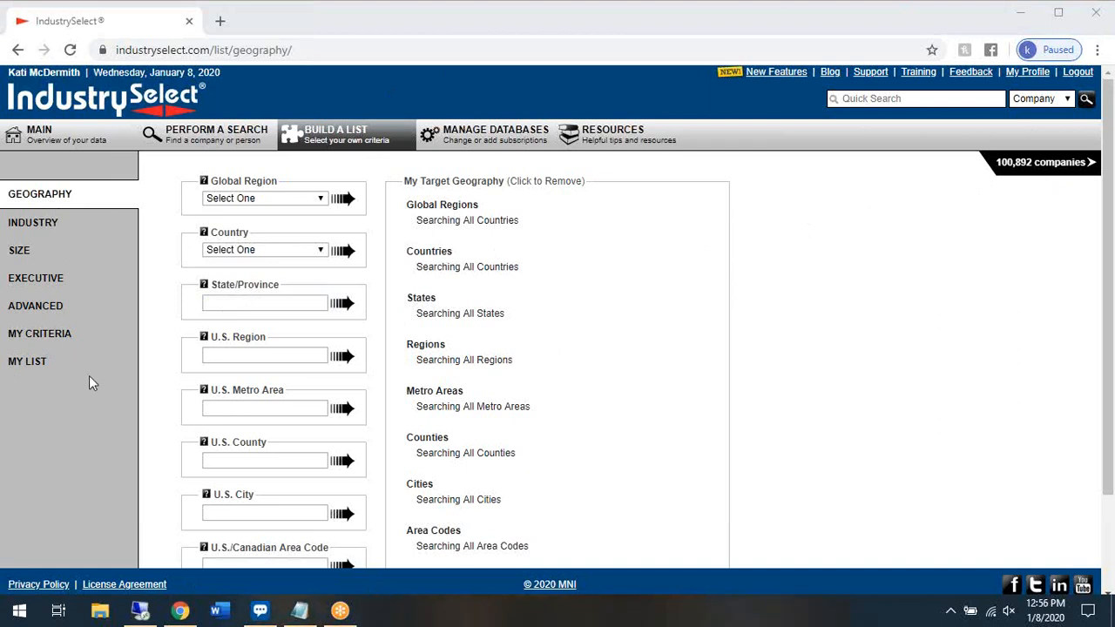
{"action": "mouse_move", "coordinate": [102, 198]}
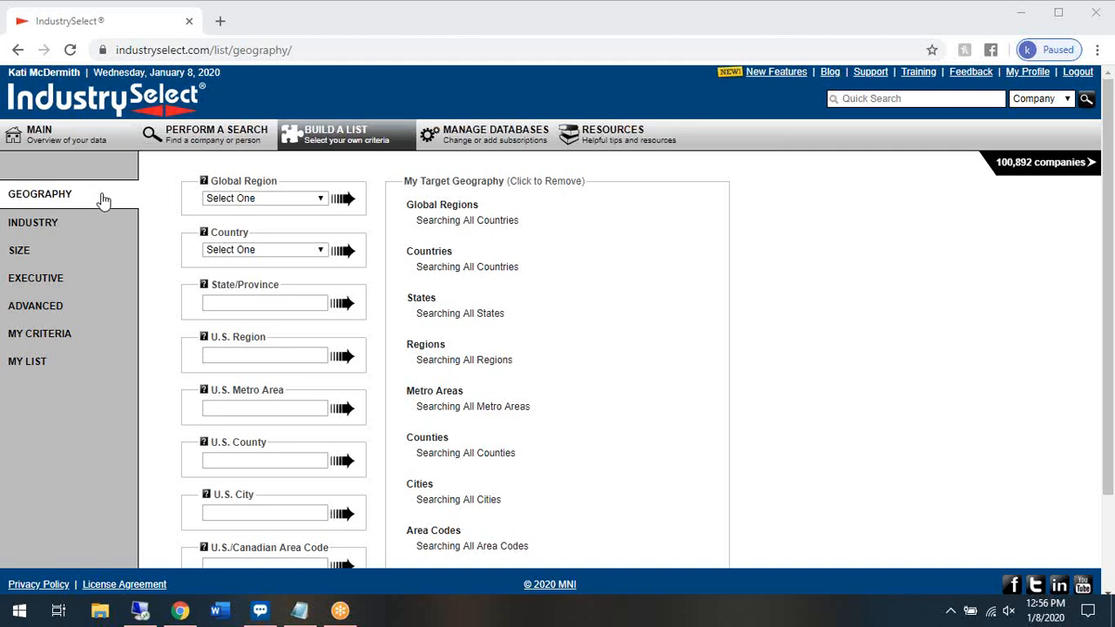
{"action": "mouse_move", "coordinate": [99, 207]}
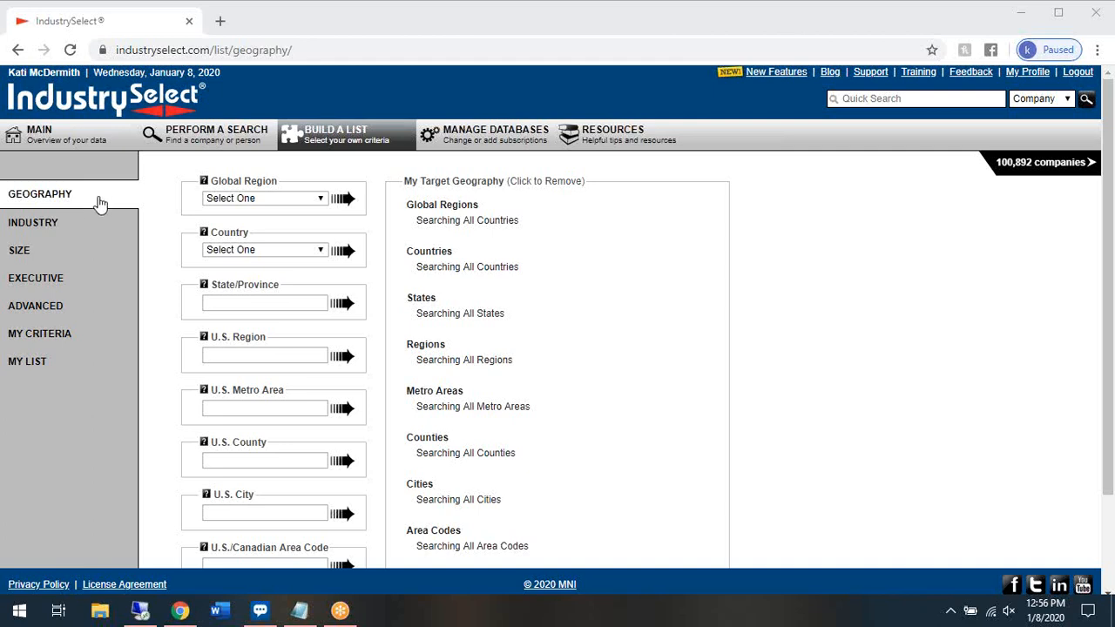
{"action": "mouse_move", "coordinate": [265, 378]}
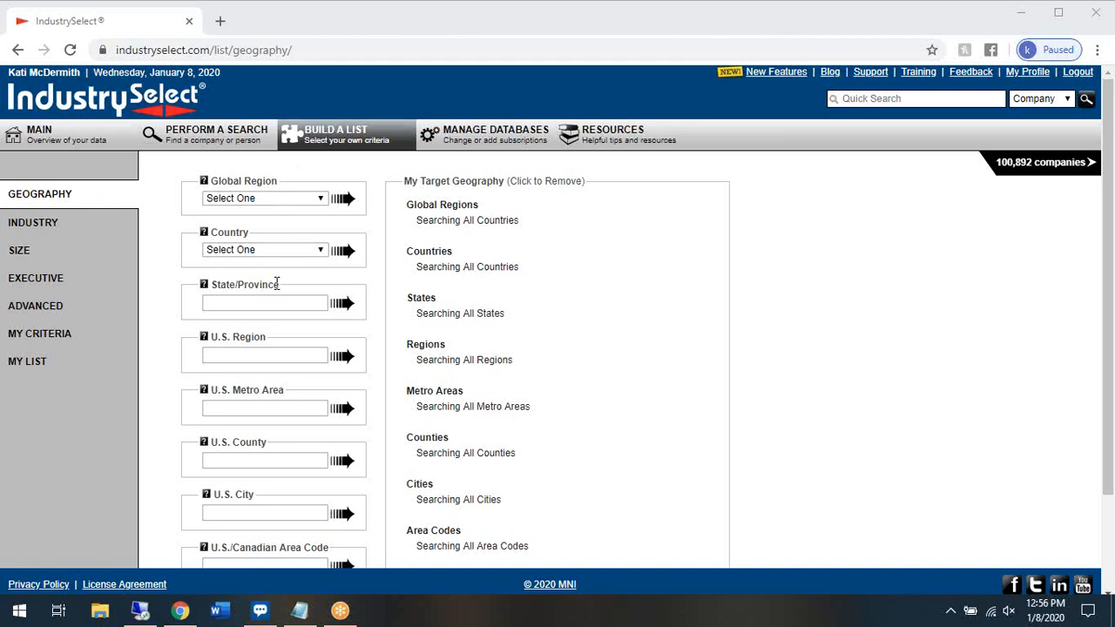
{"action": "mouse_move", "coordinate": [268, 338]}
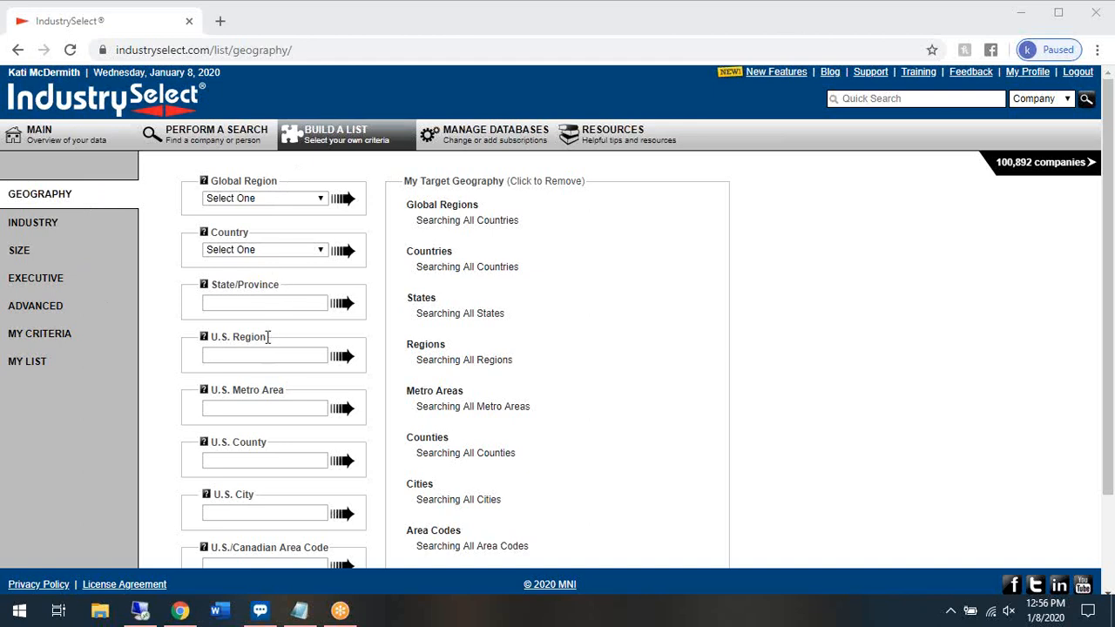
{"action": "mouse_move", "coordinate": [289, 397]}
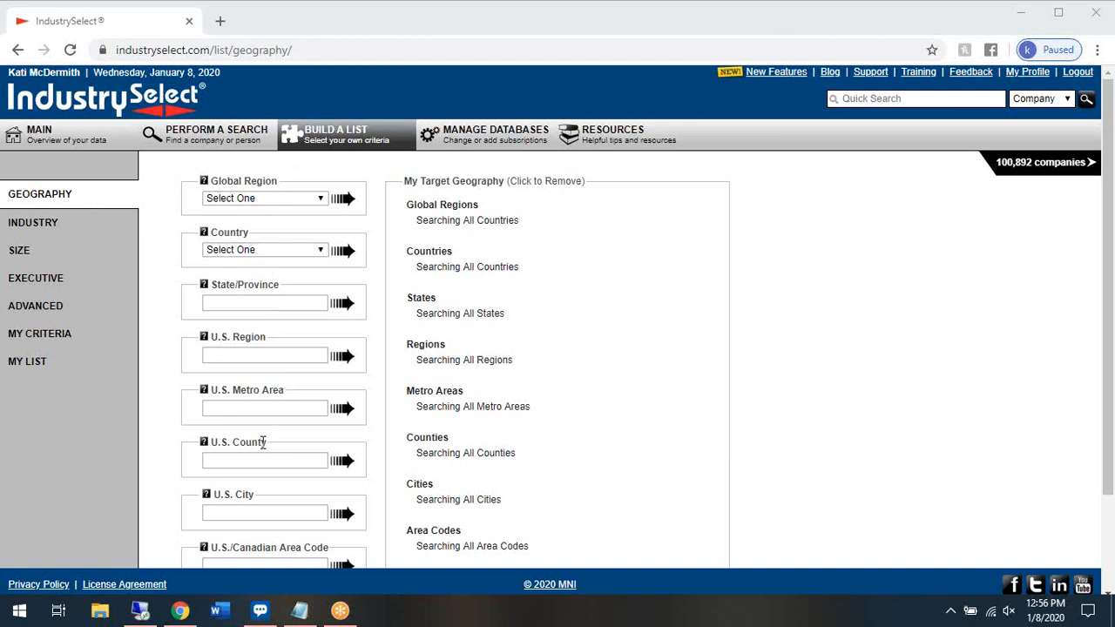
{"action": "scroll", "scroll_direction": "down", "scroll_amount": 3}
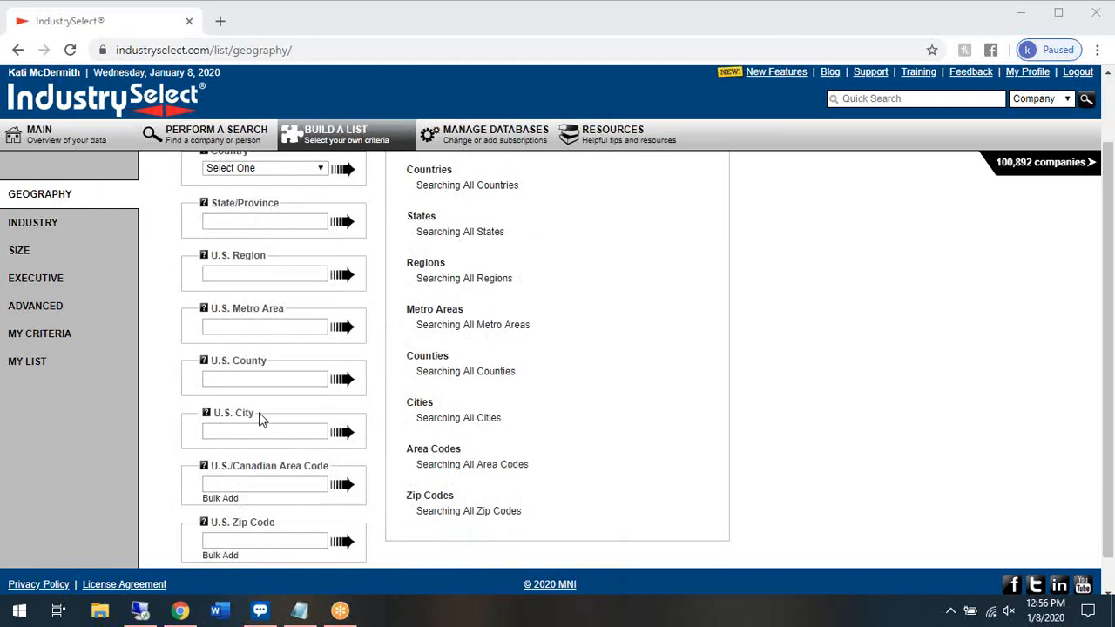
{"action": "scroll", "scroll_direction": "down", "scroll_amount": 3}
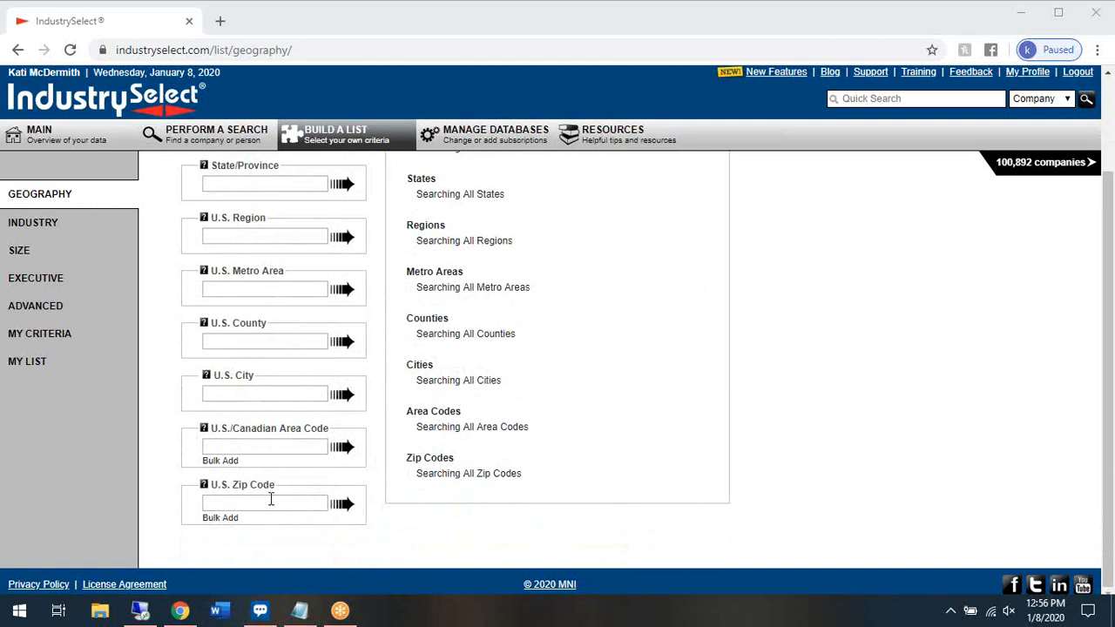
{"action": "scroll", "scroll_direction": "up", "scroll_amount": 3}
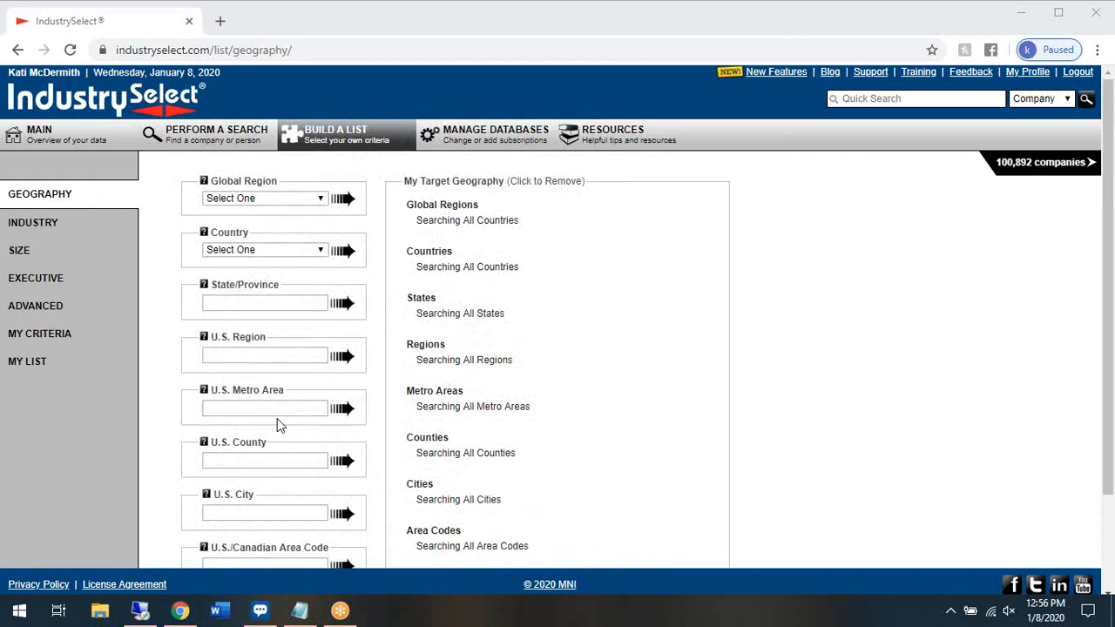
{"action": "mouse_move", "coordinate": [300, 320]}
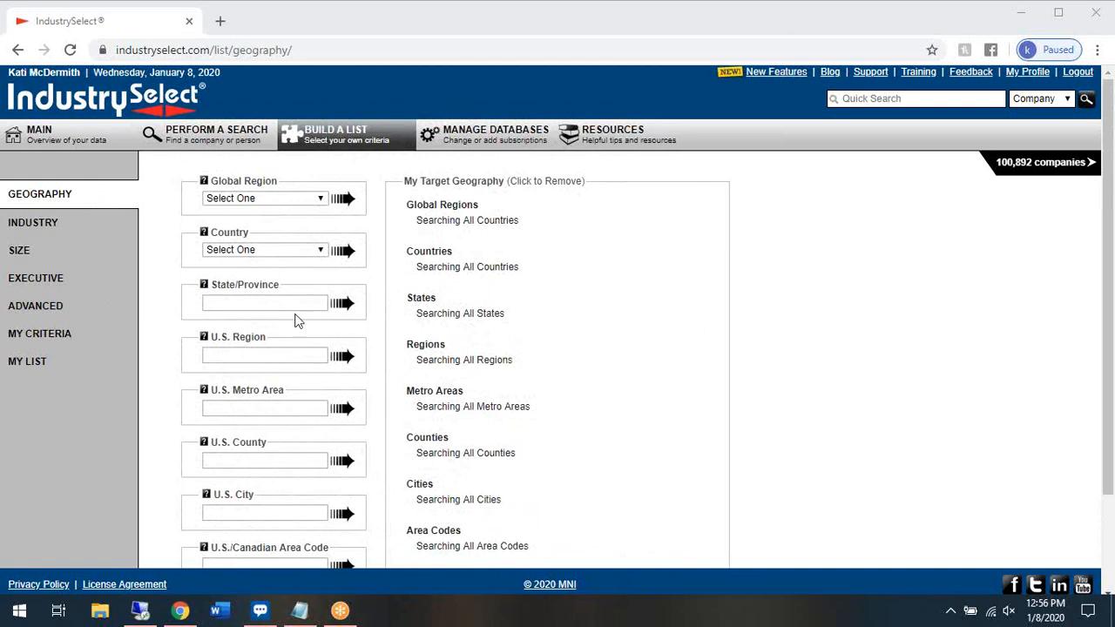
Add Canada as the country filter, narrowing matches to 8,615 companies.
{"action": "left_click", "coordinate": [265, 251]}
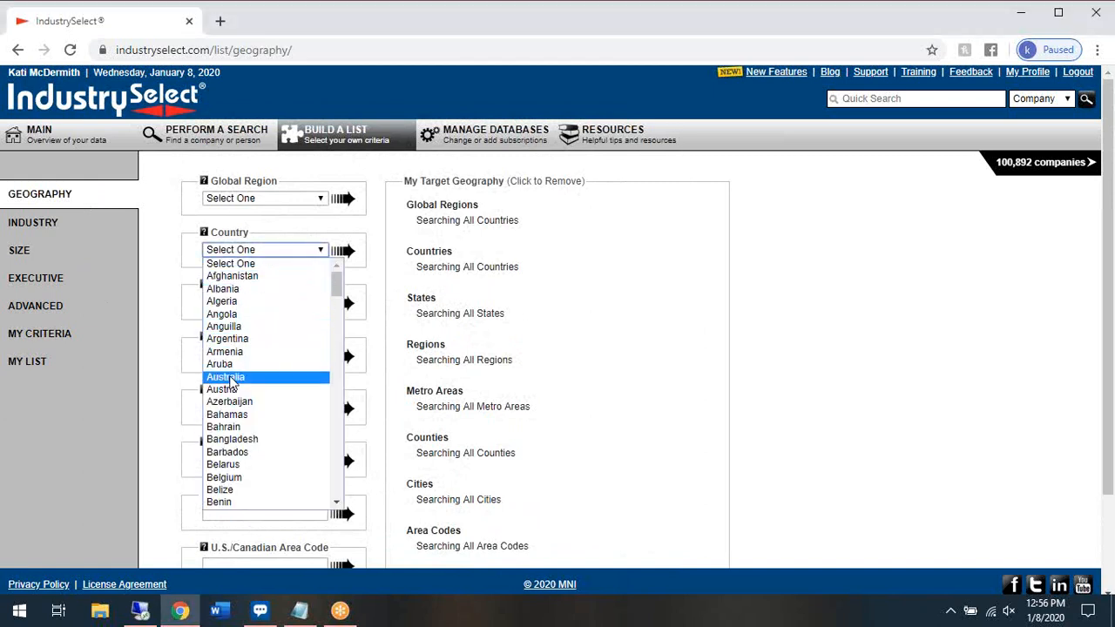
{"action": "scroll", "scroll_direction": "down", "scroll_amount": 3}
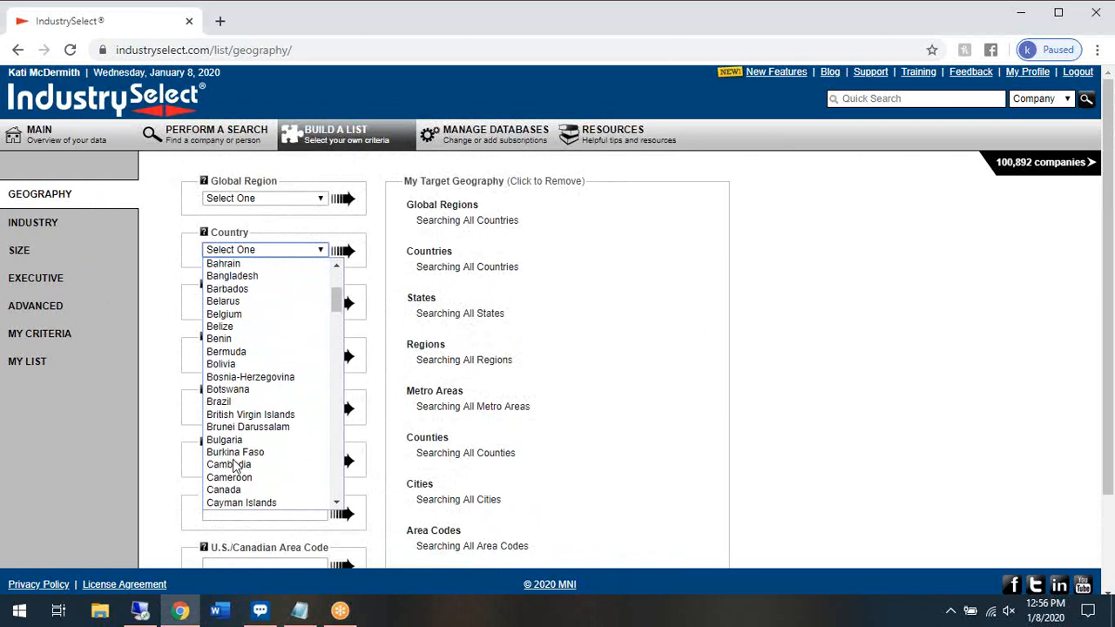
{"action": "left_click", "coordinate": [223, 490]}
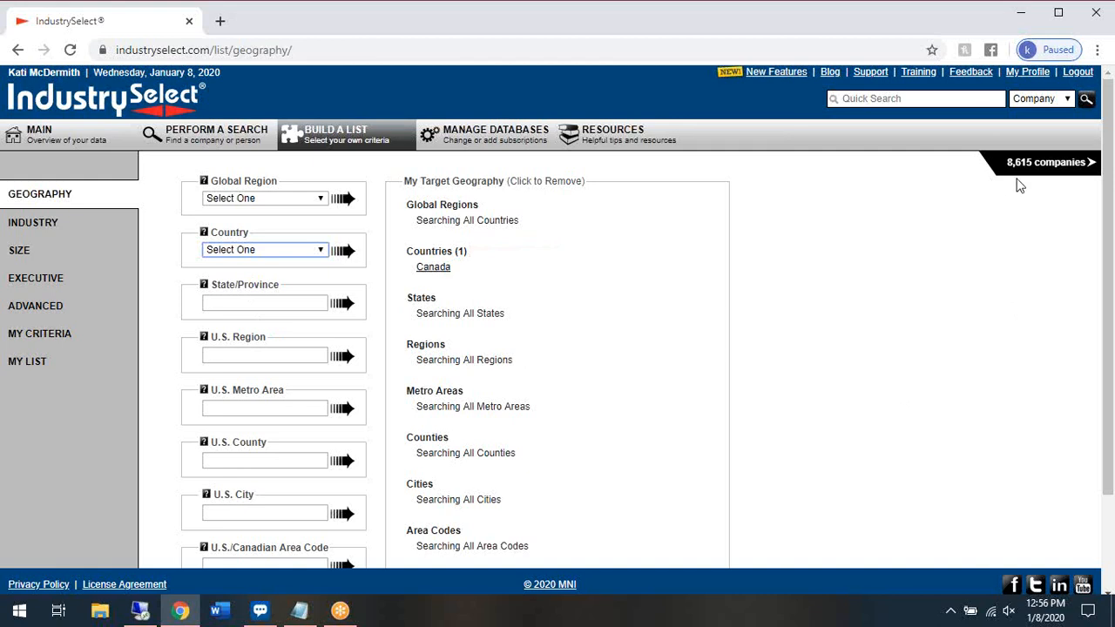
{"action": "mouse_move", "coordinate": [1012, 190]}
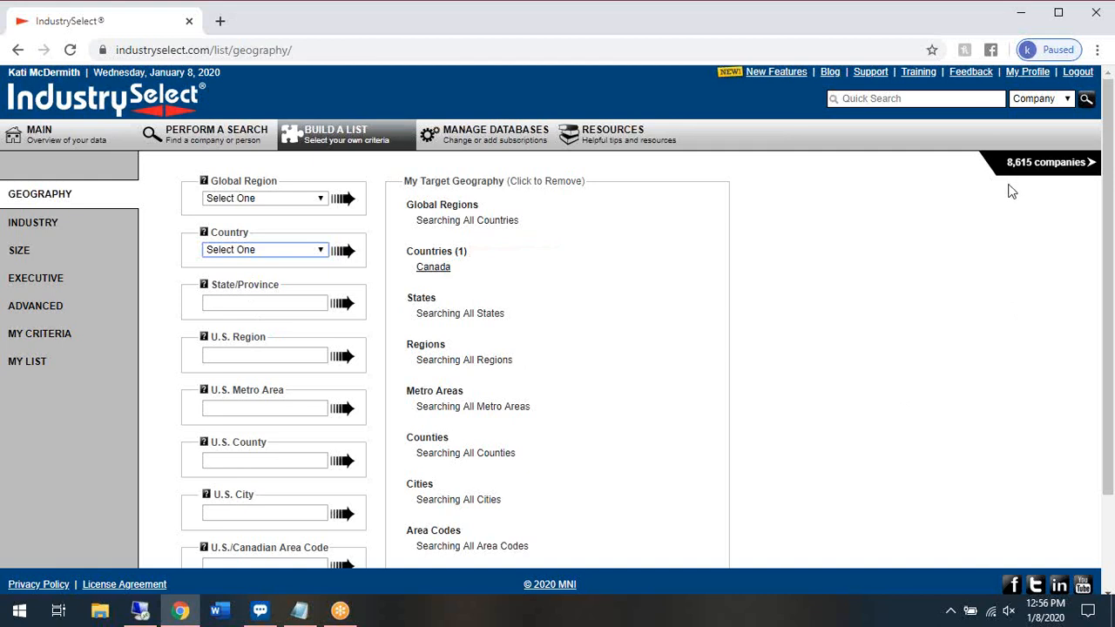
{"action": "mouse_move", "coordinate": [24, 229]}
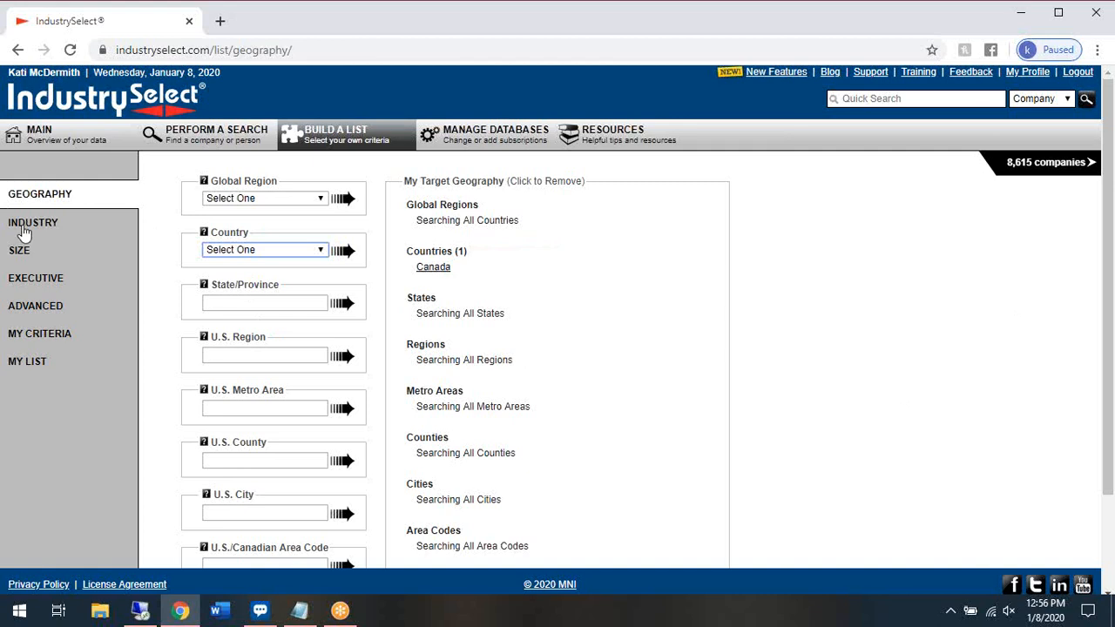
{"action": "left_click", "coordinate": [31, 223]}
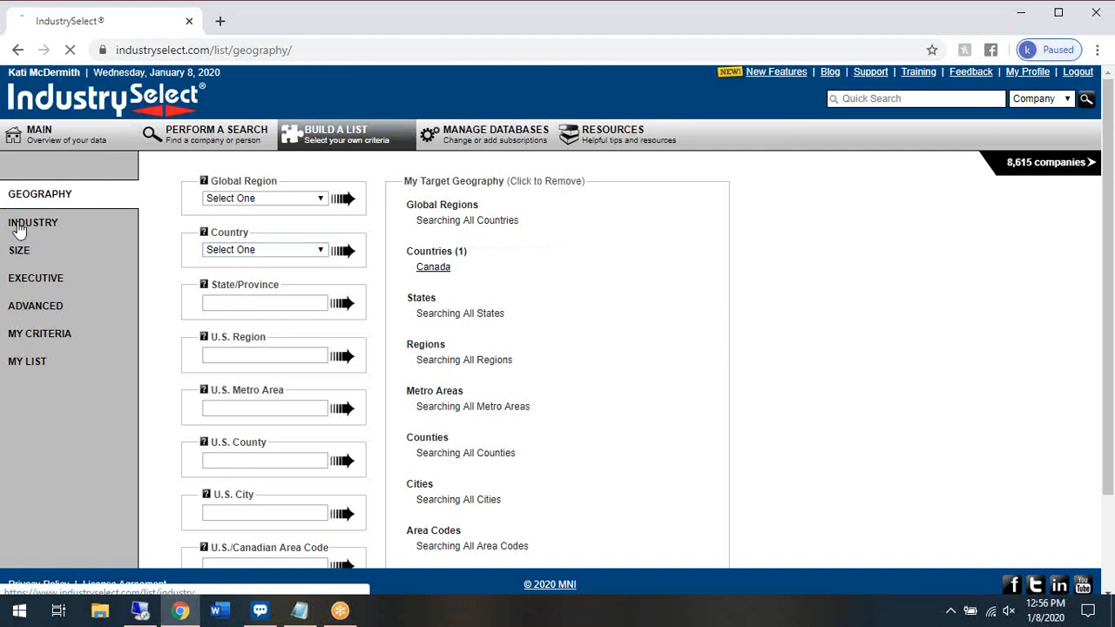
Add Drilling Operator, Service Provider Consultant and Geology as target industries, matching 400 companies.
{"action": "left_click", "coordinate": [32, 223]}
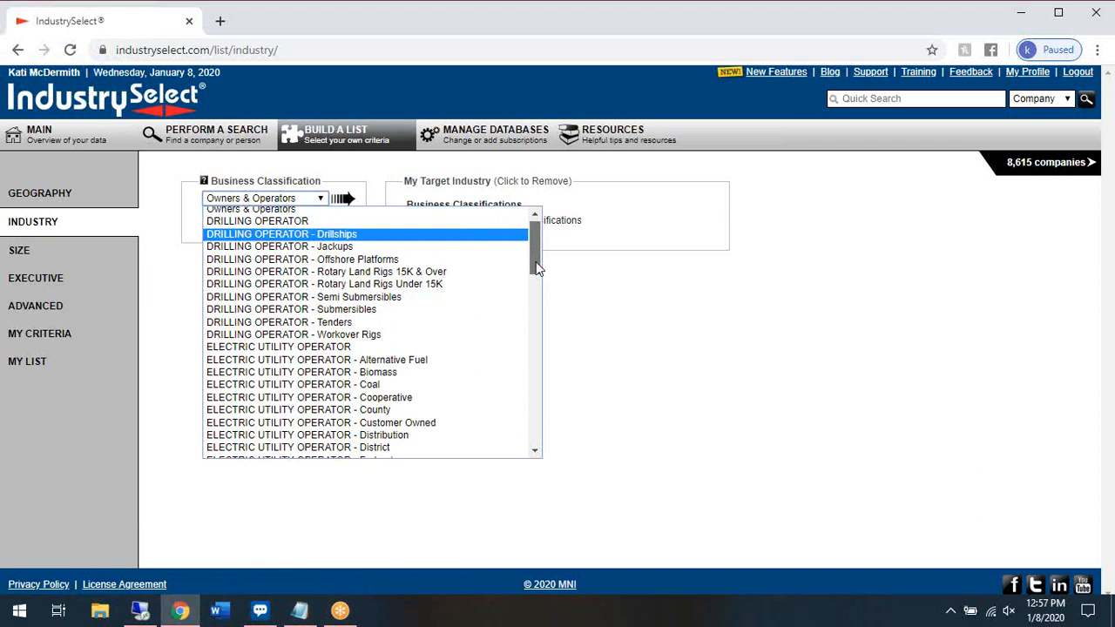
{"action": "scroll", "scroll_direction": "down", "scroll_amount": 3}
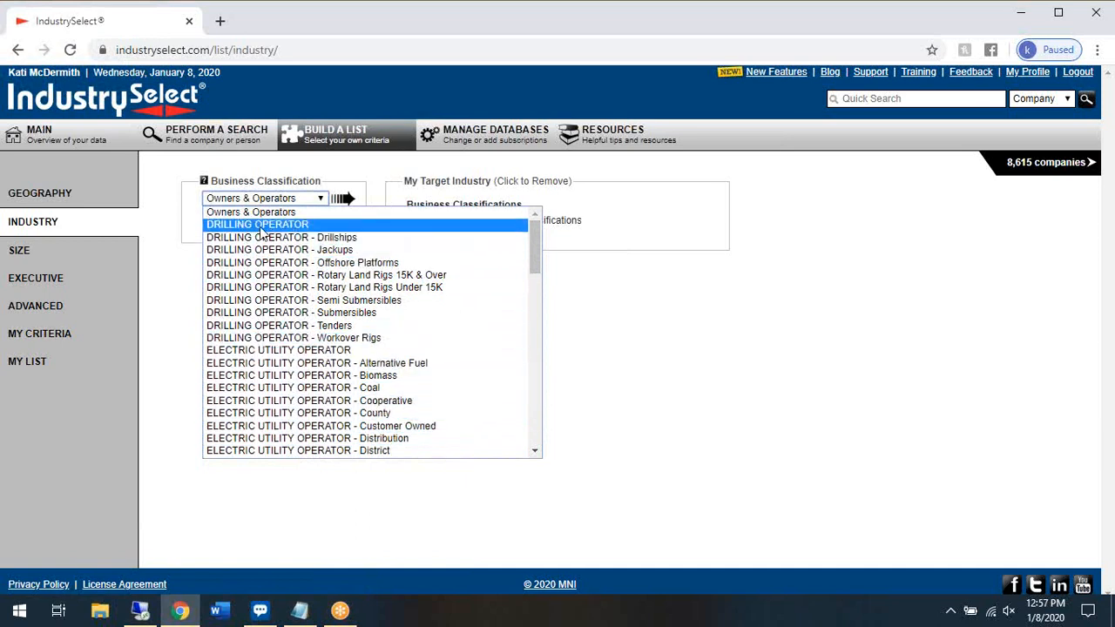
{"action": "left_click", "coordinate": [258, 224]}
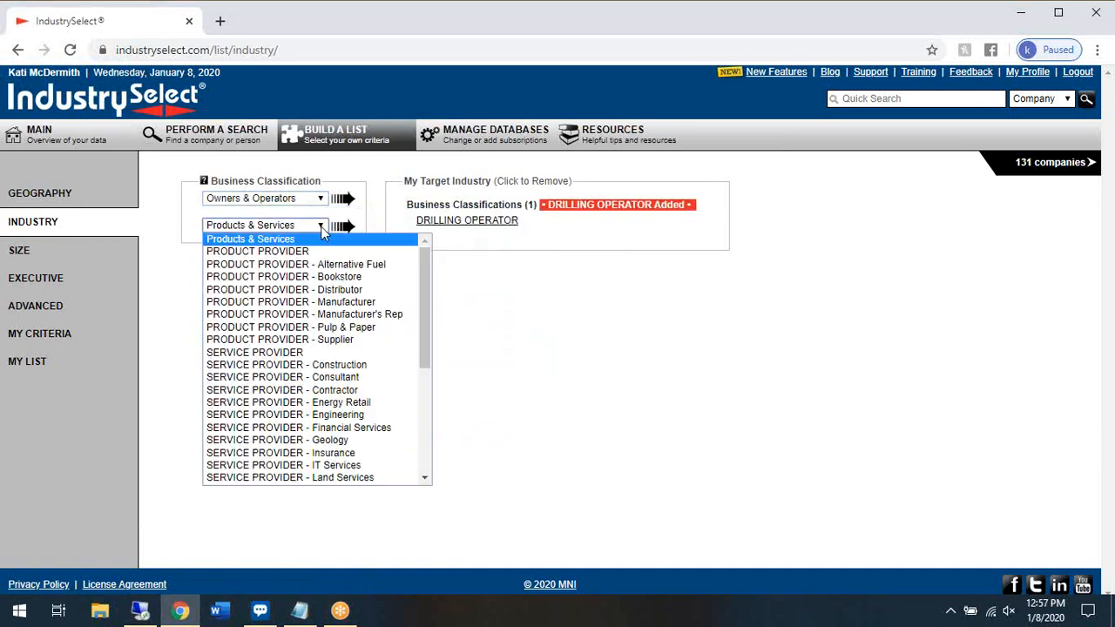
{"action": "mouse_move", "coordinate": [282, 377]}
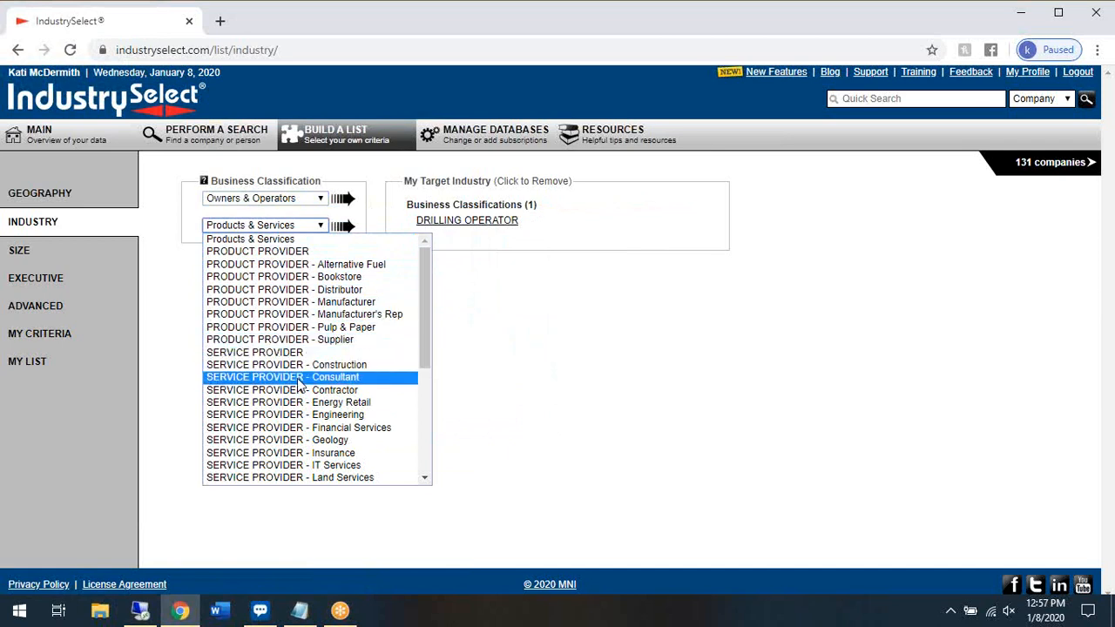
{"action": "left_click", "coordinate": [283, 377]}
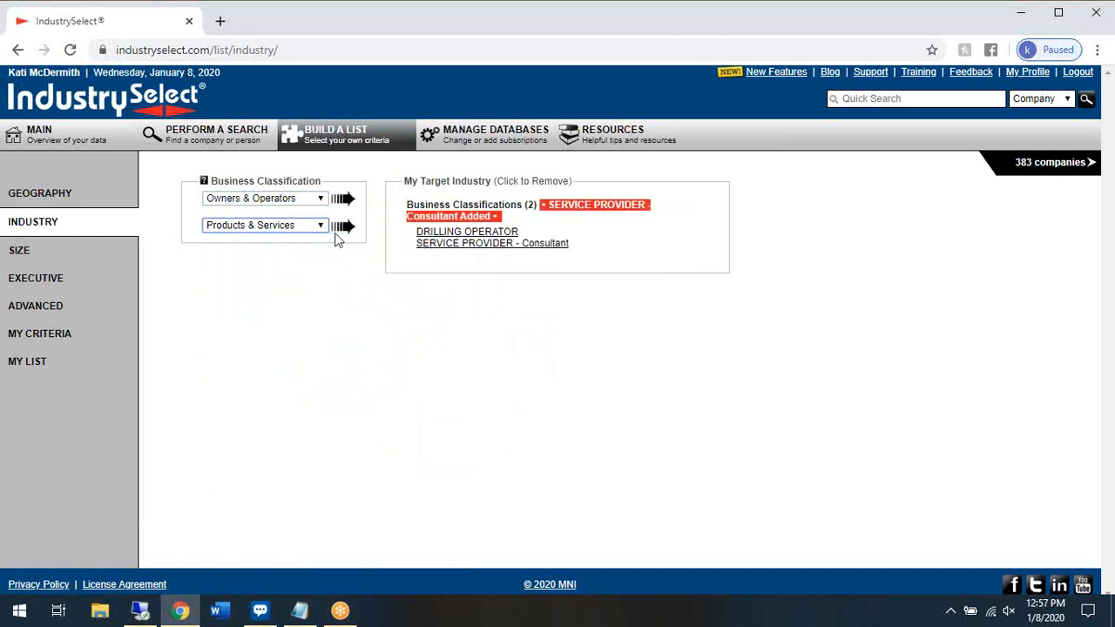
{"action": "left_click", "coordinate": [265, 225]}
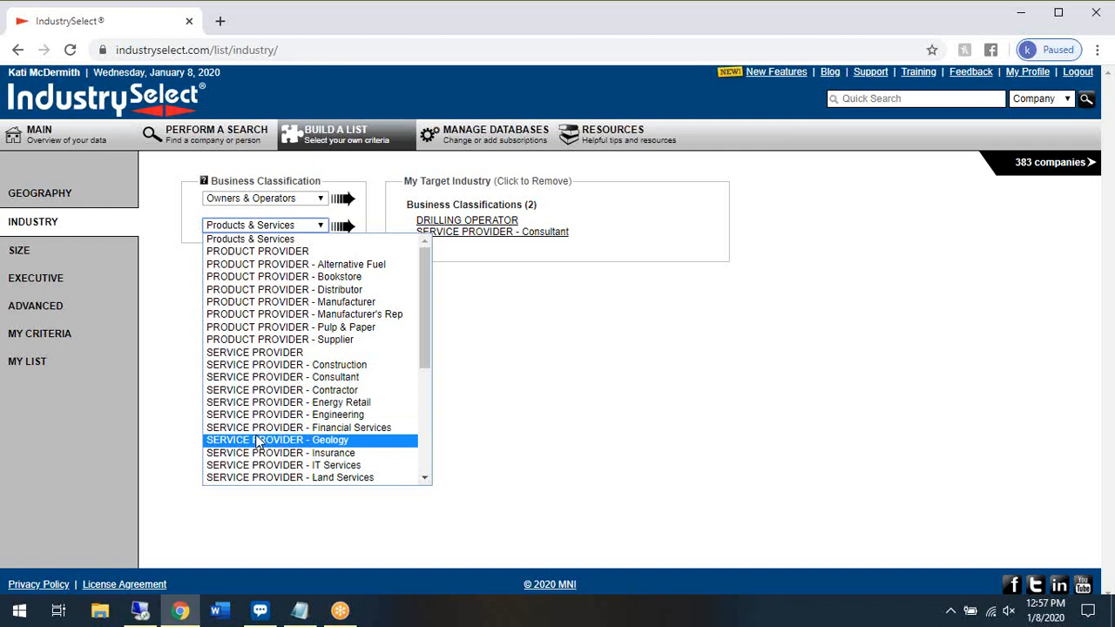
{"action": "left_click", "coordinate": [277, 439]}
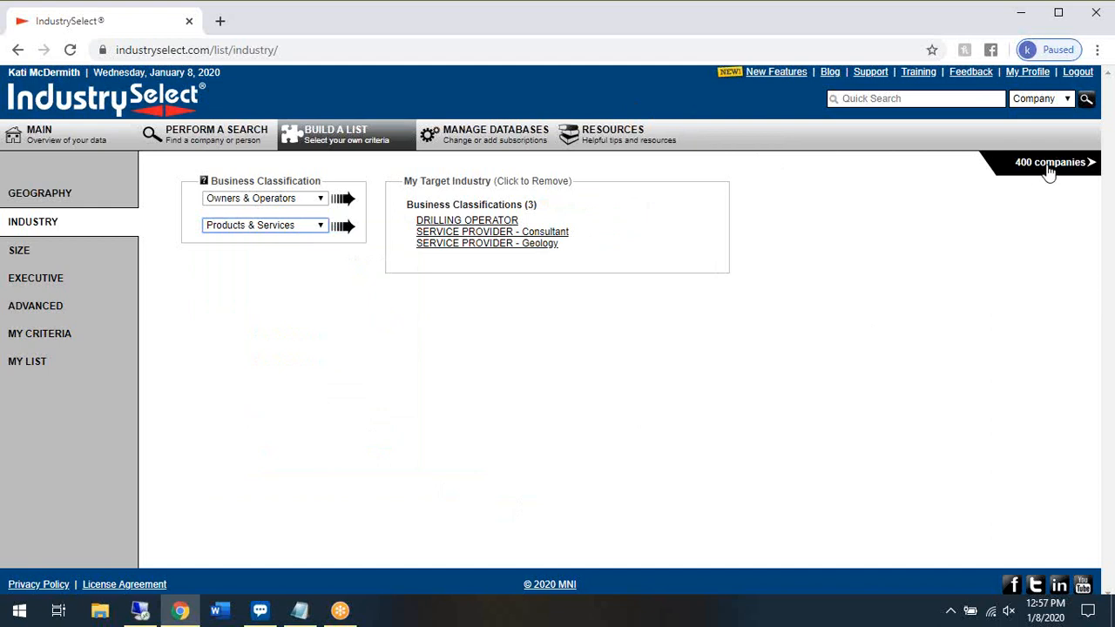
{"action": "mouse_move", "coordinate": [157, 310]}
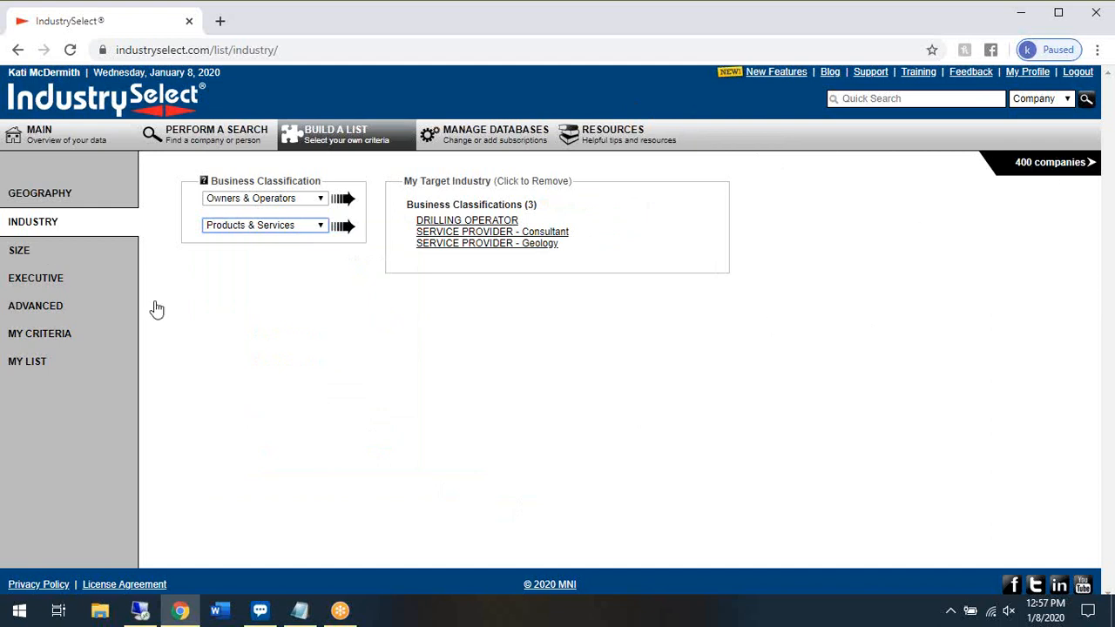
{"action": "left_click", "coordinate": [19, 251]}
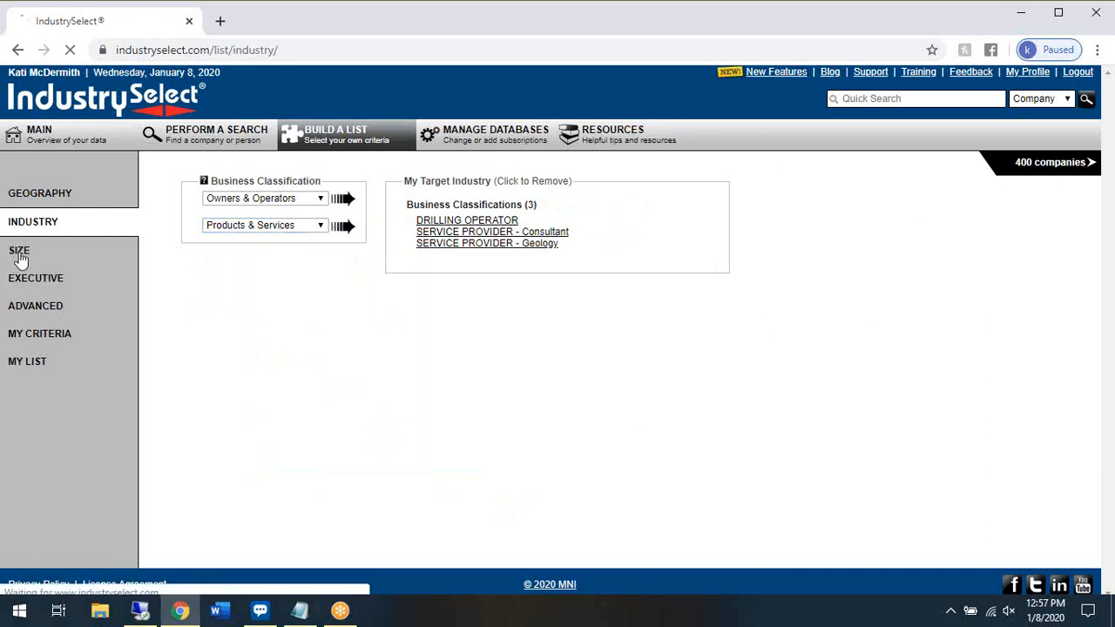
Limit company size to 25 or more employees, cutting matches to 45.
{"action": "left_click", "coordinate": [19, 251]}
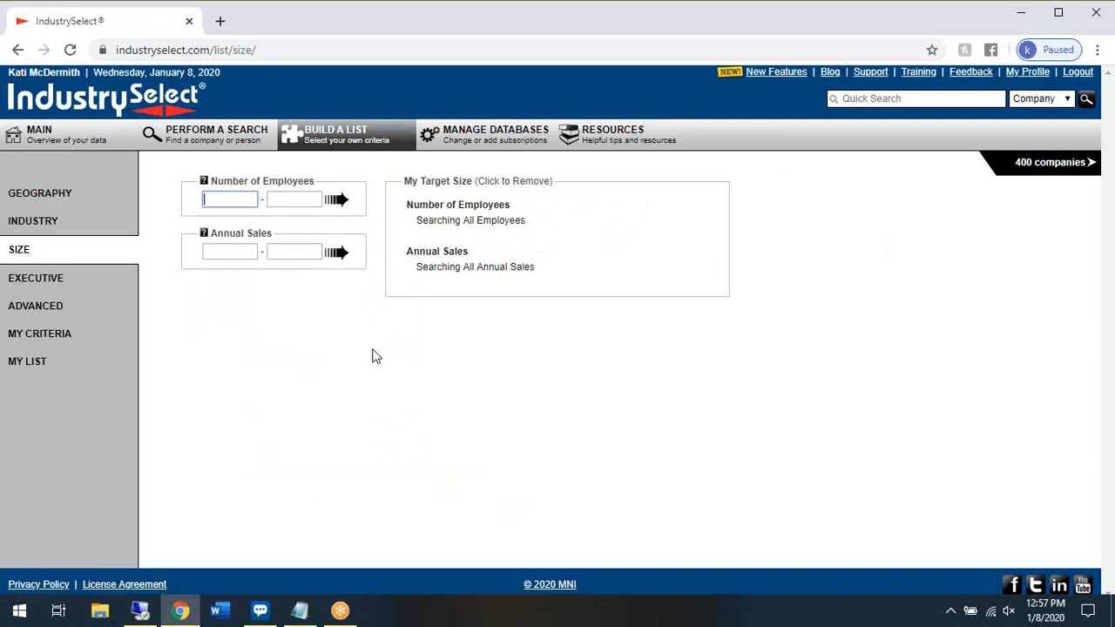
{"action": "mouse_move", "coordinate": [420, 369]}
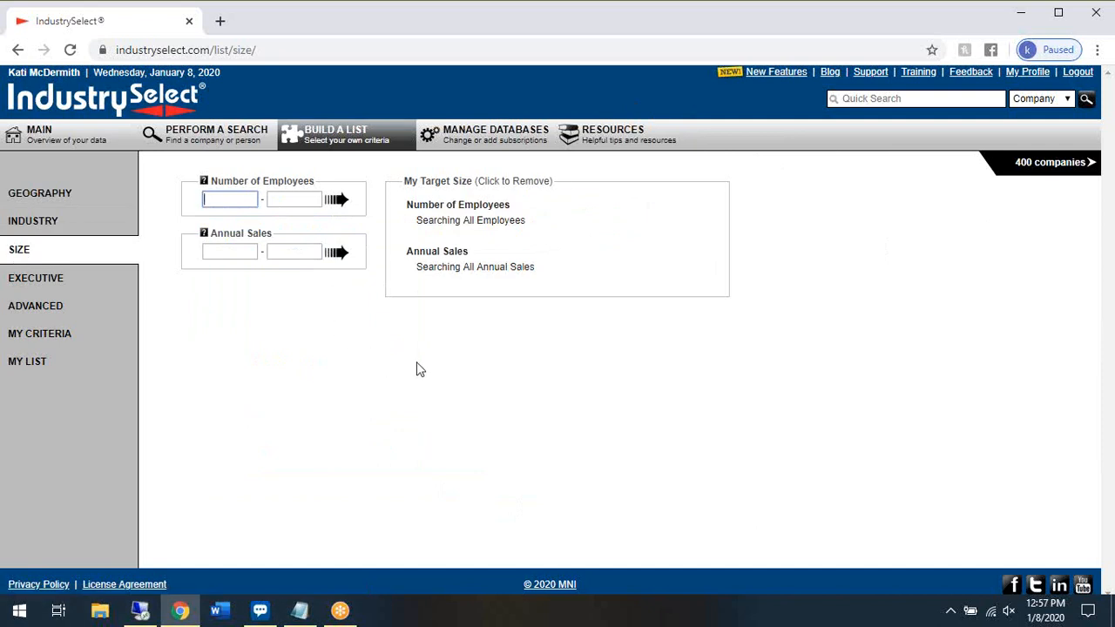
{"action": "mouse_move", "coordinate": [324, 128]}
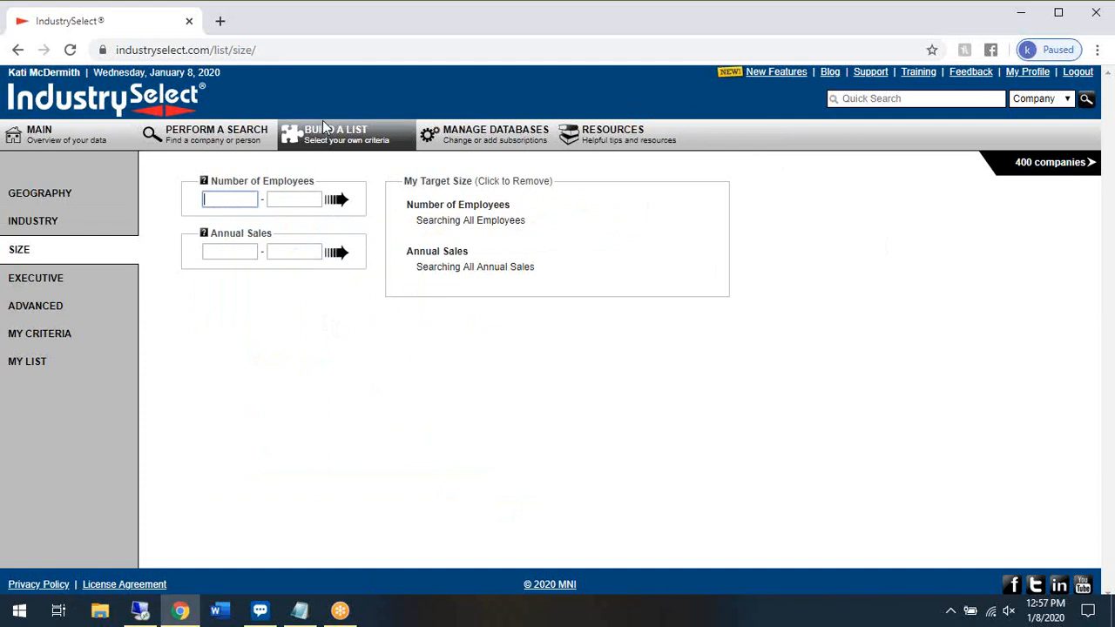
{"action": "mouse_move", "coordinate": [636, 334]}
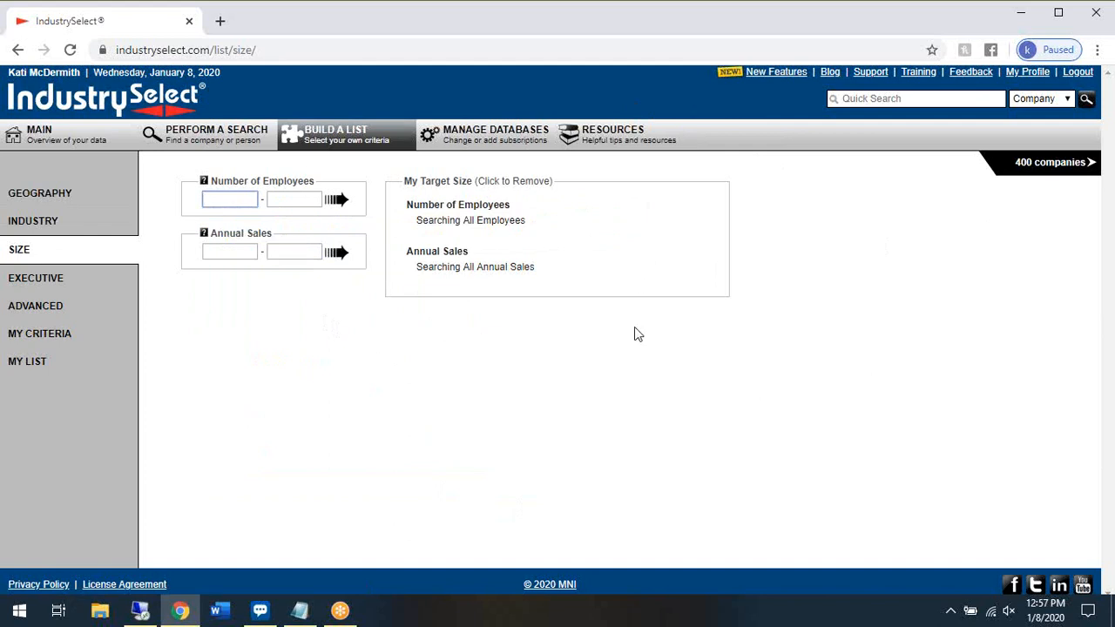
{"action": "mouse_move", "coordinate": [484, 200]}
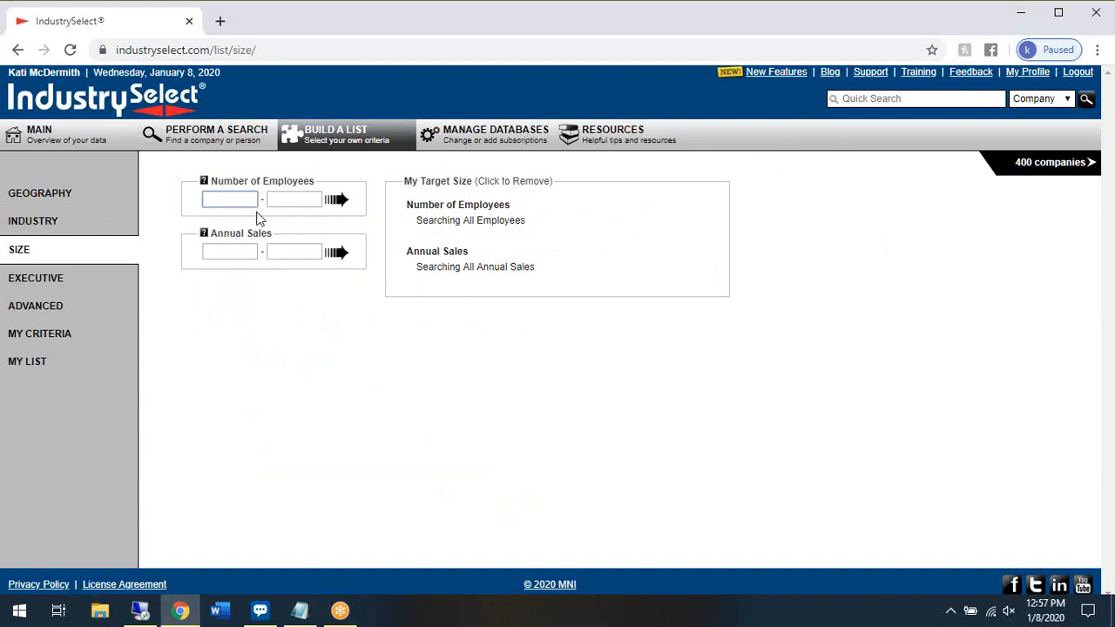
{"action": "type", "text": "25"}
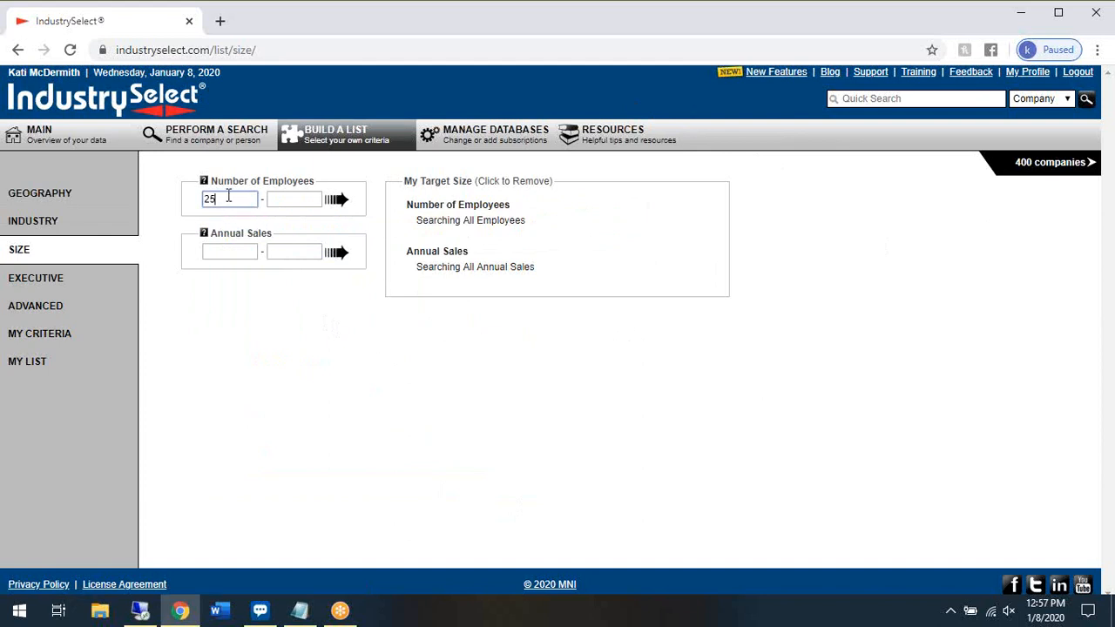
{"action": "left_click", "coordinate": [294, 198]}
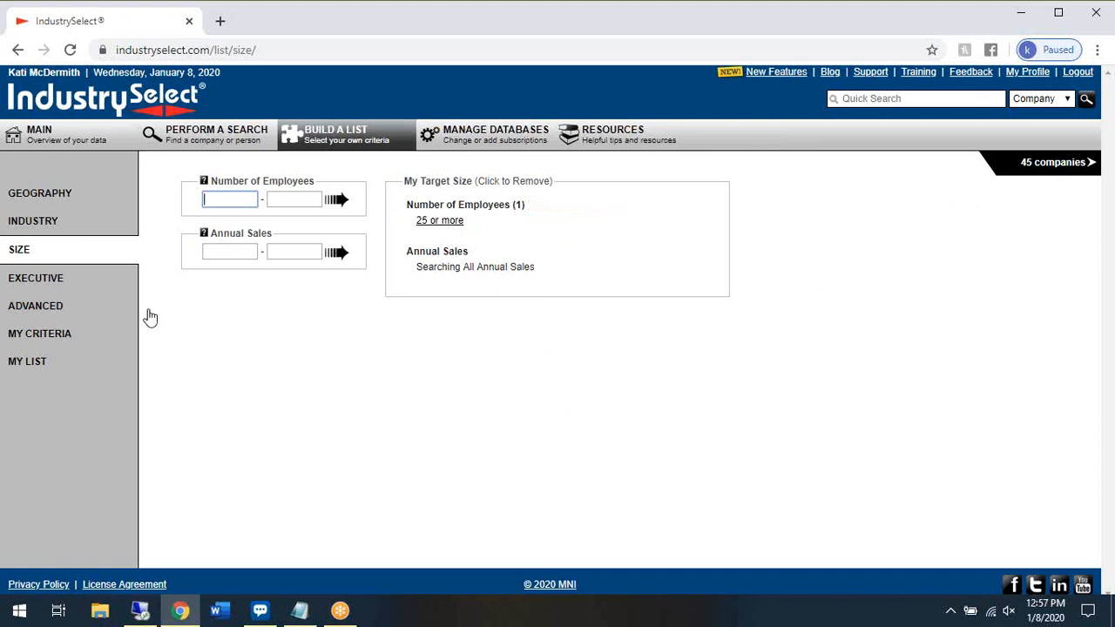
{"action": "left_click", "coordinate": [35, 277]}
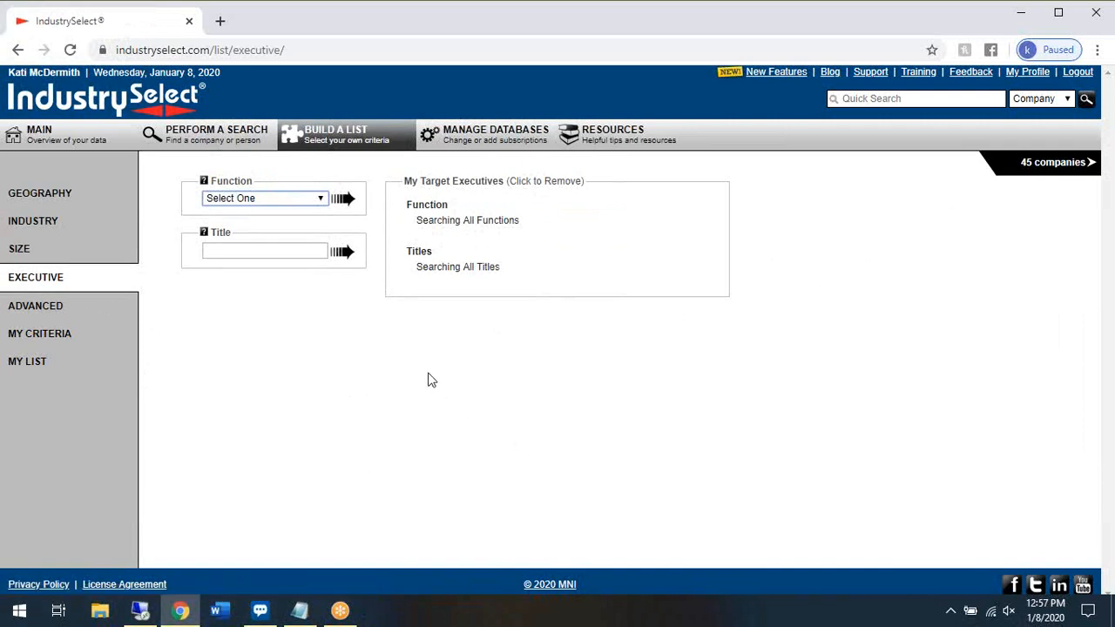
{"action": "mouse_move", "coordinate": [440, 462]}
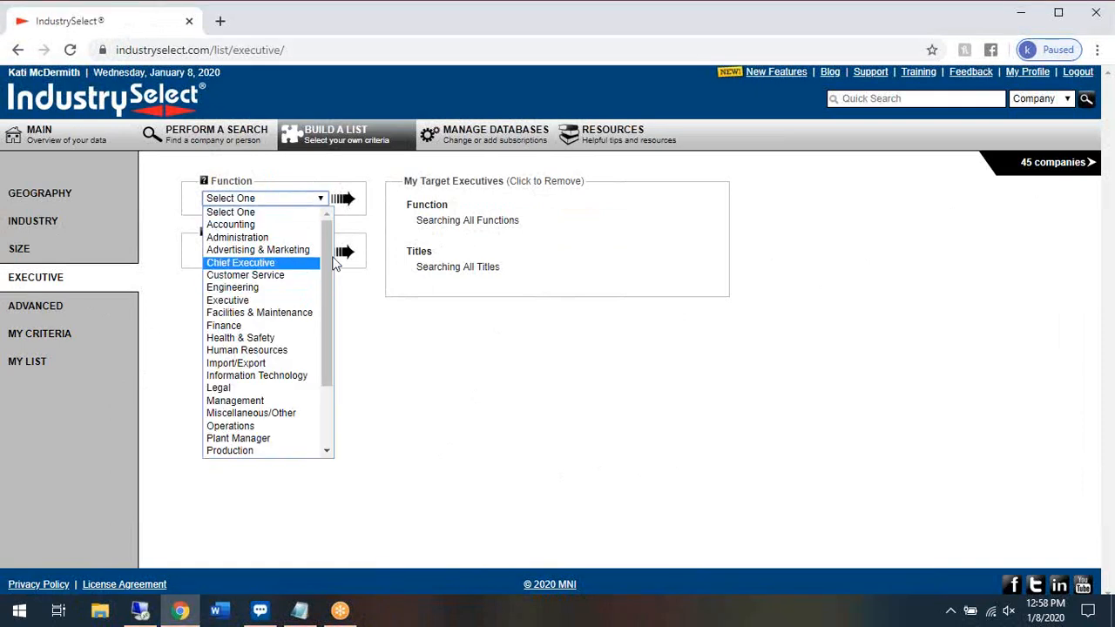
Show the Advanced criteria with location types, ownership type and date-added options.
{"action": "scroll", "scroll_direction": "down", "scroll_amount": 3}
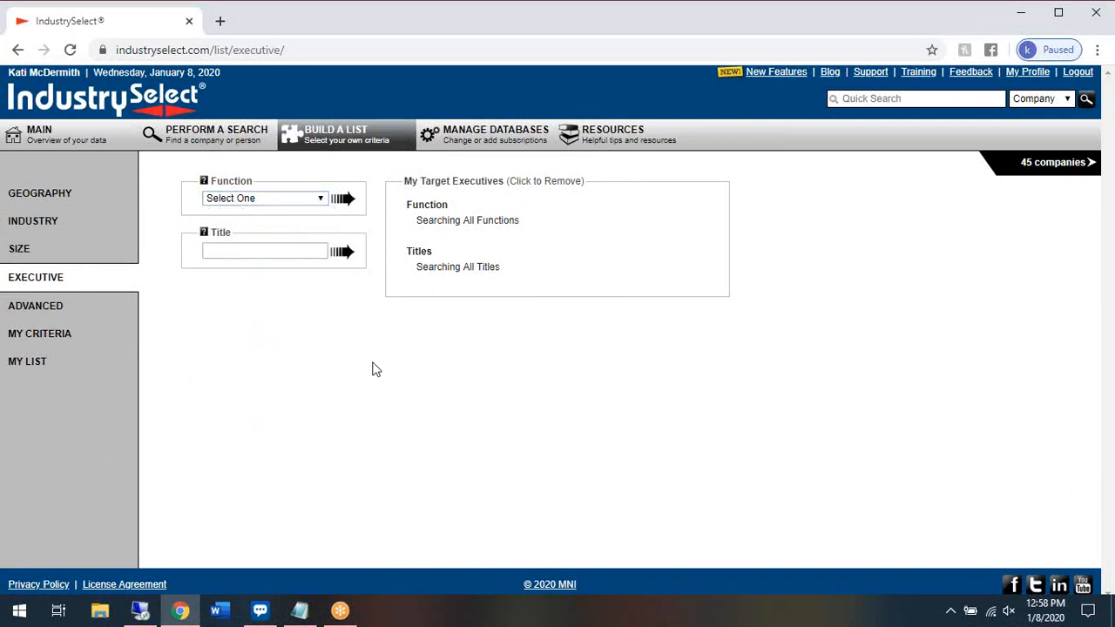
{"action": "mouse_move", "coordinate": [254, 451]}
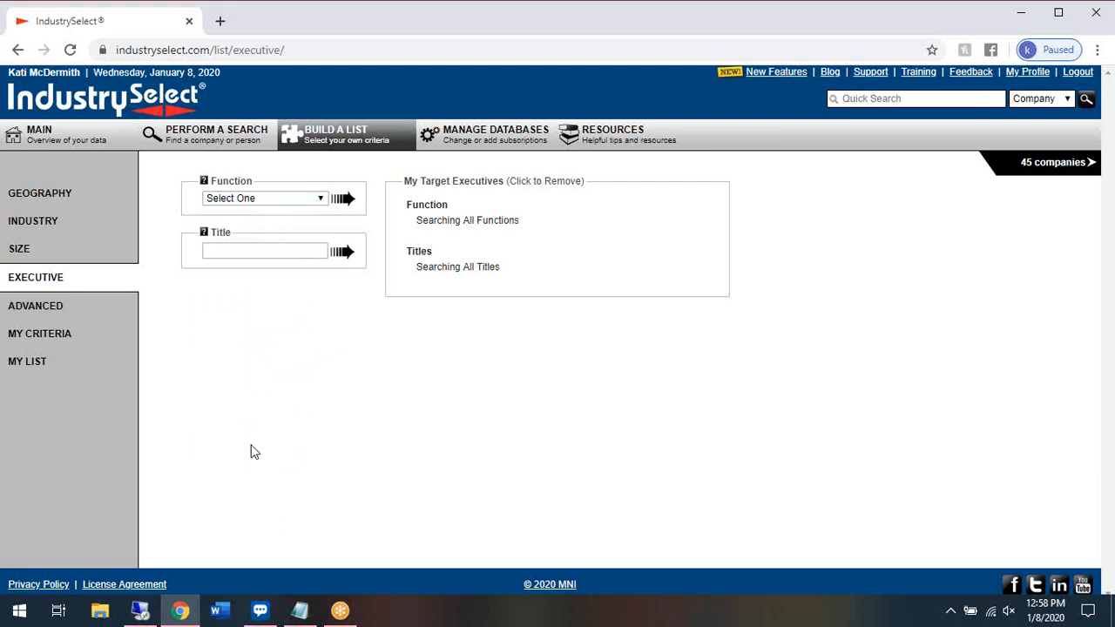
{"action": "mouse_move", "coordinate": [69, 272]}
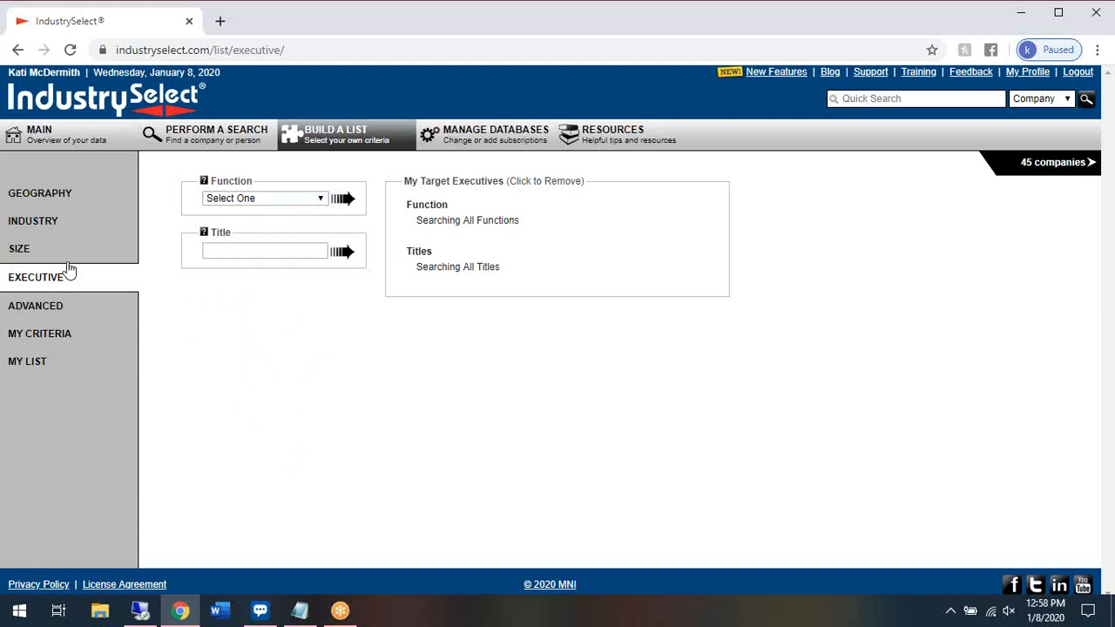
{"action": "mouse_move", "coordinate": [340, 405]}
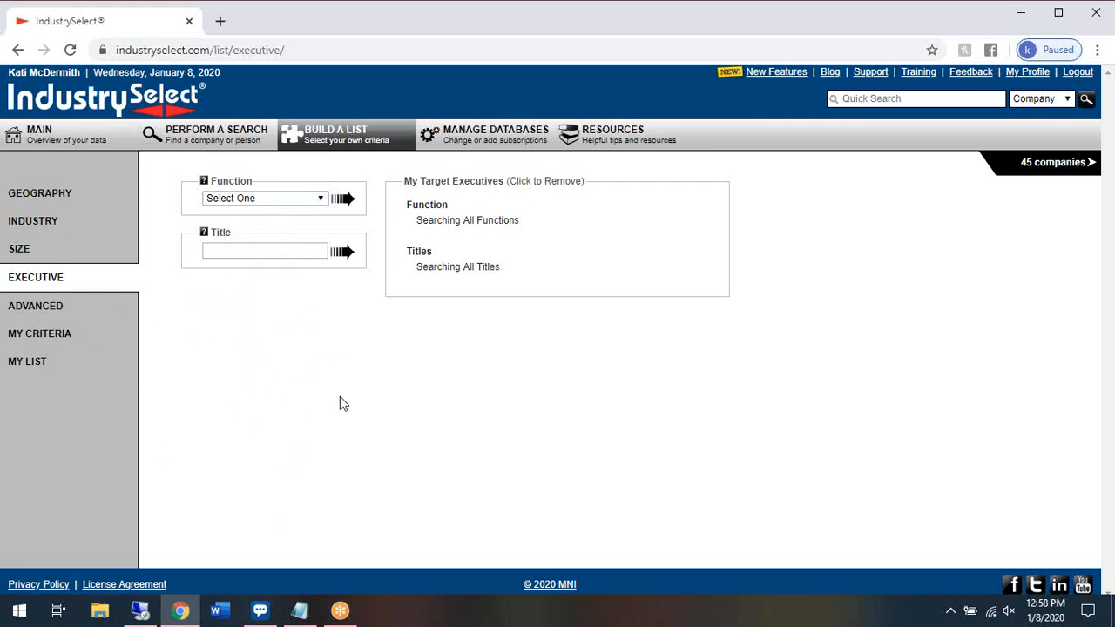
{"action": "mouse_move", "coordinate": [34, 307]}
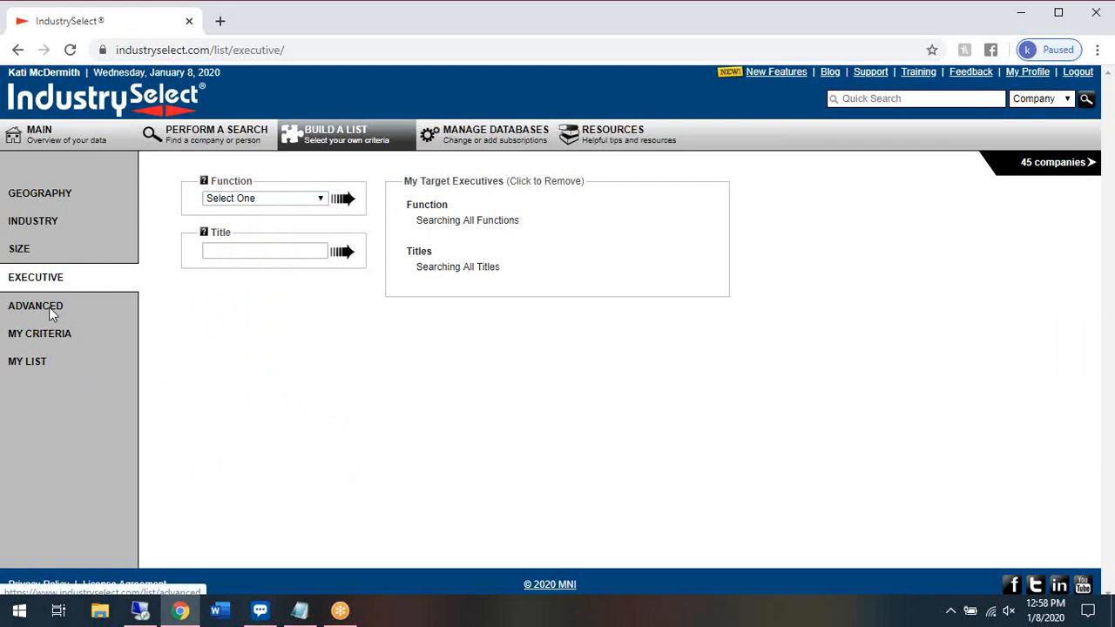
{"action": "left_click", "coordinate": [35, 304]}
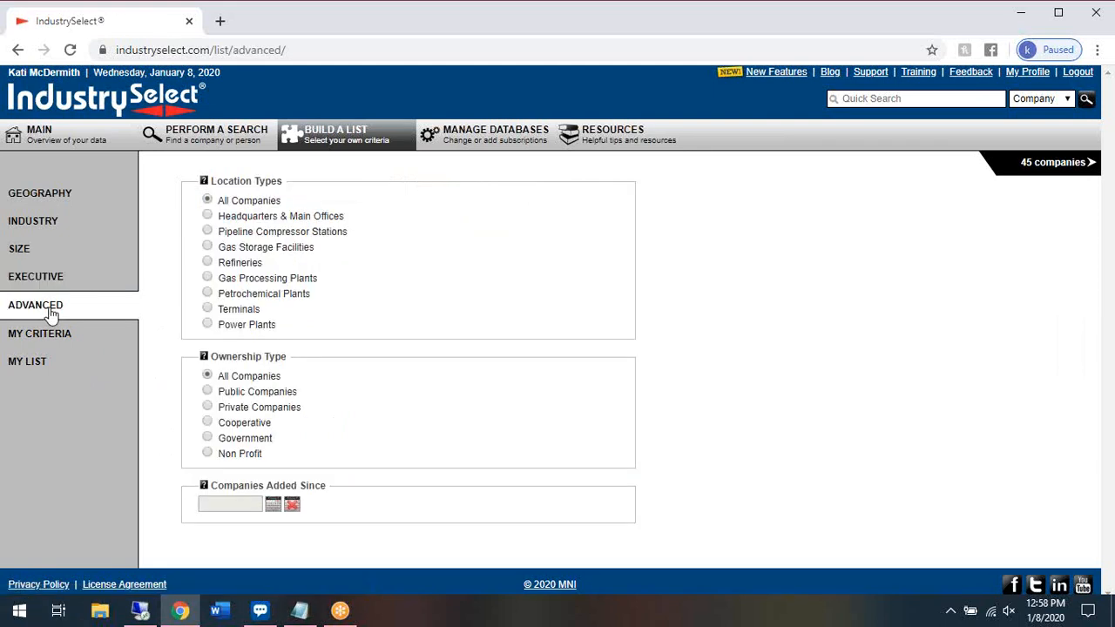
{"action": "mouse_move", "coordinate": [330, 190]}
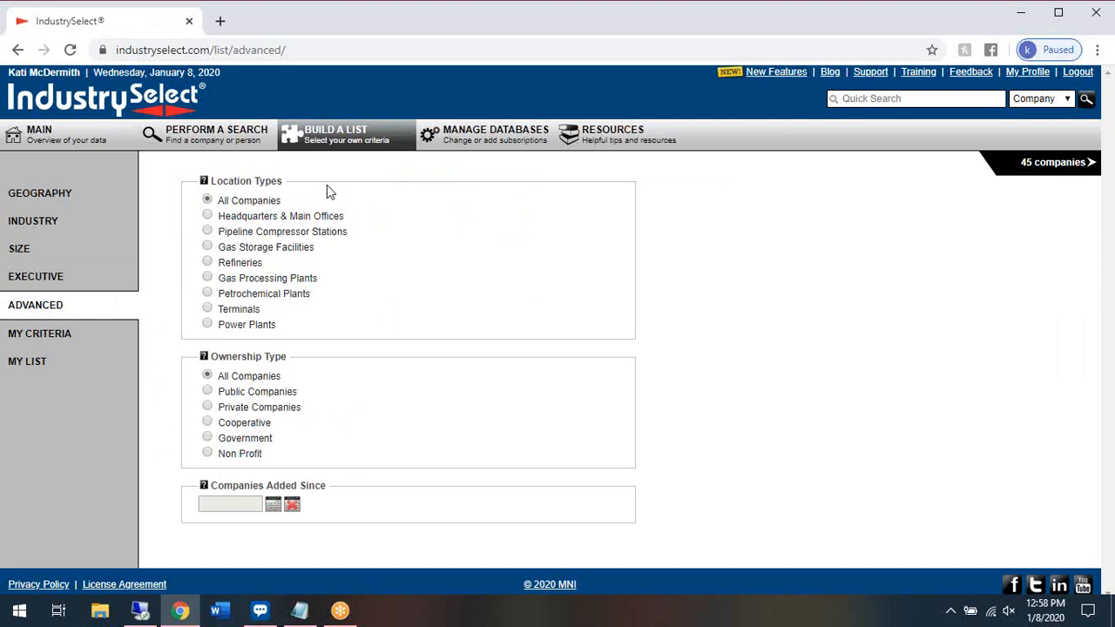
{"action": "mouse_move", "coordinate": [328, 386]}
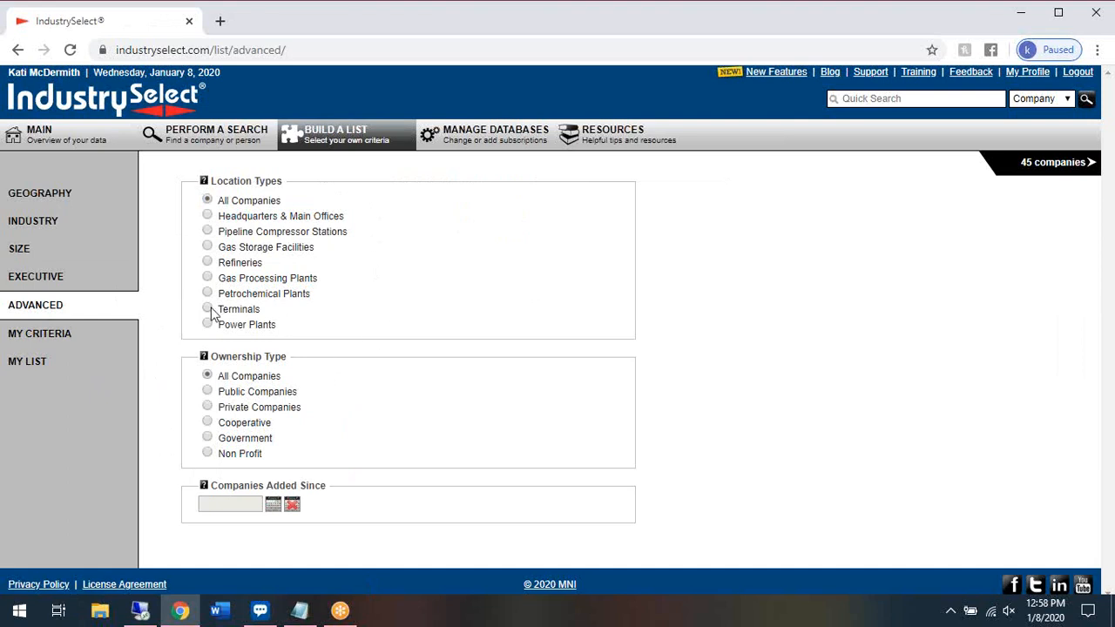
Set location type to Headquarters & Main Offices after trying Terminals, leaving 42 companies.
{"action": "left_click", "coordinate": [208, 308]}
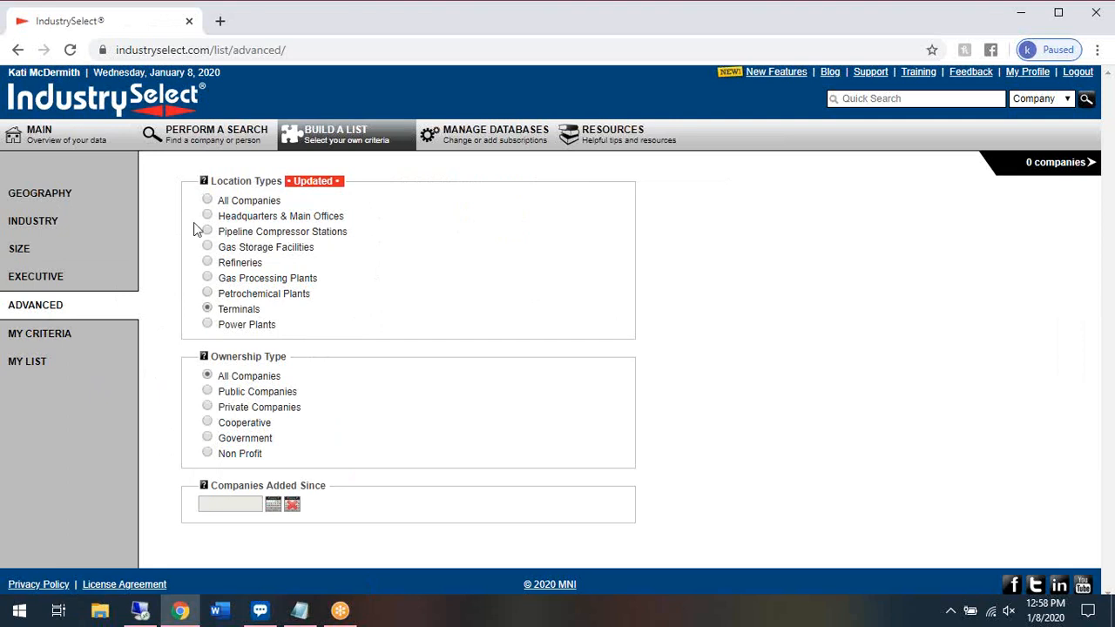
{"action": "left_click", "coordinate": [208, 216]}
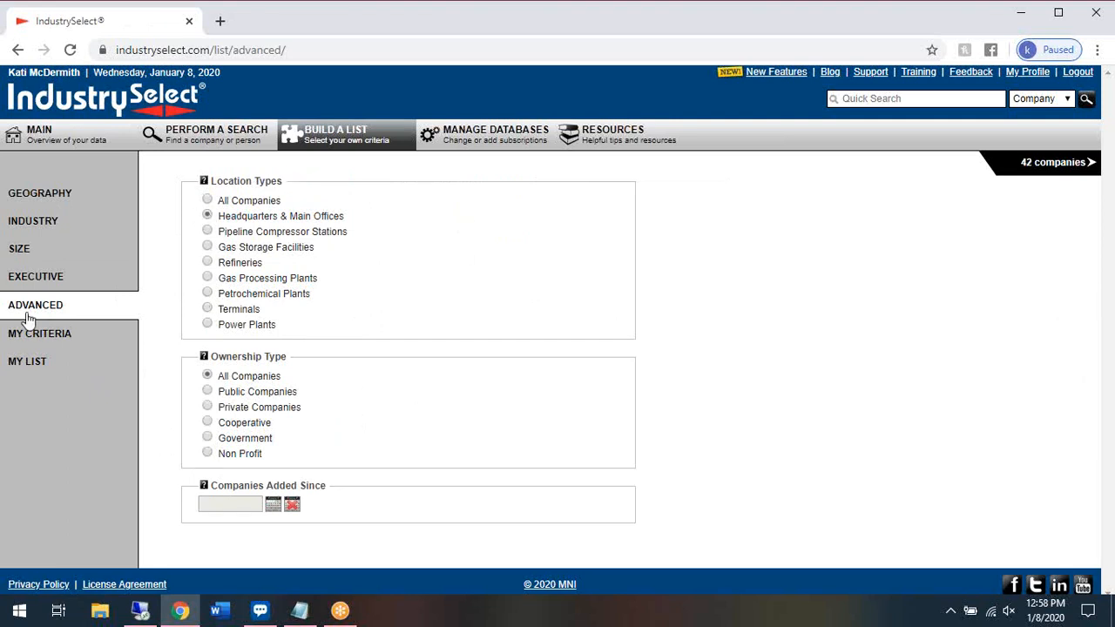
{"action": "left_click", "coordinate": [40, 334]}
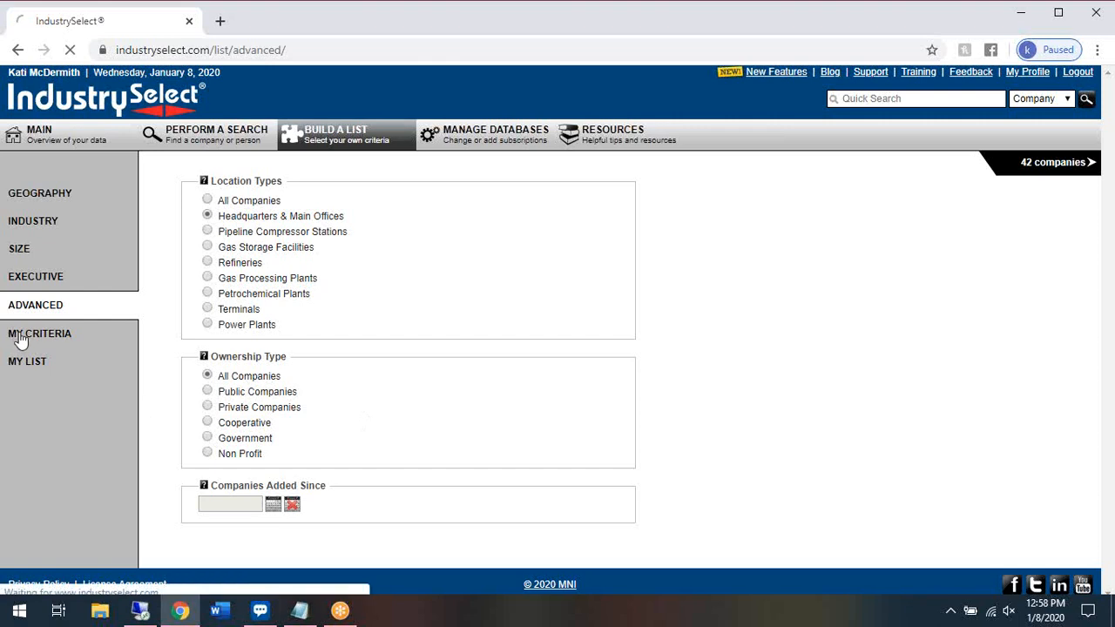
Review the My Criteria summary of 6 criteria starting with Canada, 42 companies matched.
{"action": "left_click", "coordinate": [38, 334]}
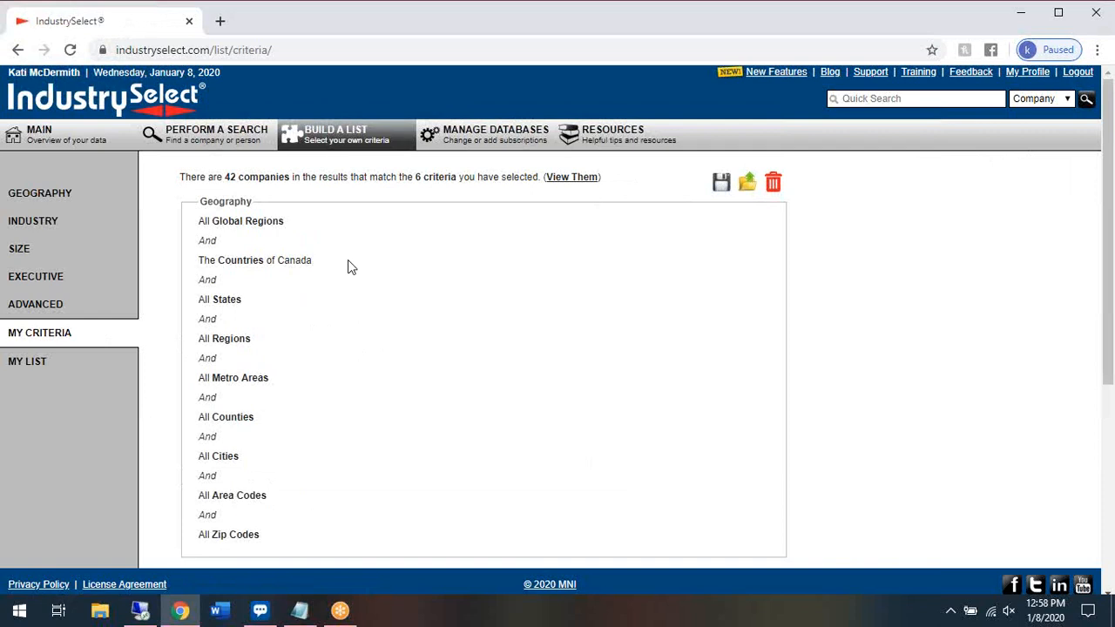
{"action": "mouse_move", "coordinate": [253, 184]}
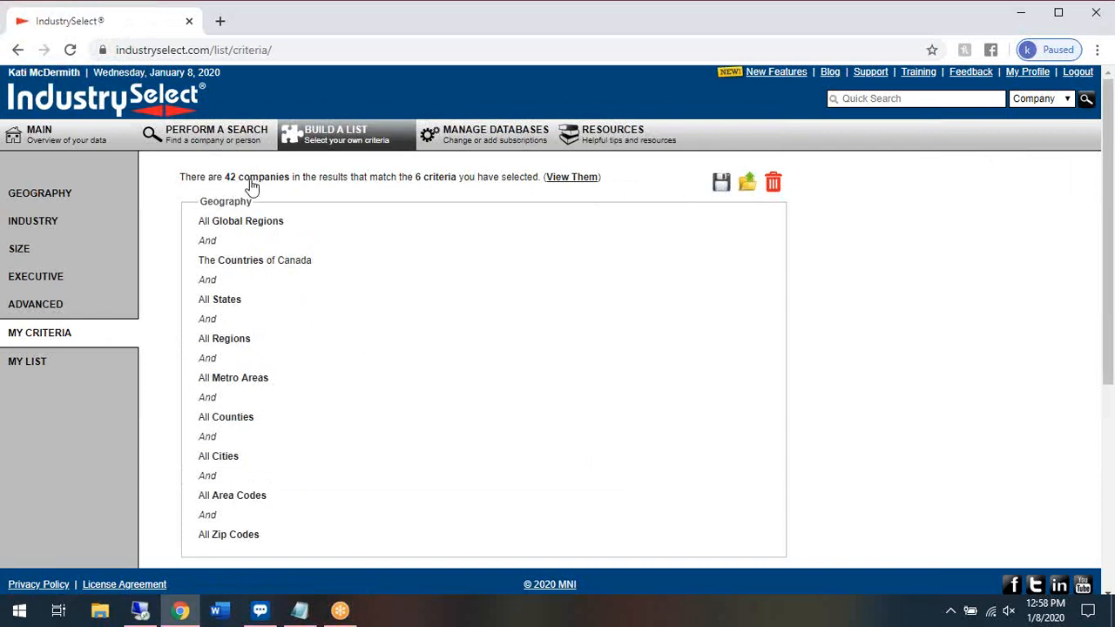
{"action": "mouse_move", "coordinate": [440, 190]}
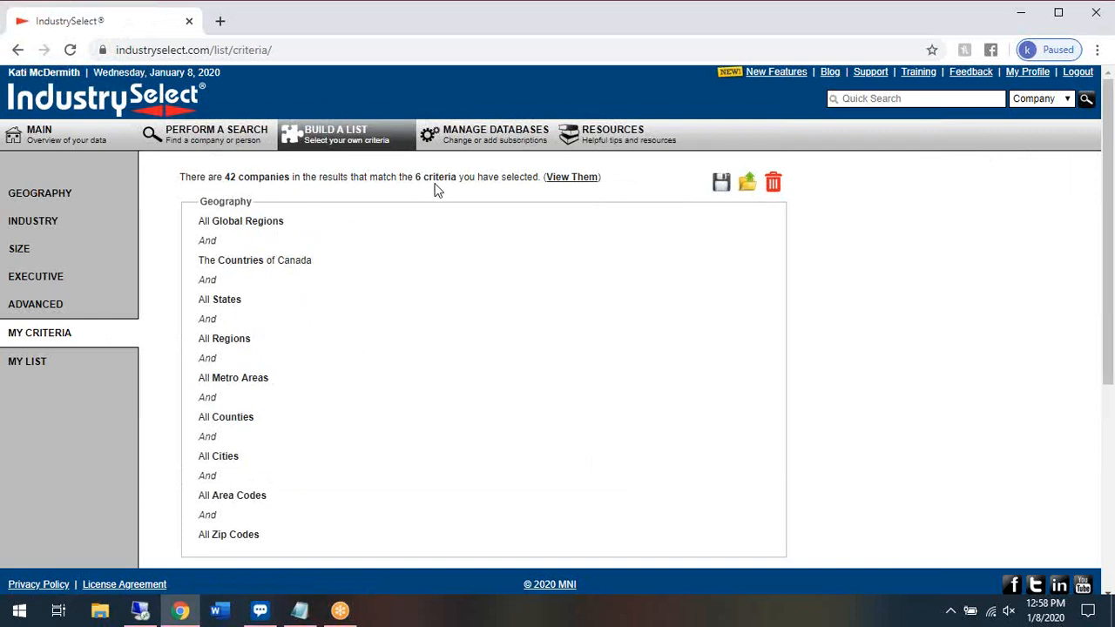
{"action": "scroll", "scroll_direction": "down", "scroll_amount": 3}
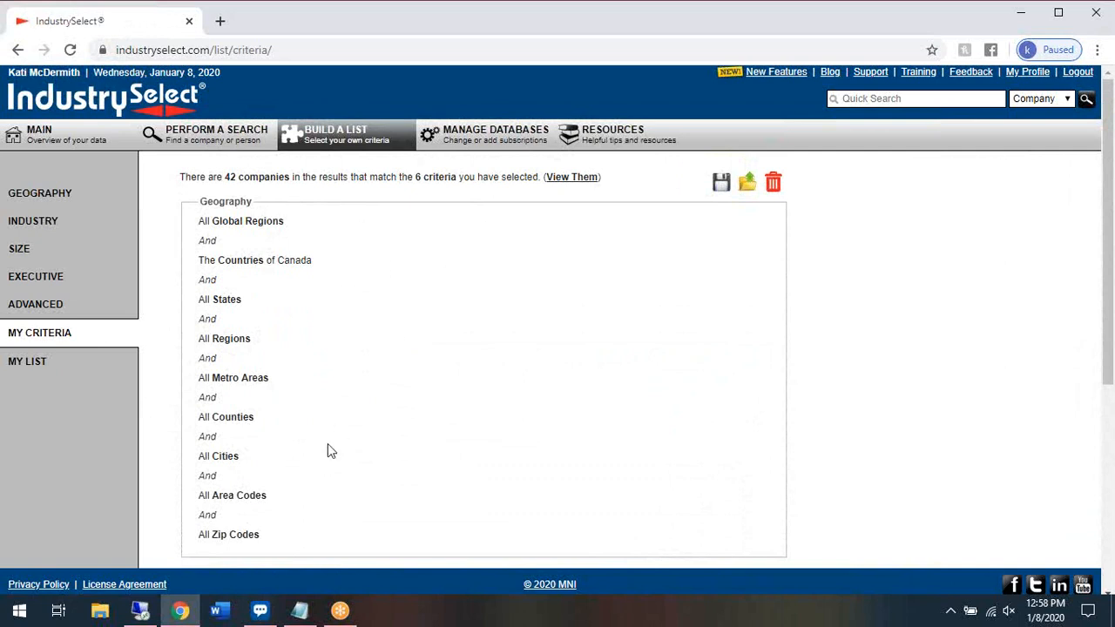
{"action": "mouse_move", "coordinate": [756, 212]}
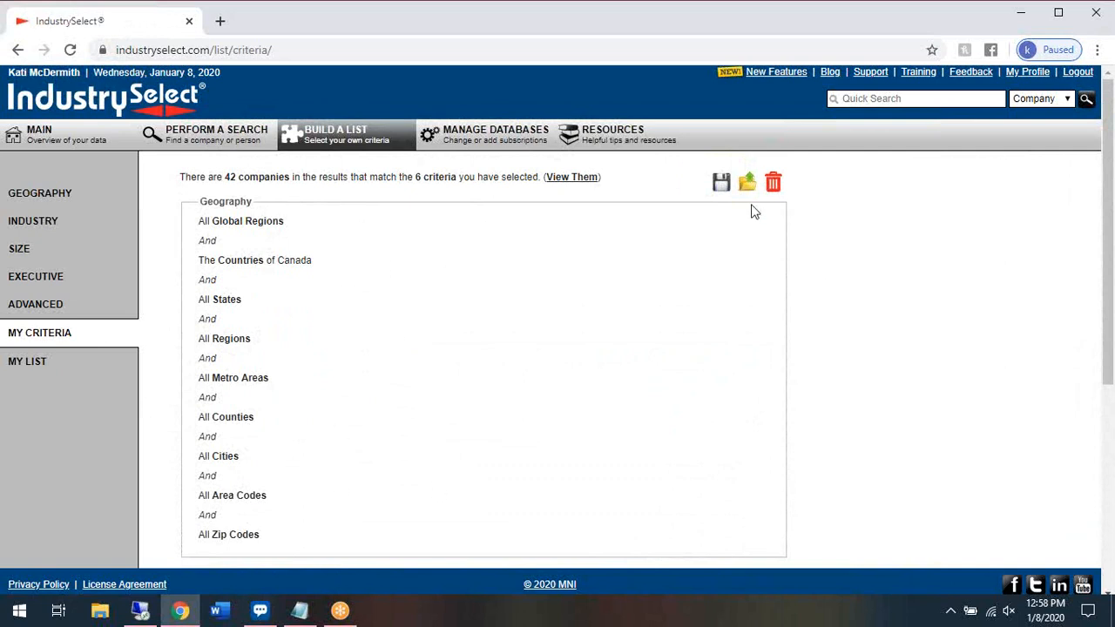
{"action": "mouse_move", "coordinate": [721, 183]}
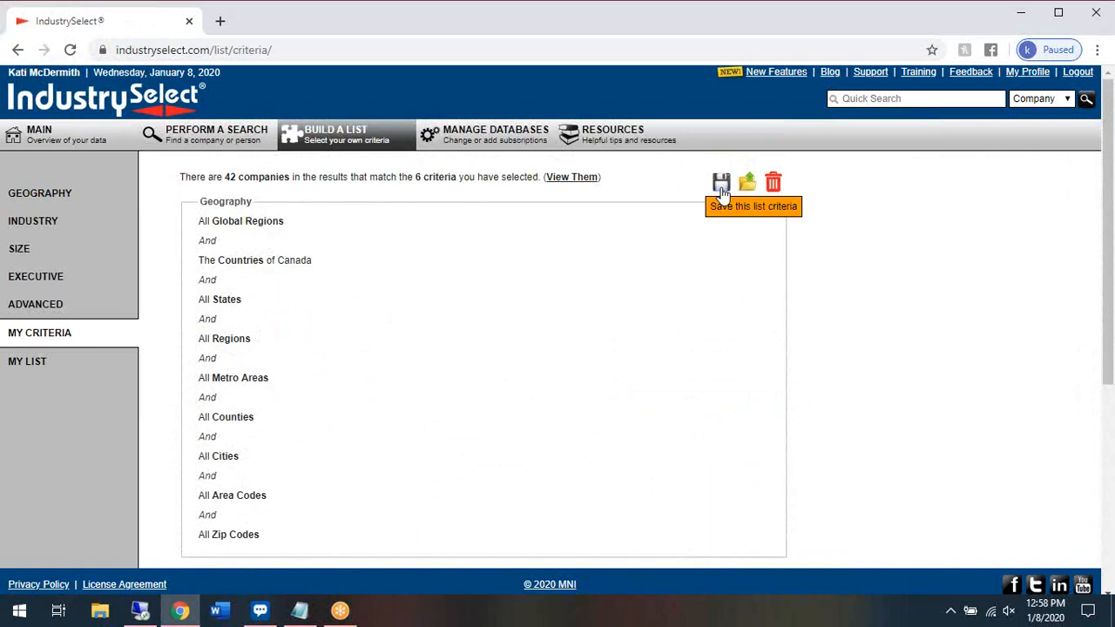
{"action": "mouse_move", "coordinate": [748, 183]}
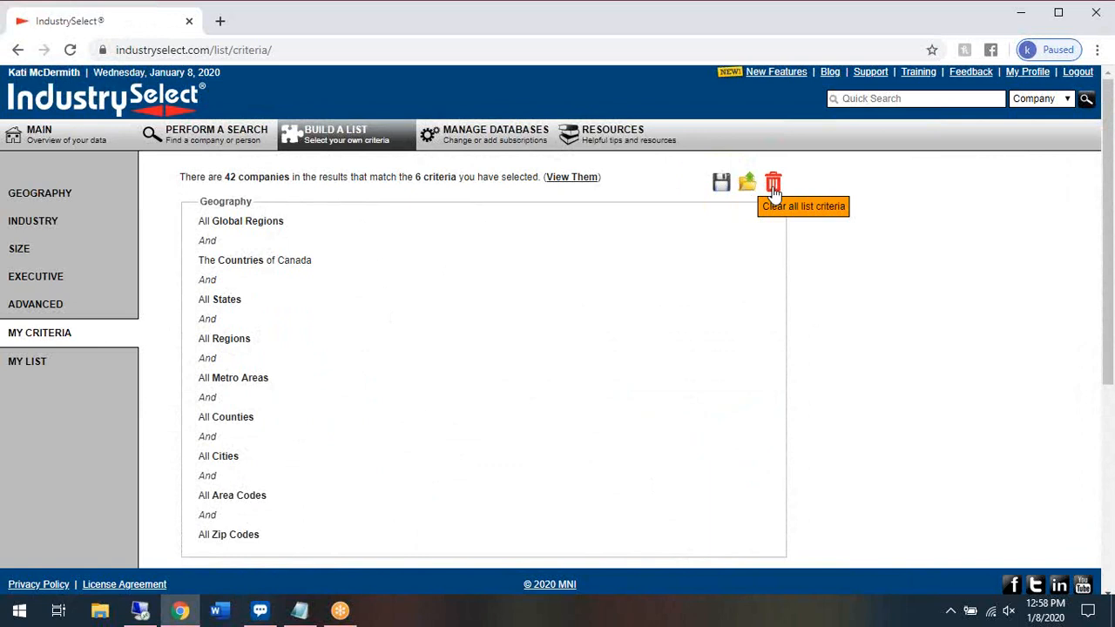
{"action": "mouse_move", "coordinate": [721, 183]}
{"action": "type", "text": "Training video"}
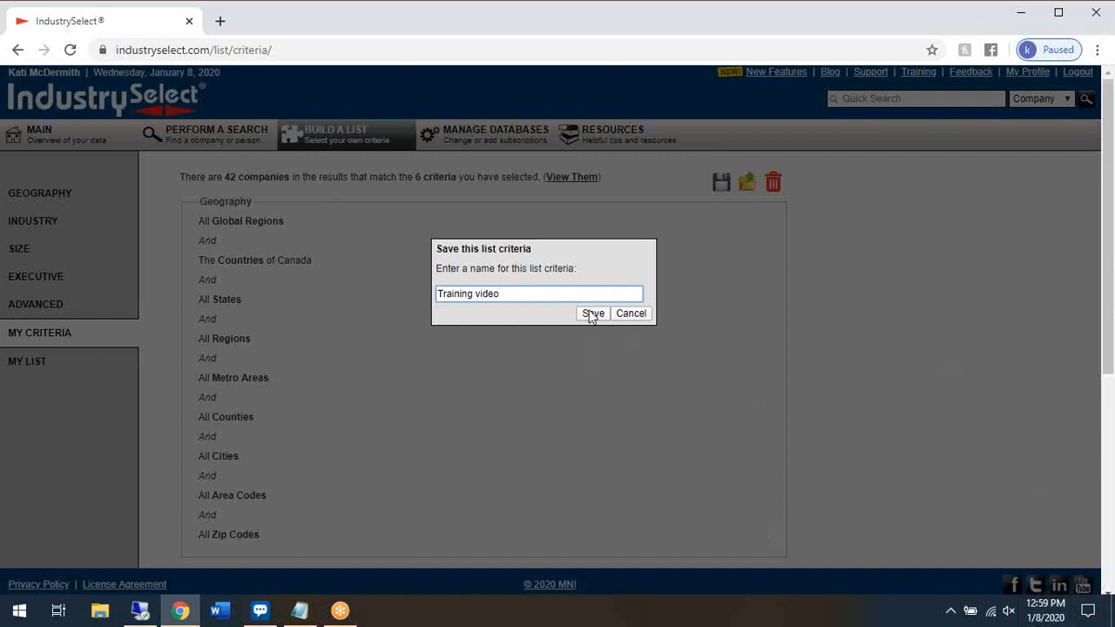
Save the criteria as 'Training video', dismiss the confirmation and show the 42 matching companies.
{"action": "left_click", "coordinate": [593, 314]}
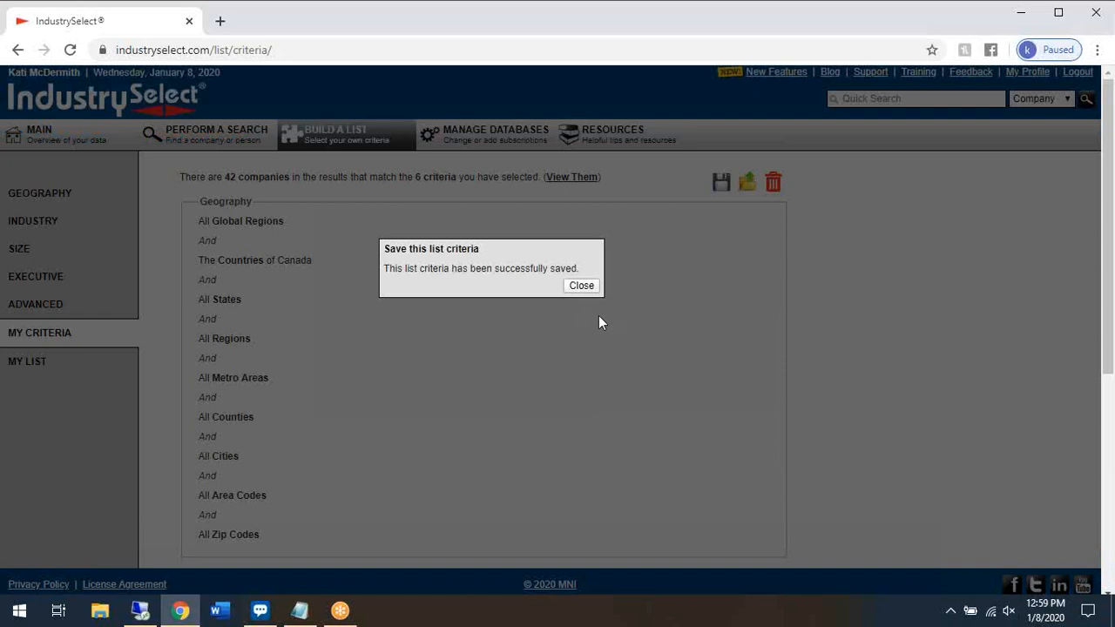
{"action": "left_click", "coordinate": [582, 286]}
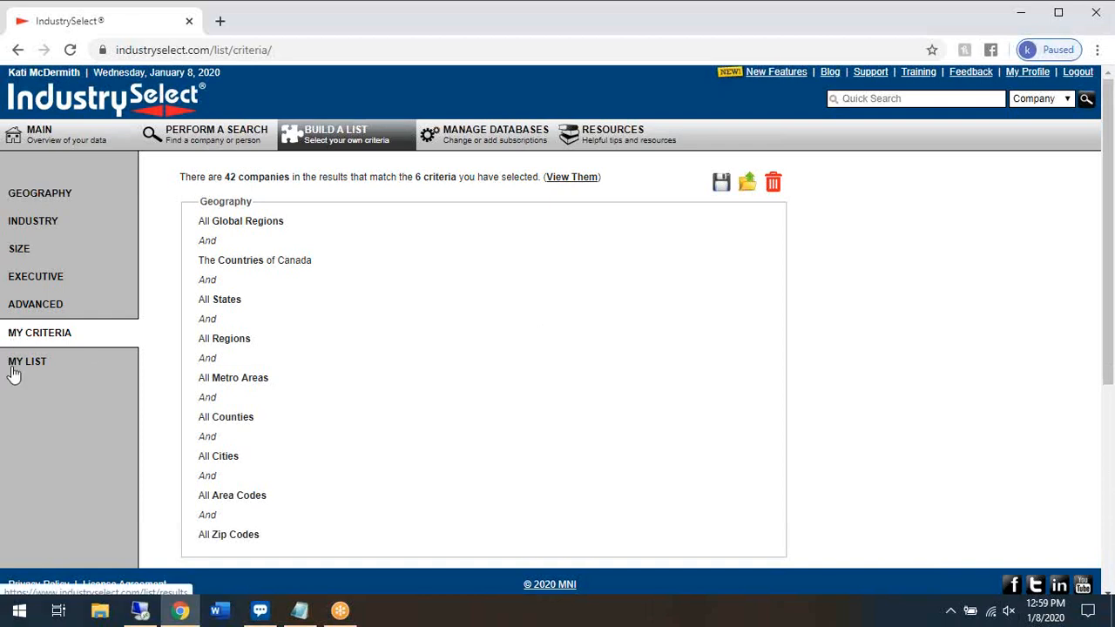
{"action": "left_click", "coordinate": [28, 361]}
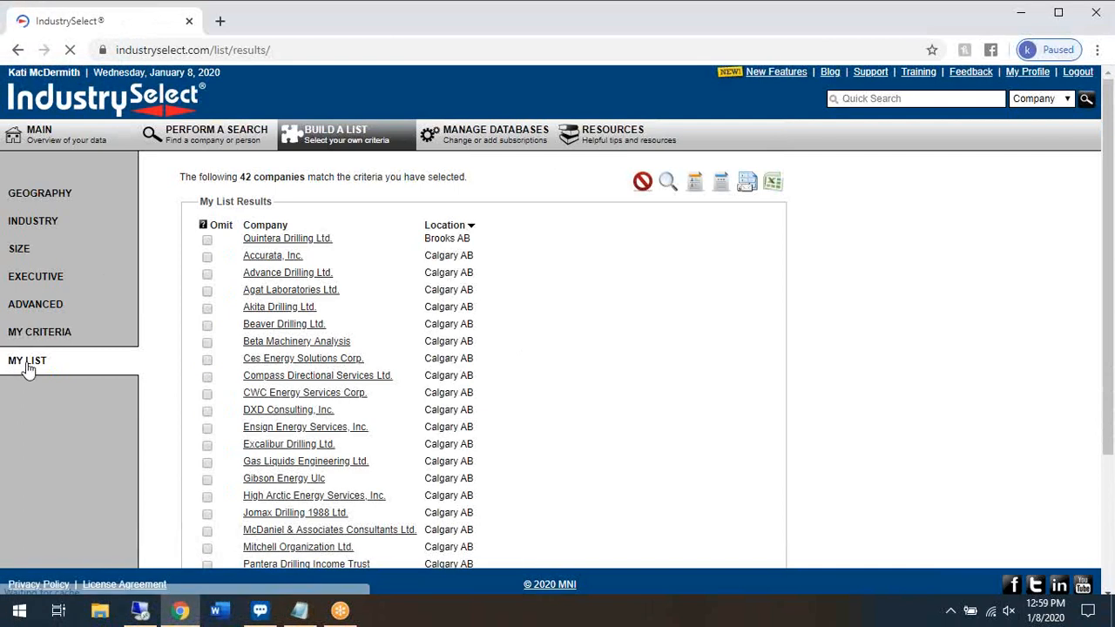
{"action": "left_click", "coordinate": [265, 225]}
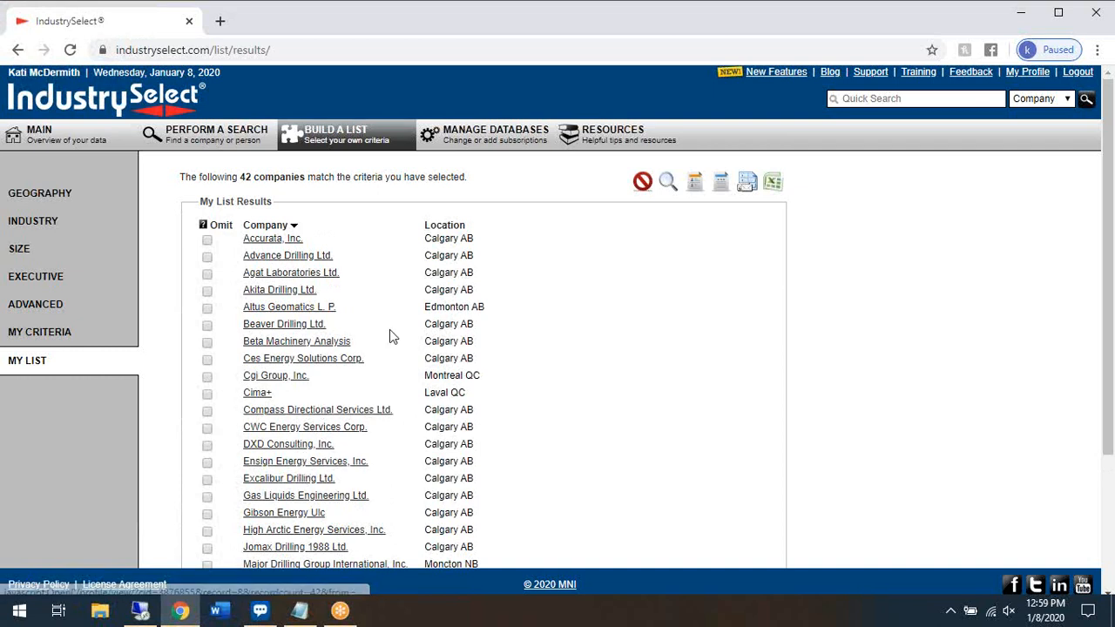
{"action": "mouse_move", "coordinate": [628, 175]}
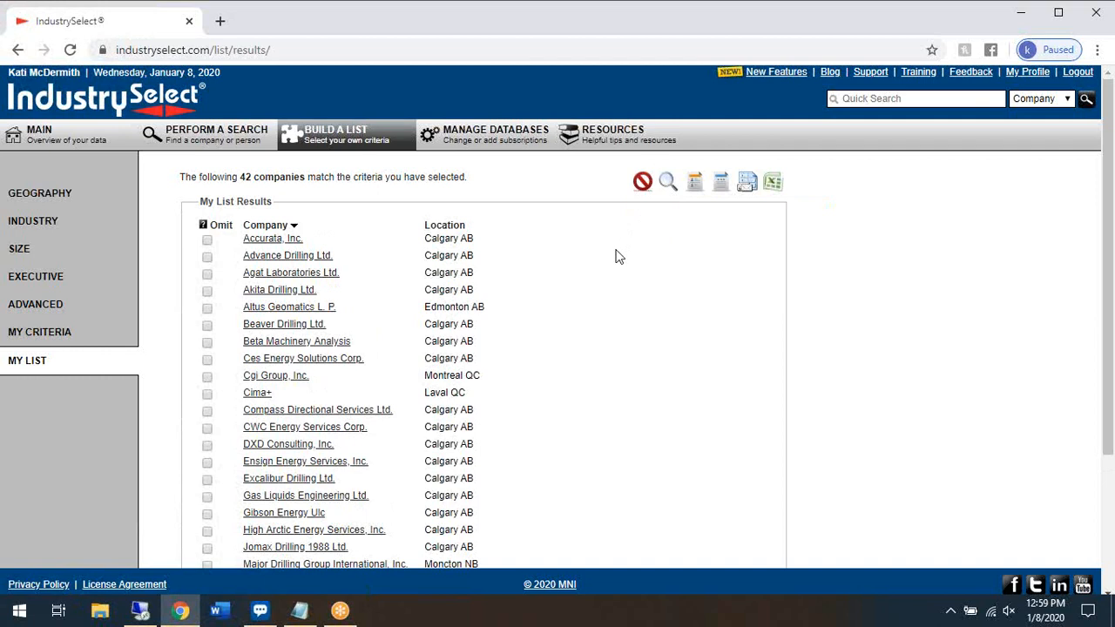
{"action": "mouse_move", "coordinate": [613, 263]}
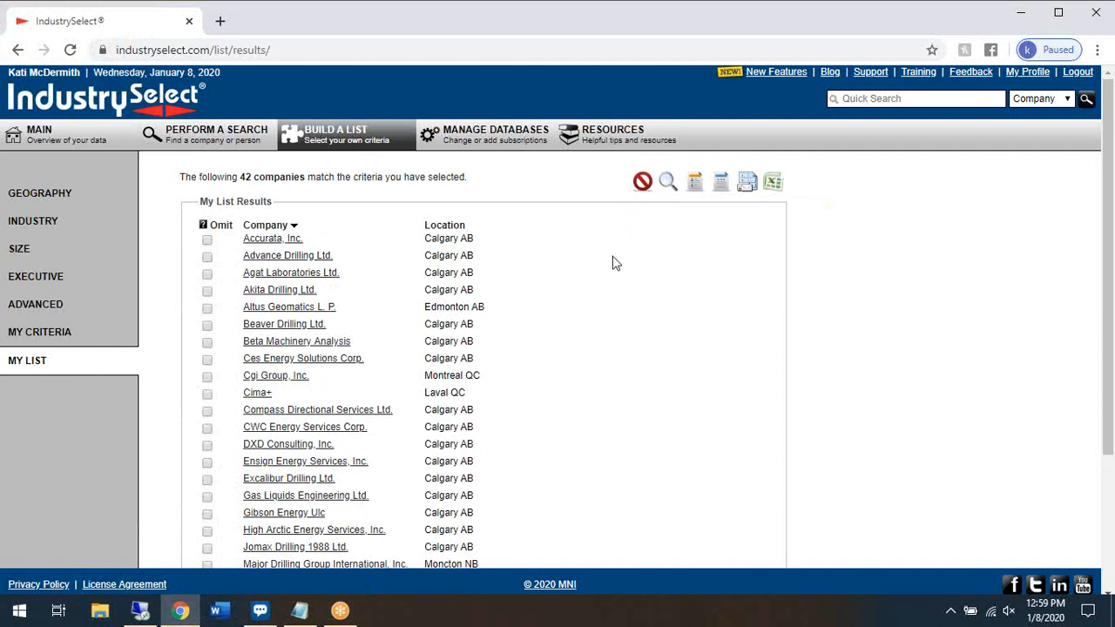
{"action": "mouse_move", "coordinate": [614, 207]}
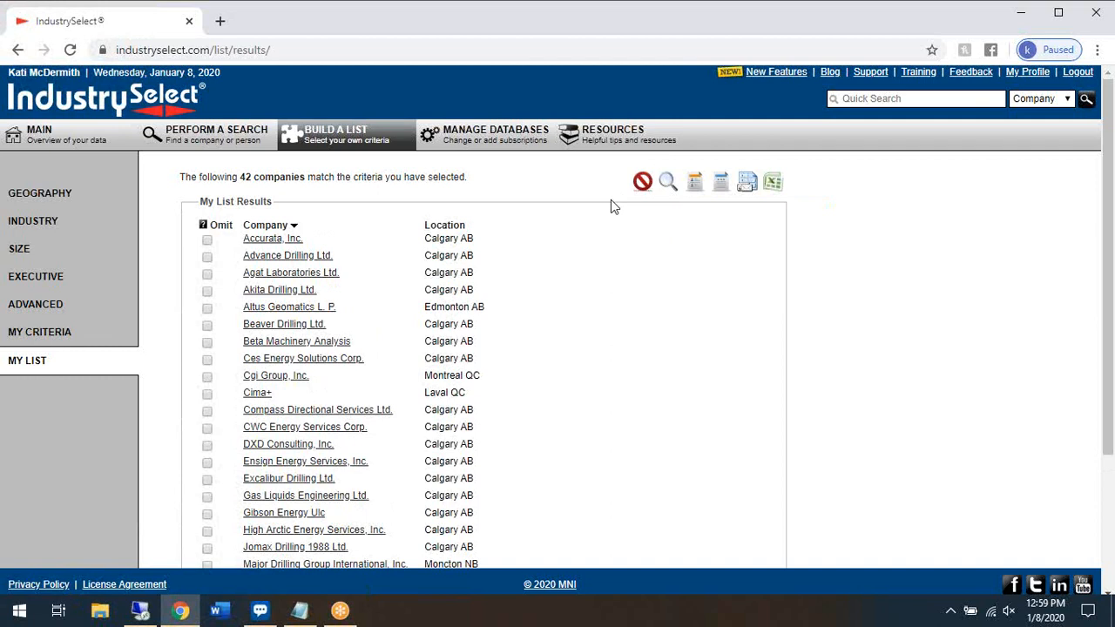
{"action": "mouse_move", "coordinate": [596, 230]}
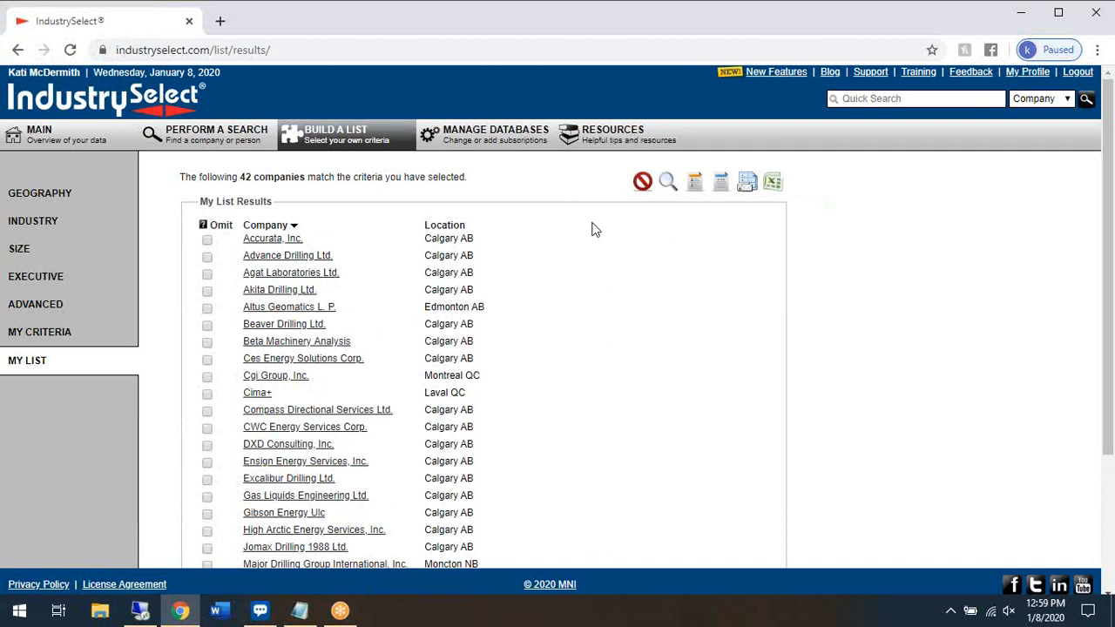
{"action": "mouse_move", "coordinate": [693, 164]}
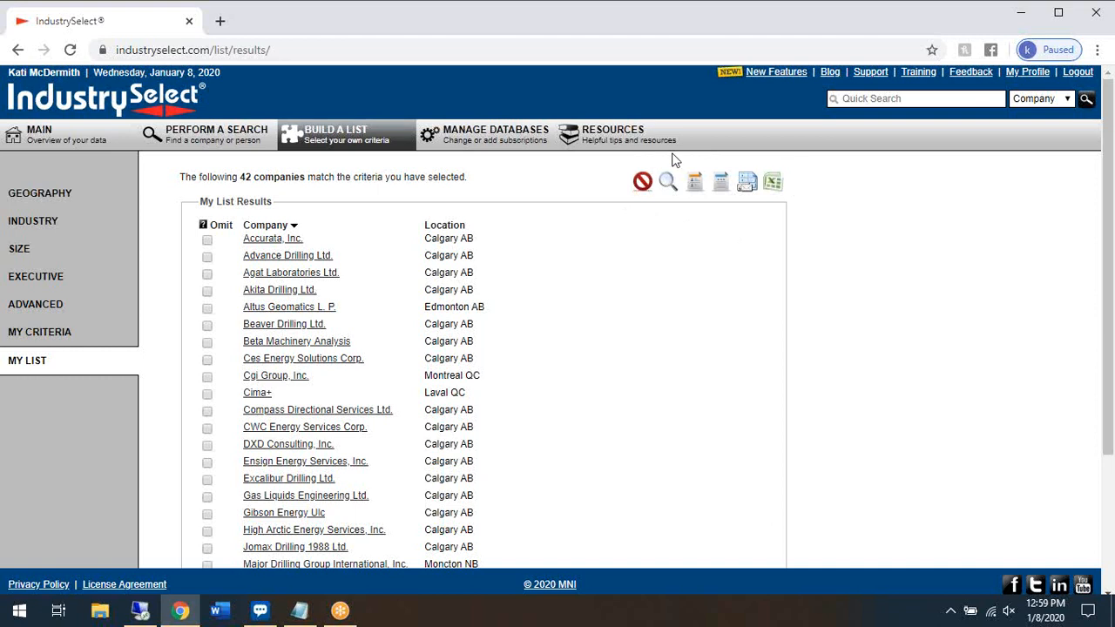
{"action": "mouse_move", "coordinate": [812, 241]}
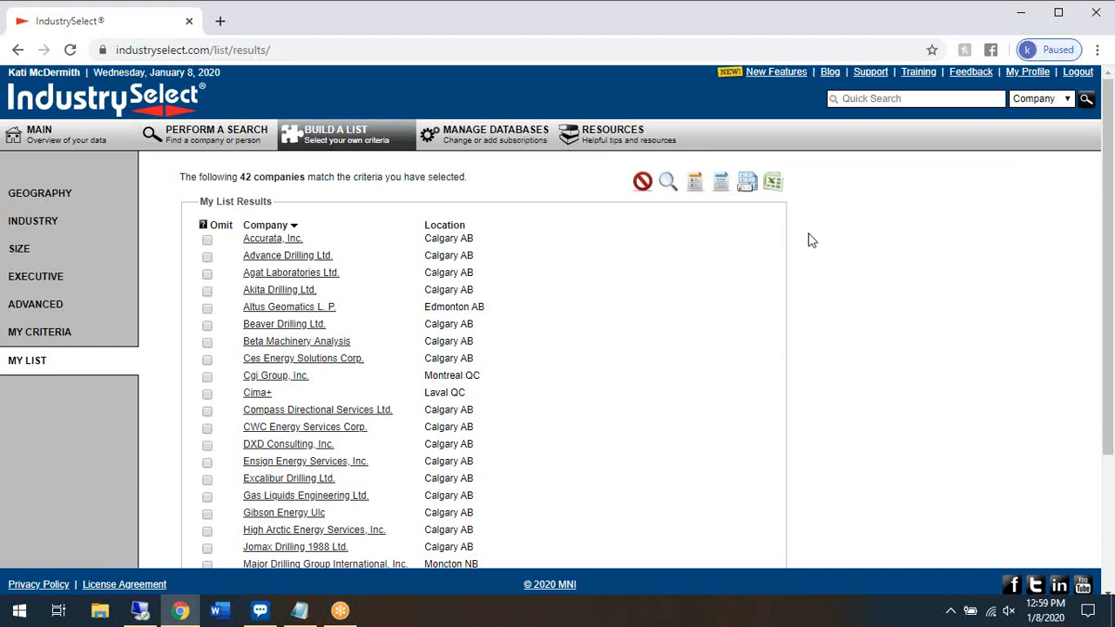
{"action": "mouse_move", "coordinate": [774, 181]}
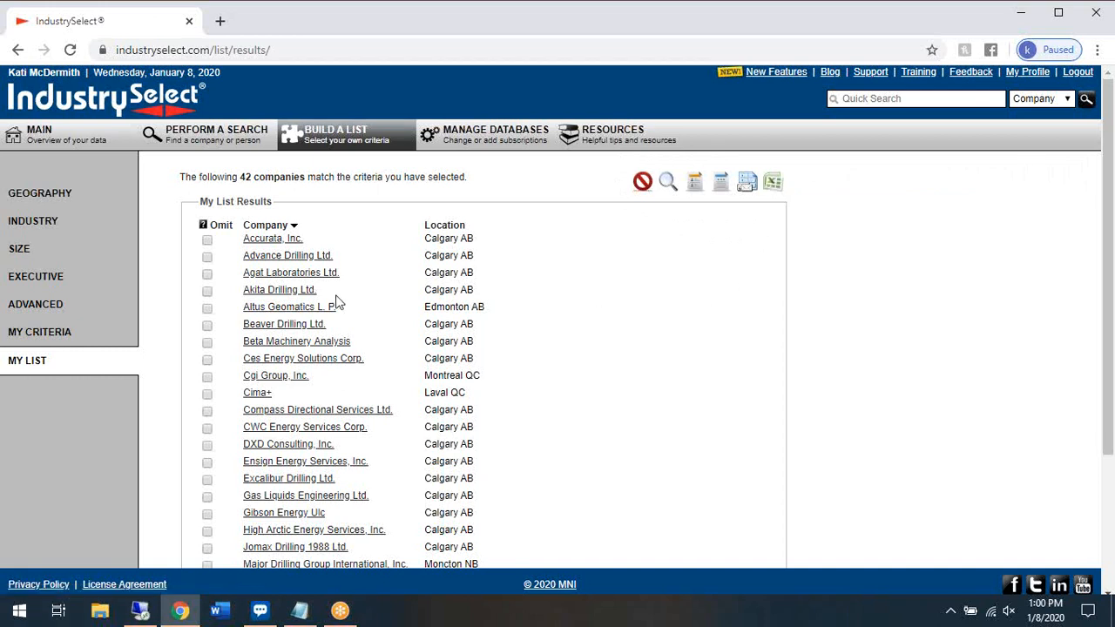
{"action": "mouse_move", "coordinate": [272, 239]}
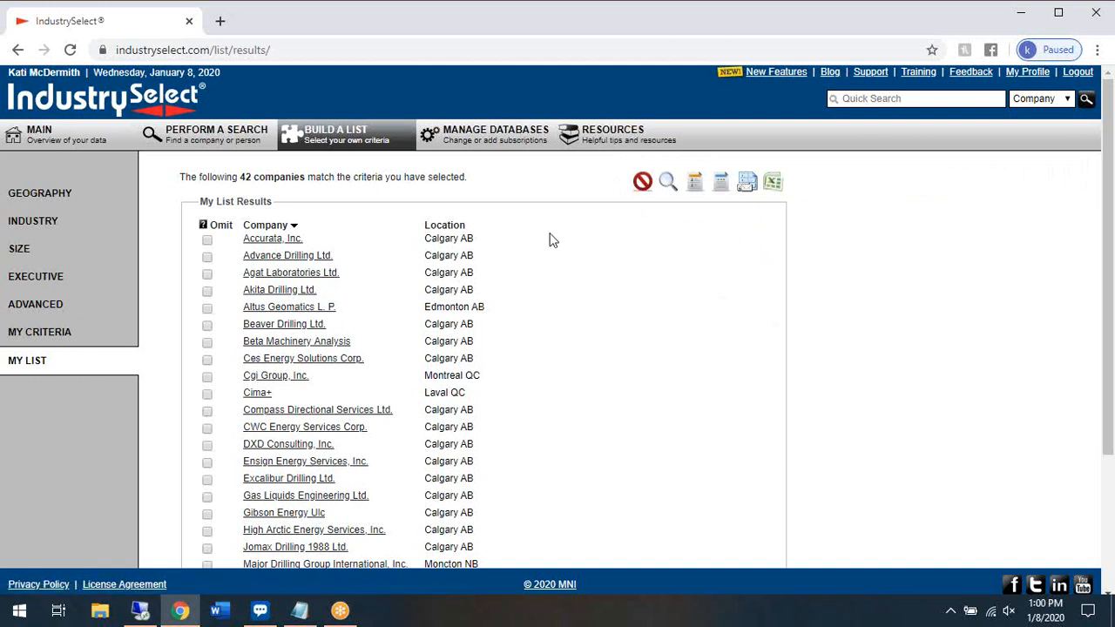
{"action": "mouse_move", "coordinate": [544, 246]}
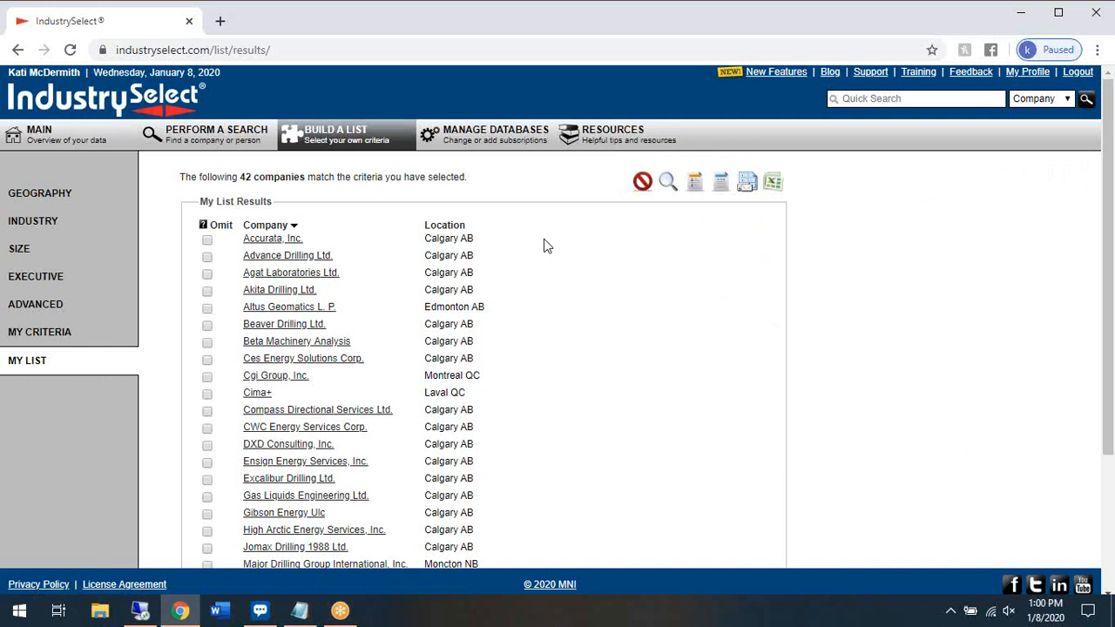
{"action": "mouse_move", "coordinate": [539, 251]}
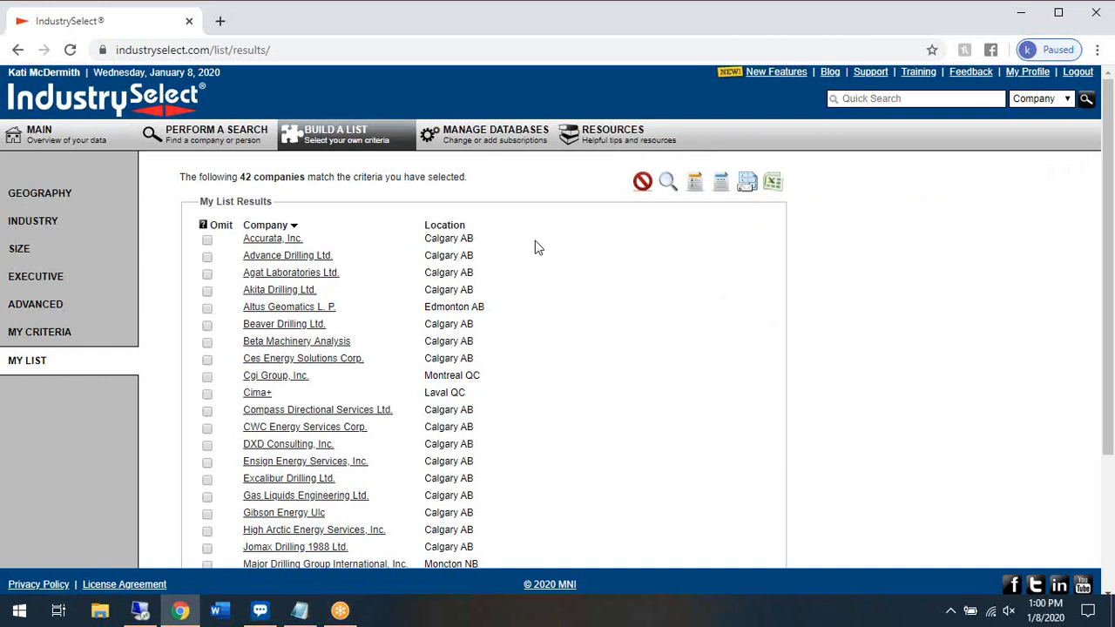
{"action": "mouse_move", "coordinate": [558, 293]}
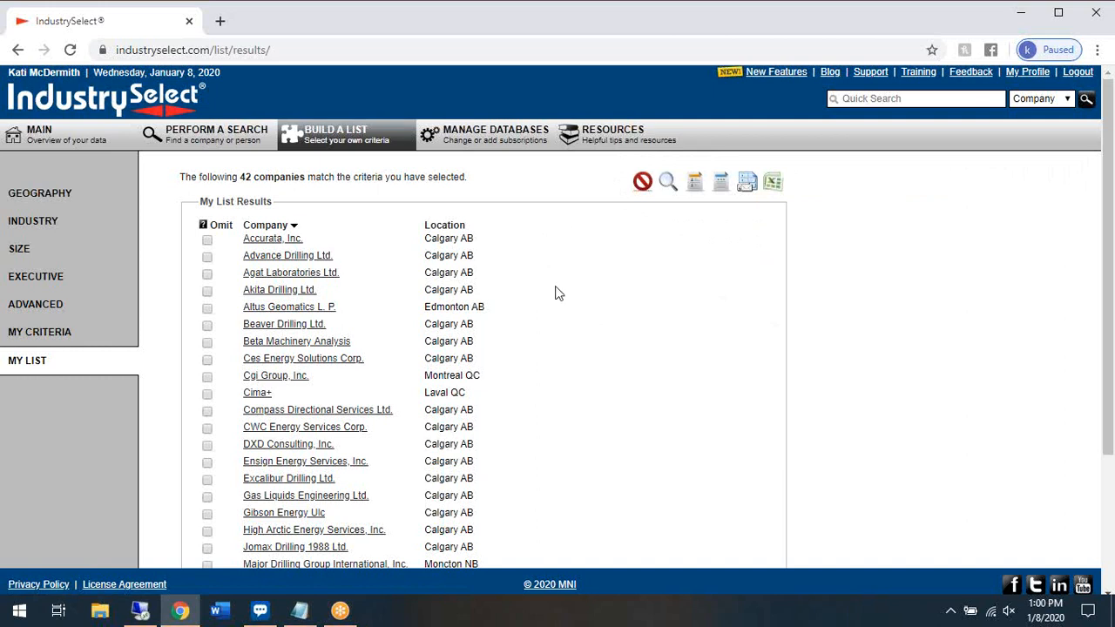
{"action": "mouse_move", "coordinate": [613, 304]}
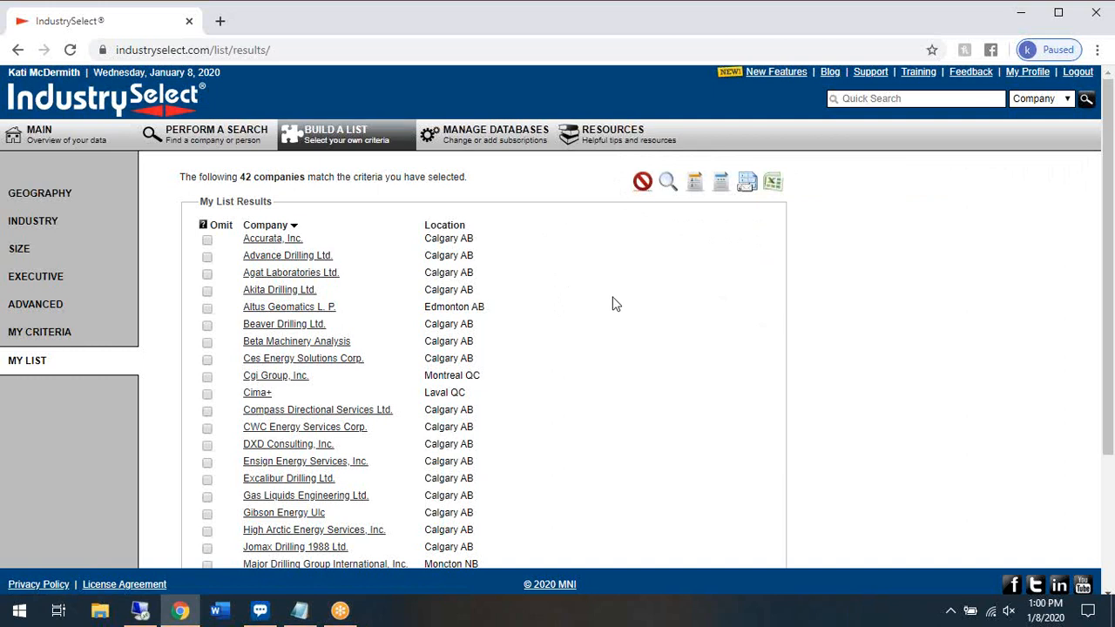
{"action": "mouse_move", "coordinate": [599, 307]}
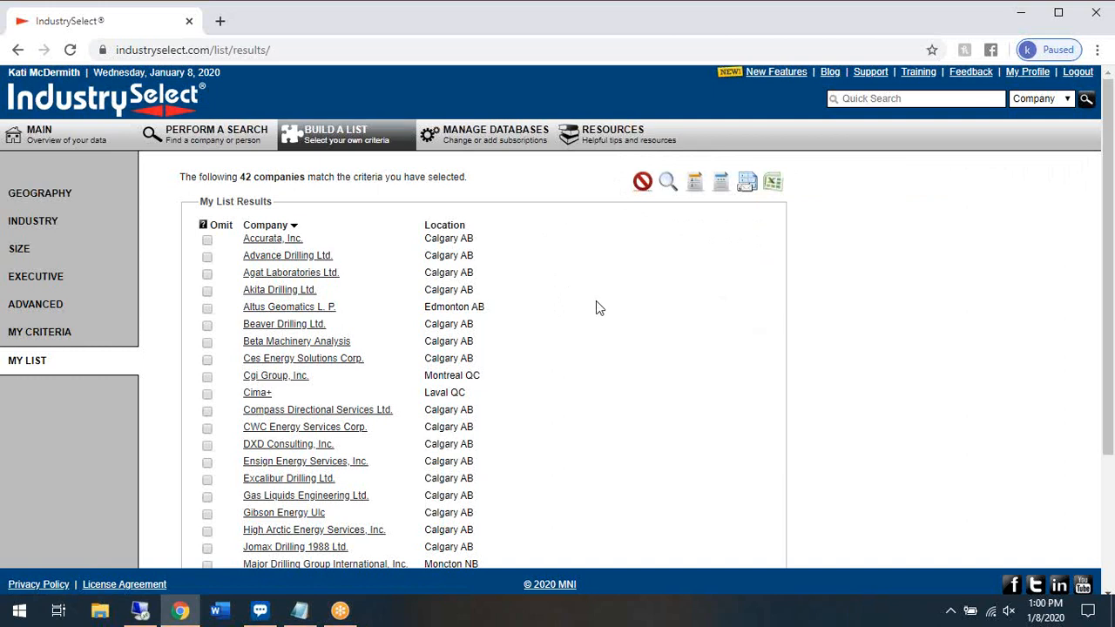
{"action": "mouse_move", "coordinate": [850, 227]}
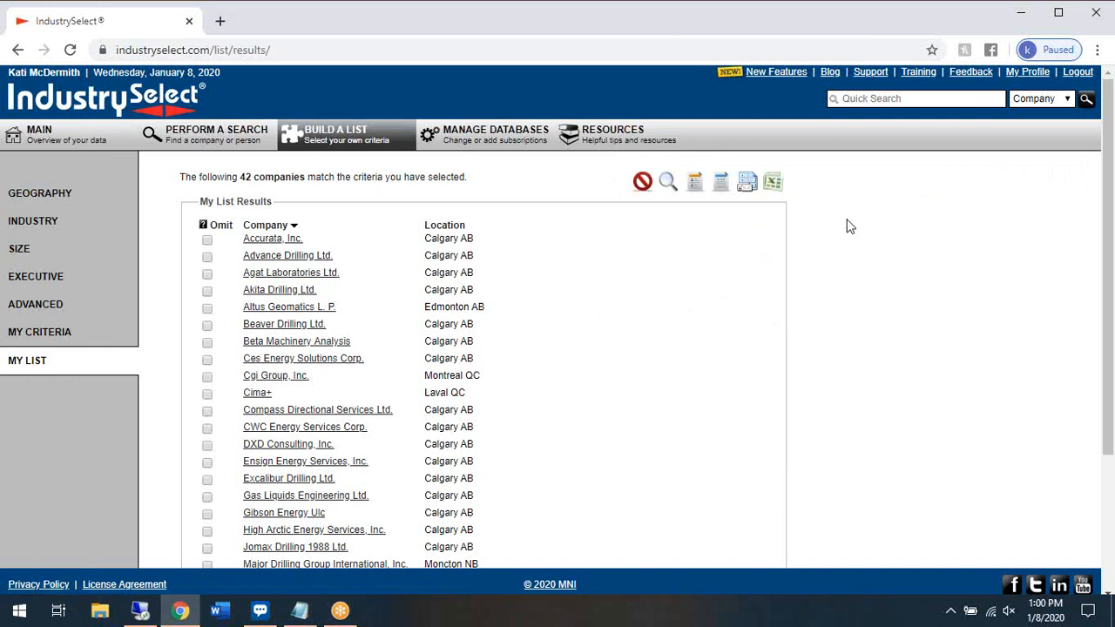
{"action": "mouse_move", "coordinate": [748, 183]}
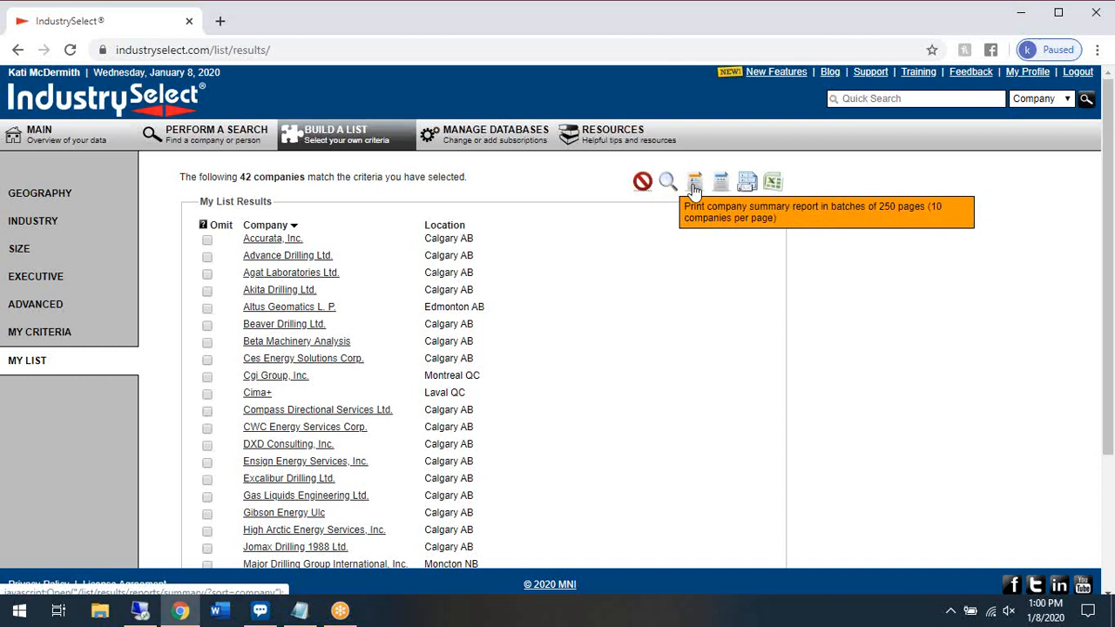
{"action": "mouse_move", "coordinate": [722, 183]}
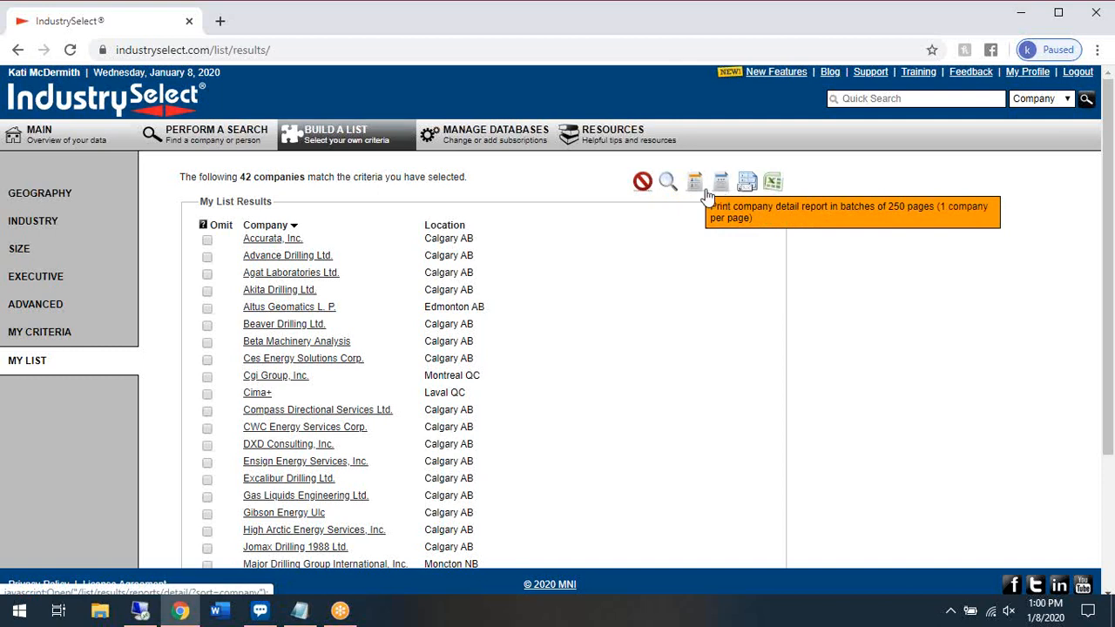
{"action": "mouse_move", "coordinate": [667, 183]}
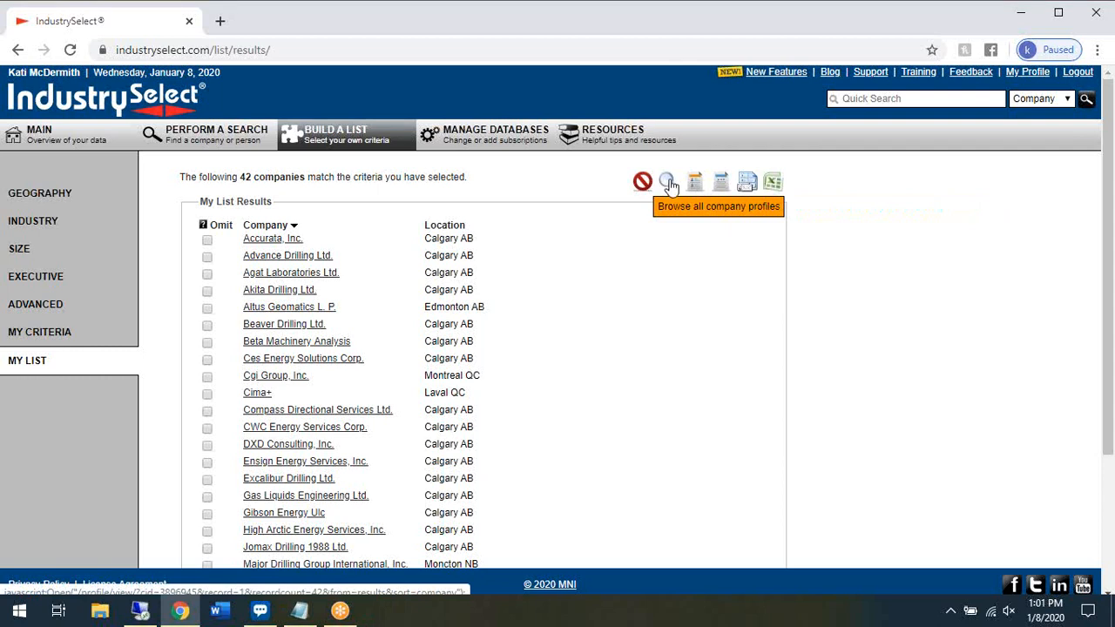
{"action": "mouse_move", "coordinate": [648, 199]}
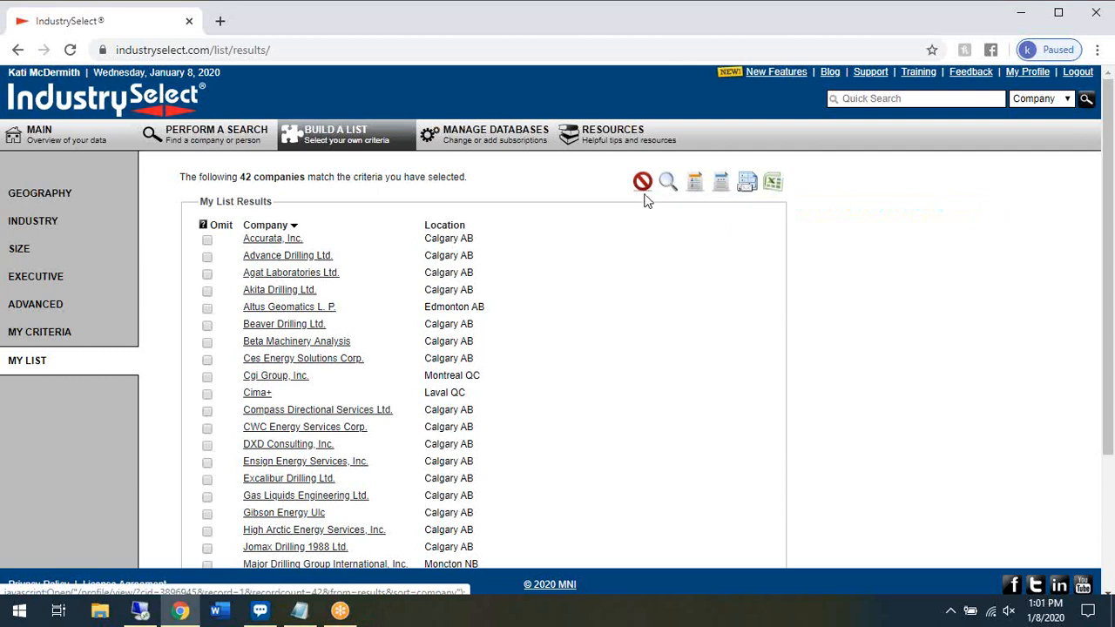
{"action": "mouse_move", "coordinate": [641, 183]}
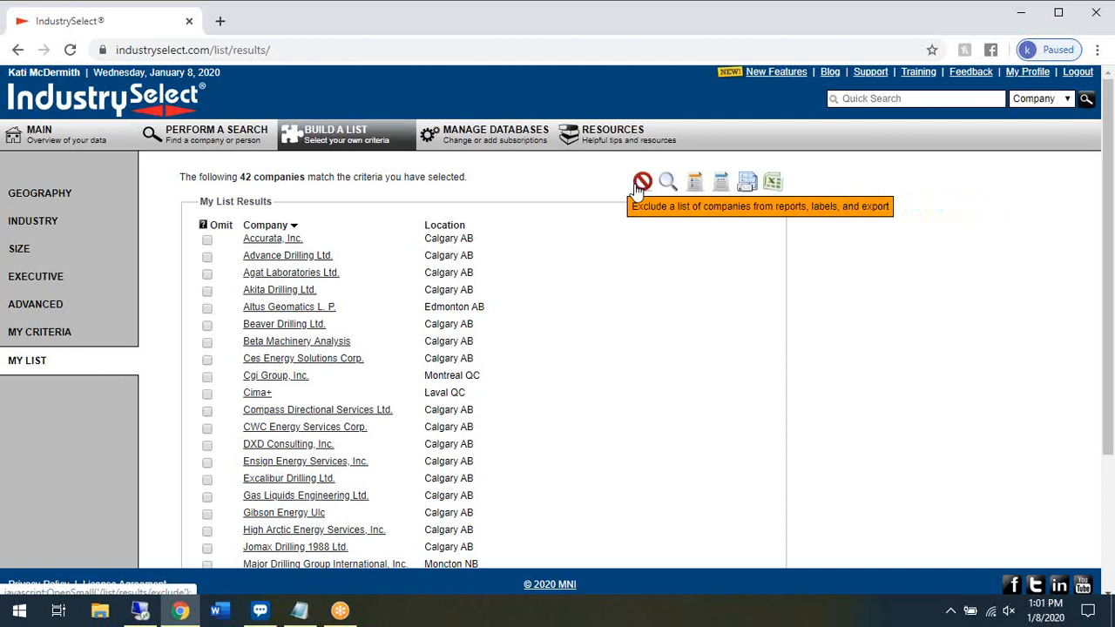
{"action": "mouse_move", "coordinate": [737, 328]}
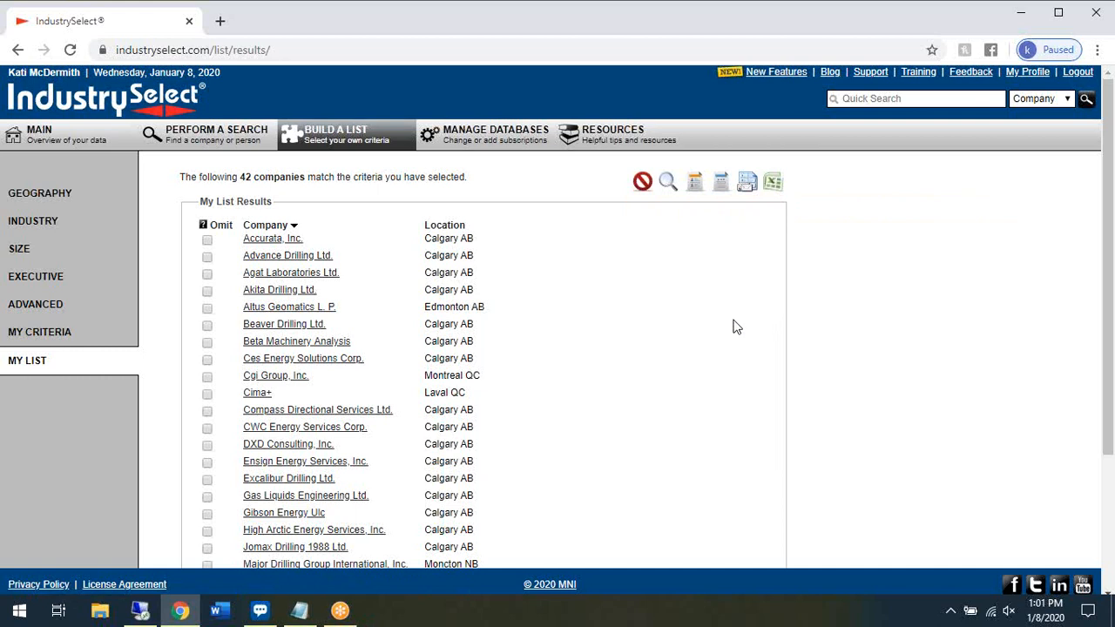
{"action": "left_click", "coordinate": [207, 241]}
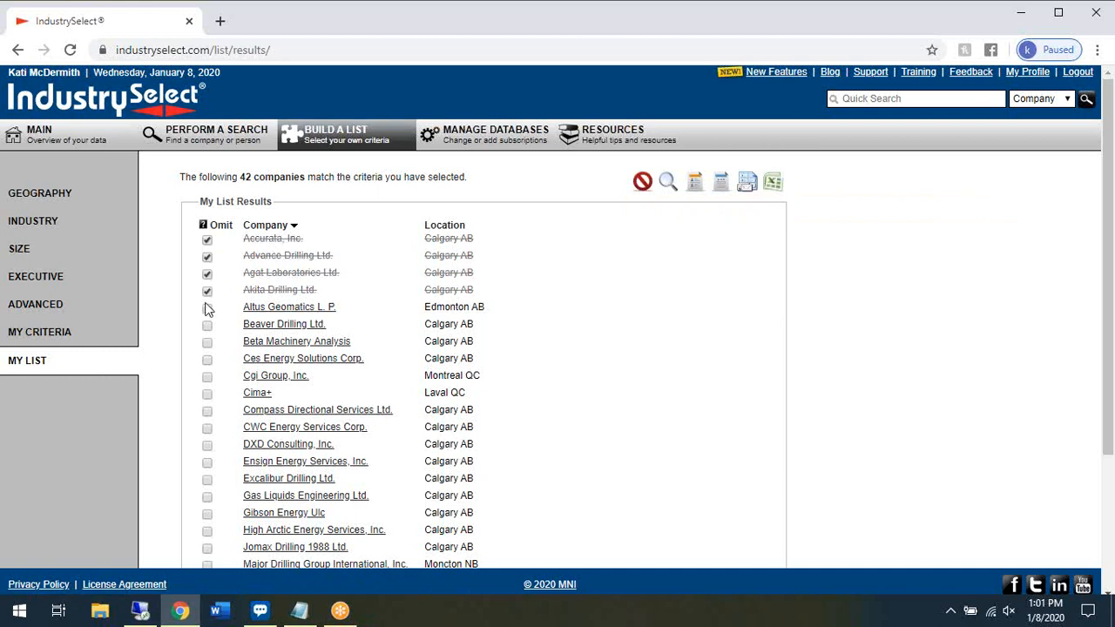
{"action": "left_click", "coordinate": [207, 306]}
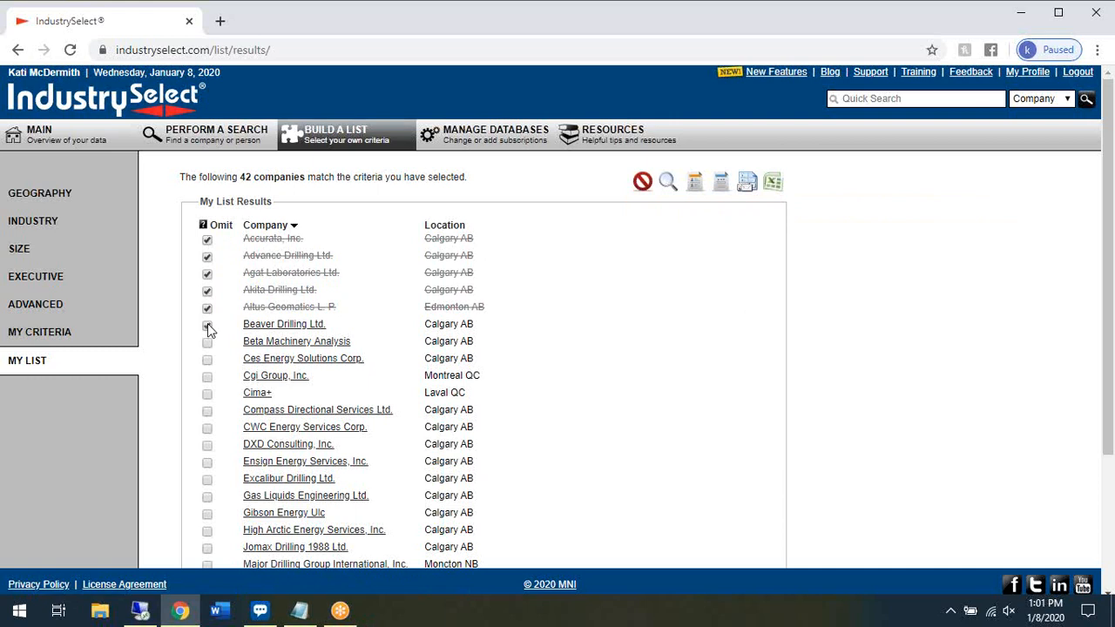
{"action": "left_click", "coordinate": [207, 322]}
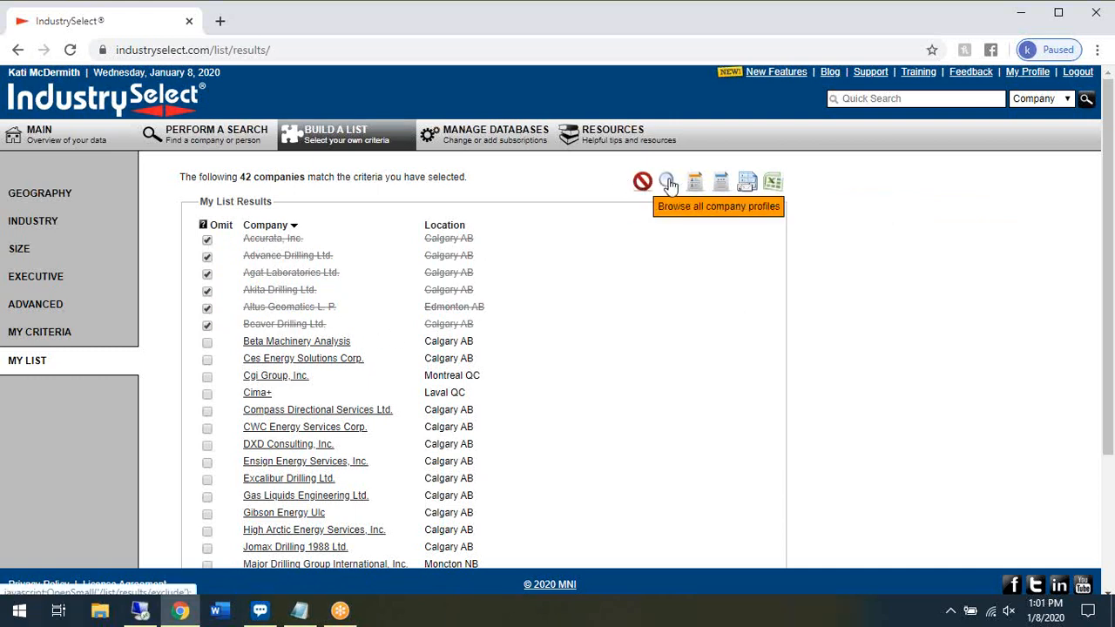
{"action": "mouse_move", "coordinate": [694, 182]}
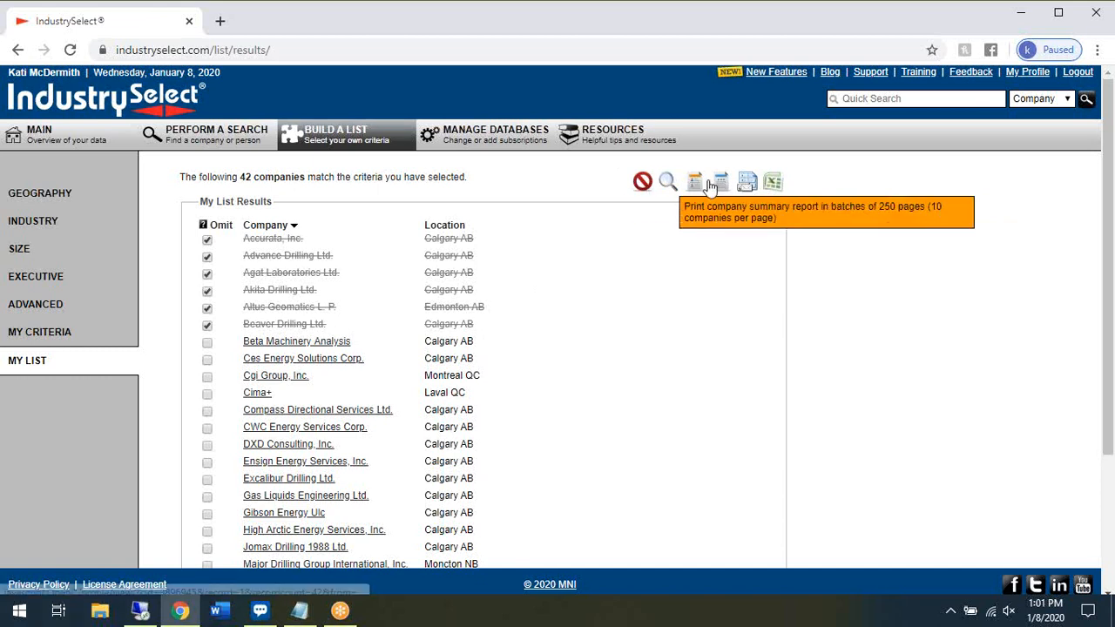
{"action": "mouse_move", "coordinate": [774, 183]}
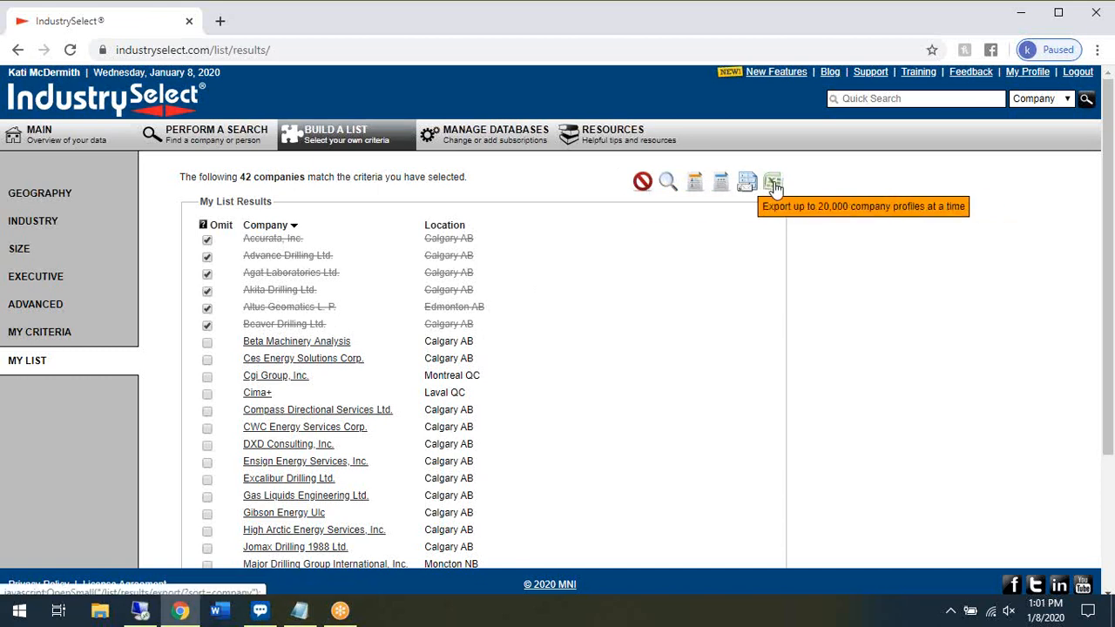
{"action": "mouse_move", "coordinate": [254, 253]}
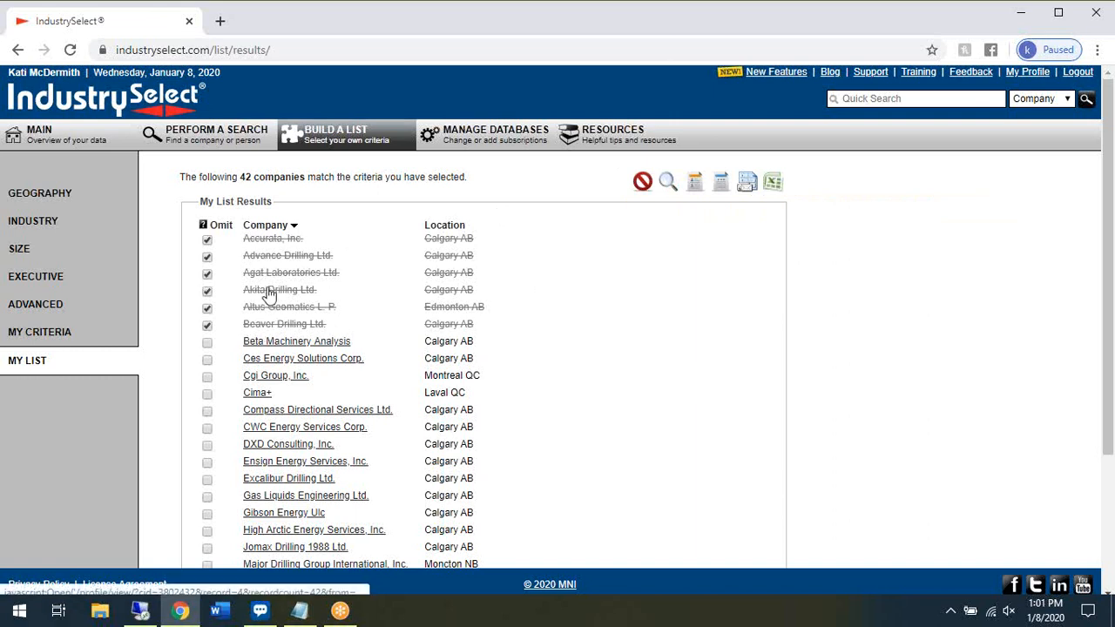
{"action": "mouse_move", "coordinate": [253, 334]}
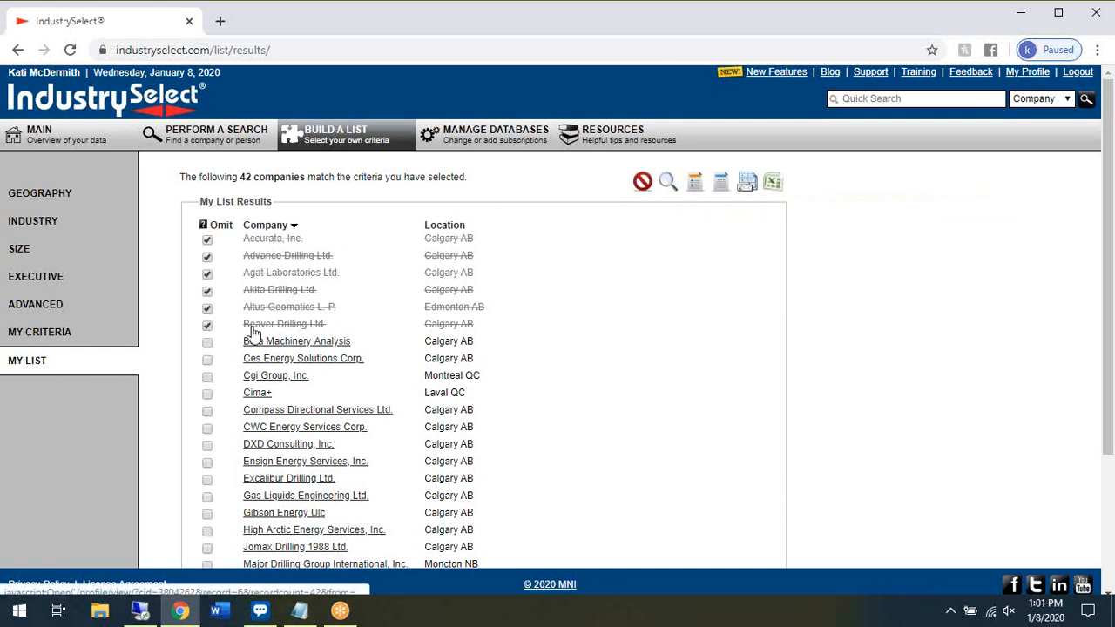
{"action": "left_click", "coordinate": [206, 289]}
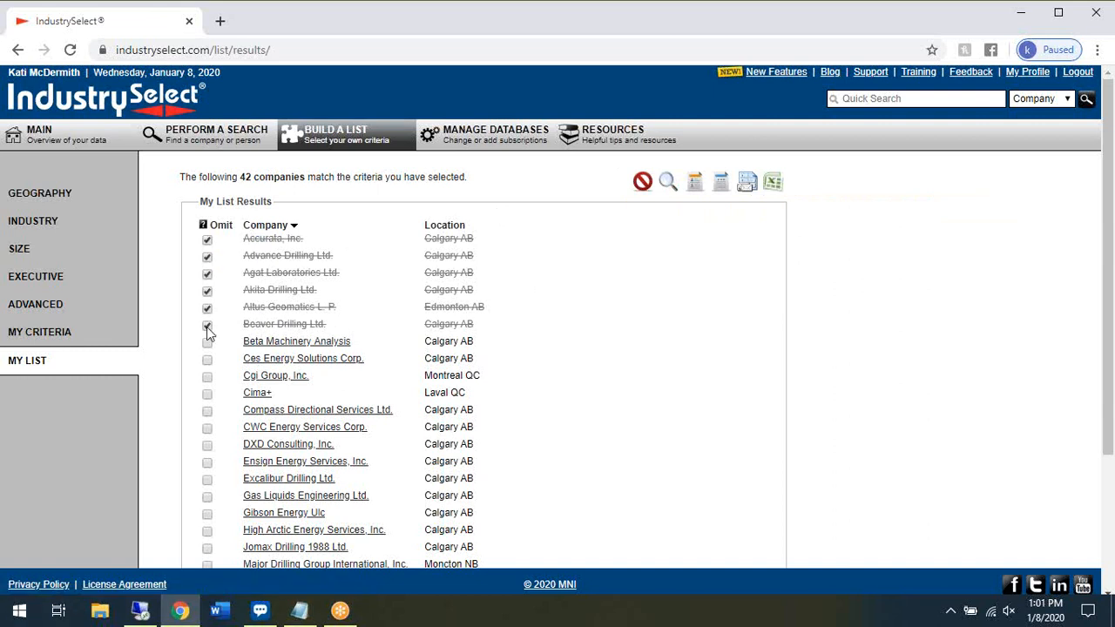
{"action": "left_click", "coordinate": [207, 324]}
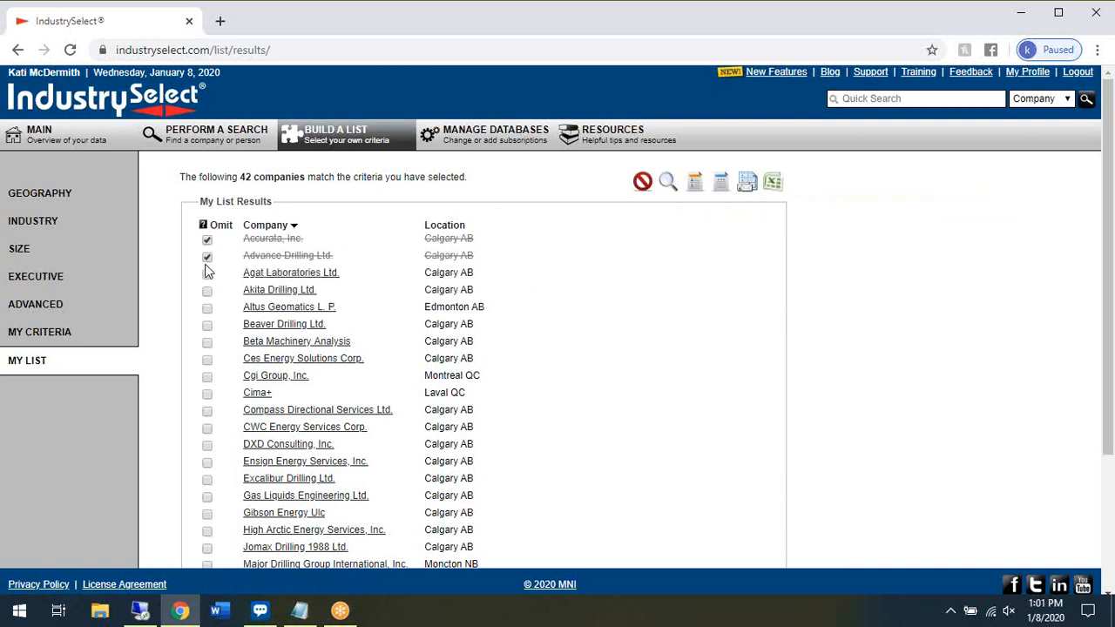
{"action": "left_click", "coordinate": [208, 254]}
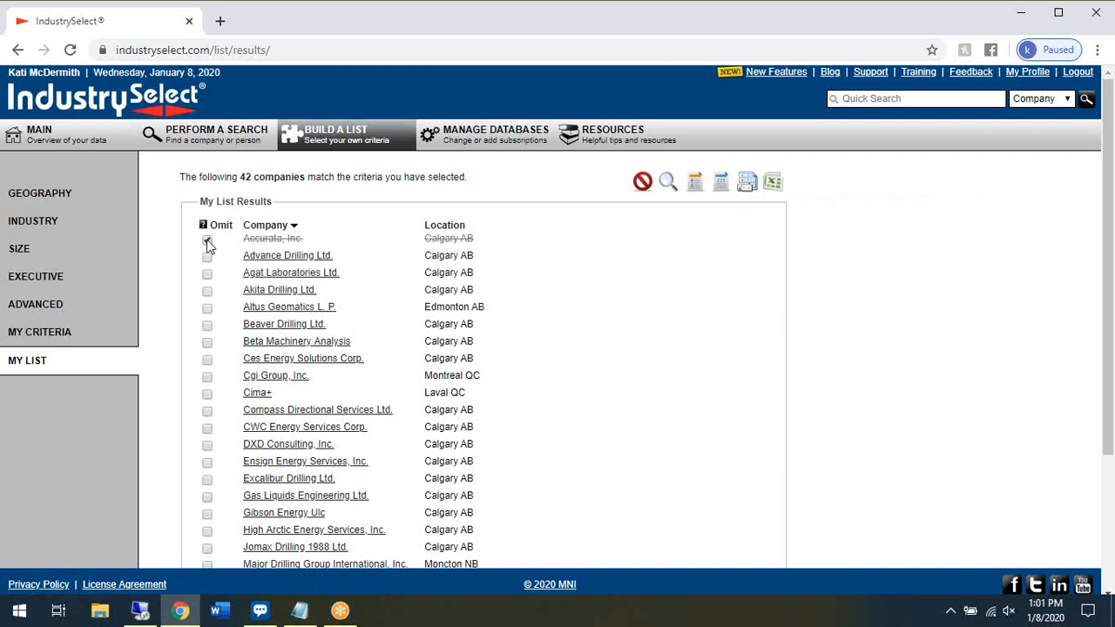
{"action": "left_click", "coordinate": [208, 239]}
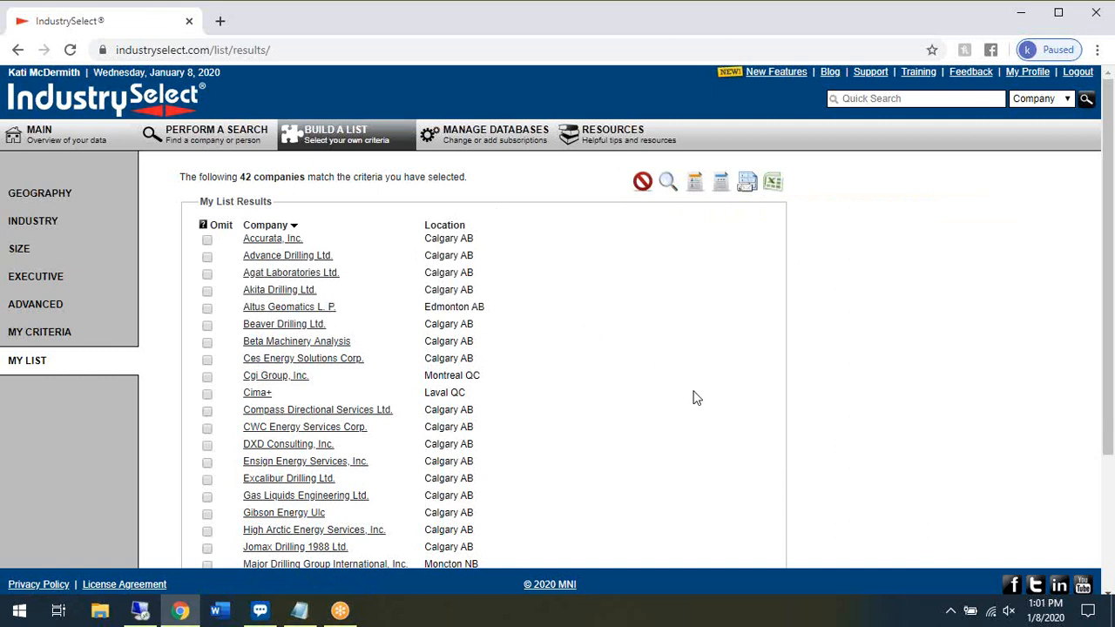
{"action": "mouse_move", "coordinate": [662, 413]}
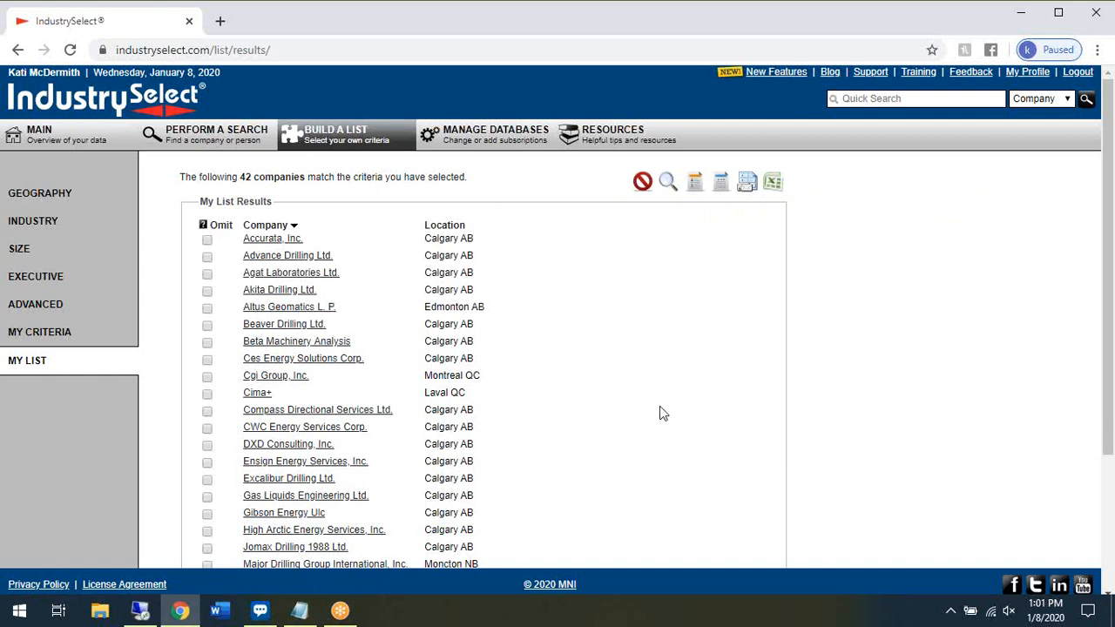
{"action": "mouse_move", "coordinate": [653, 321]}
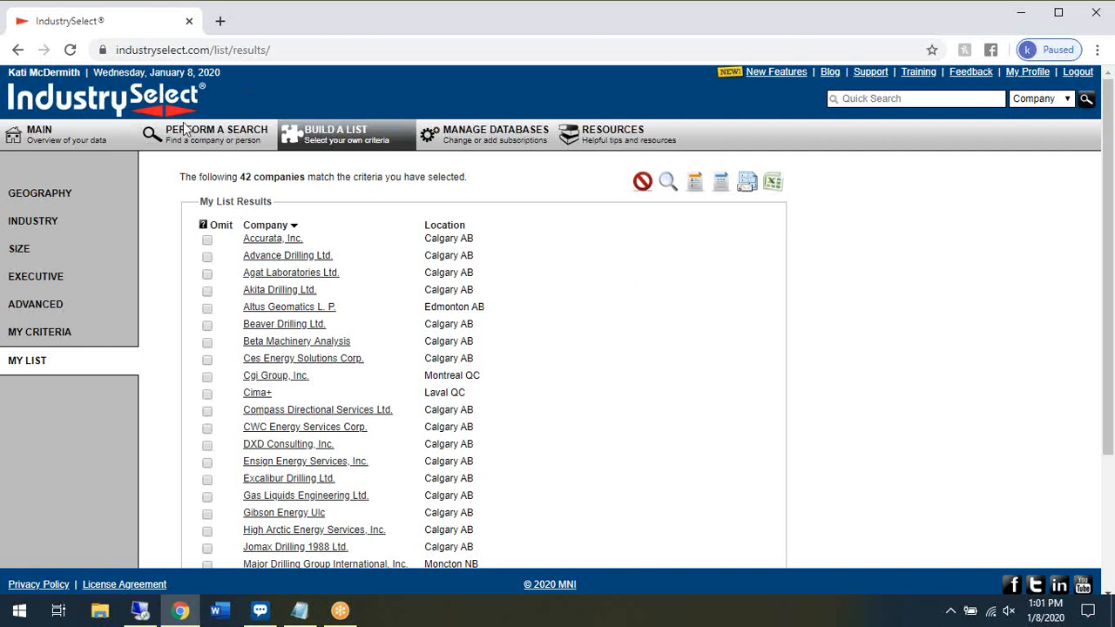
Run a company name search for 'Acciona' from Perform a Search.
{"action": "left_click", "coordinate": [216, 134]}
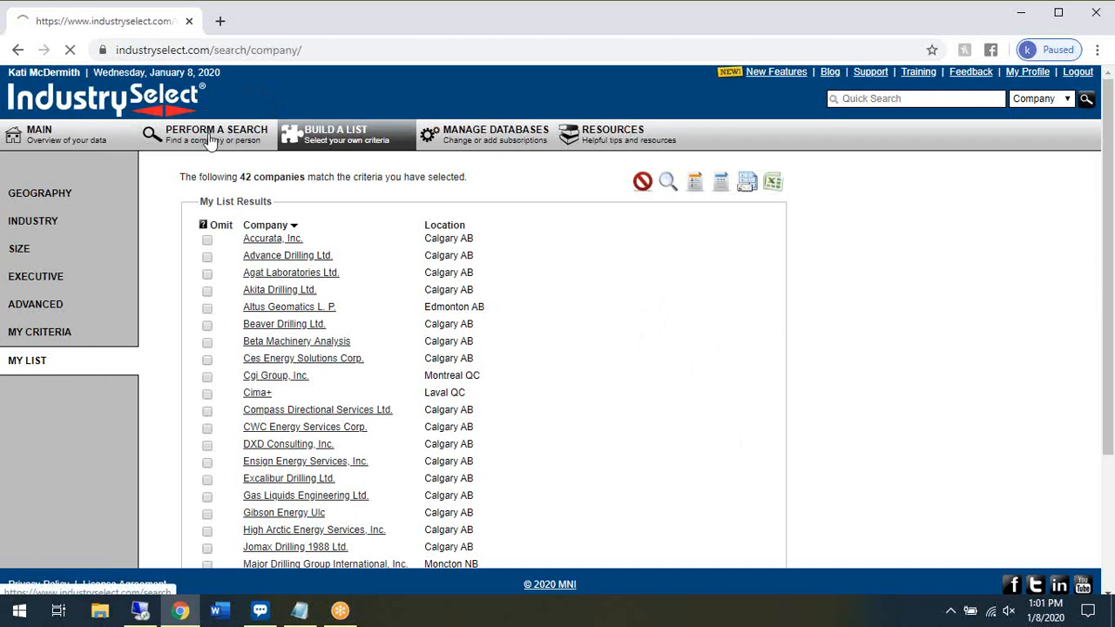
{"action": "left_click", "coordinate": [216, 134]}
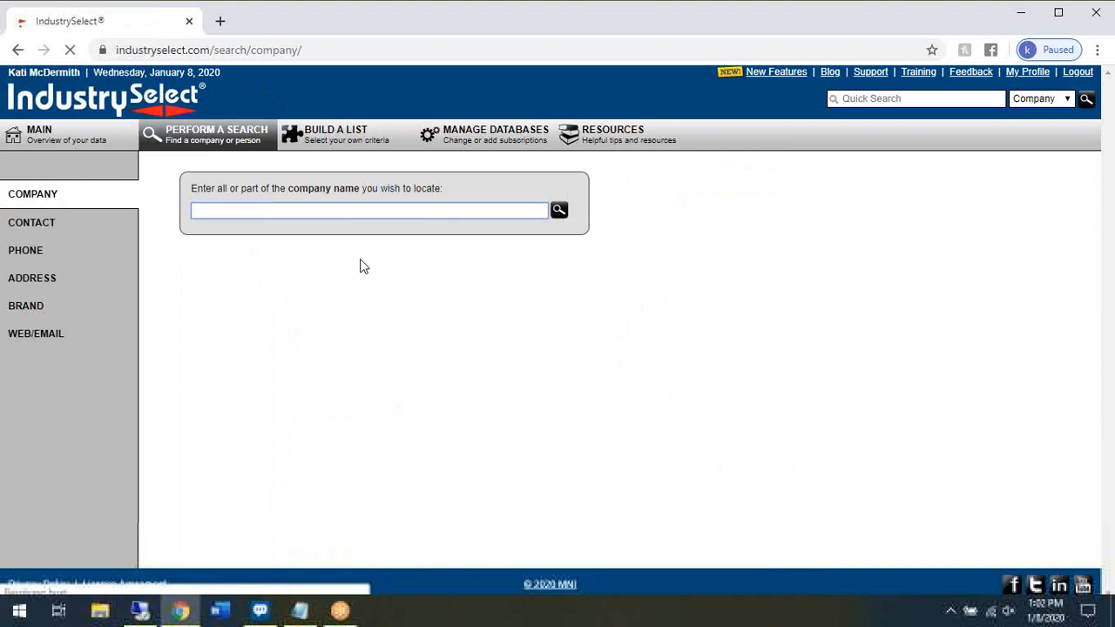
{"action": "type", "text": "A"}
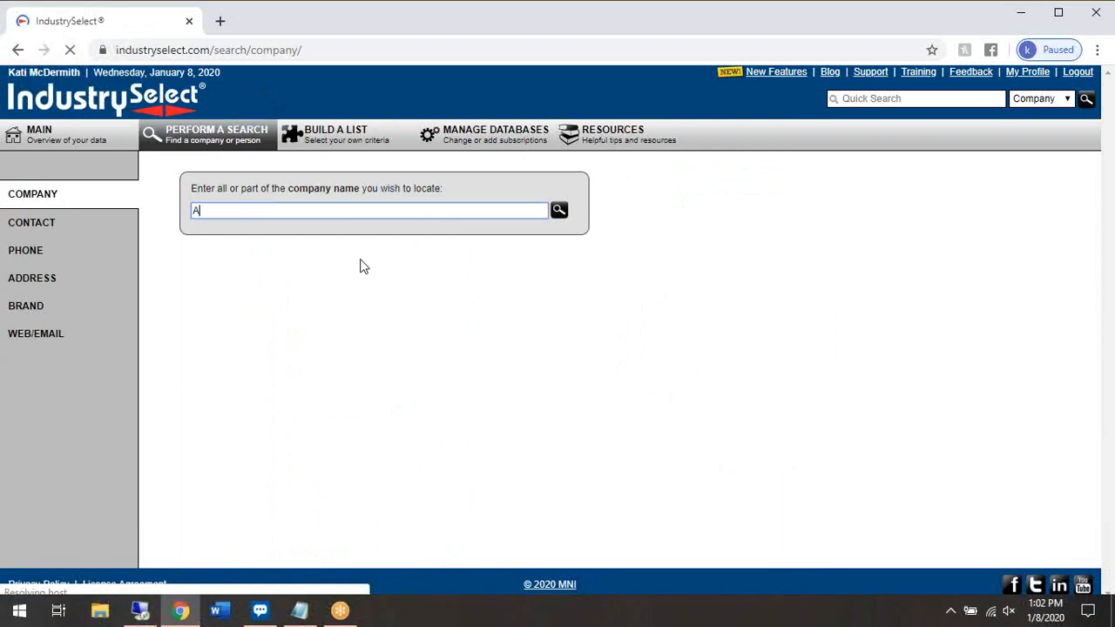
{"action": "type", "text": "cciona"}
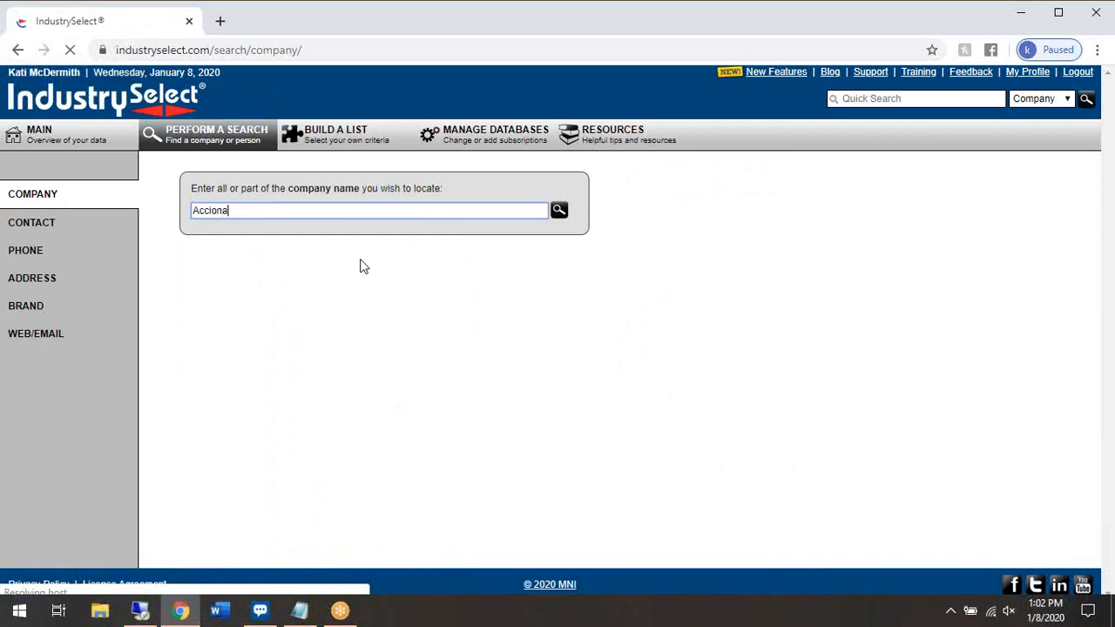
{"action": "left_click", "coordinate": [558, 209]}
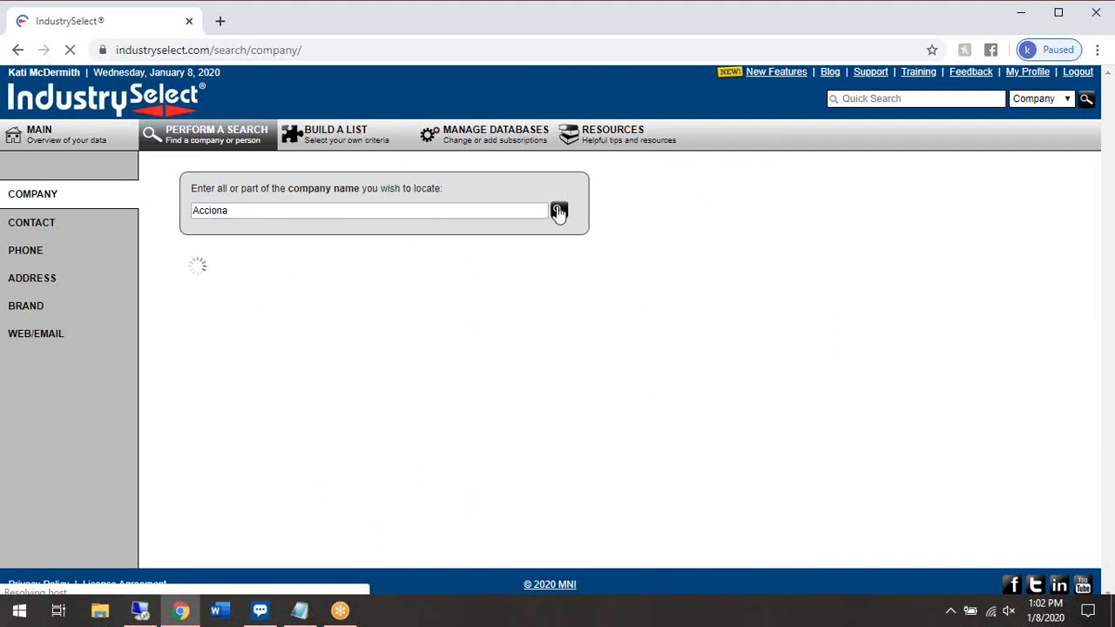
{"action": "left_click", "coordinate": [558, 213]}
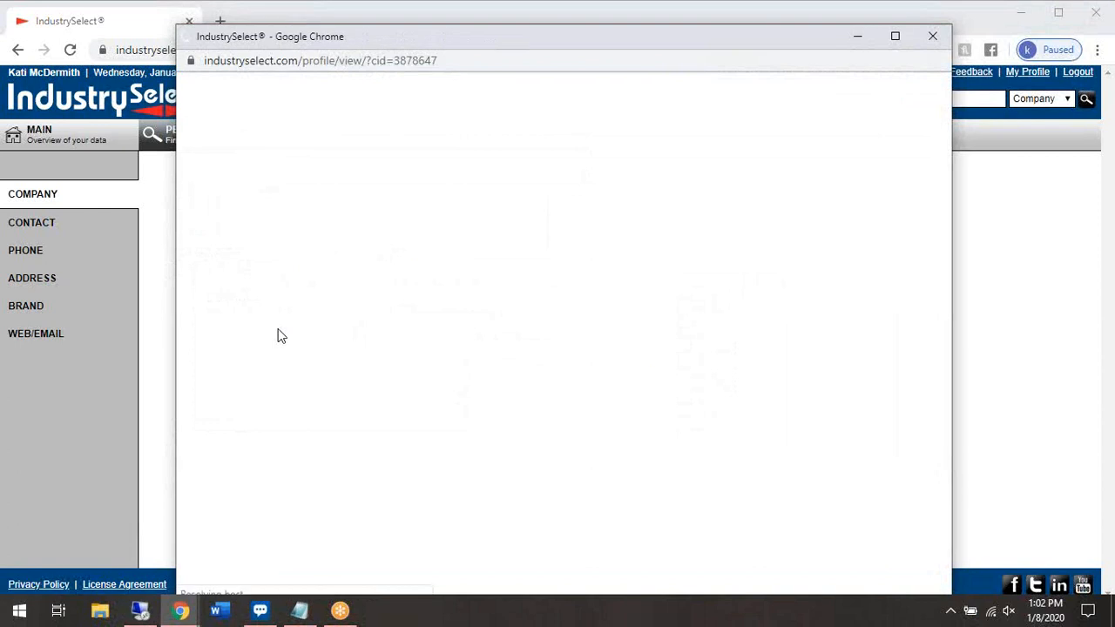
{"action": "mouse_move", "coordinate": [324, 314]}
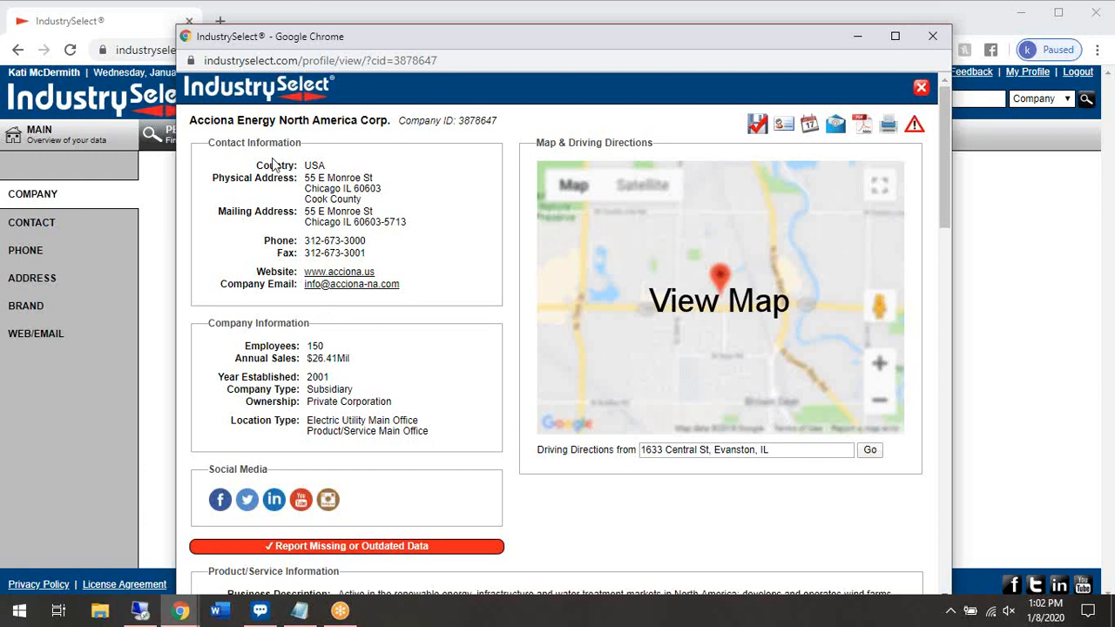
{"action": "mouse_move", "coordinate": [284, 212]}
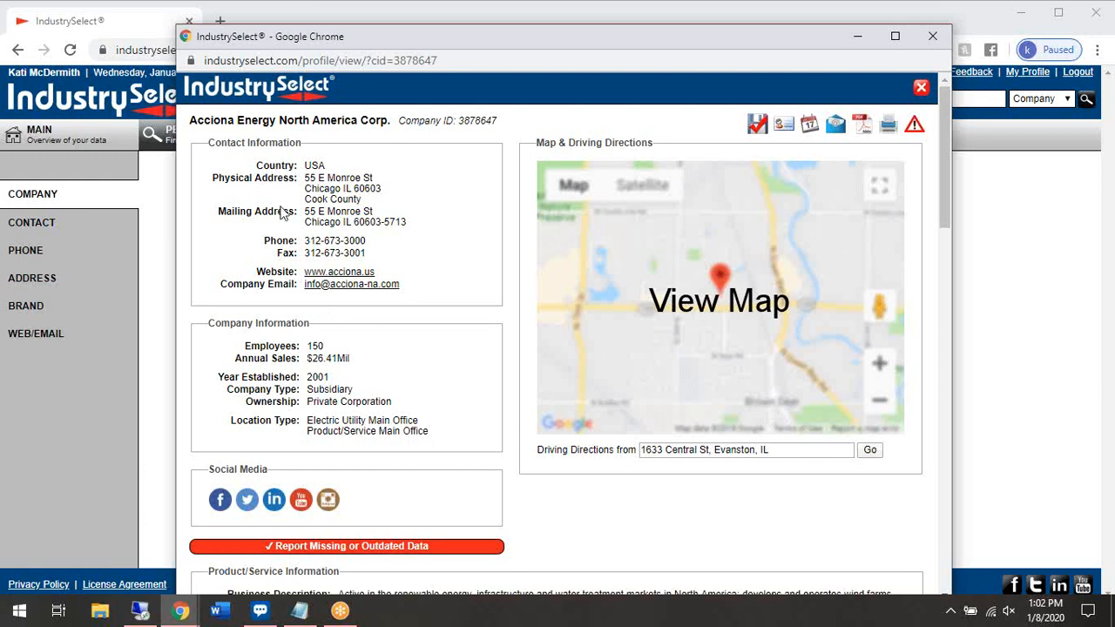
{"action": "mouse_move", "coordinate": [286, 248]}
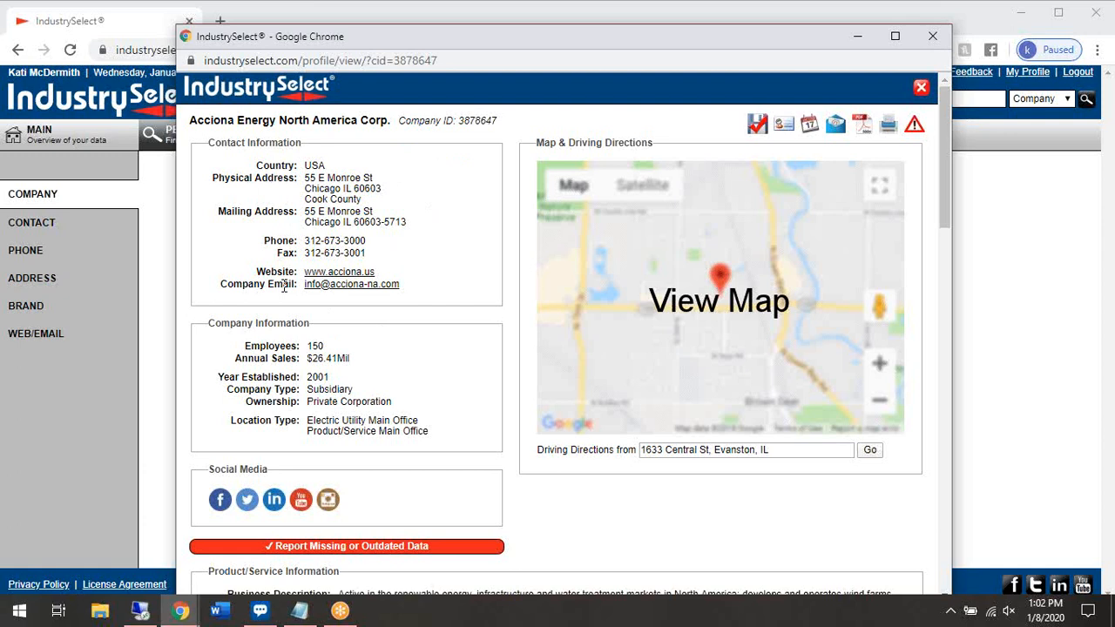
{"action": "mouse_move", "coordinate": [286, 317]}
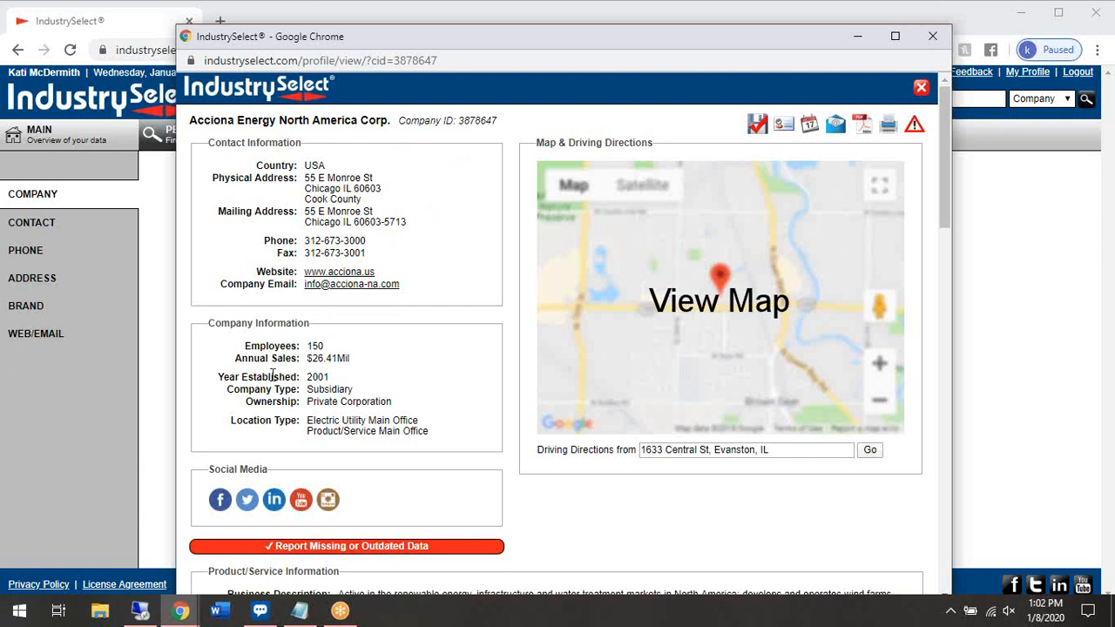
{"action": "mouse_move", "coordinate": [274, 384]}
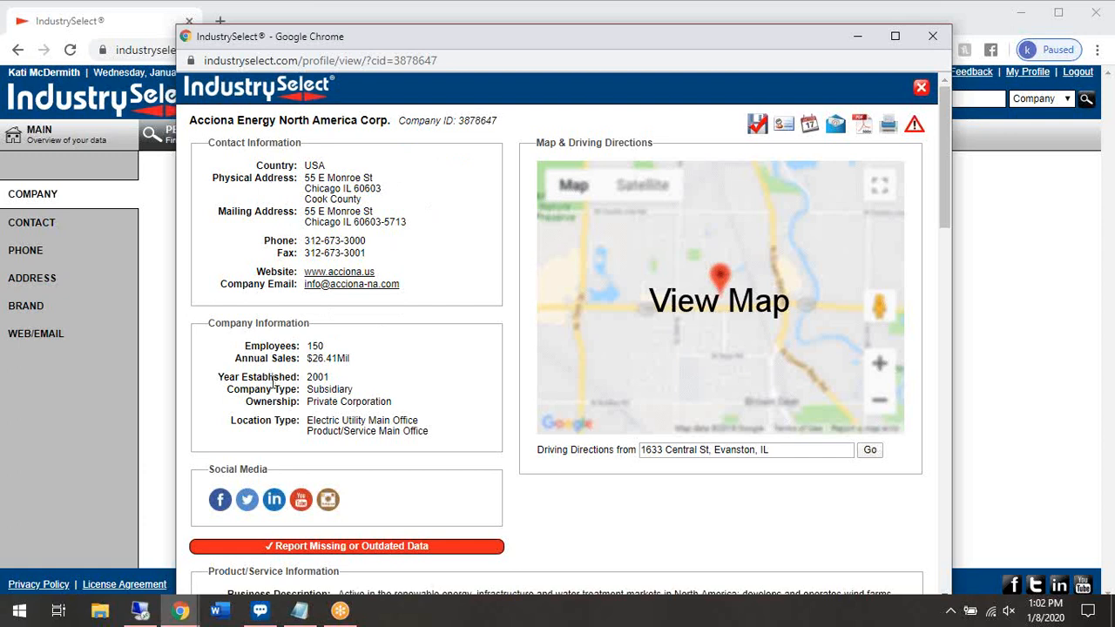
{"action": "mouse_move", "coordinate": [279, 420]}
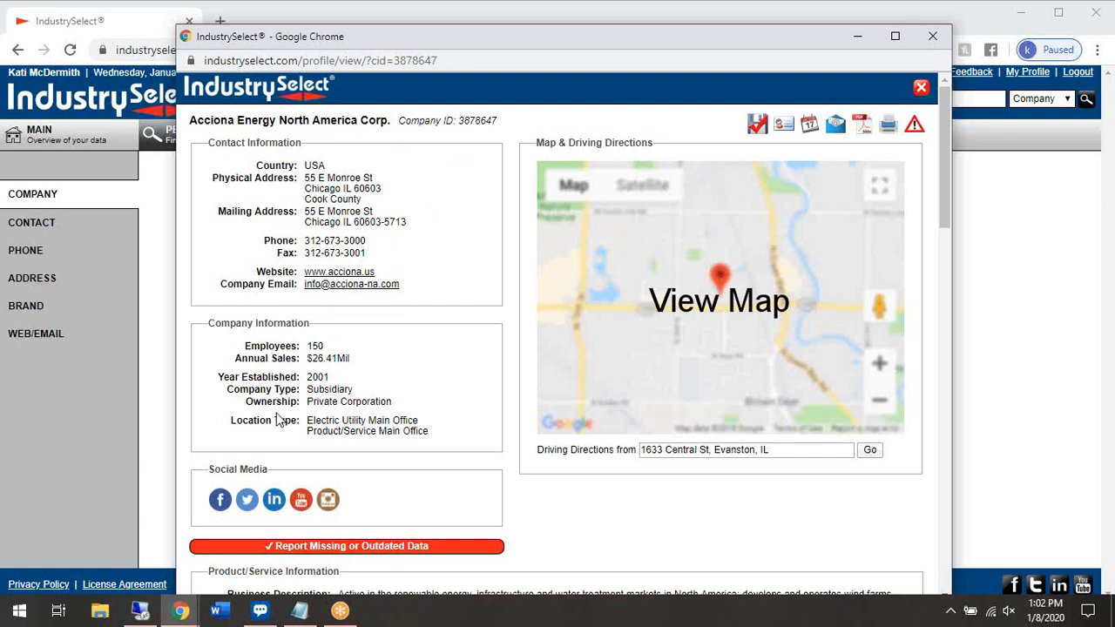
{"action": "mouse_move", "coordinate": [280, 390]}
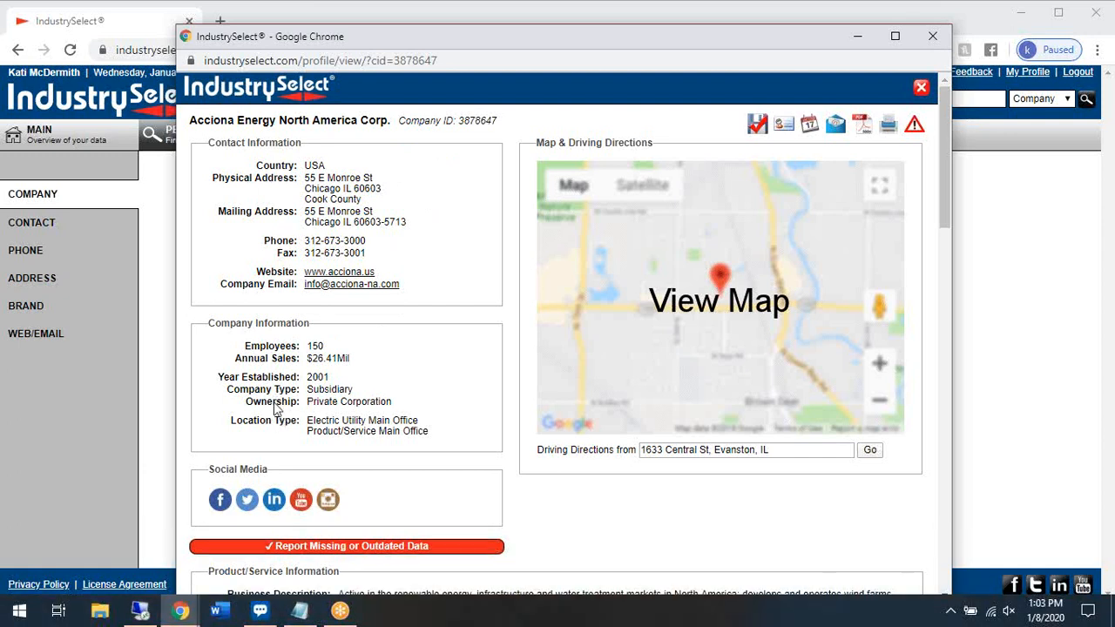
{"action": "scroll", "scroll_direction": "down", "scroll_amount": 3}
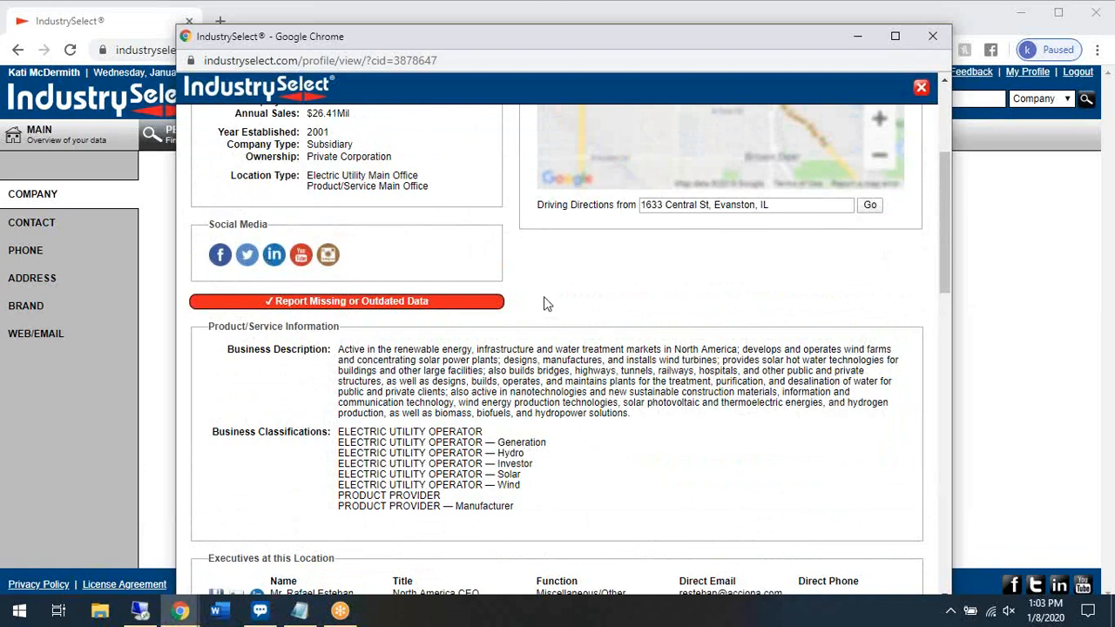
{"action": "mouse_move", "coordinate": [392, 307]}
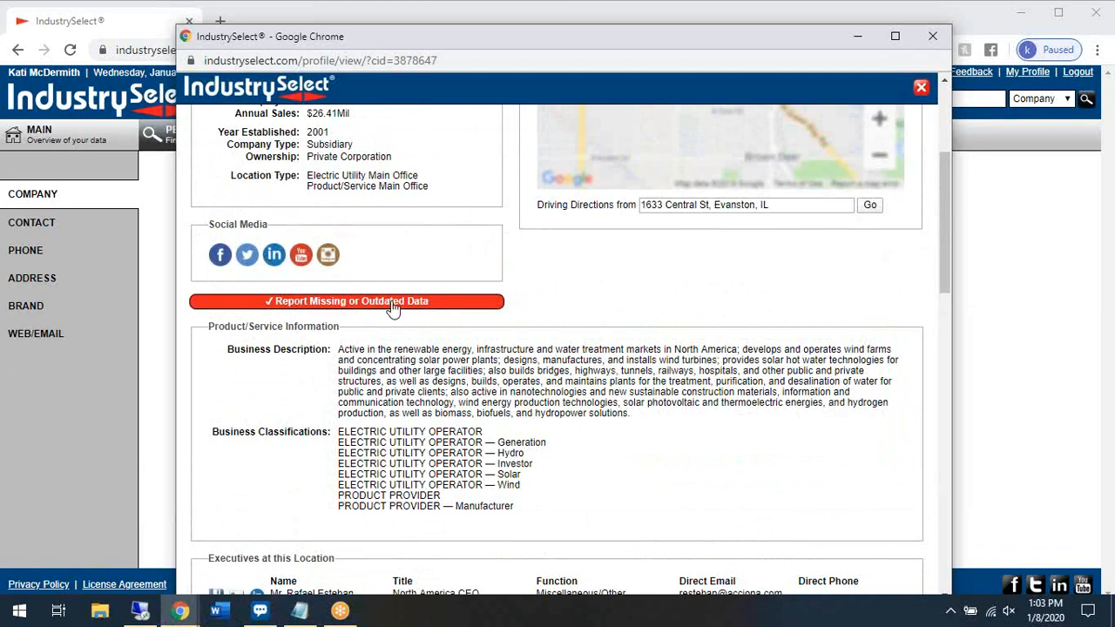
{"action": "left_click", "coordinate": [345, 300]}
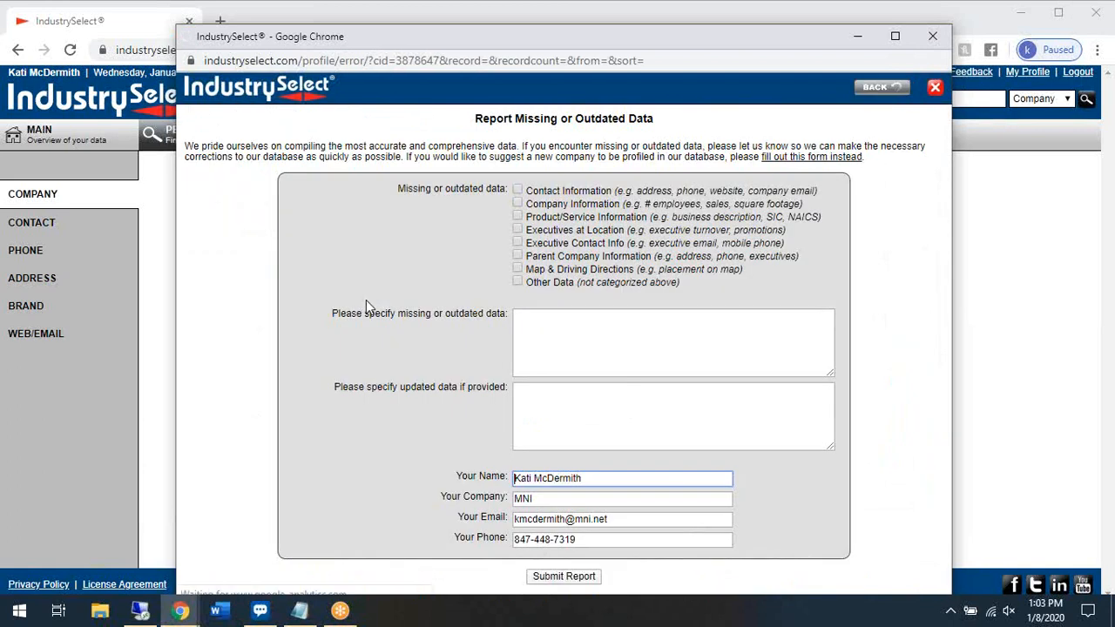
{"action": "mouse_move", "coordinate": [484, 434]}
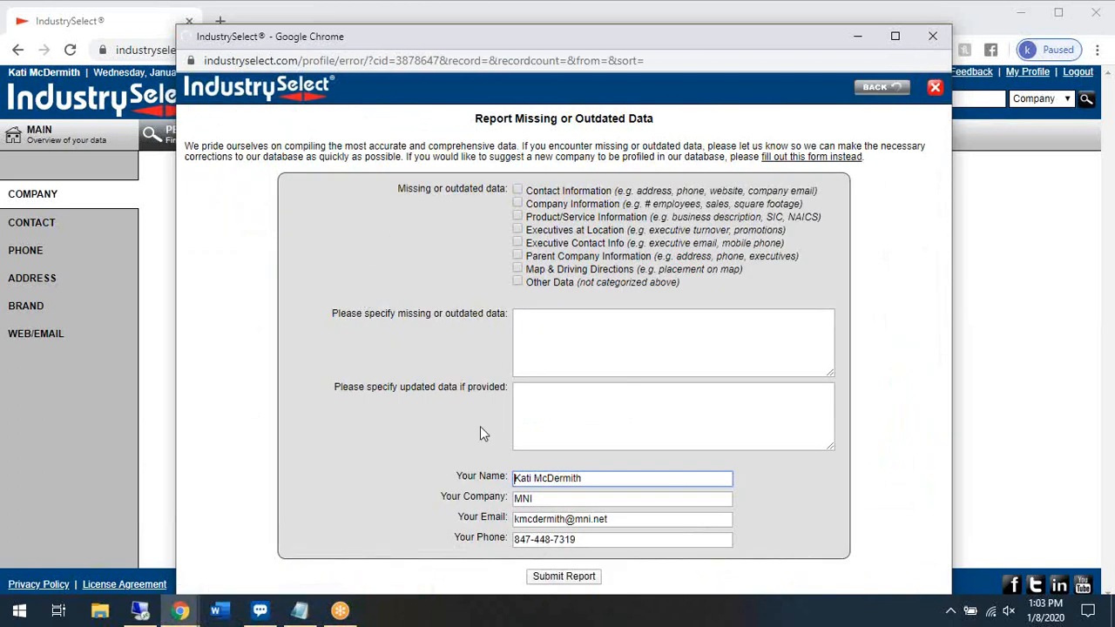
{"action": "mouse_move", "coordinate": [868, 292]}
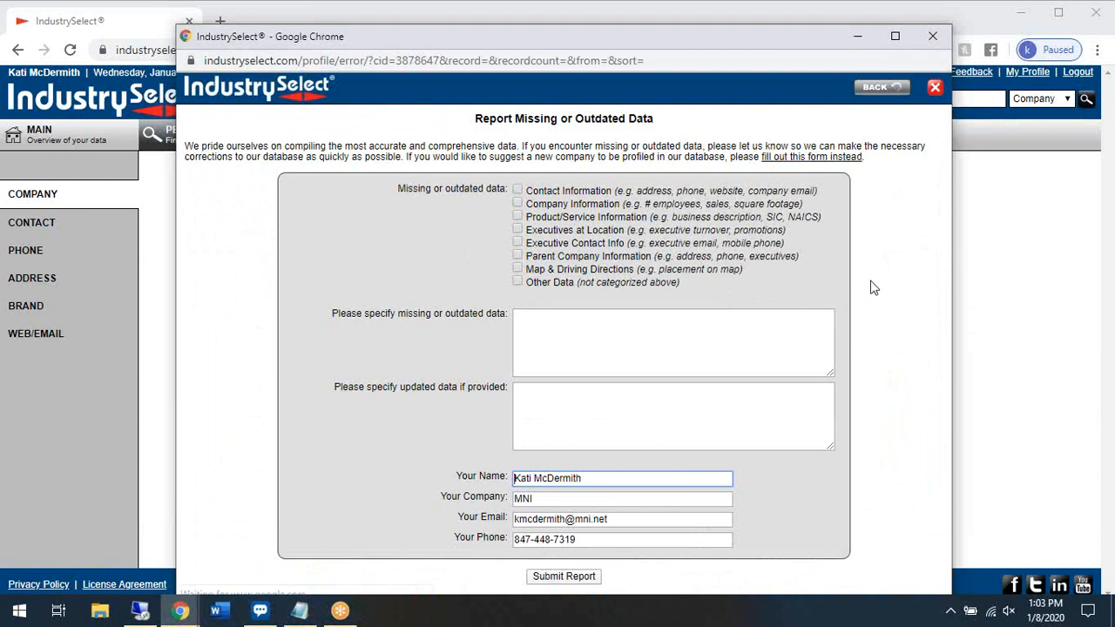
{"action": "mouse_move", "coordinate": [875, 256]}
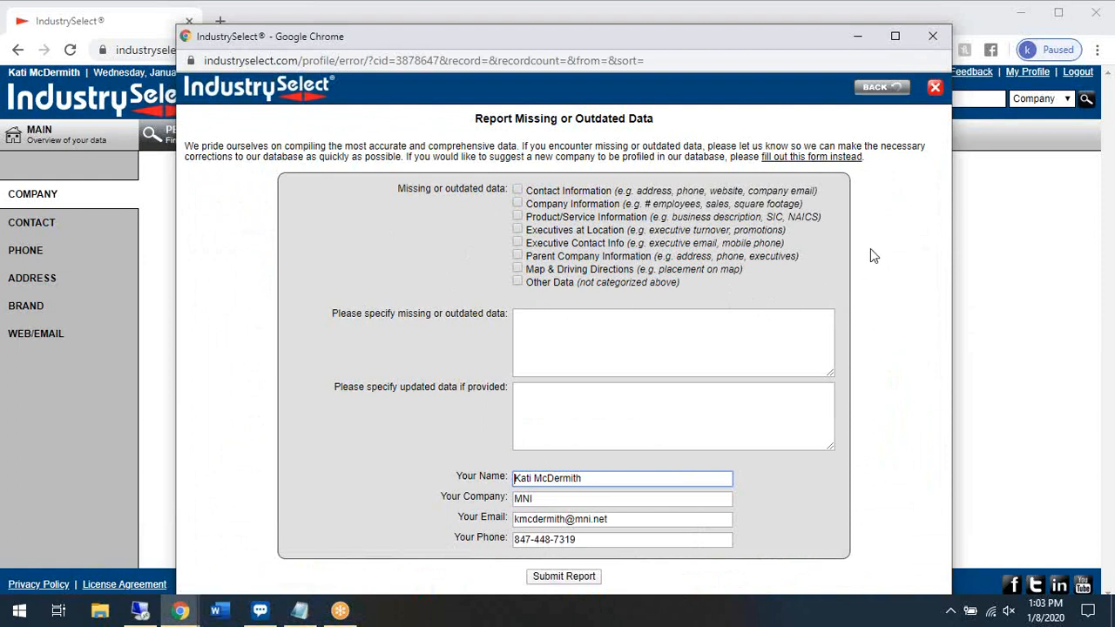
{"action": "mouse_move", "coordinate": [882, 115]}
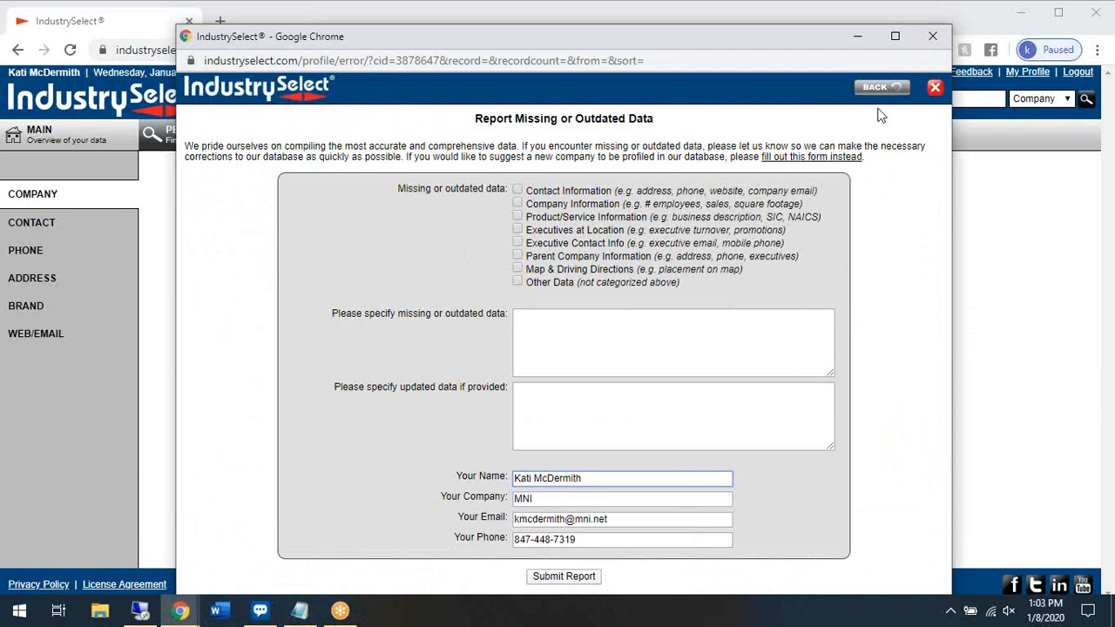
{"action": "left_click", "coordinate": [881, 87]}
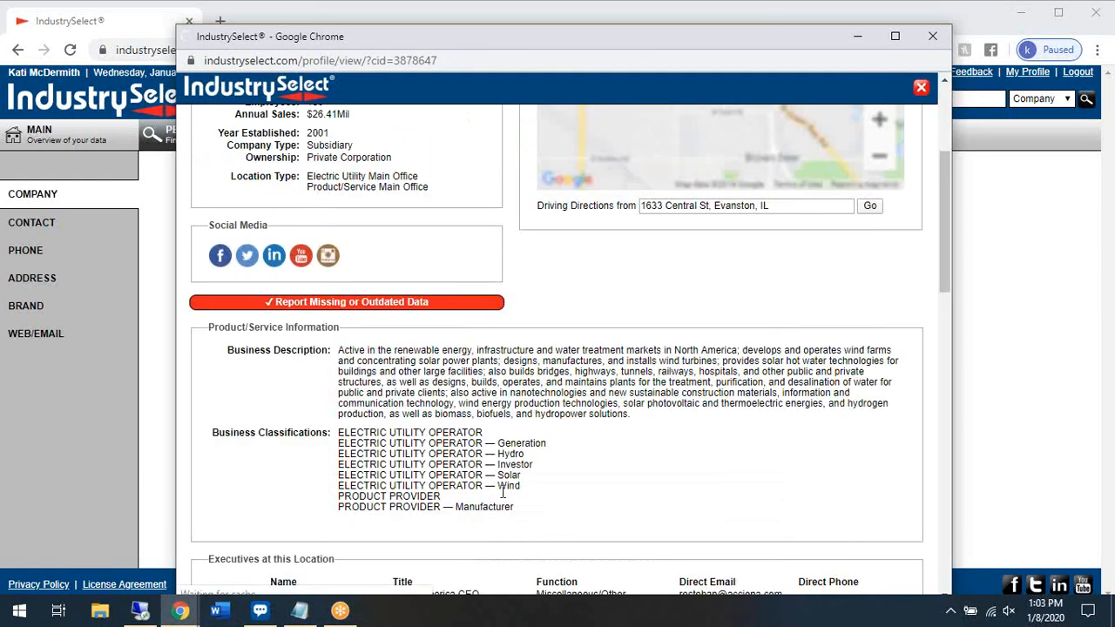
{"action": "scroll", "scroll_direction": "down", "scroll_amount": 3}
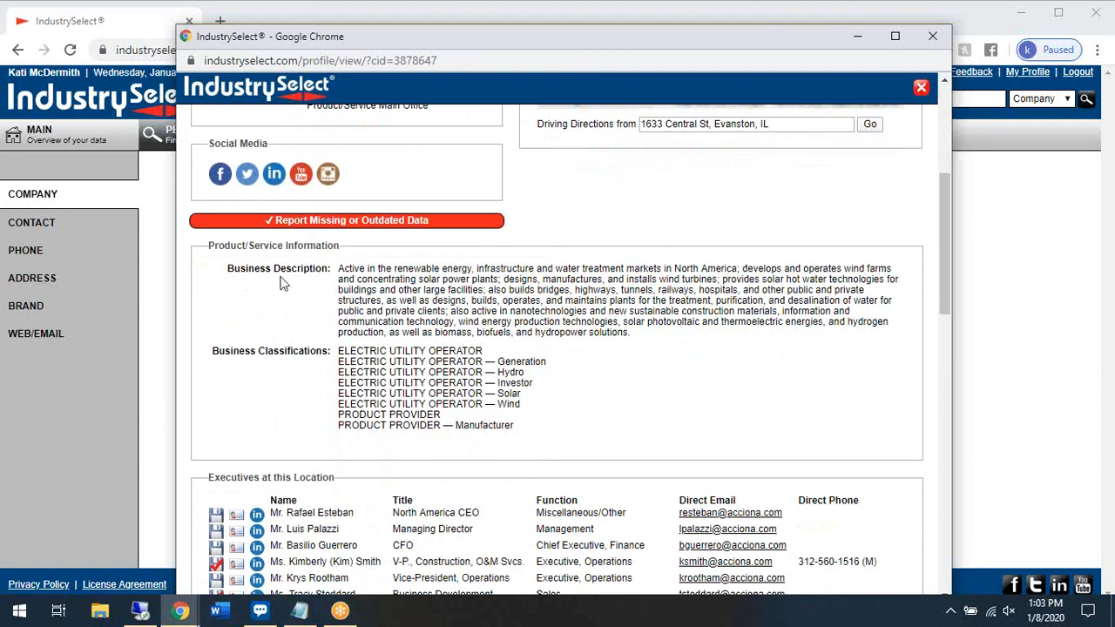
{"action": "mouse_move", "coordinate": [286, 356]}
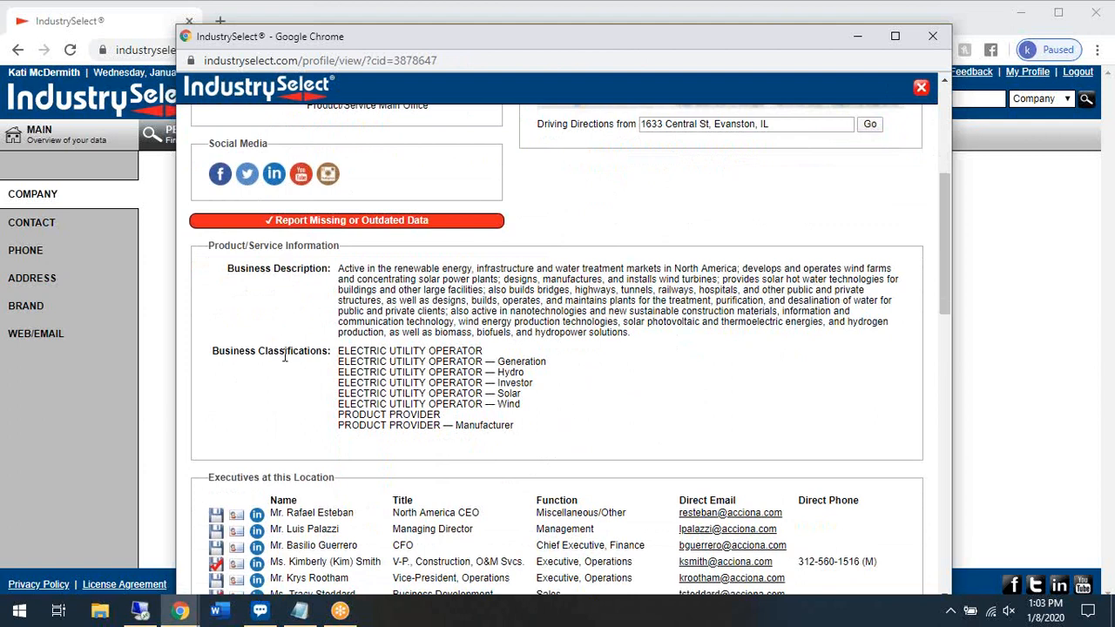
{"action": "mouse_move", "coordinate": [254, 364]}
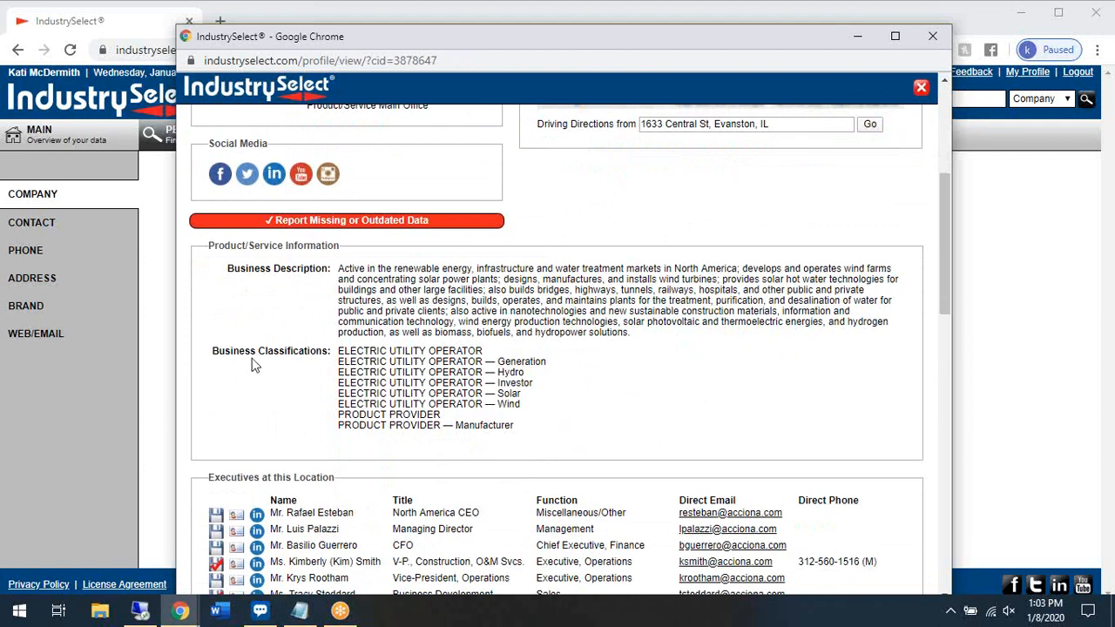
{"action": "scroll", "scroll_direction": "down", "scroll_amount": 3}
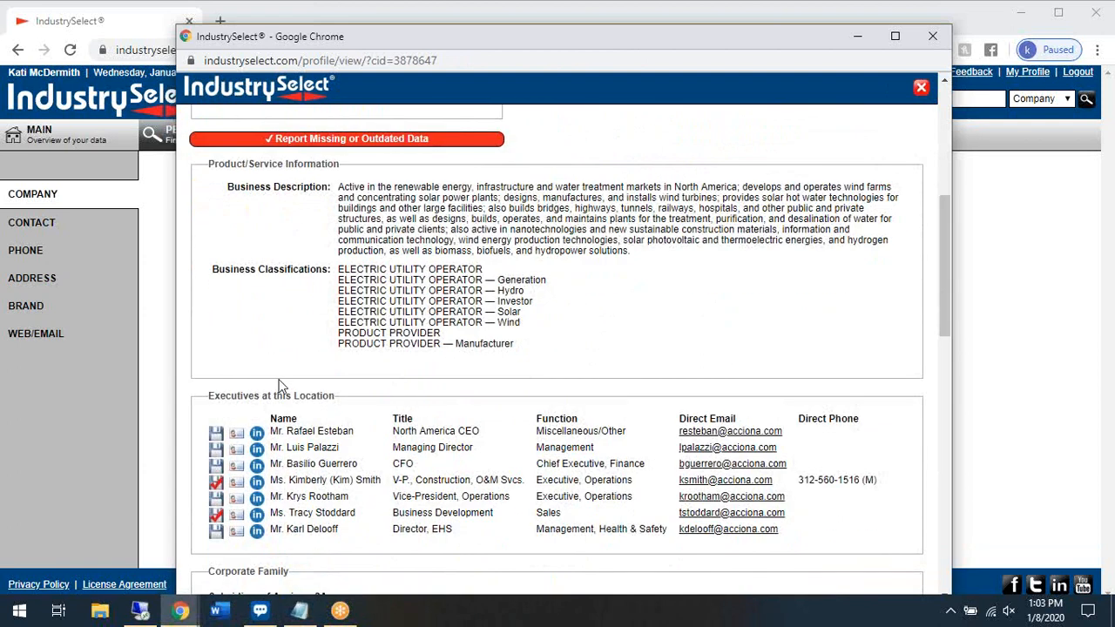
{"action": "scroll", "scroll_direction": "down", "scroll_amount": 3}
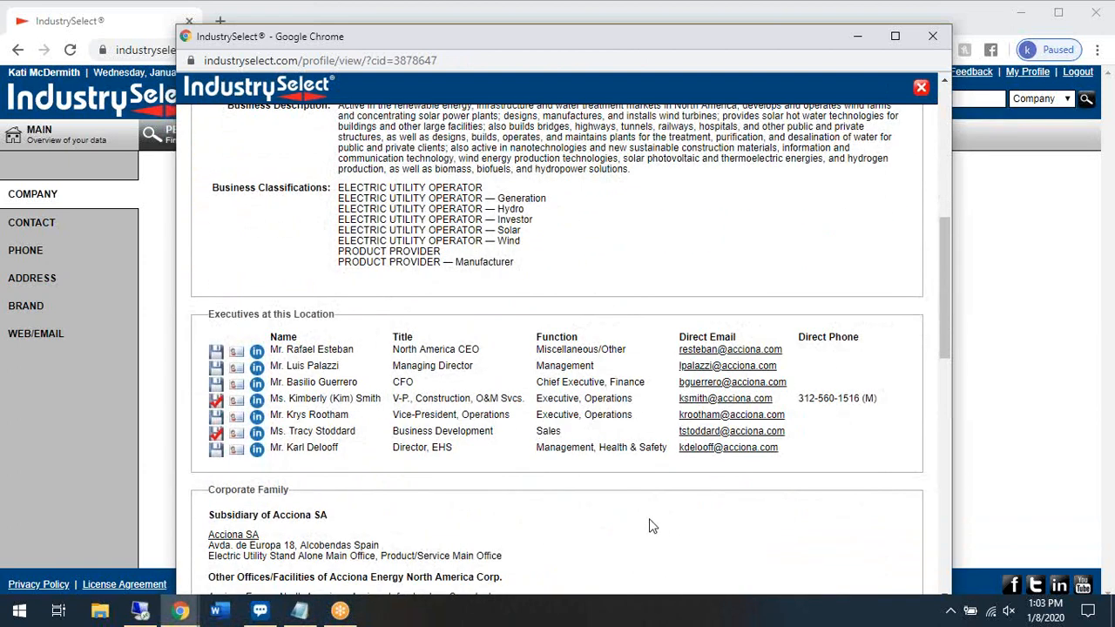
{"action": "mouse_move", "coordinate": [558, 394]}
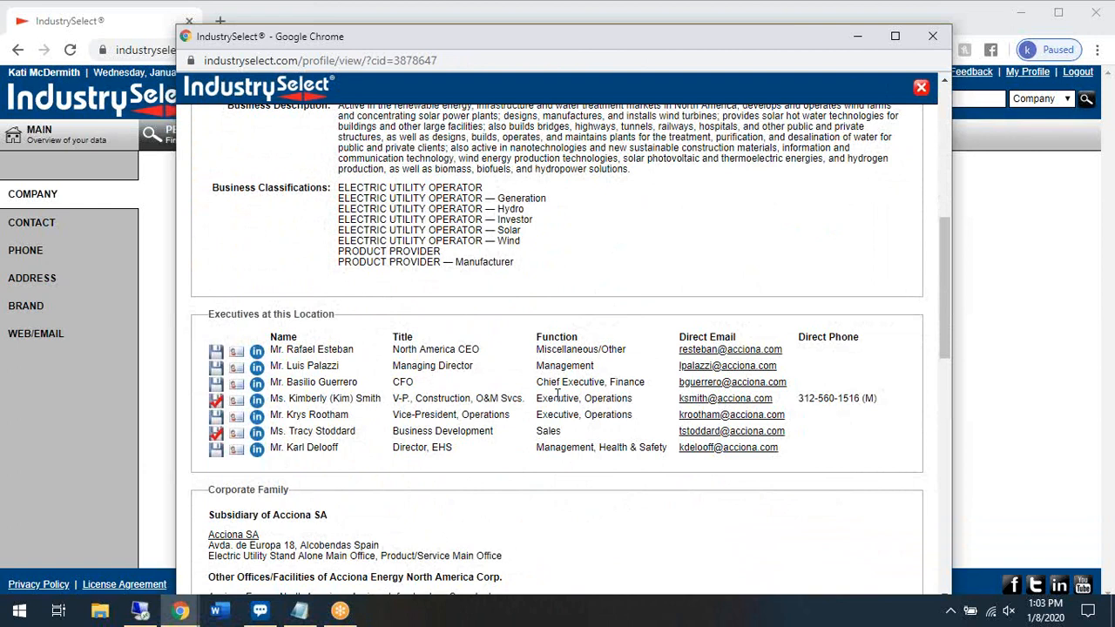
{"action": "mouse_move", "coordinate": [590, 547]}
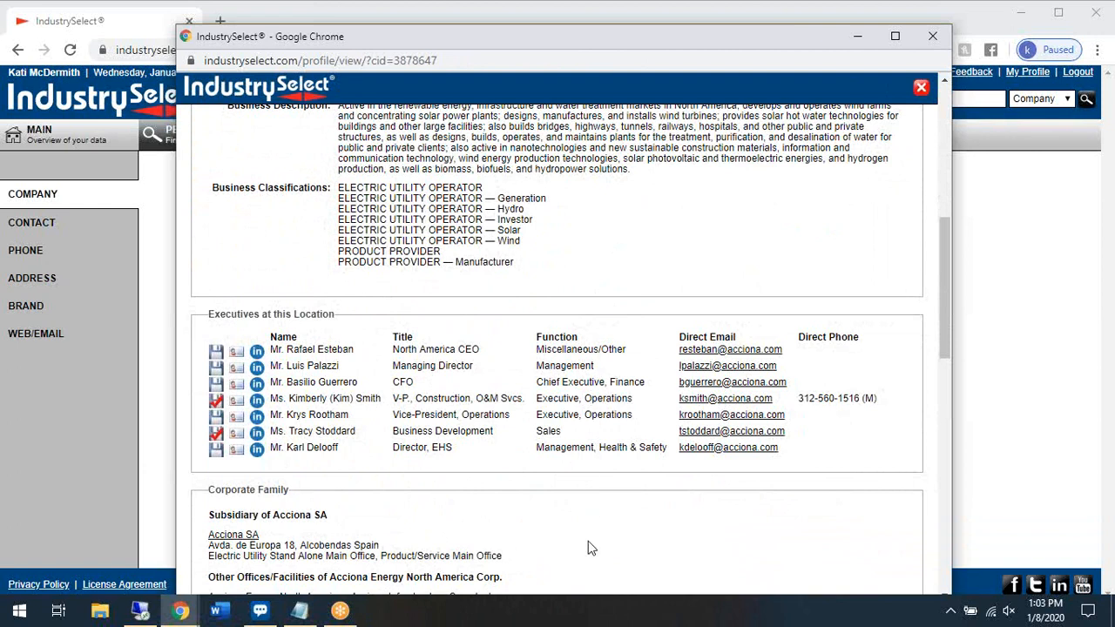
{"action": "mouse_move", "coordinate": [288, 486]}
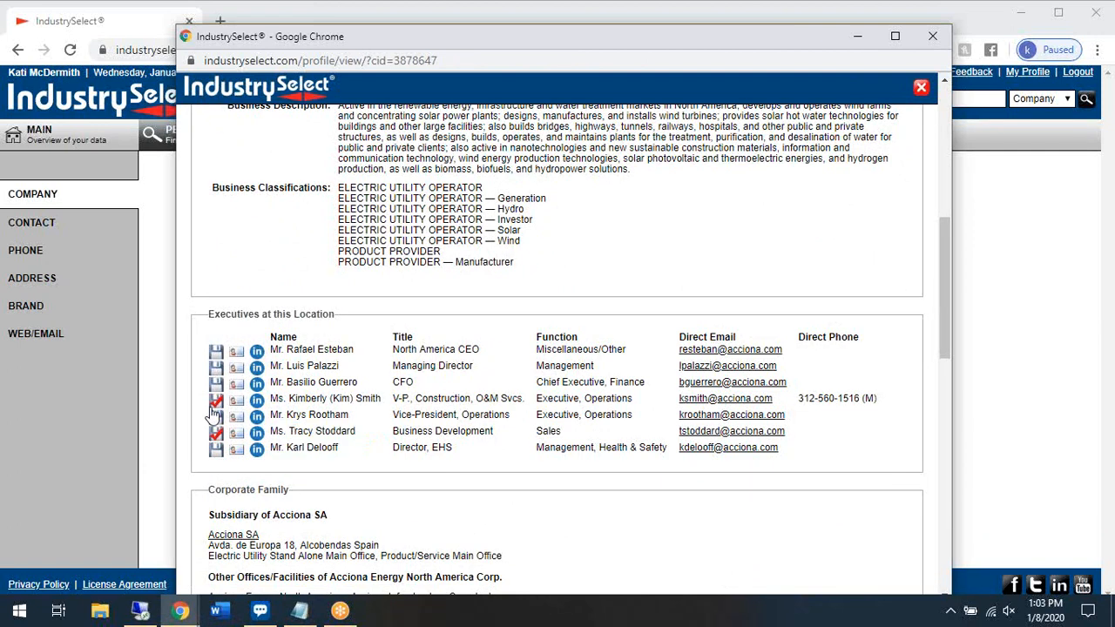
{"action": "mouse_move", "coordinate": [216, 399]}
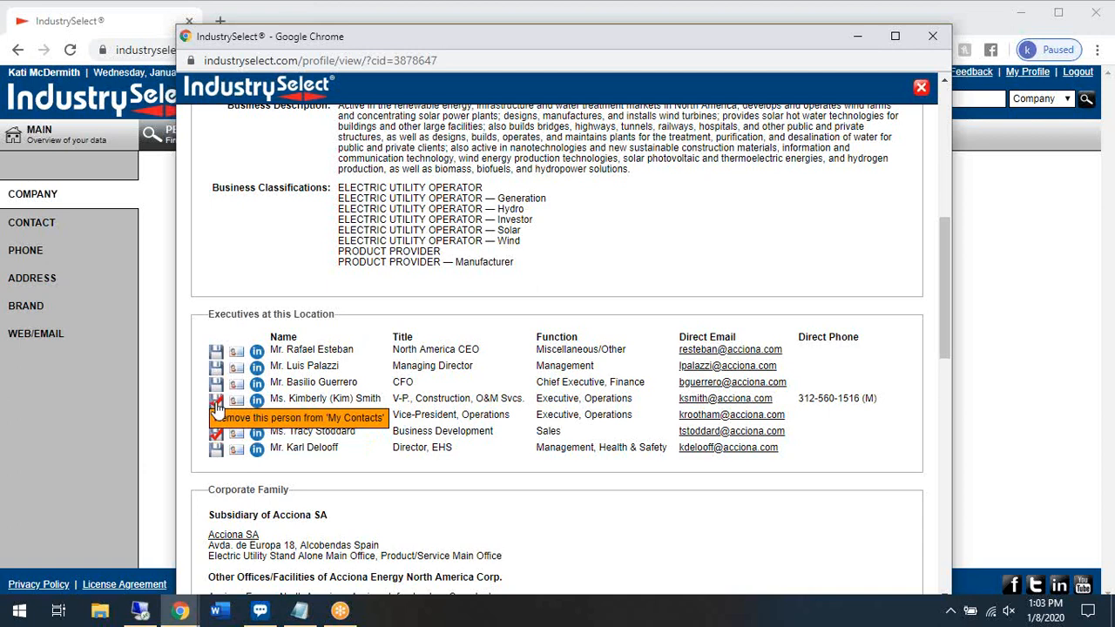
{"action": "left_click", "coordinate": [216, 397]}
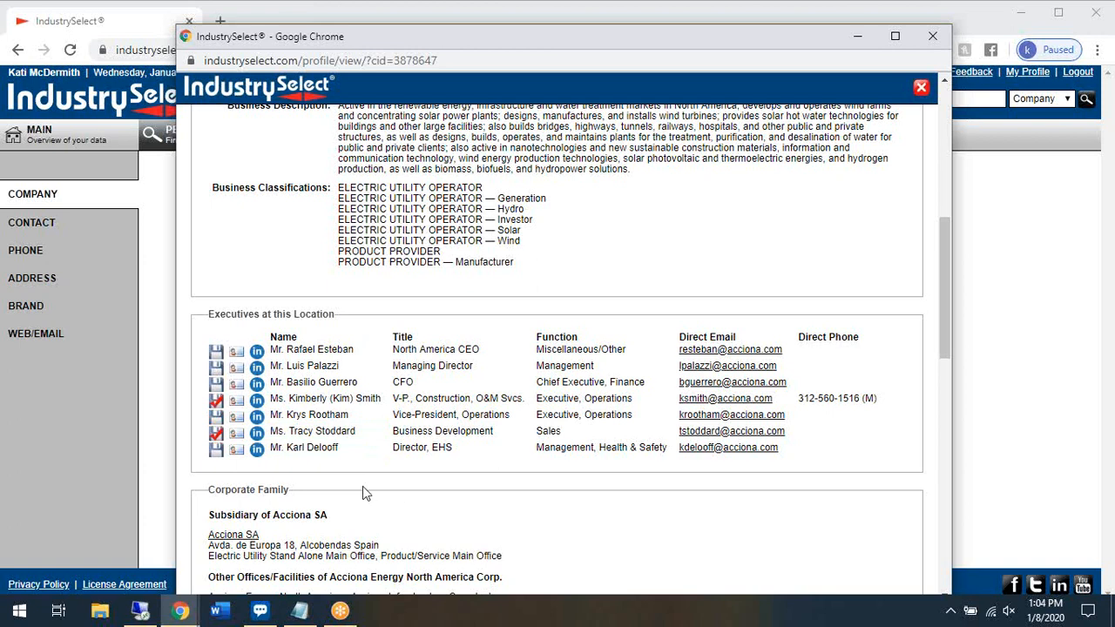
{"action": "mouse_move", "coordinate": [541, 505]}
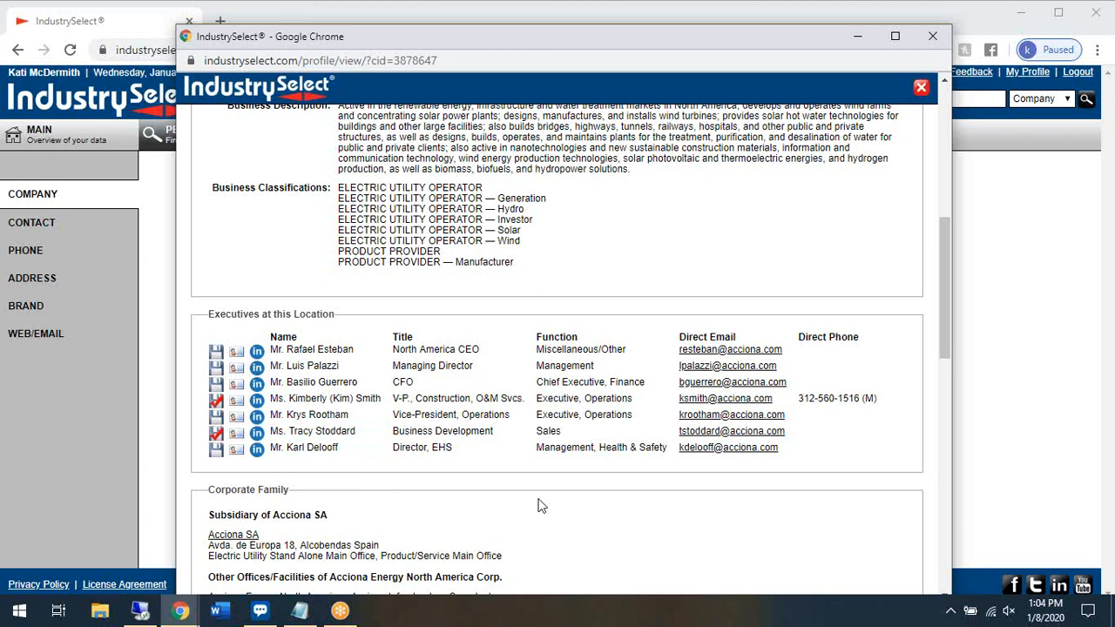
{"action": "mouse_move", "coordinate": [746, 498]}
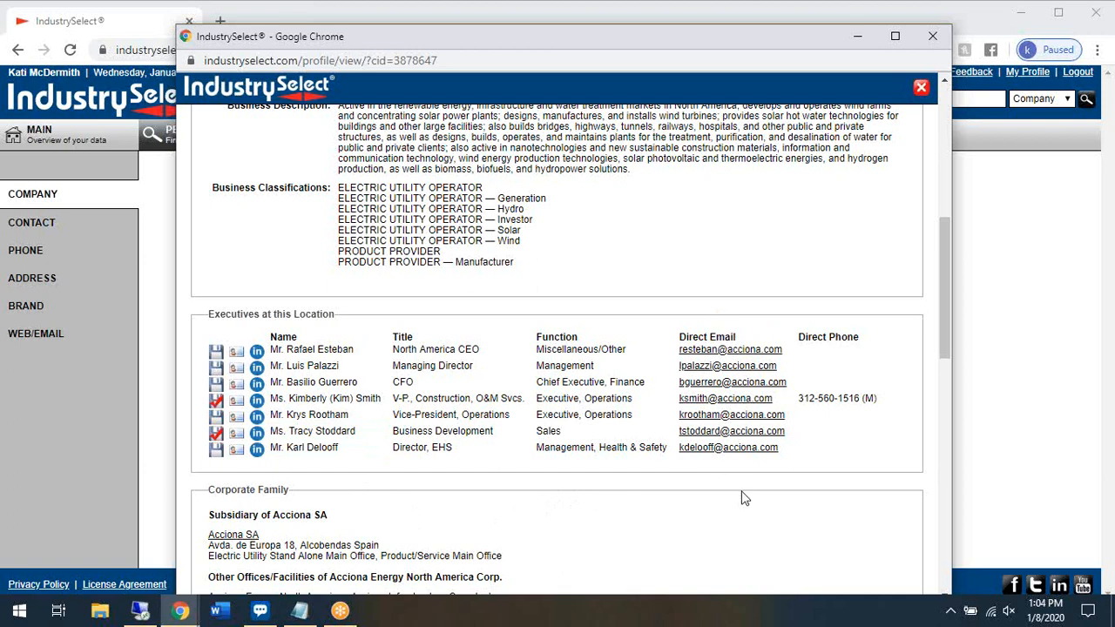
{"action": "mouse_move", "coordinate": [826, 575]}
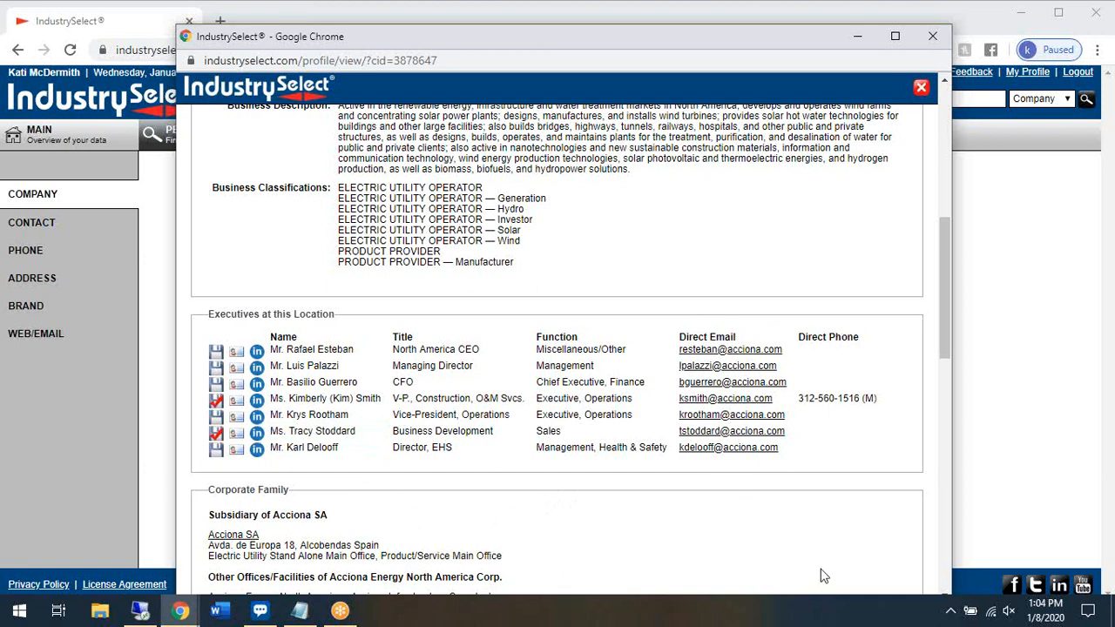
{"action": "mouse_move", "coordinate": [875, 323]}
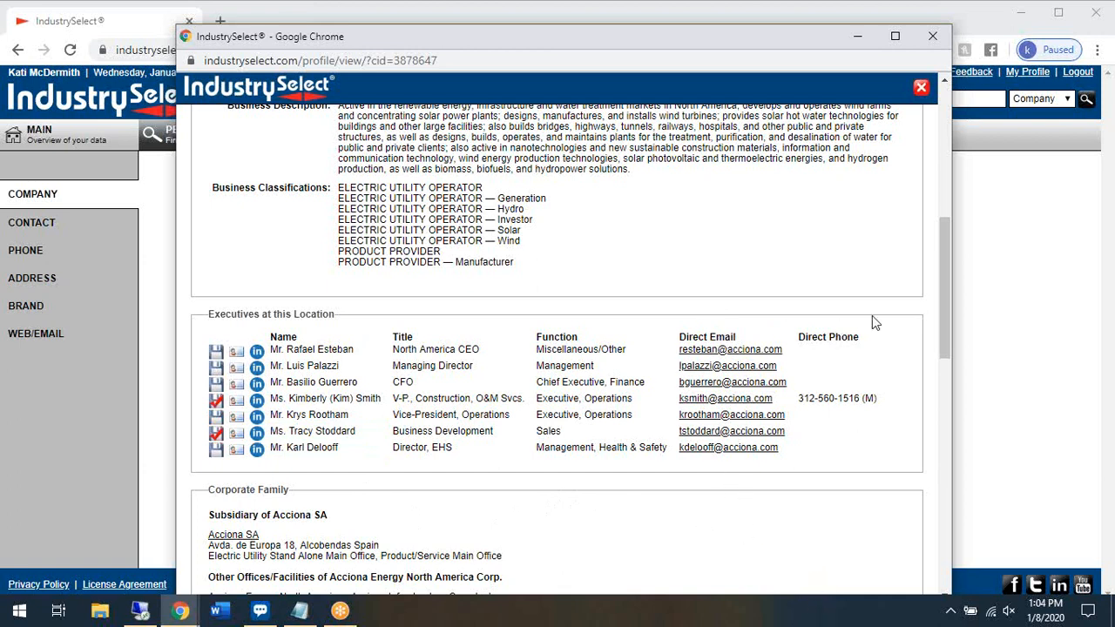
{"action": "mouse_move", "coordinate": [631, 502]}
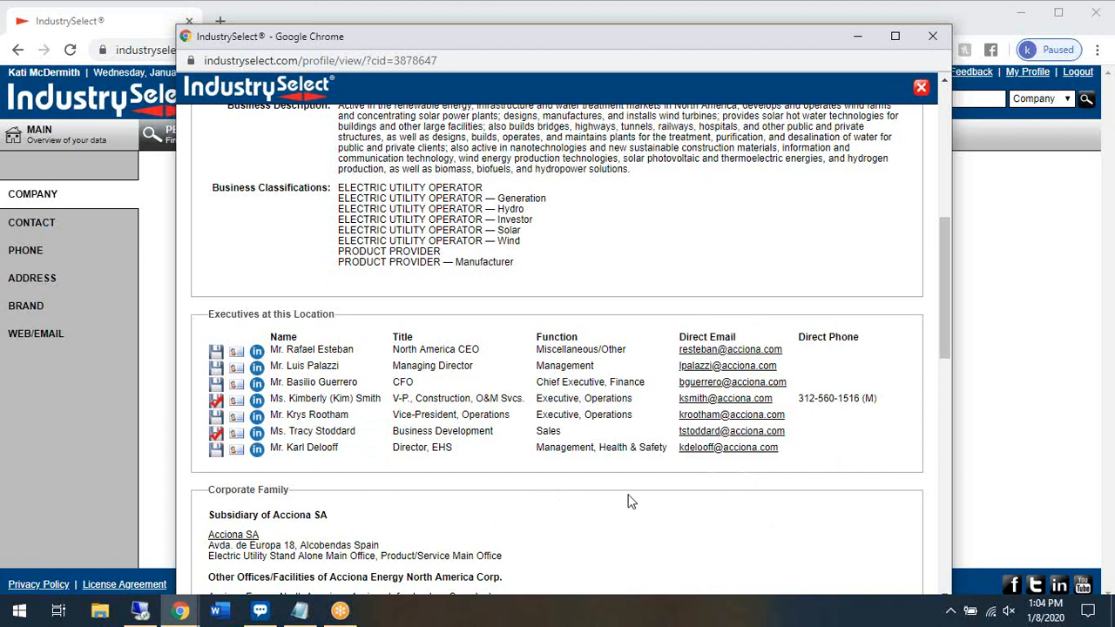
{"action": "scroll", "scroll_direction": "down", "scroll_amount": 3}
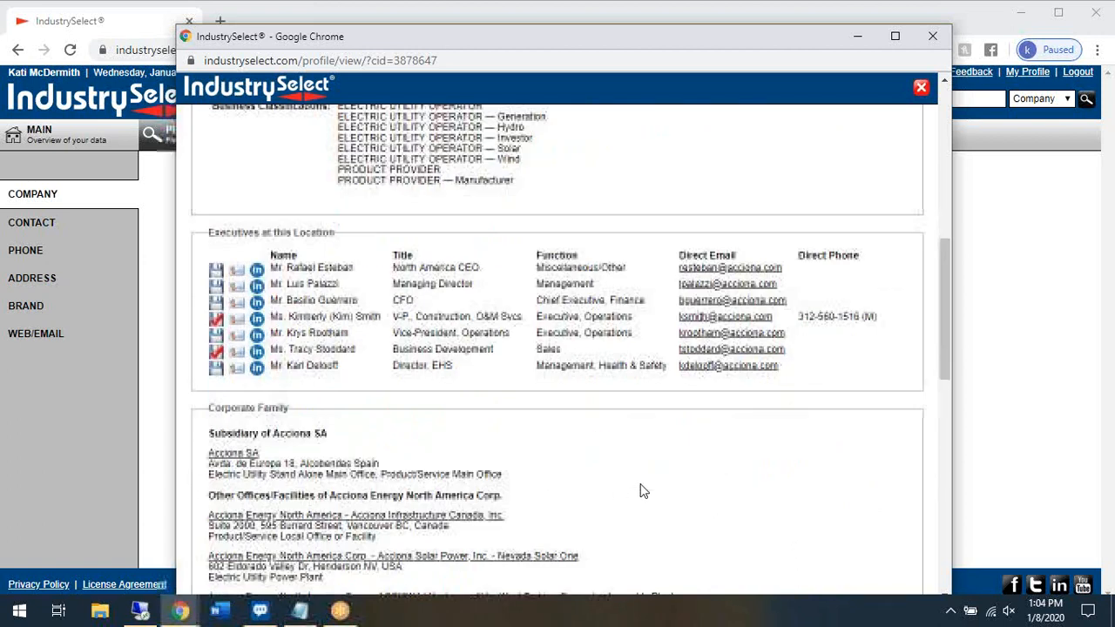
{"action": "scroll", "scroll_direction": "down", "scroll_amount": 3}
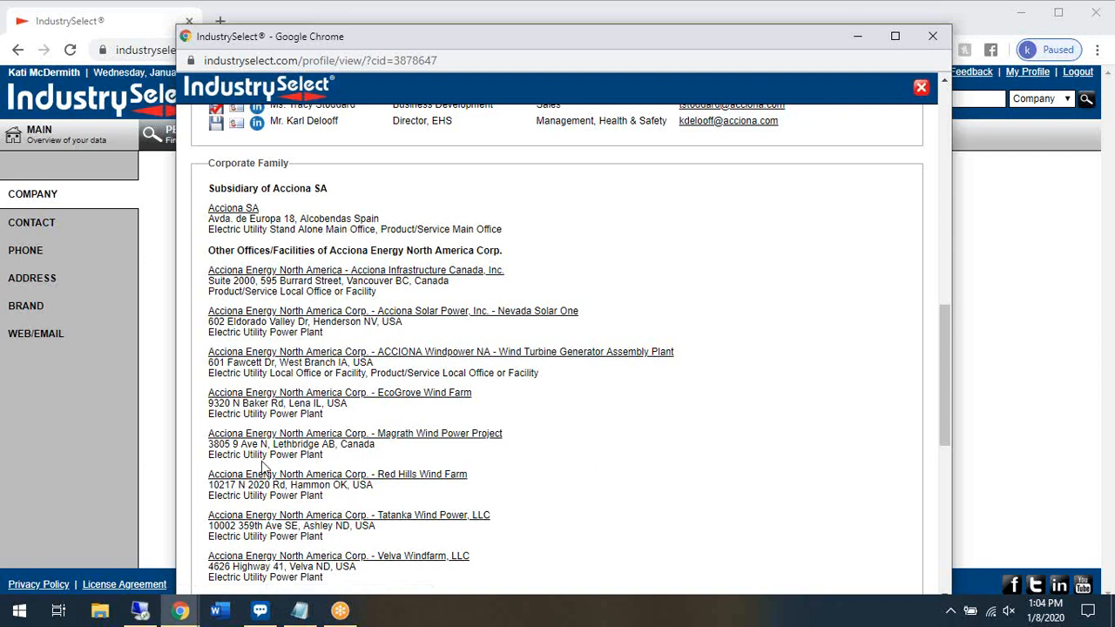
{"action": "scroll", "scroll_direction": "down", "scroll_amount": 3}
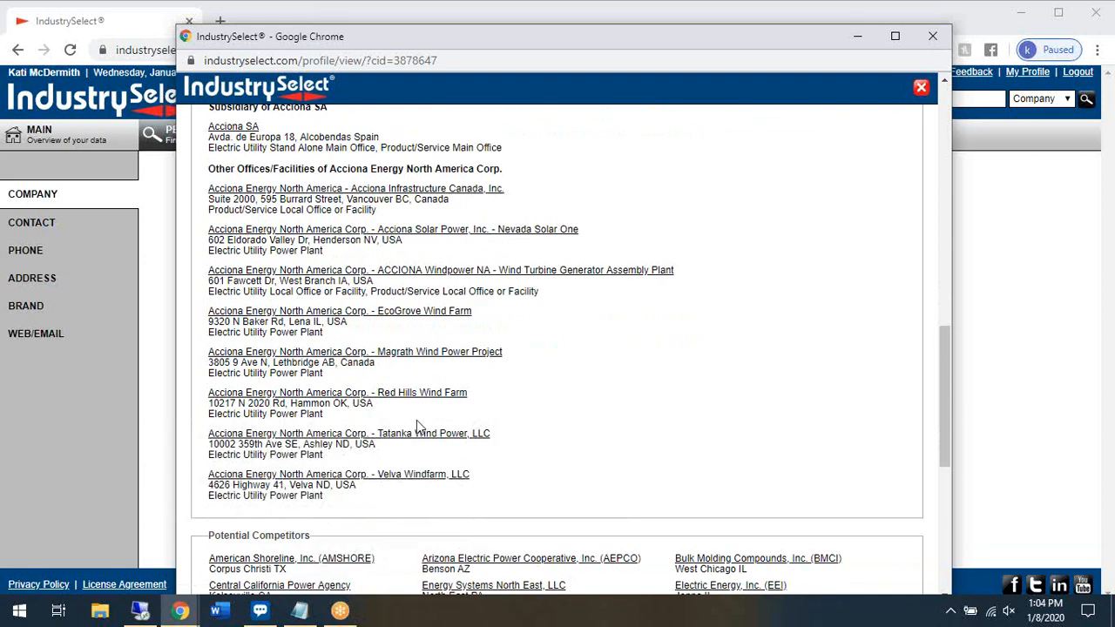
{"action": "scroll", "scroll_direction": "down", "scroll_amount": 3}
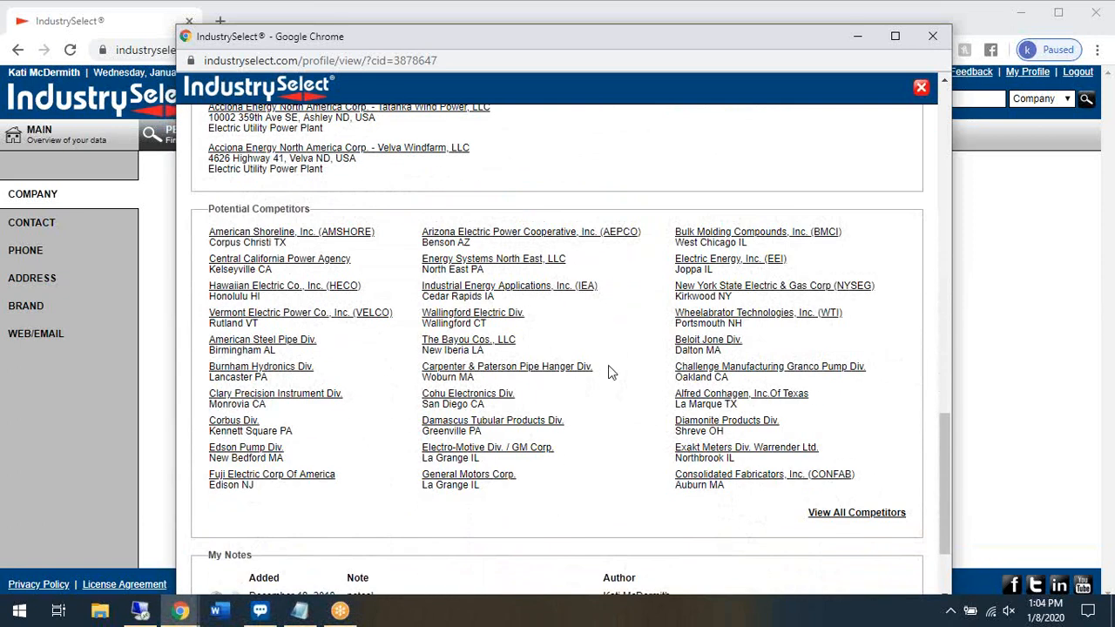
{"action": "mouse_move", "coordinate": [585, 474]}
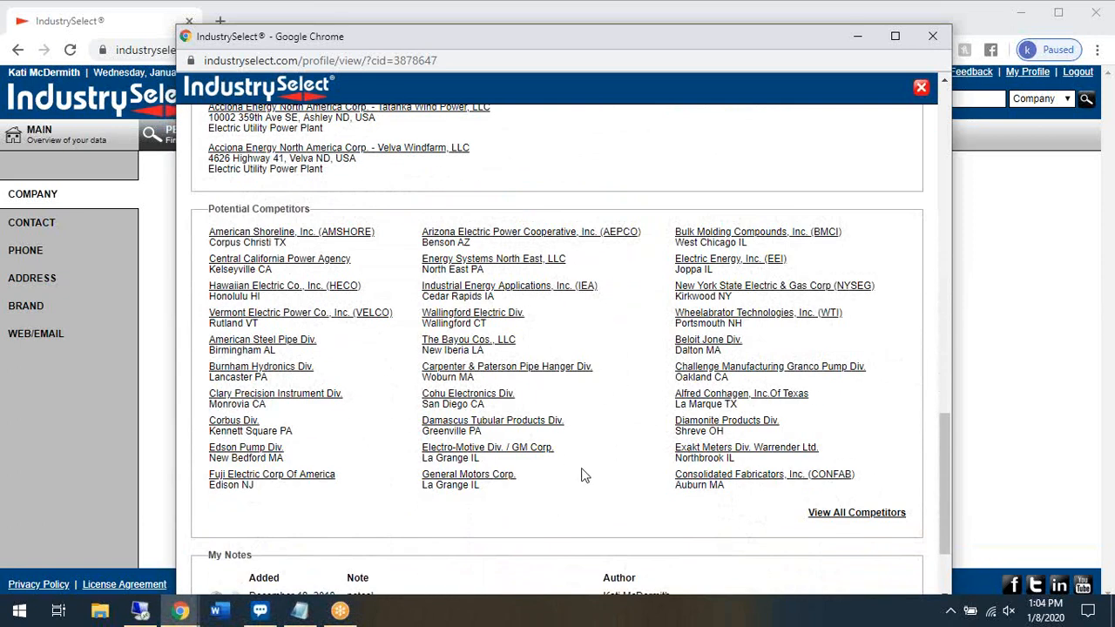
{"action": "mouse_move", "coordinate": [458, 505]}
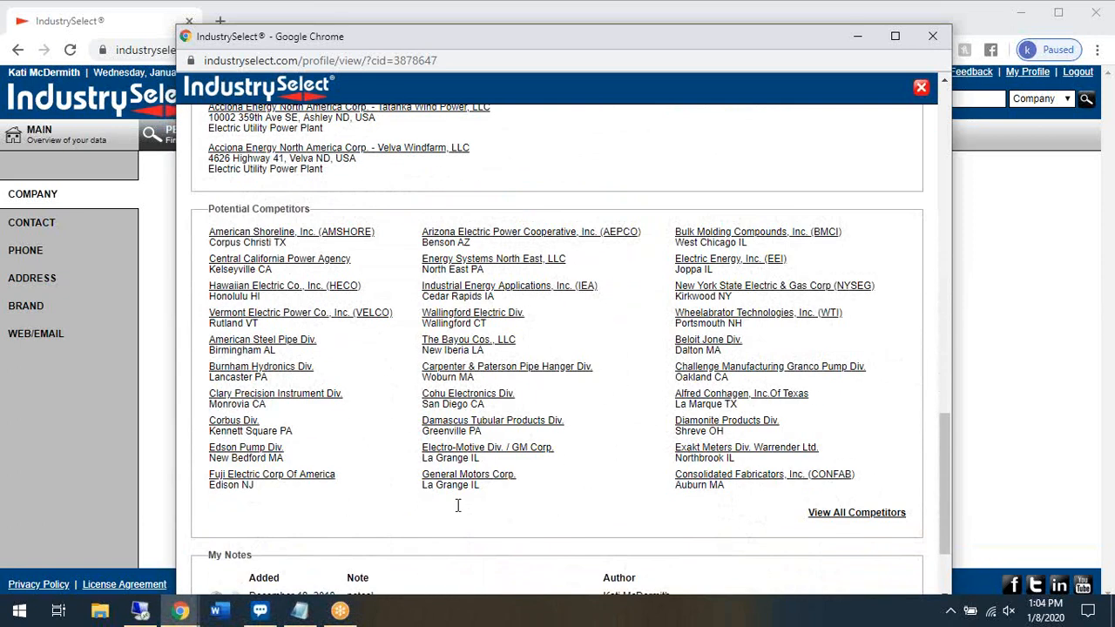
{"action": "mouse_move", "coordinate": [791, 543]}
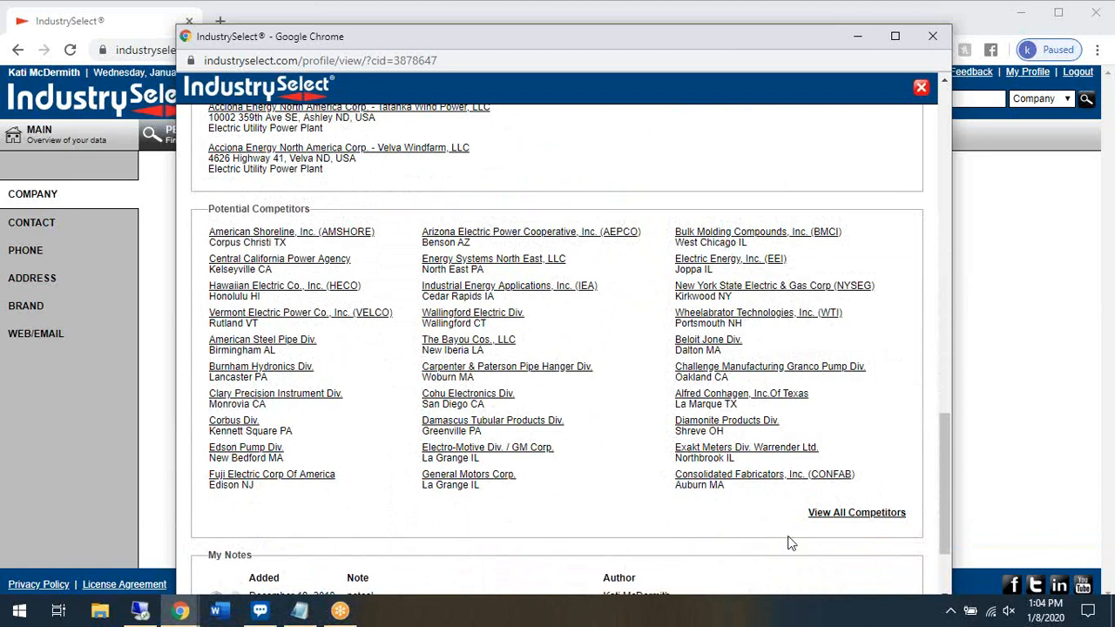
{"action": "mouse_move", "coordinate": [857, 513]}
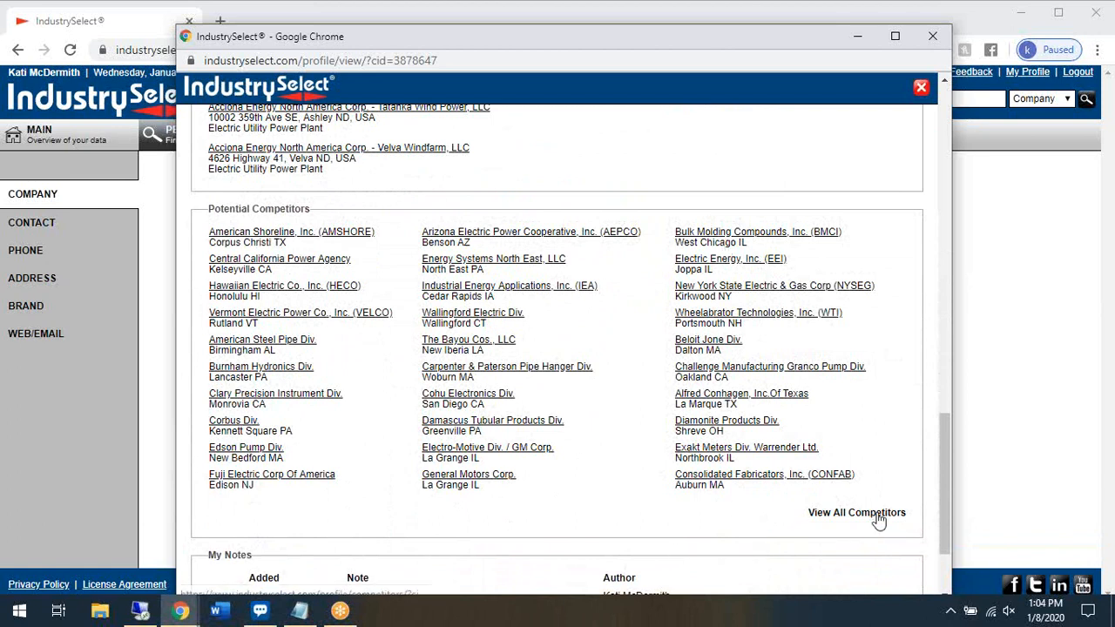
{"action": "mouse_move", "coordinate": [872, 520]}
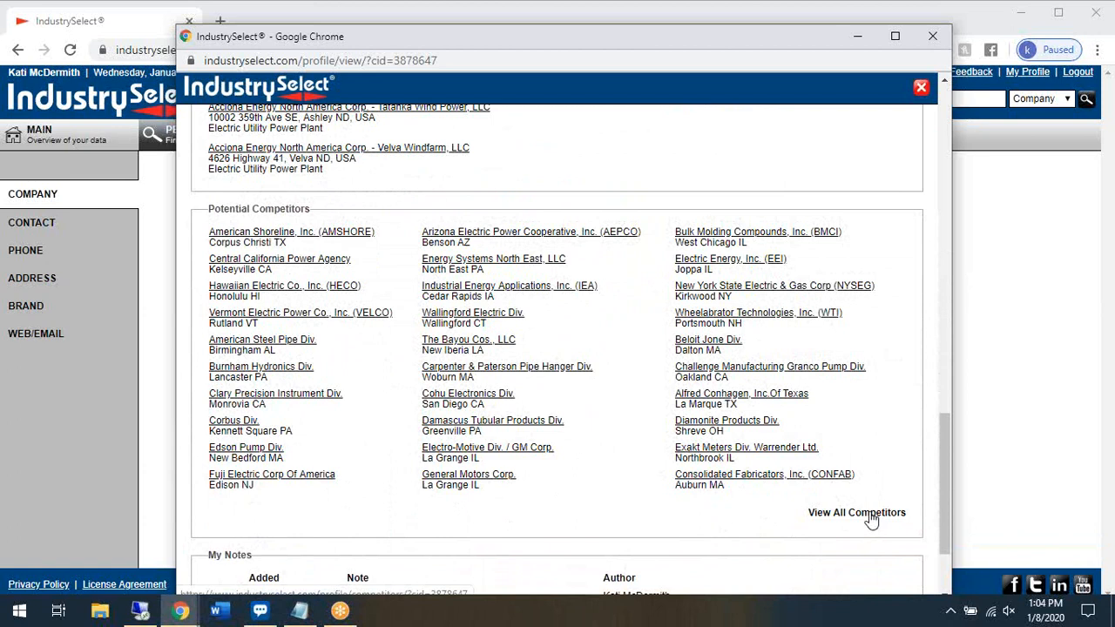
{"action": "mouse_move", "coordinate": [874, 414]}
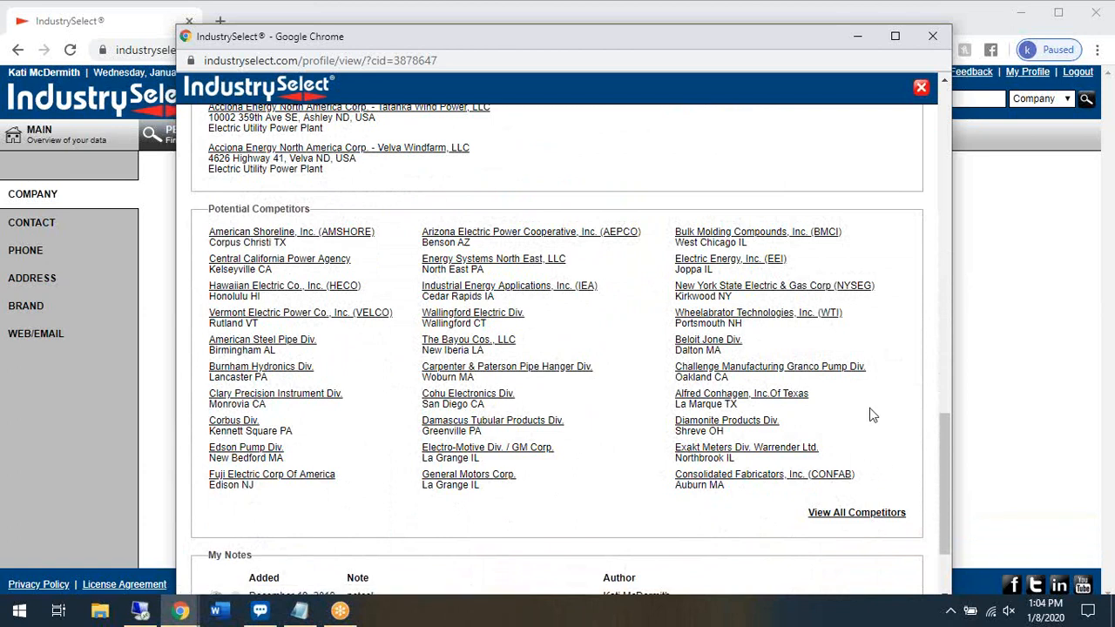
{"action": "scroll", "scroll_direction": "down", "scroll_amount": 3}
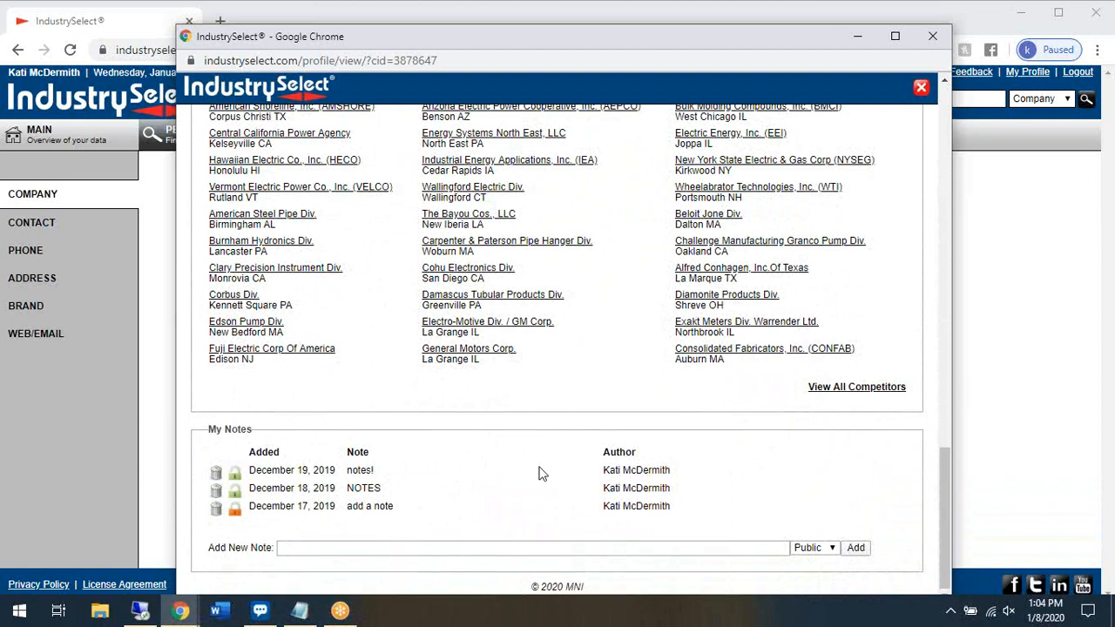
{"action": "mouse_move", "coordinate": [469, 491]}
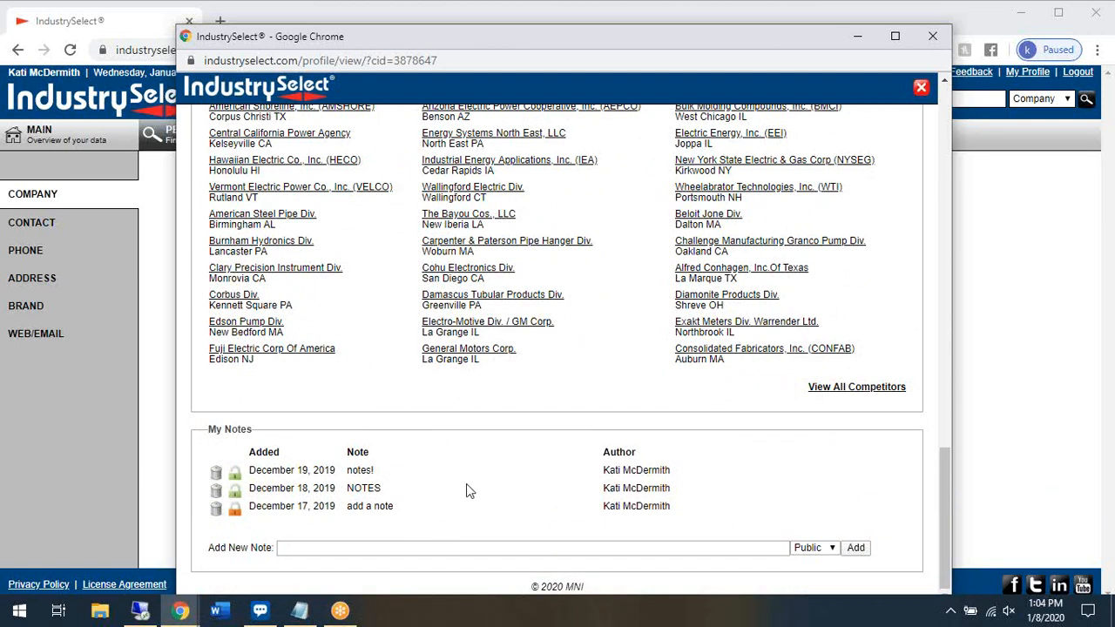
{"action": "mouse_move", "coordinate": [279, 584]}
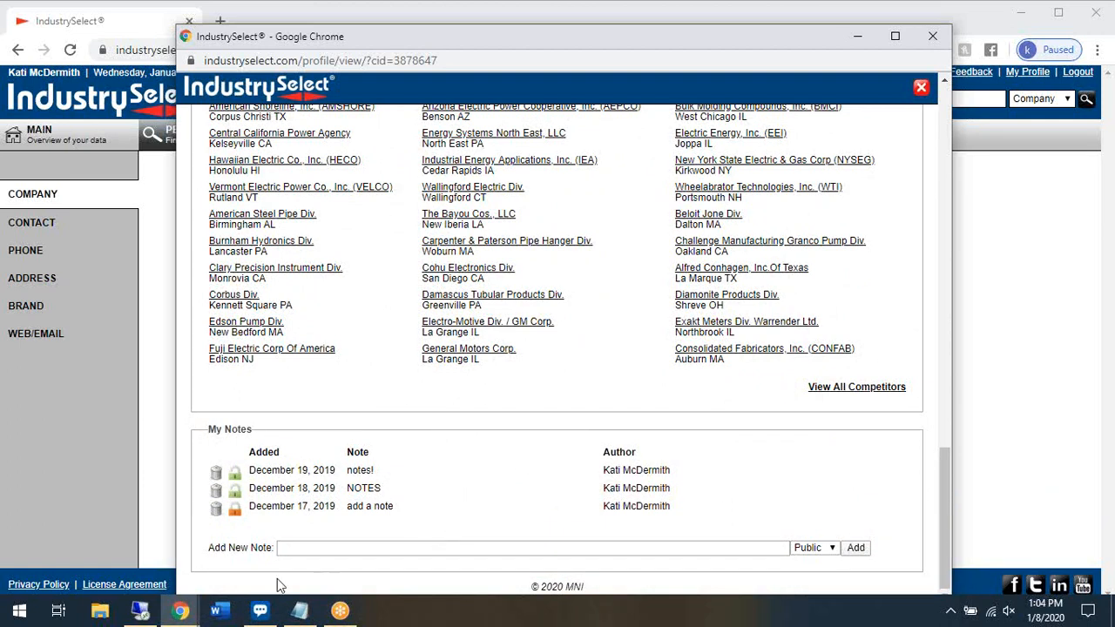
{"action": "left_click", "coordinate": [823, 547]}
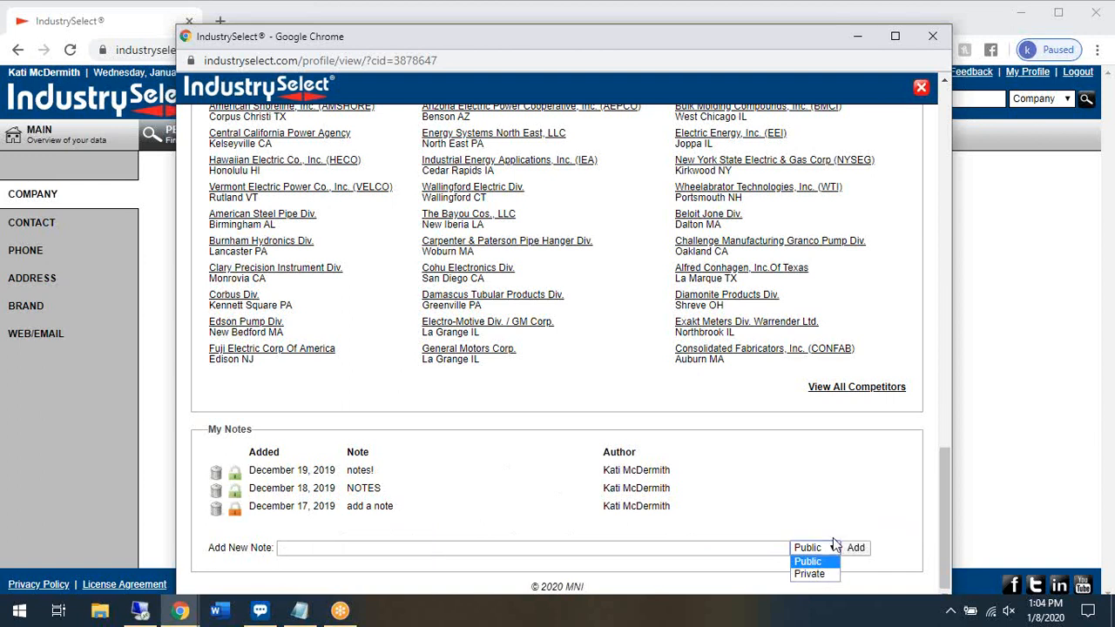
{"action": "mouse_move", "coordinate": [833, 547]}
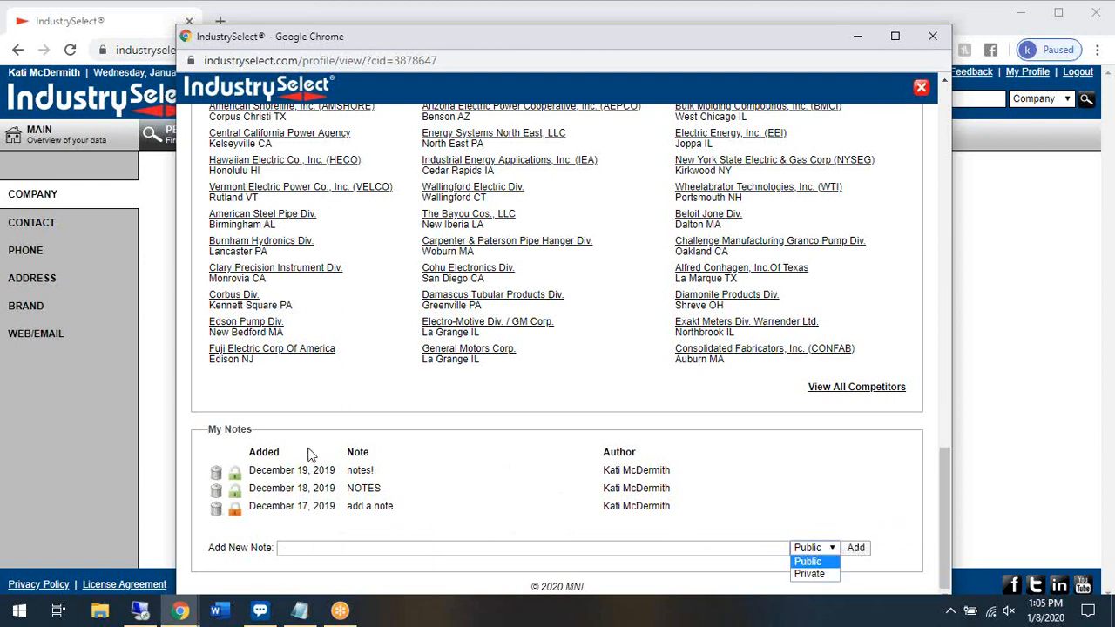
{"action": "mouse_move", "coordinate": [451, 543]}
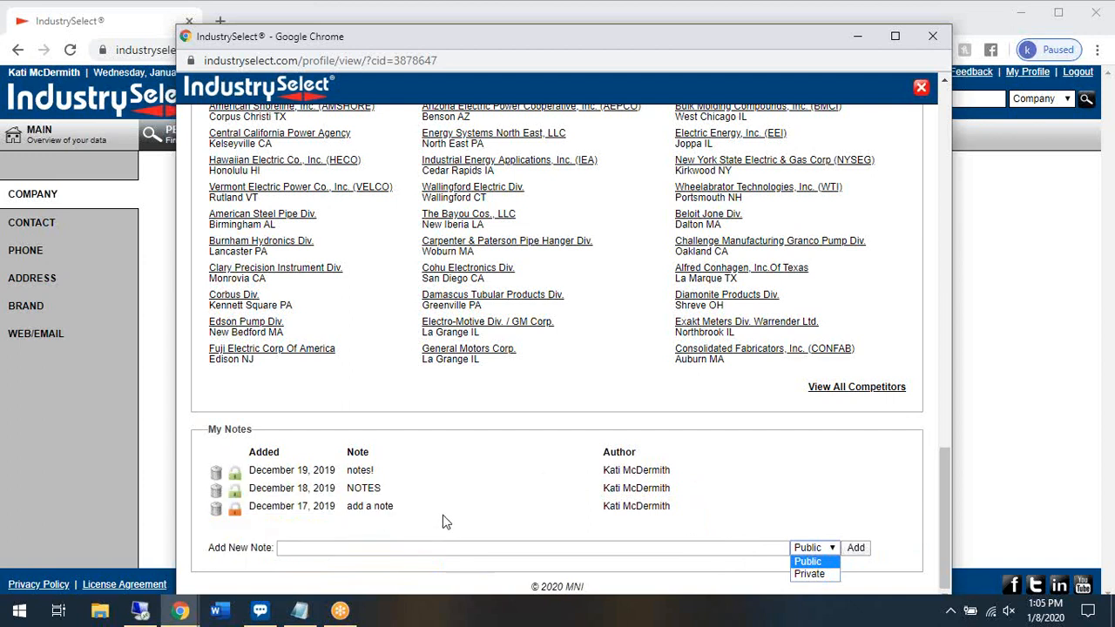
{"action": "mouse_move", "coordinate": [867, 491]}
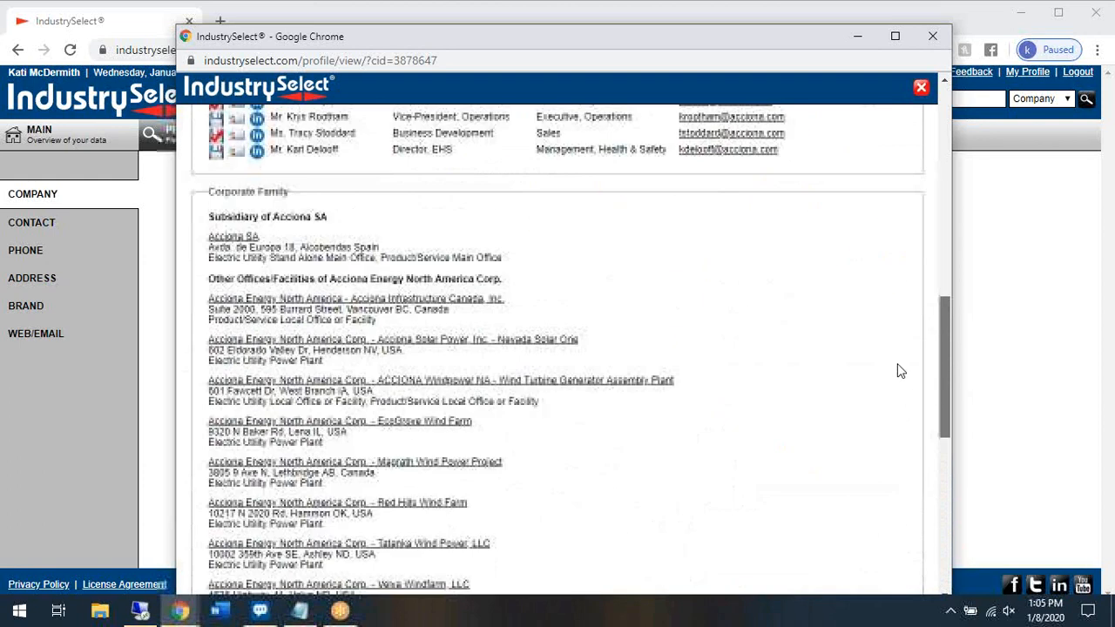
Review the profile toolbar icons and close the Acciona Energy profile window.
{"action": "scroll", "scroll_direction": "up", "scroll_amount": 3}
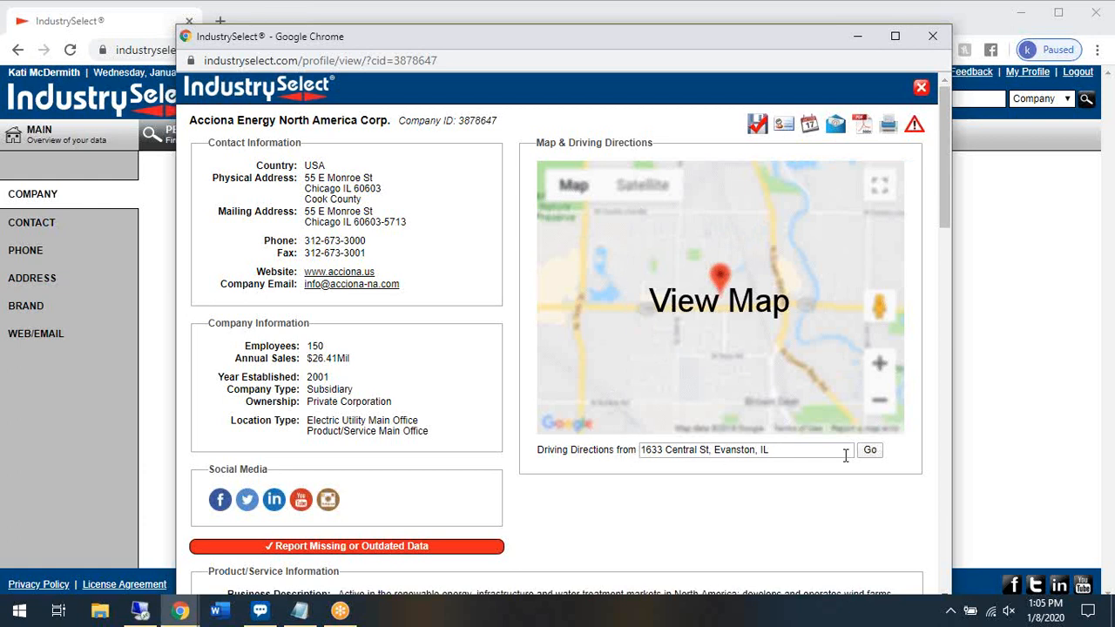
{"action": "mouse_move", "coordinate": [667, 286]}
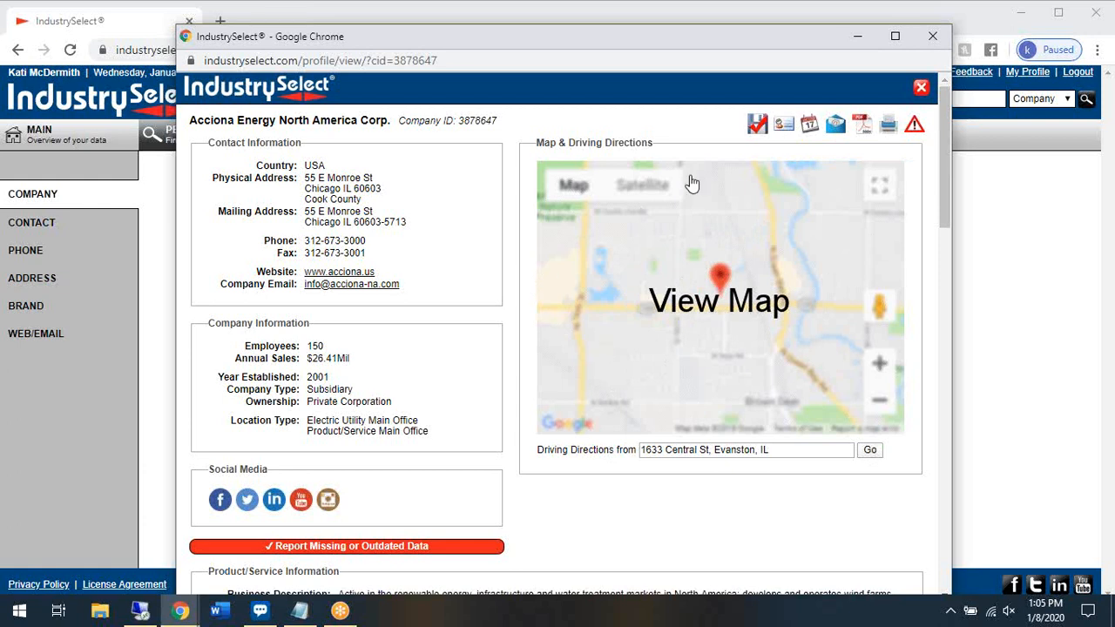
{"action": "mouse_move", "coordinate": [726, 169]}
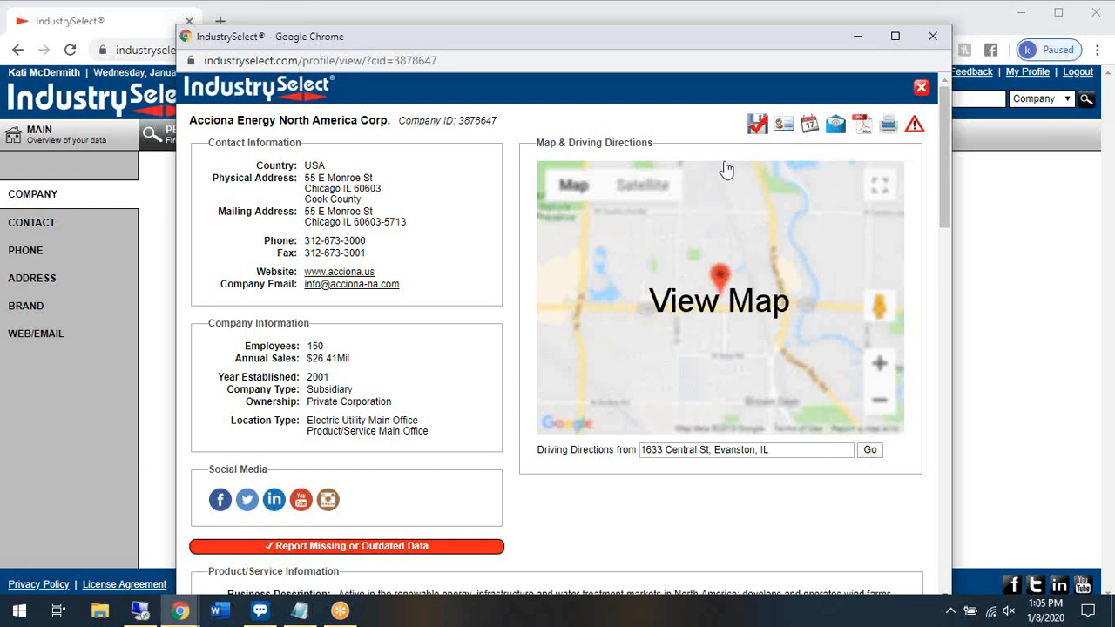
{"action": "mouse_move", "coordinate": [915, 124]}
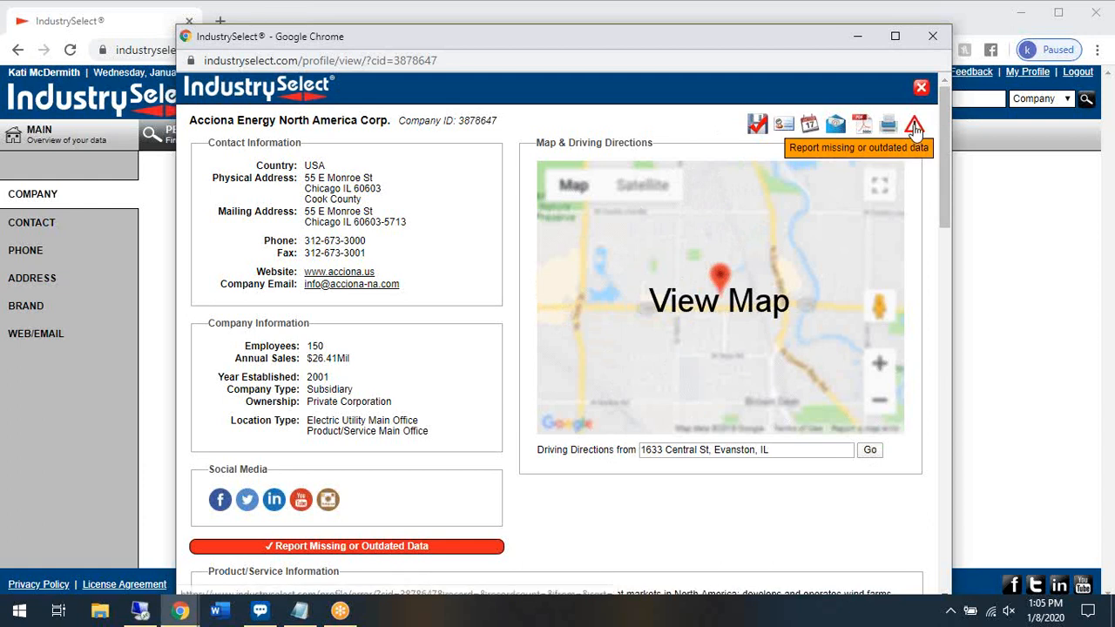
{"action": "mouse_move", "coordinate": [889, 126]}
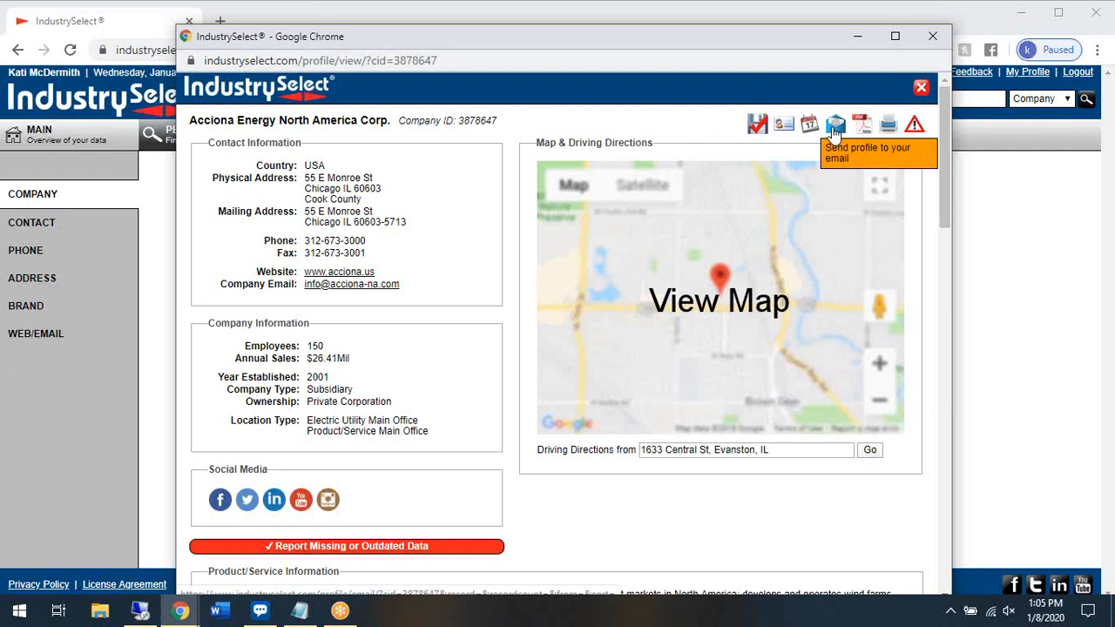
{"action": "mouse_move", "coordinate": [808, 122]}
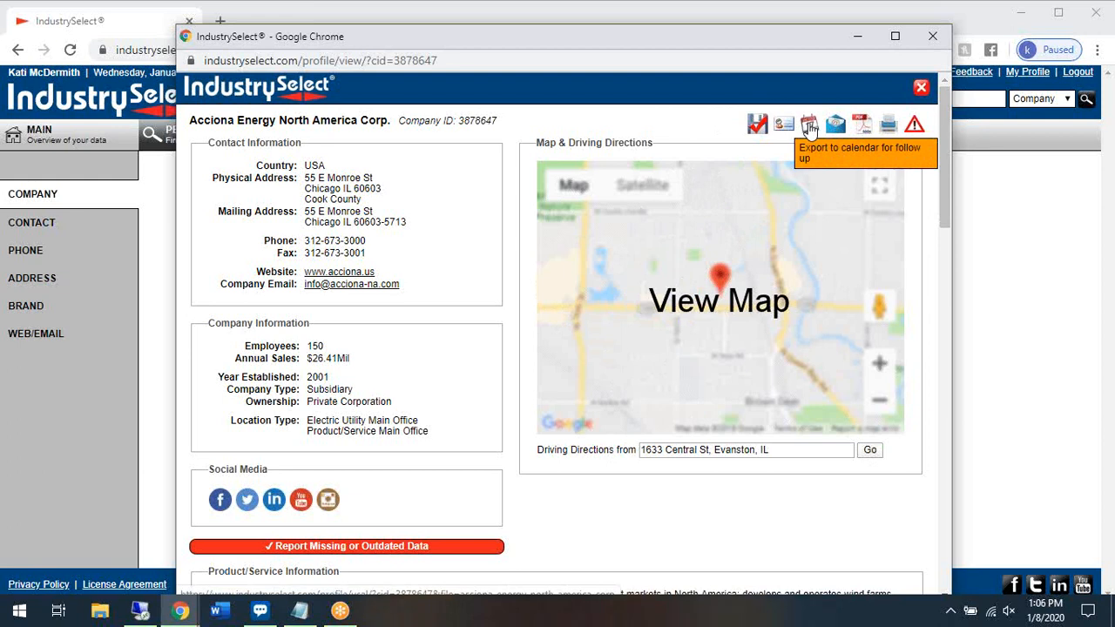
{"action": "mouse_move", "coordinate": [784, 124]}
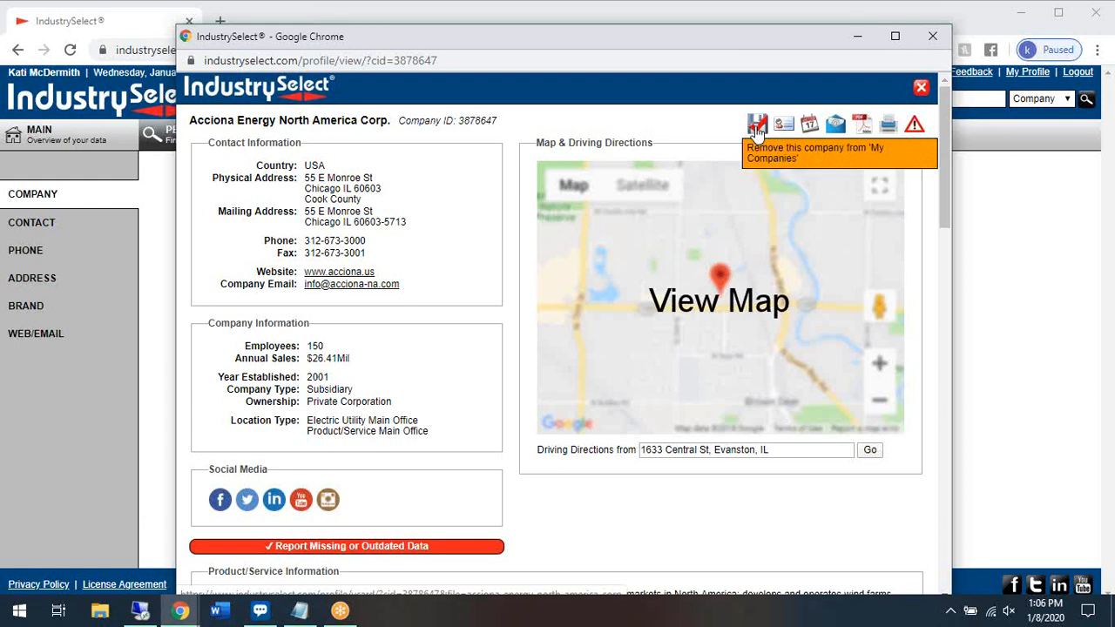
{"action": "left_click", "coordinate": [756, 121]}
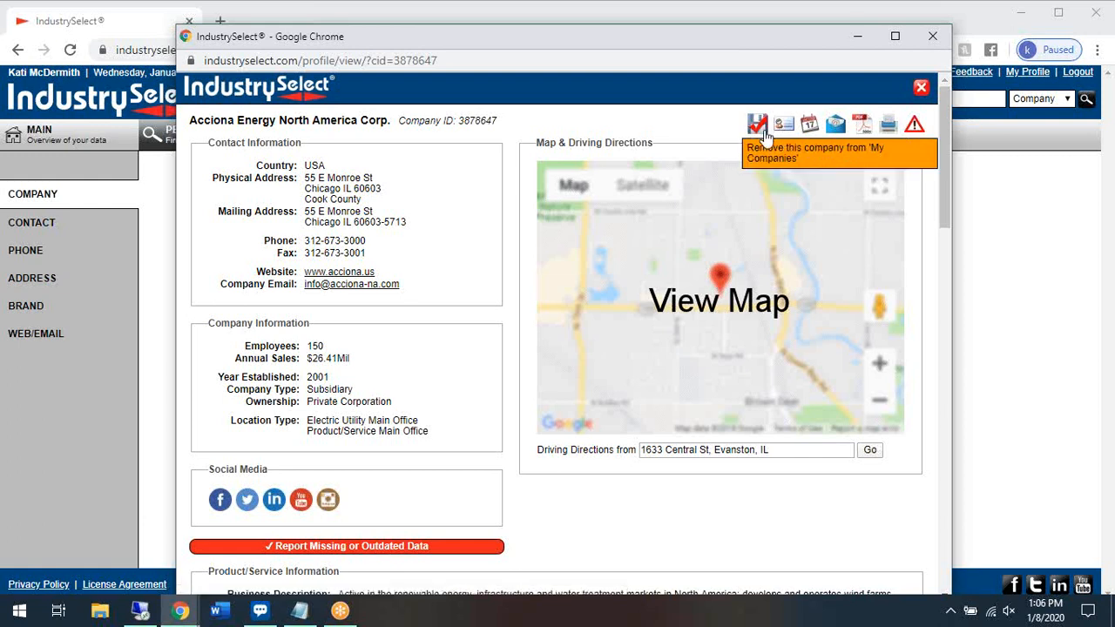
{"action": "mouse_move", "coordinate": [457, 265]}
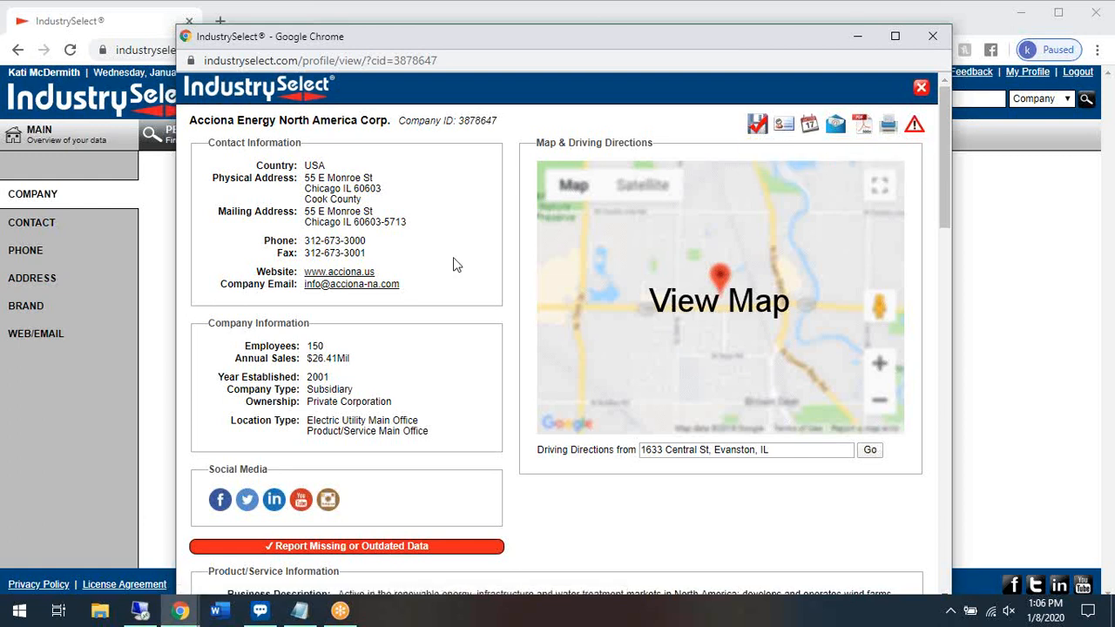
{"action": "mouse_move", "coordinate": [756, 122]}
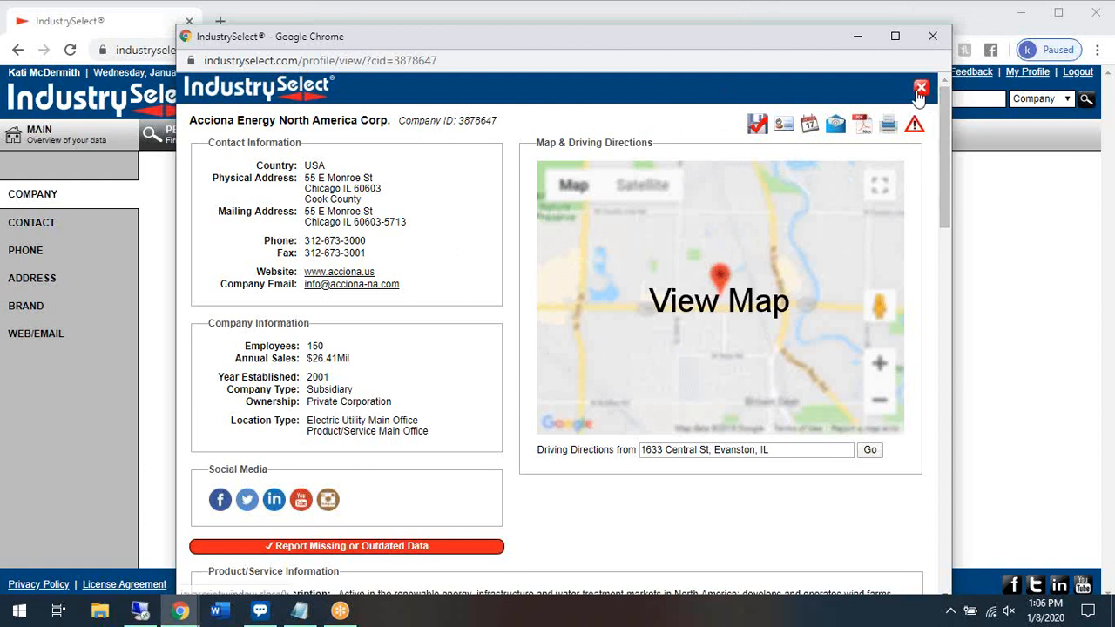
{"action": "left_click", "coordinate": [920, 87]}
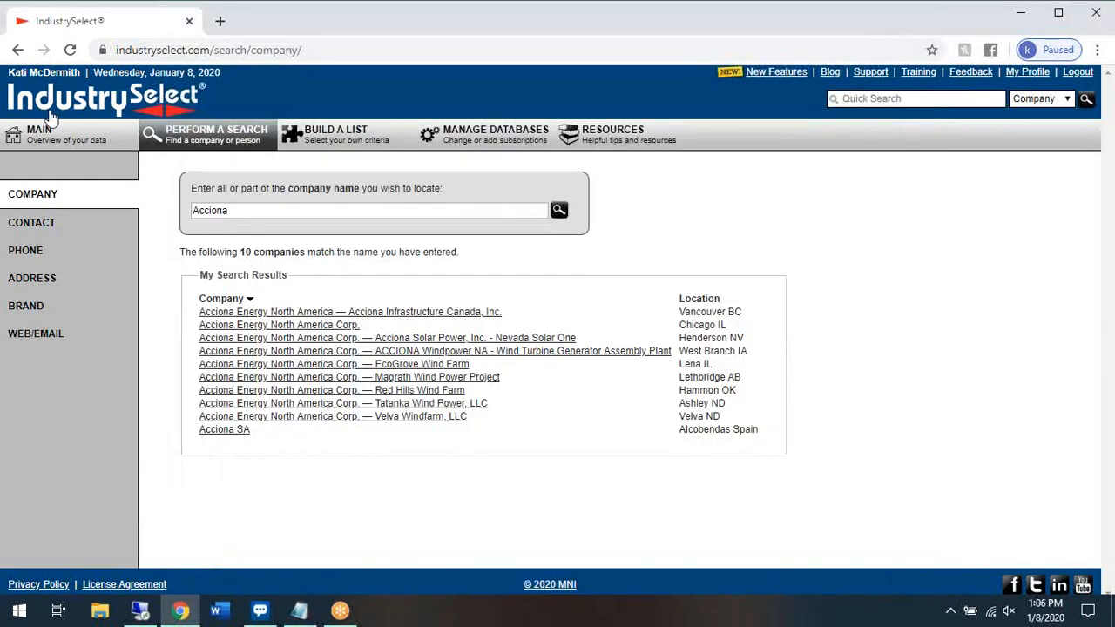
Show My Companies on the Main dashboard, listing Acciona Energy and Mitchell Organization.
{"action": "left_click", "coordinate": [38, 134]}
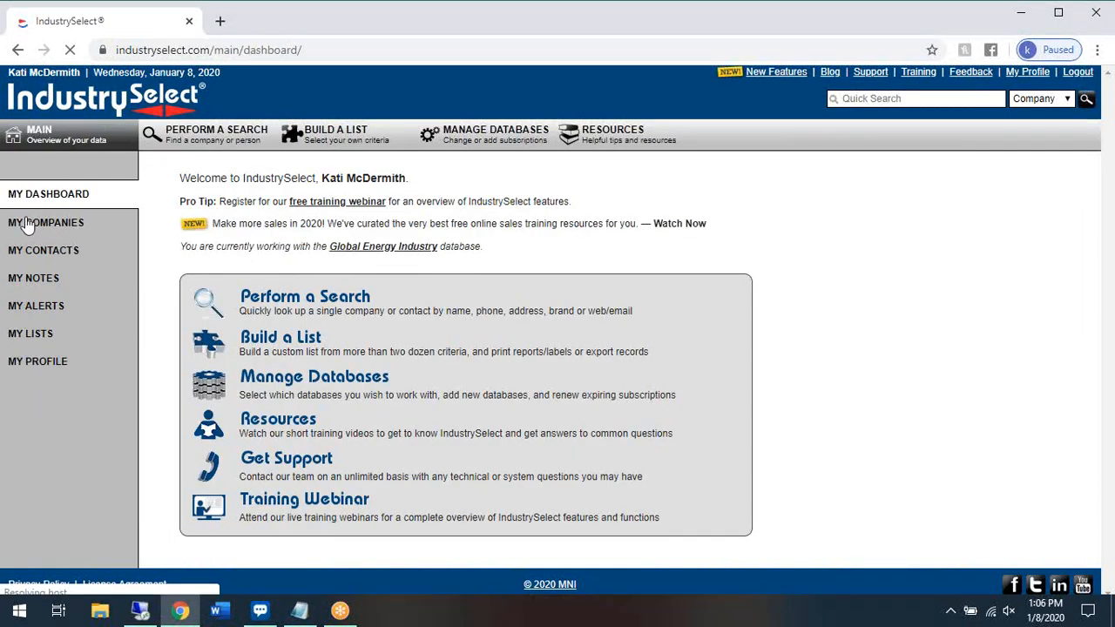
{"action": "left_click", "coordinate": [45, 223]}
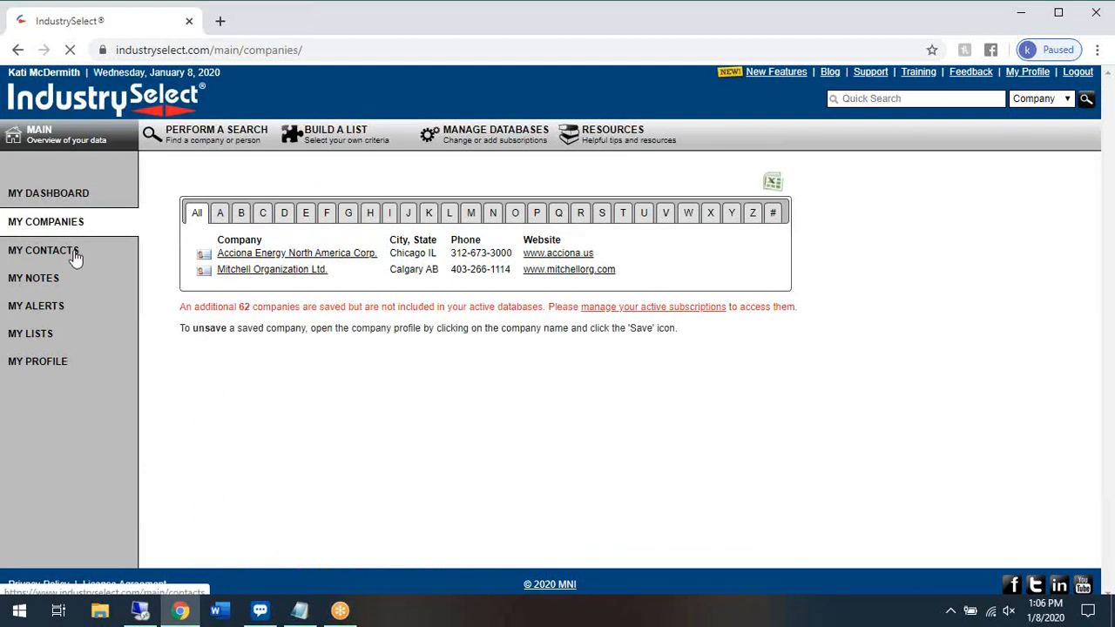
{"action": "left_click", "coordinate": [42, 251]}
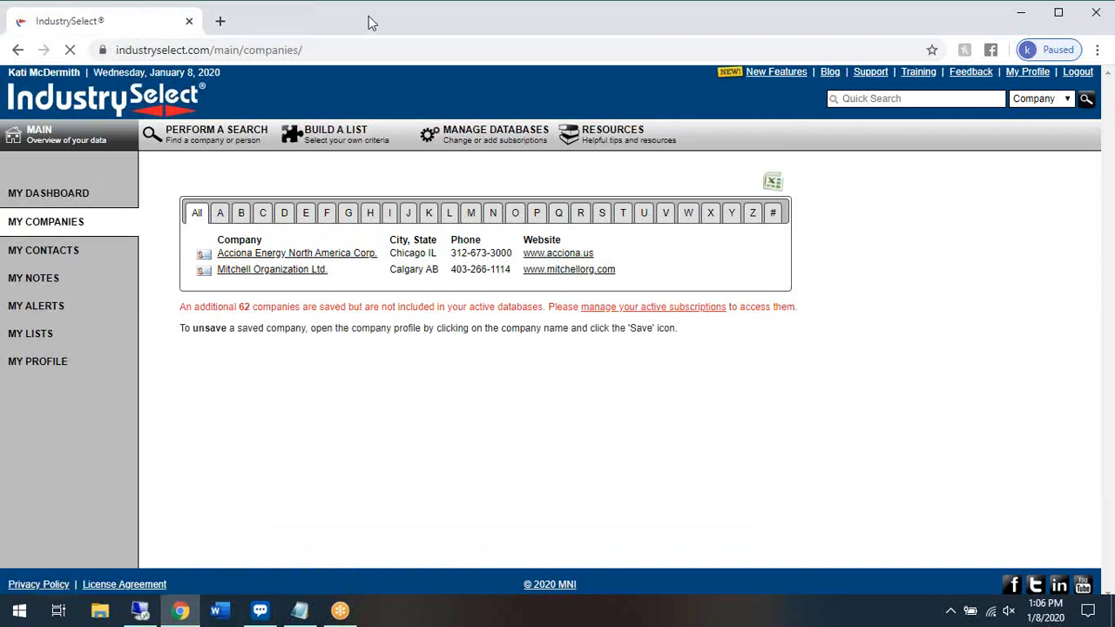
{"action": "mouse_move", "coordinate": [4, 531]}
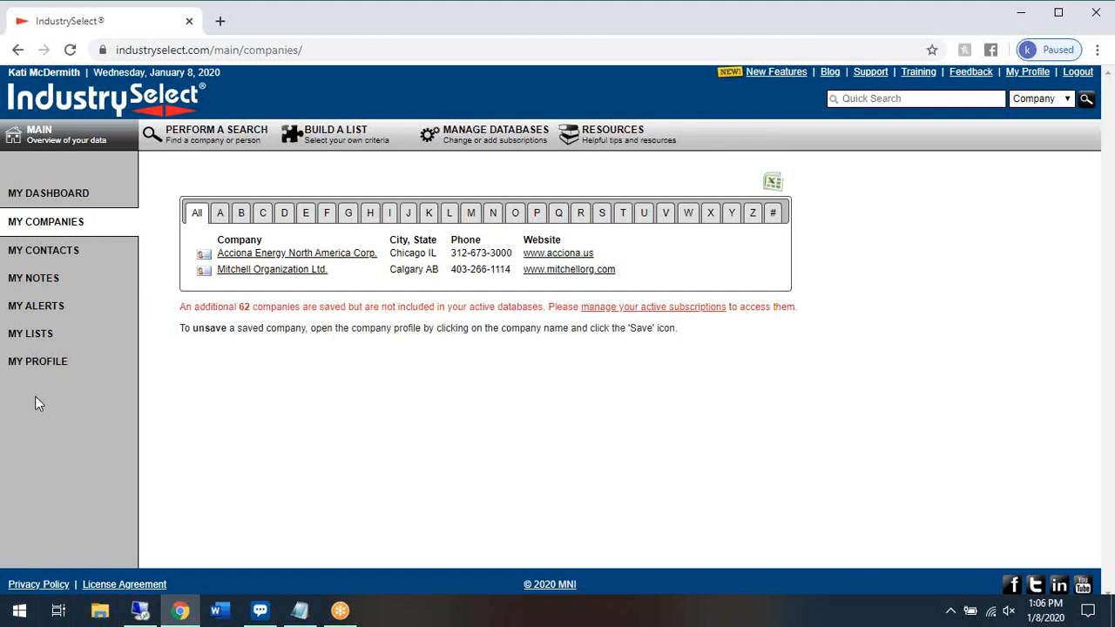
{"action": "left_click", "coordinate": [43, 251]}
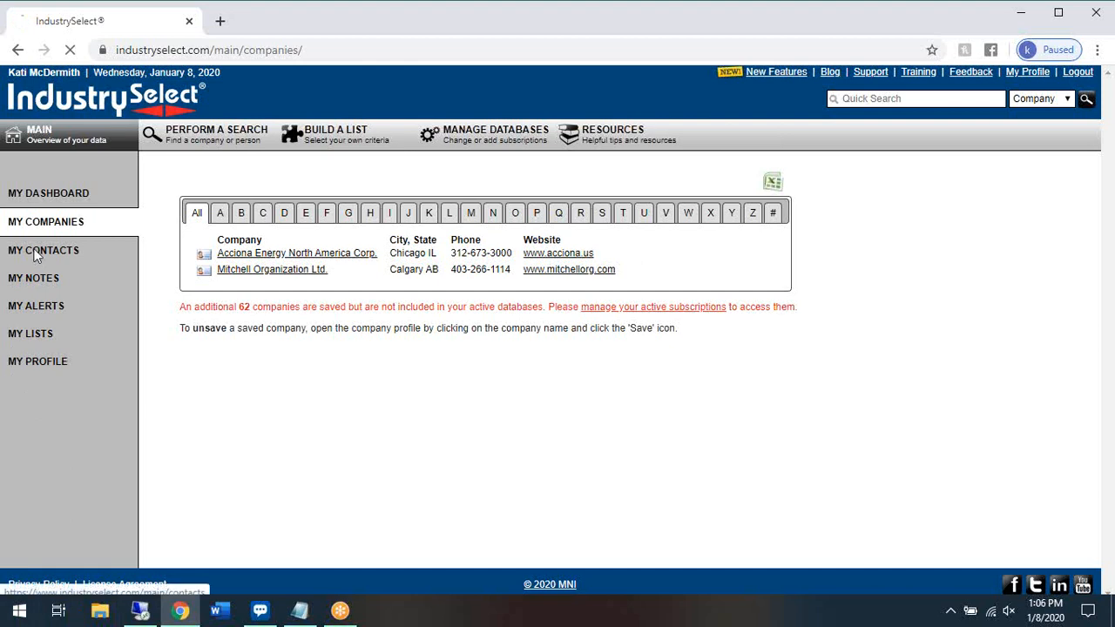
Show My Contacts, then My Notes listing three December 2019 notes on Acciona Energy.
{"action": "left_click", "coordinate": [41, 251]}
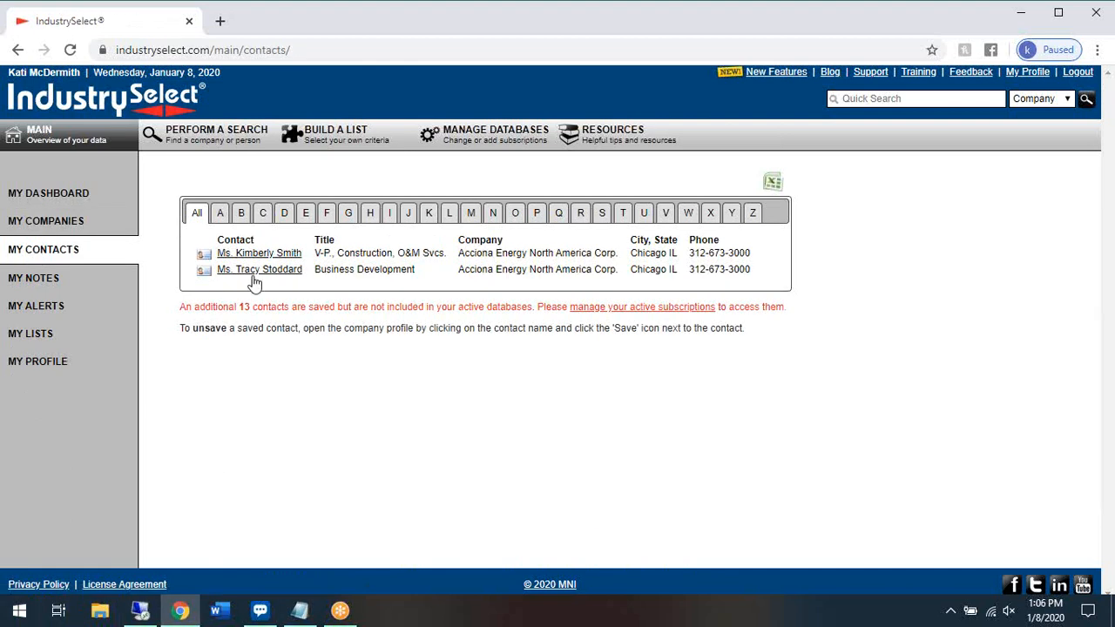
{"action": "mouse_move", "coordinate": [288, 305]}
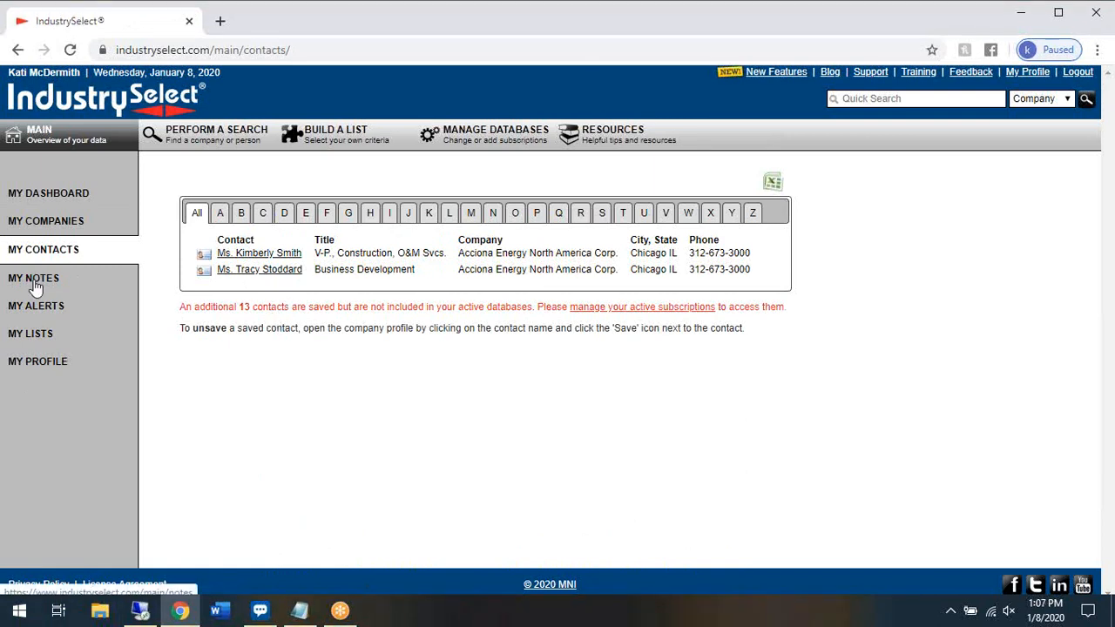
{"action": "left_click", "coordinate": [33, 279]}
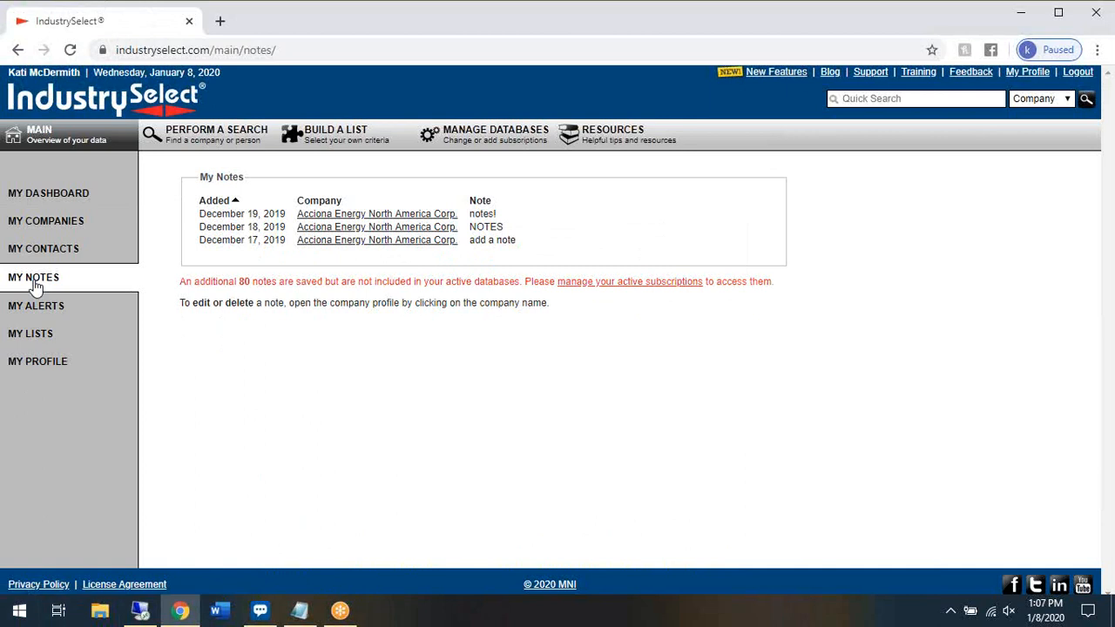
{"action": "mouse_move", "coordinate": [174, 195]}
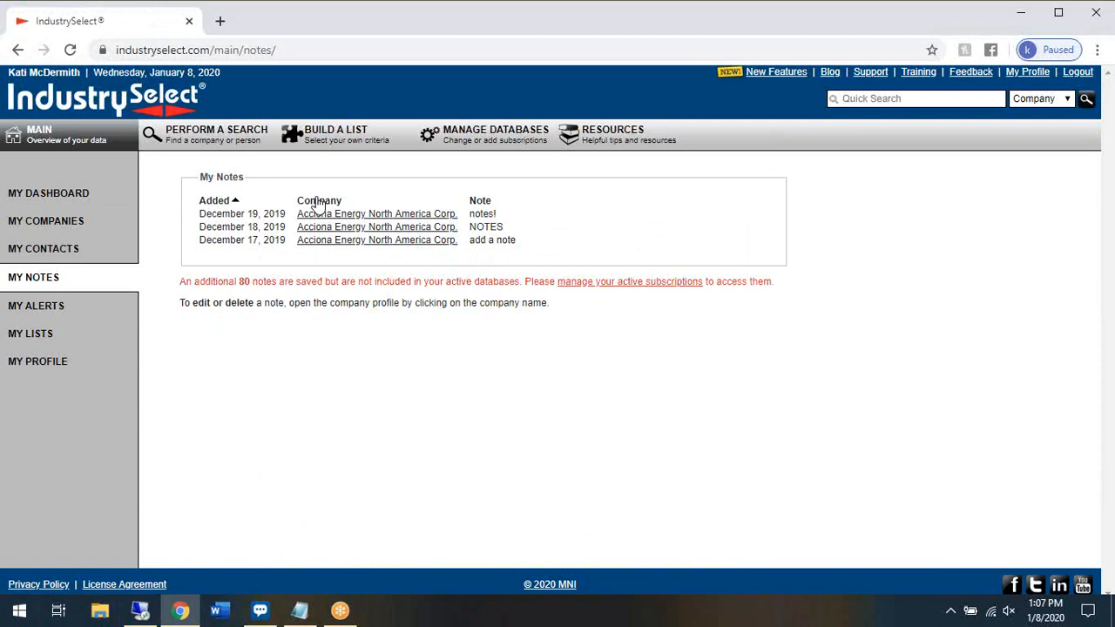
{"action": "mouse_move", "coordinate": [32, 334]}
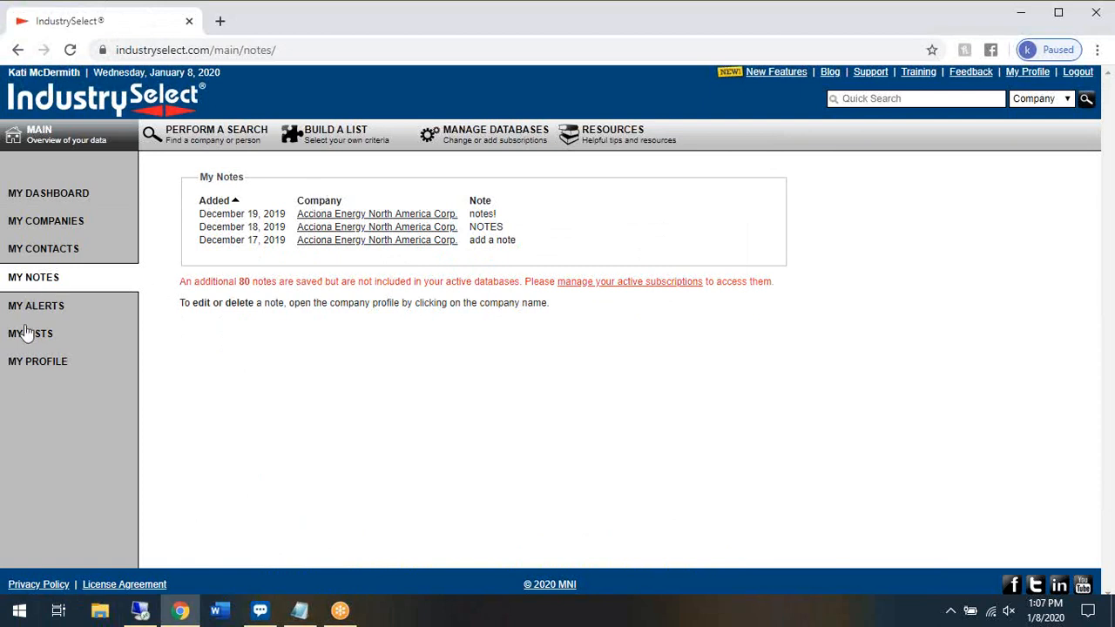
Show My Alerts for followed companies, currently listing none.
{"action": "left_click", "coordinate": [34, 305]}
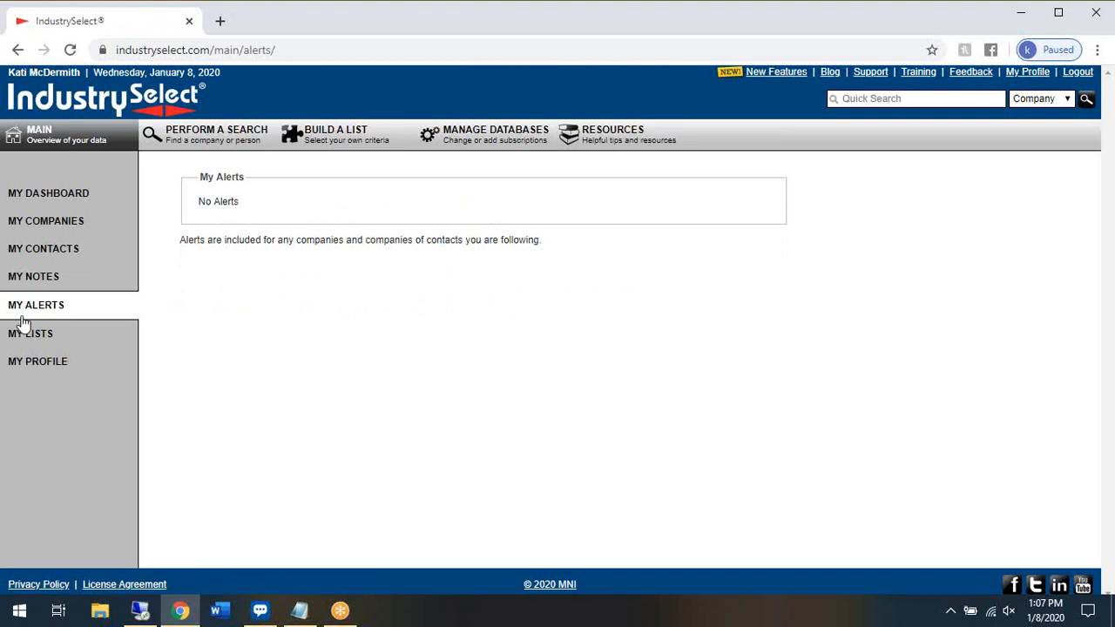
{"action": "mouse_move", "coordinate": [25, 327]}
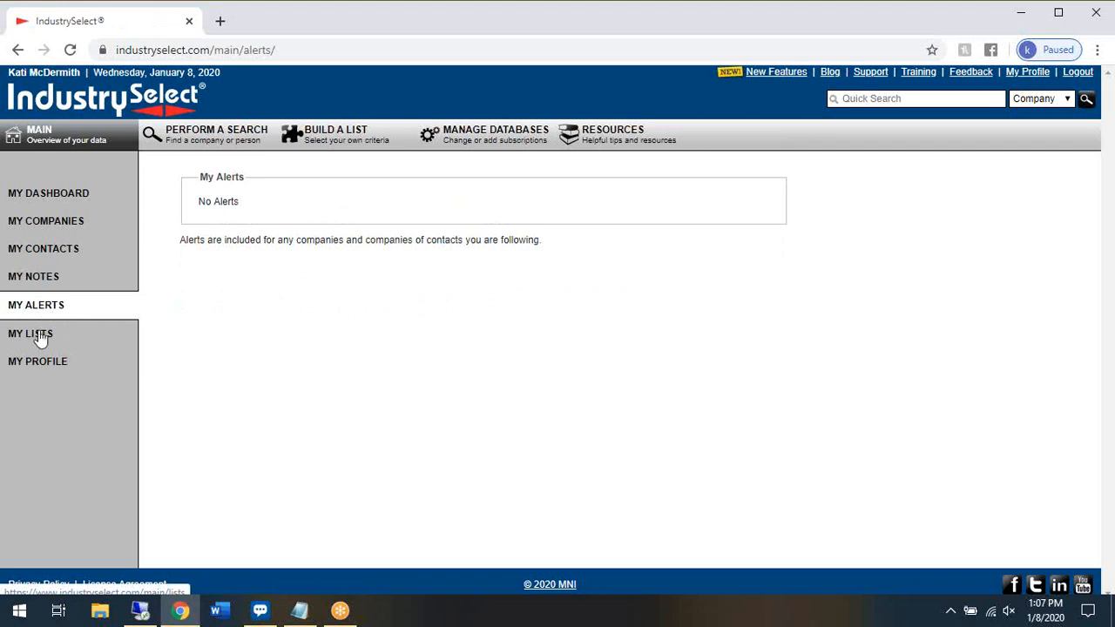
Show My Lists, with the new 'Training video' list at the top.
{"action": "left_click", "coordinate": [30, 334]}
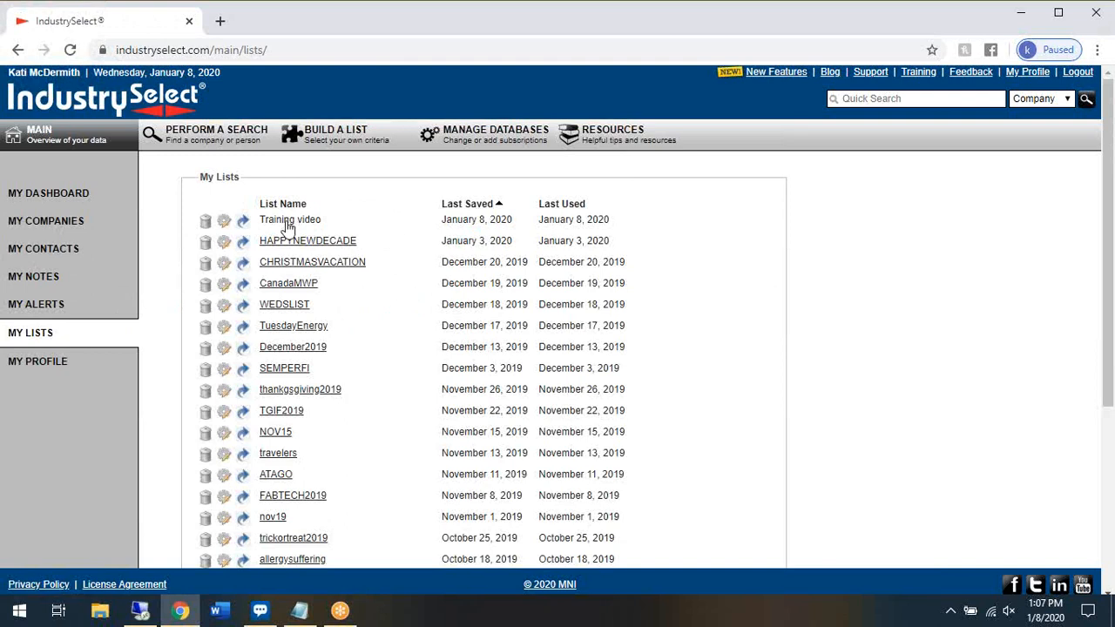
{"action": "mouse_move", "coordinate": [310, 331]}
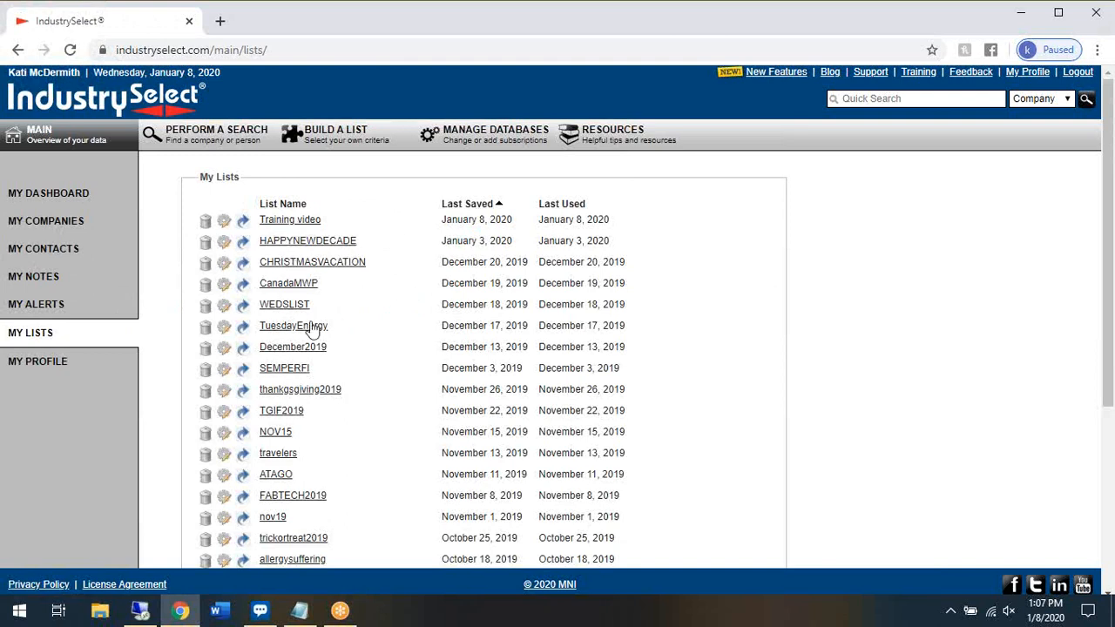
{"action": "mouse_move", "coordinate": [290, 212]}
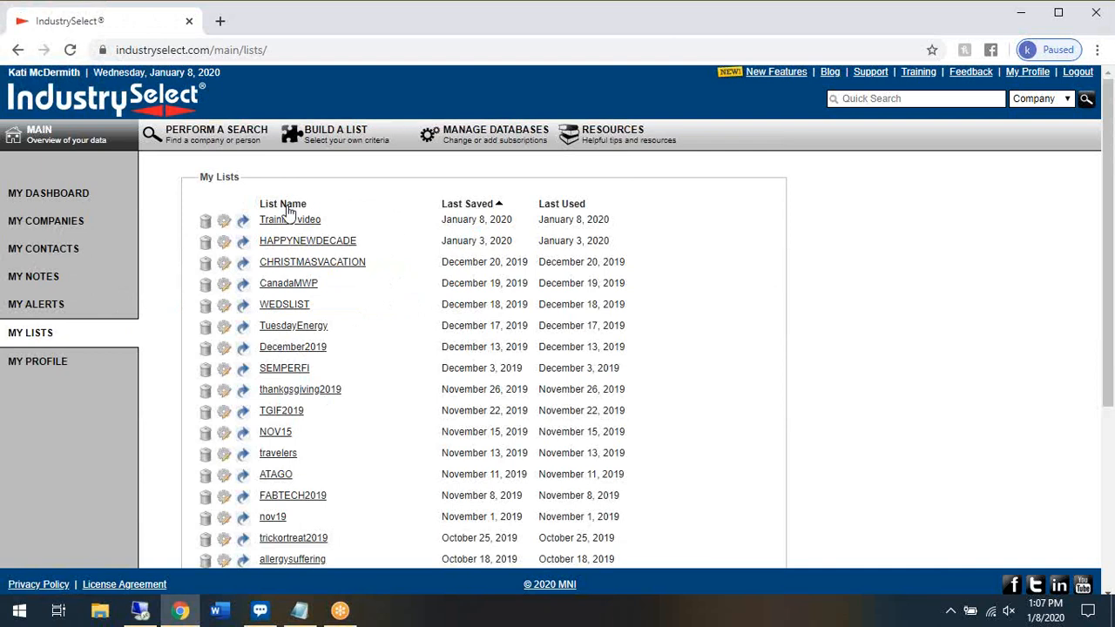
{"action": "mouse_move", "coordinate": [460, 209]}
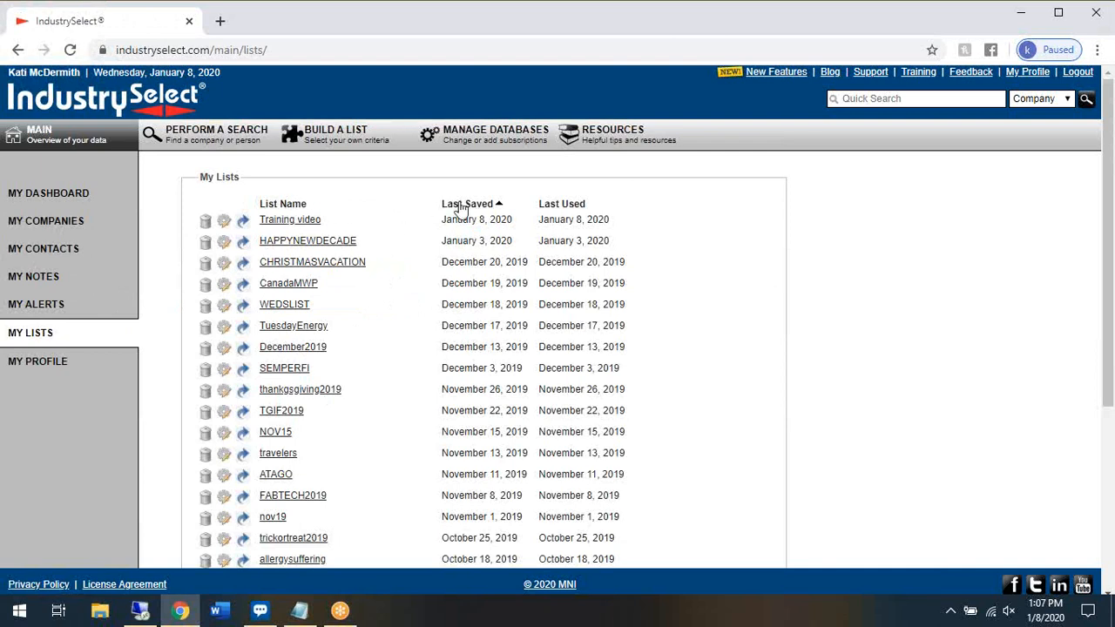
{"action": "mouse_move", "coordinate": [568, 204]}
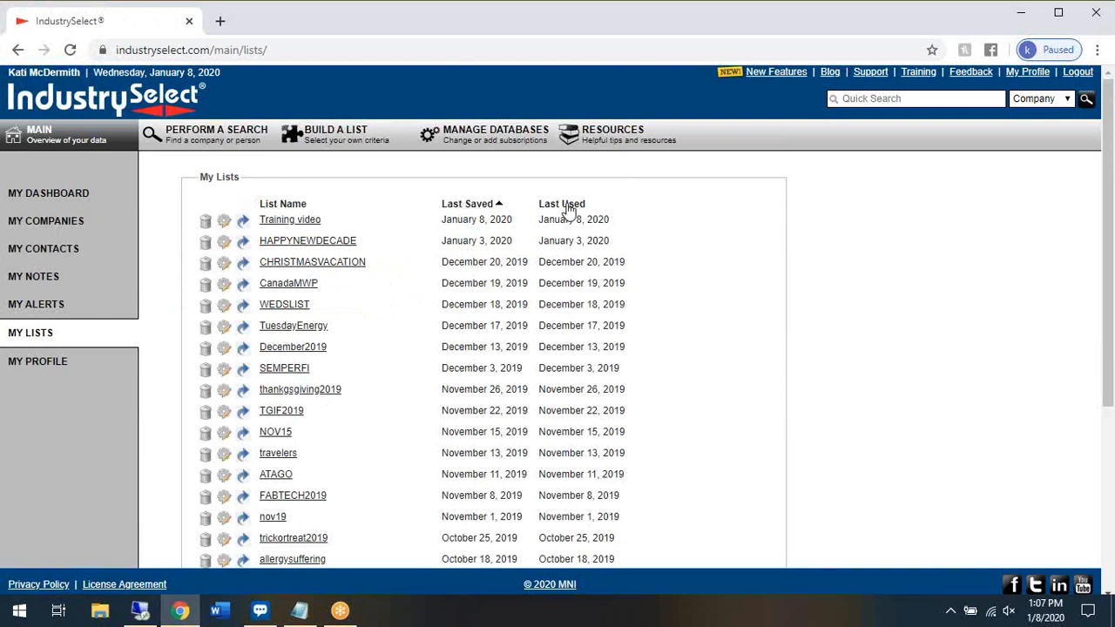
{"action": "mouse_move", "coordinate": [248, 220]}
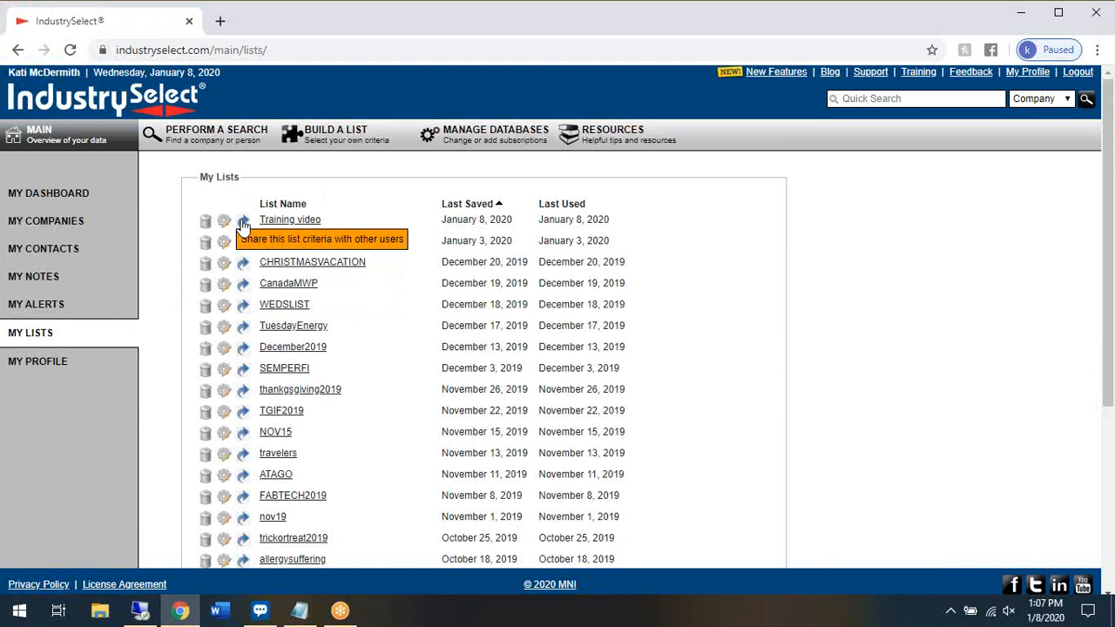
{"action": "mouse_move", "coordinate": [223, 224]}
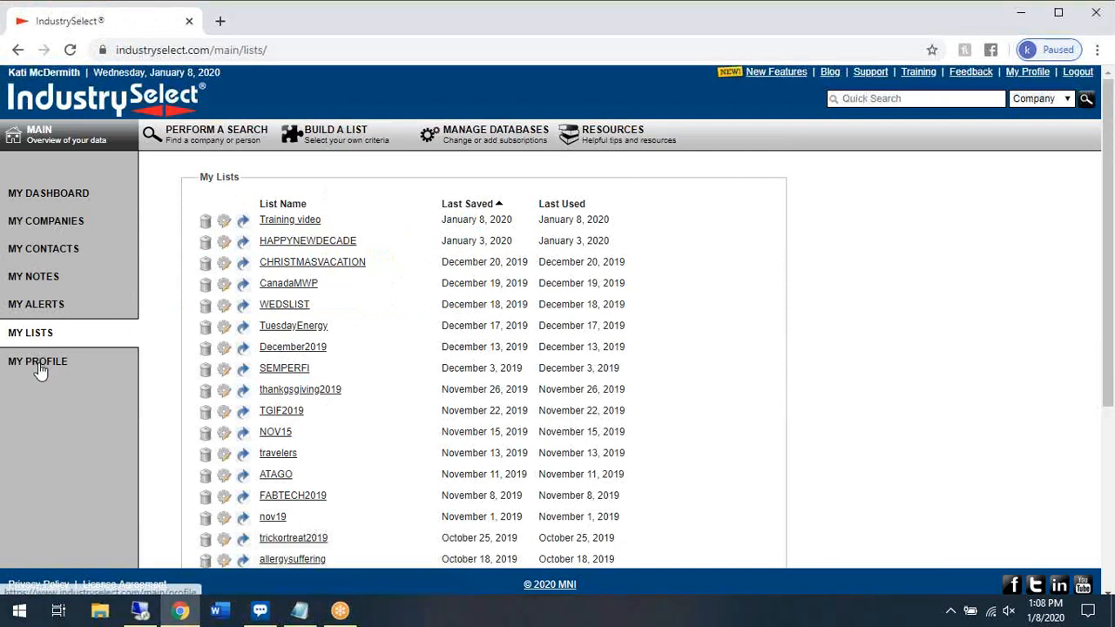
Show My Profile with the account's contact information form.
{"action": "left_click", "coordinate": [38, 361]}
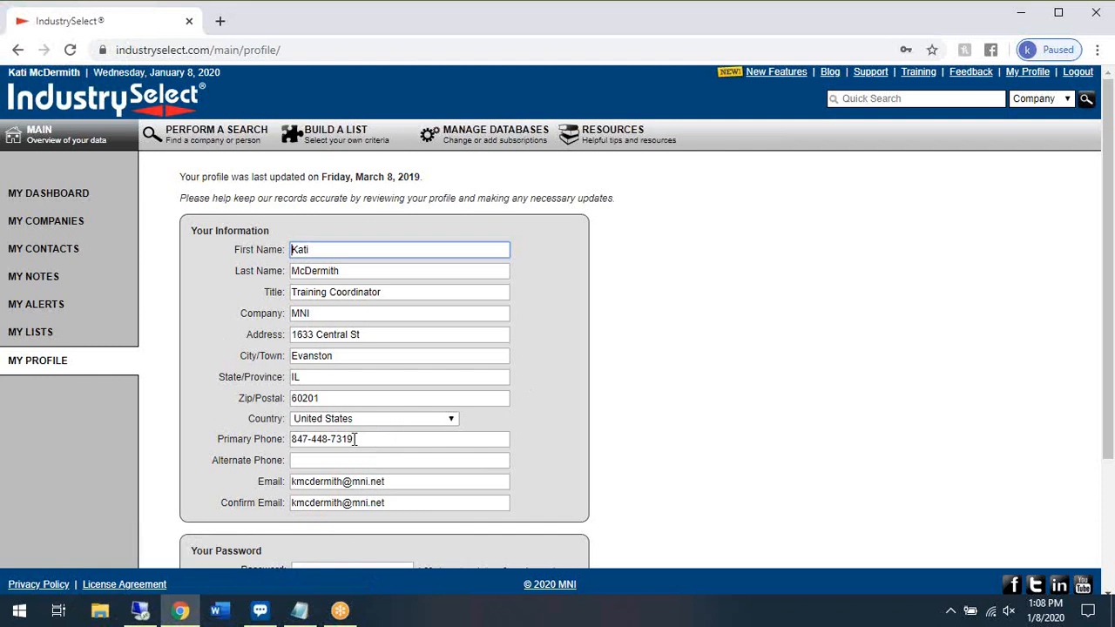
{"action": "mouse_move", "coordinate": [390, 481]}
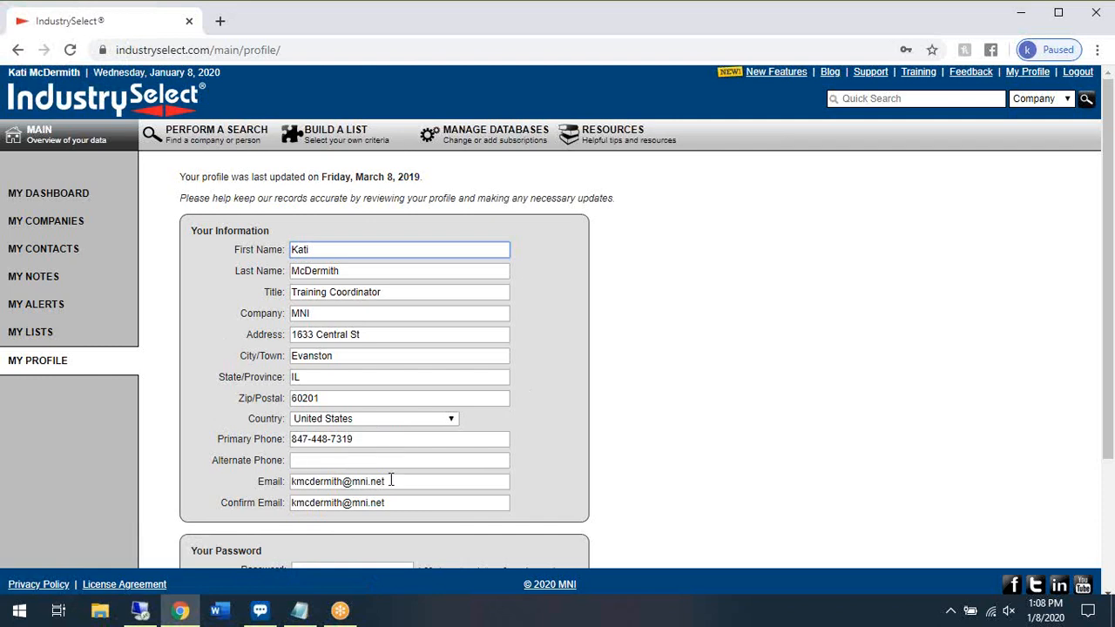
{"action": "mouse_move", "coordinate": [421, 456]}
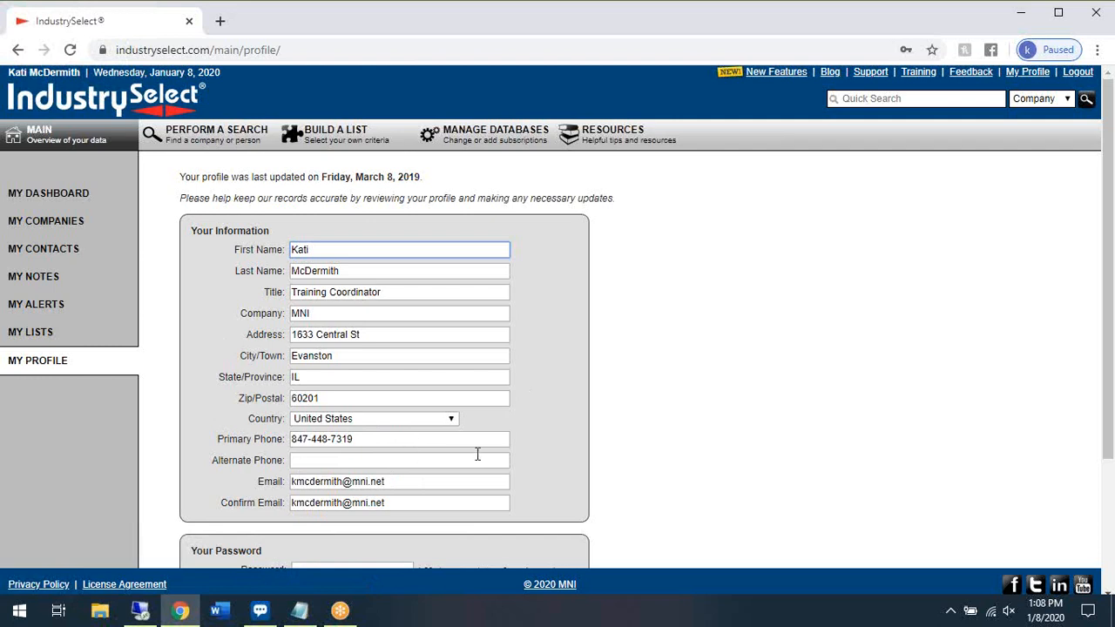
{"action": "mouse_move", "coordinate": [52, 365]}
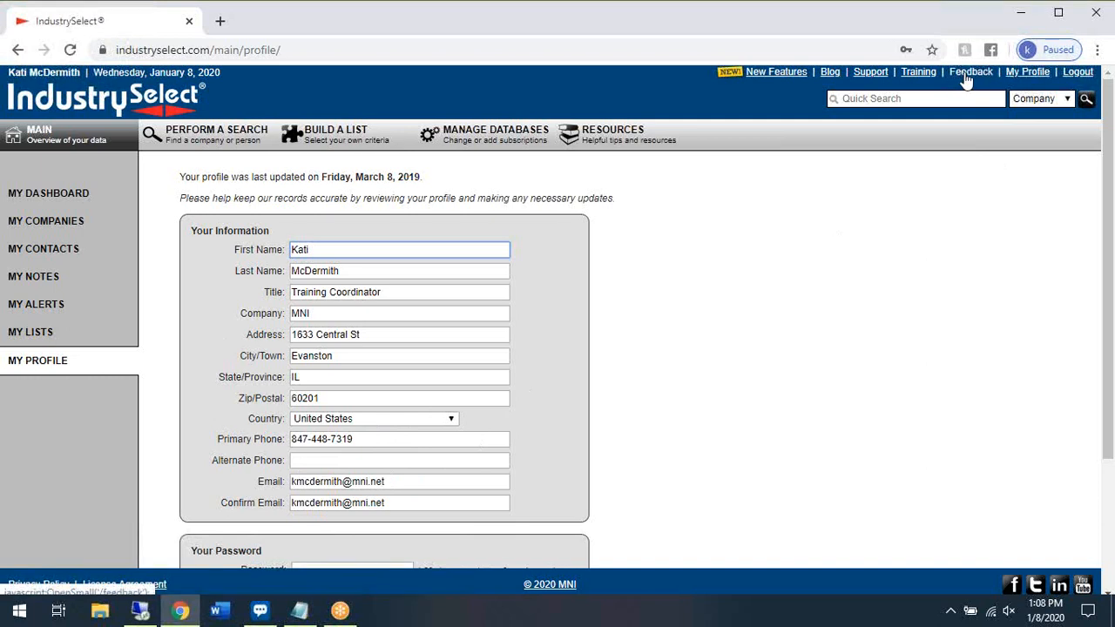
{"action": "mouse_move", "coordinate": [919, 77]}
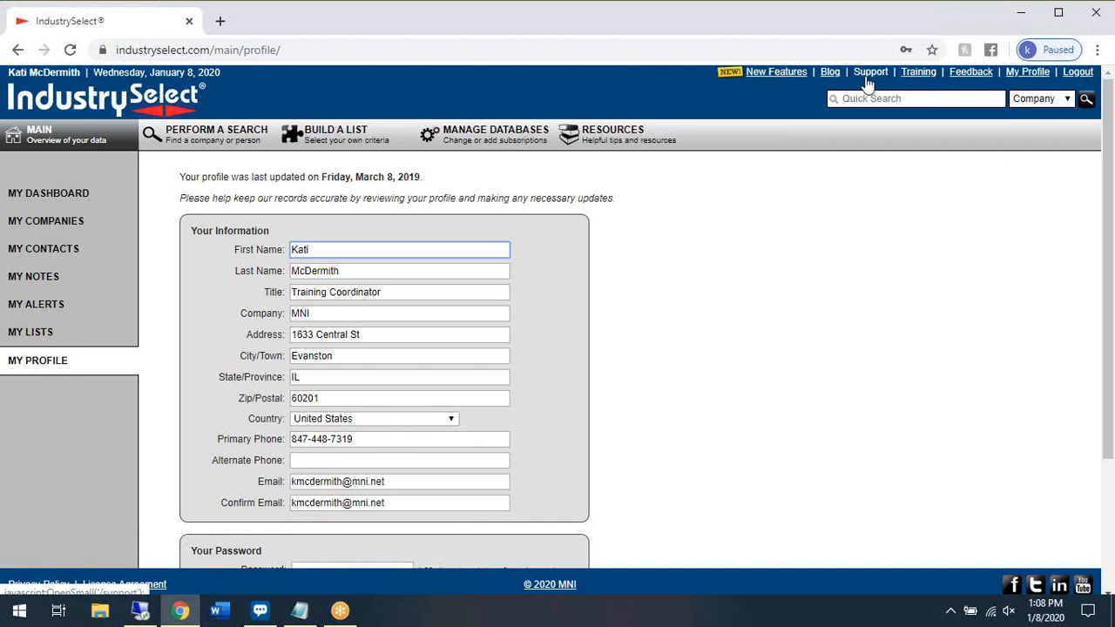
{"action": "mouse_move", "coordinate": [872, 84]}
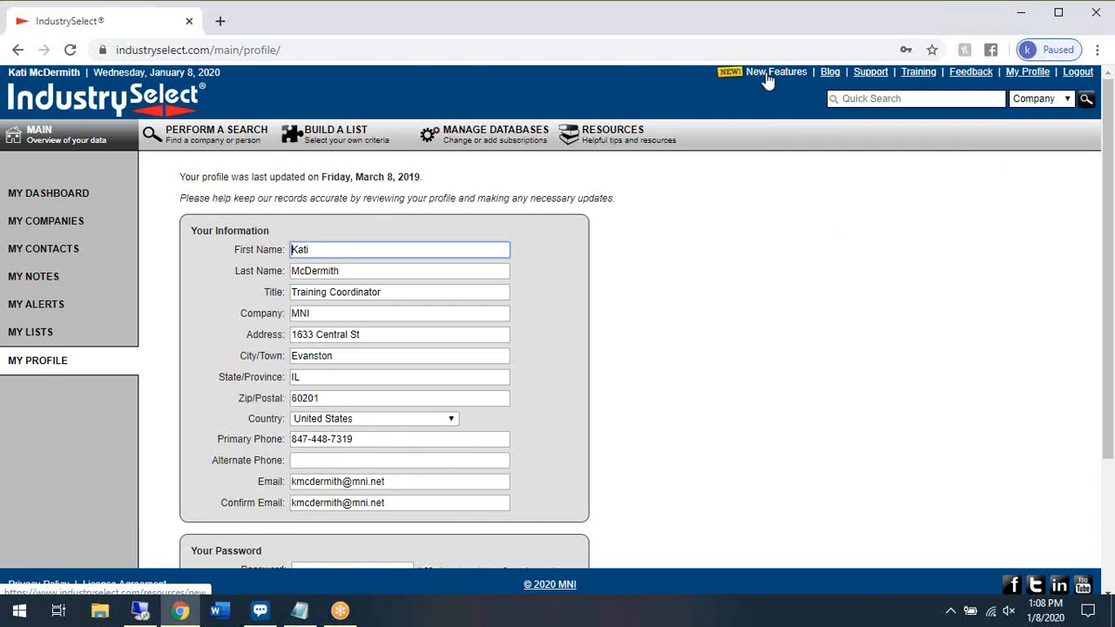
{"action": "mouse_move", "coordinate": [850, 128]}
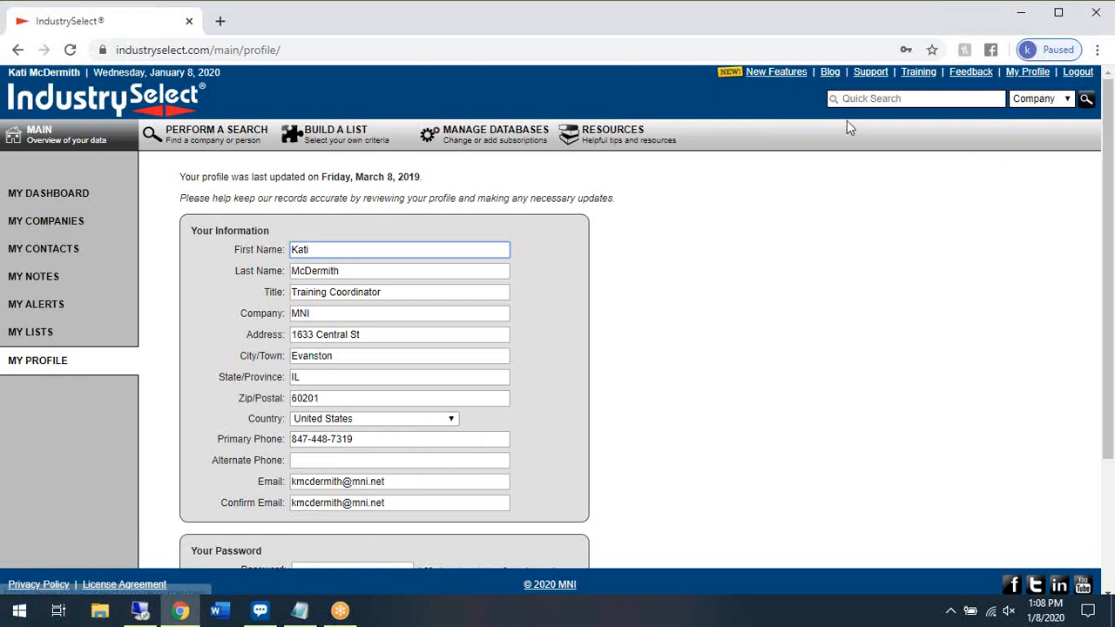
{"action": "mouse_move", "coordinate": [392, 108]}
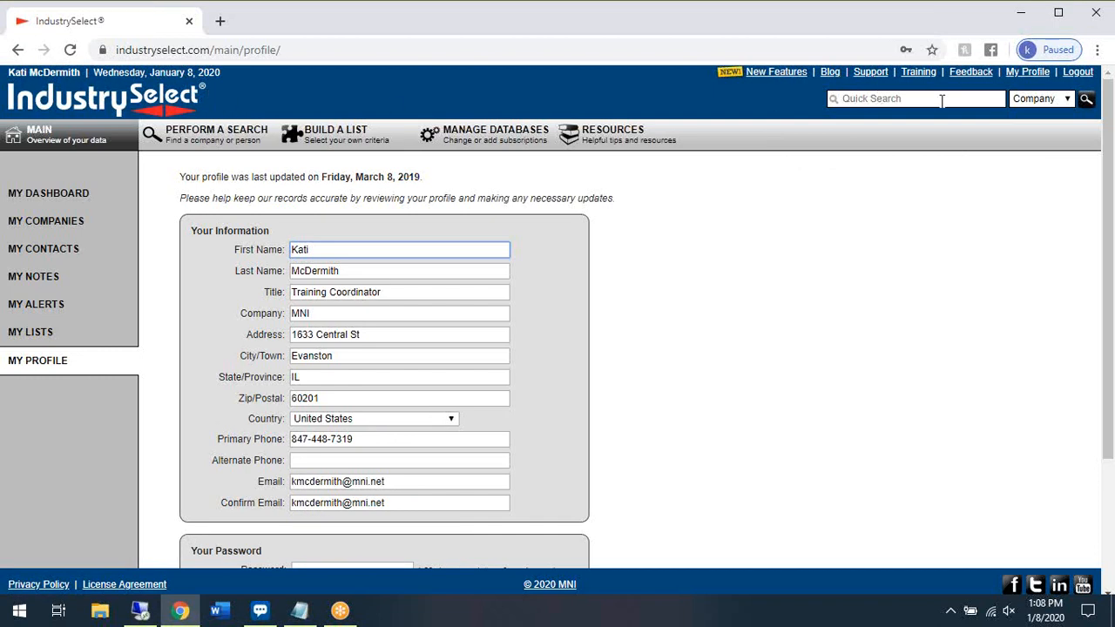
{"action": "mouse_move", "coordinate": [997, 112]}
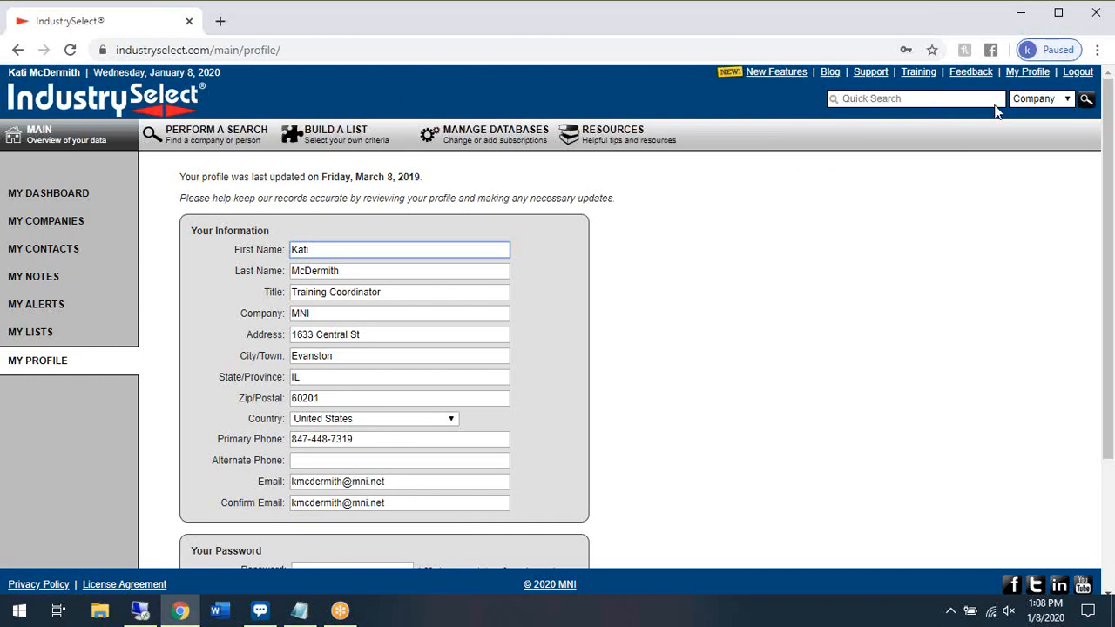
{"action": "left_click", "coordinate": [1042, 97]}
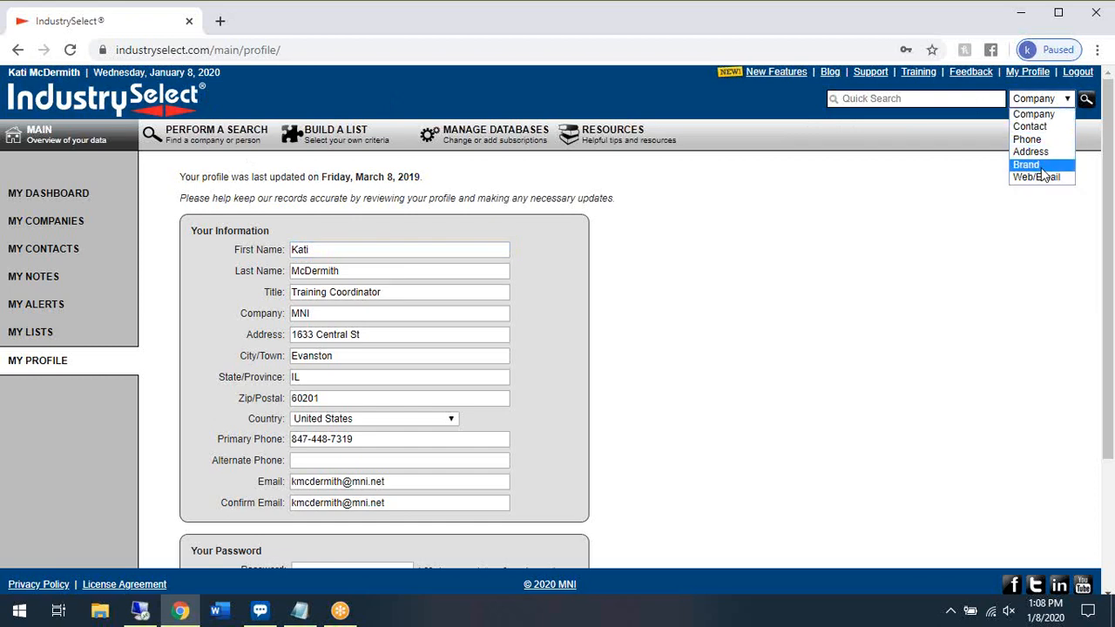
{"action": "mouse_move", "coordinate": [1034, 115]}
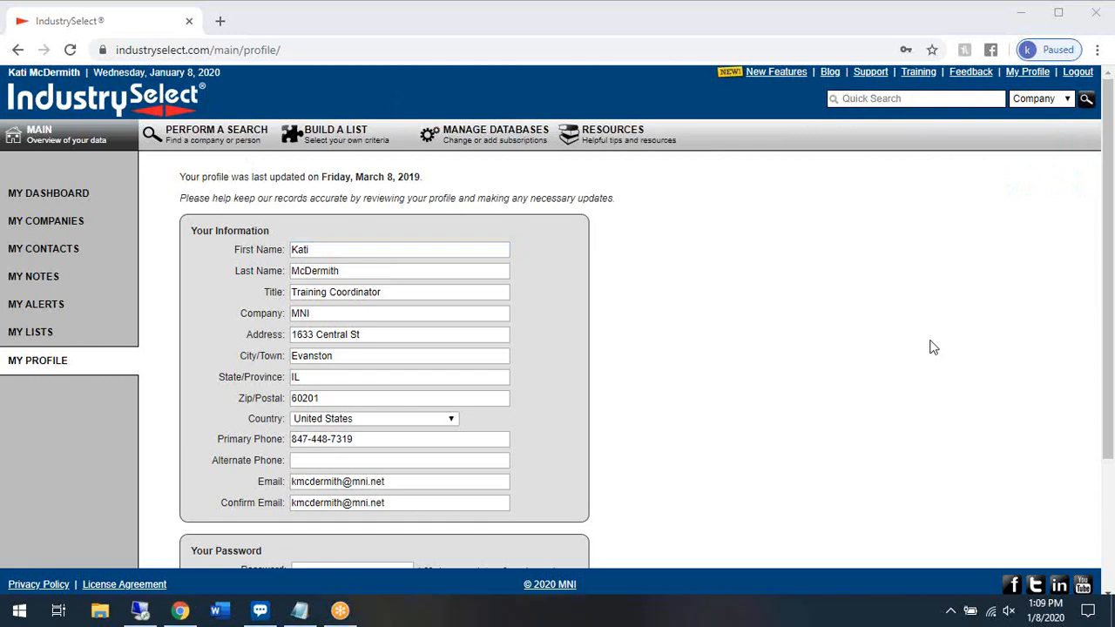
{"action": "mouse_move", "coordinate": [755, 451]}
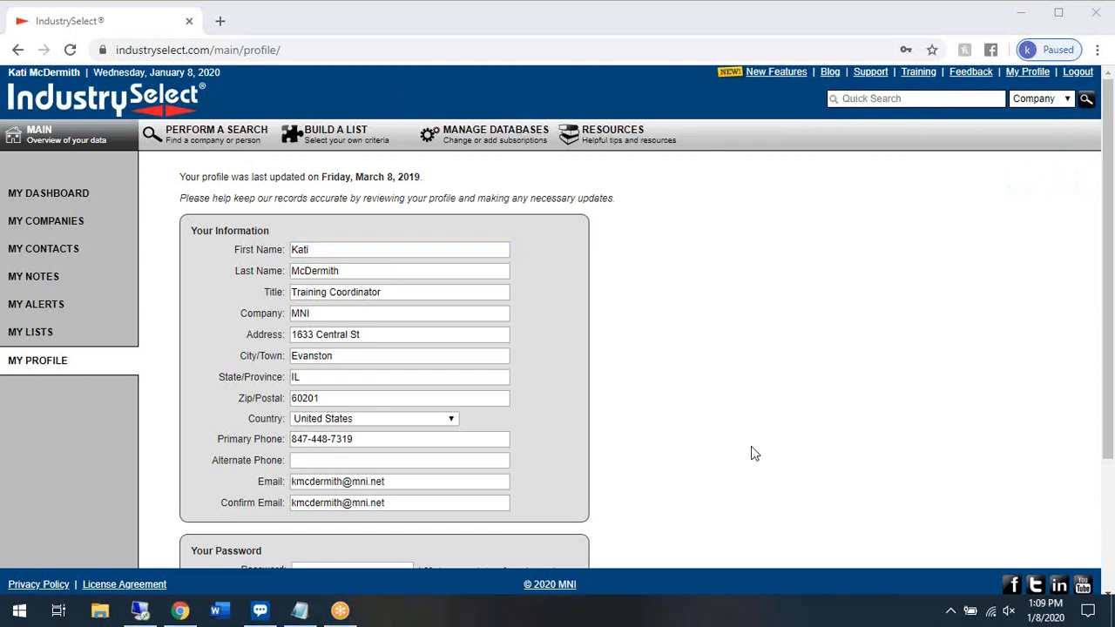
{"action": "mouse_move", "coordinate": [940, 52]}
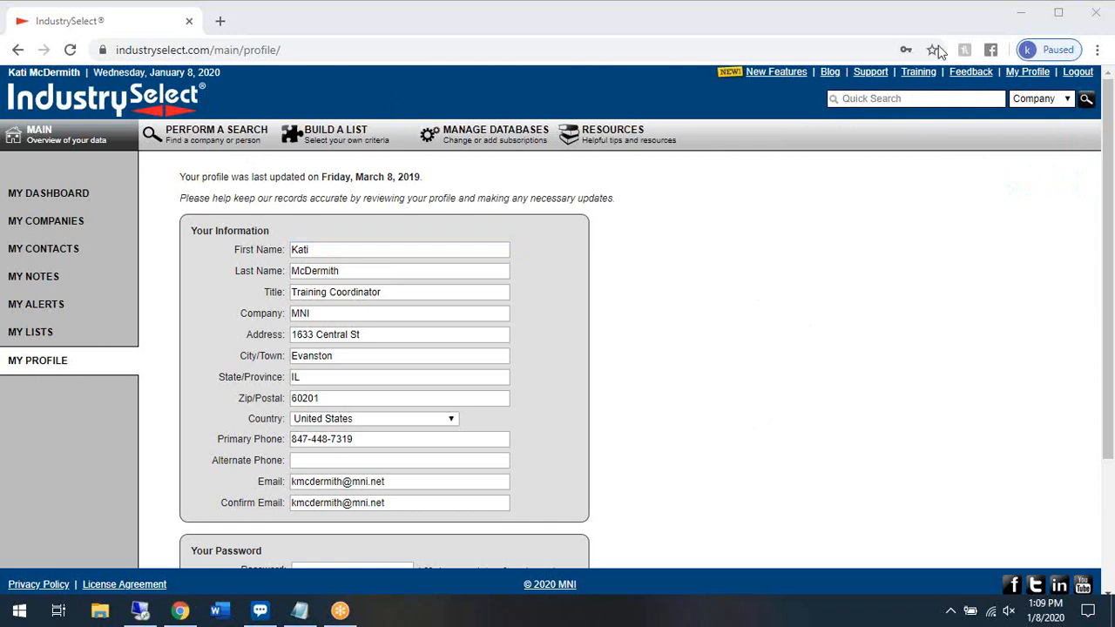
{"action": "mouse_move", "coordinate": [688, 244]}
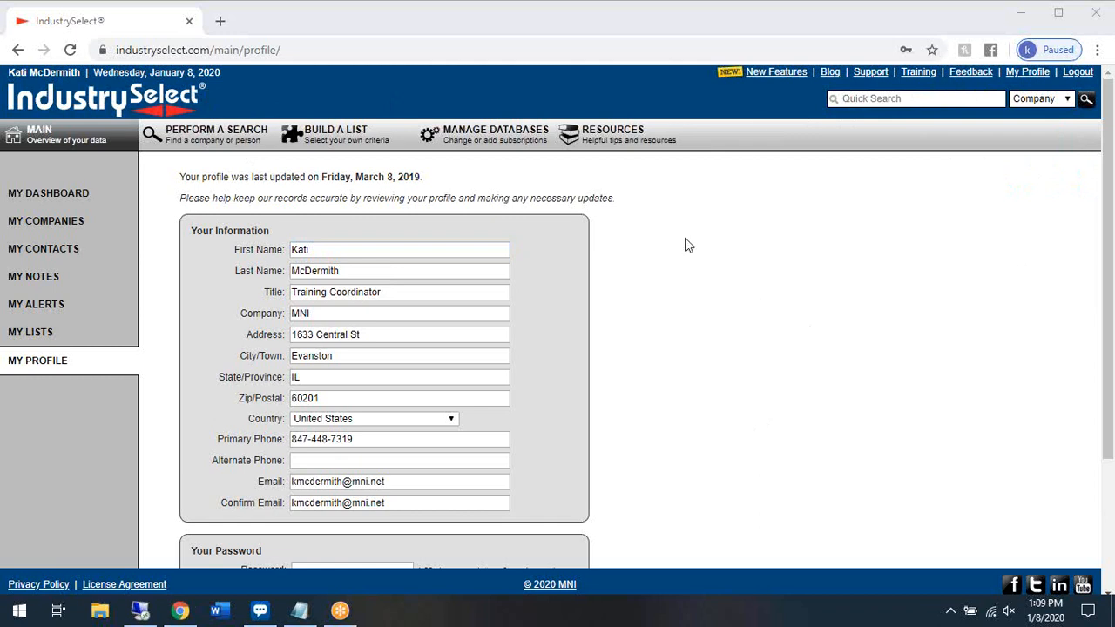
{"action": "mouse_move", "coordinate": [666, 261]}
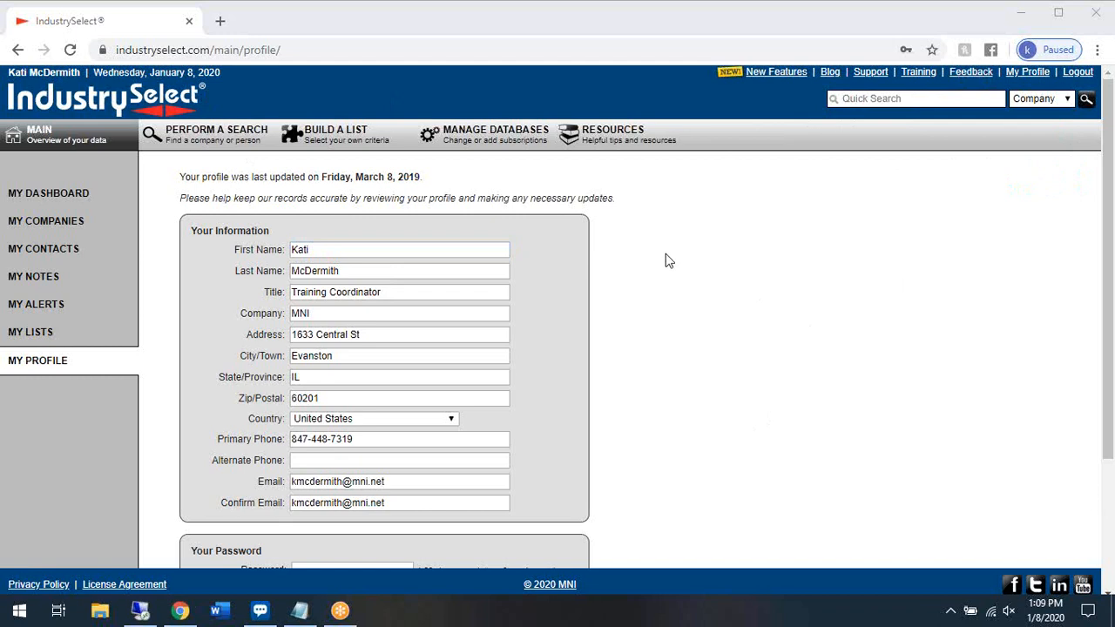
{"action": "mouse_move", "coordinate": [666, 253]}
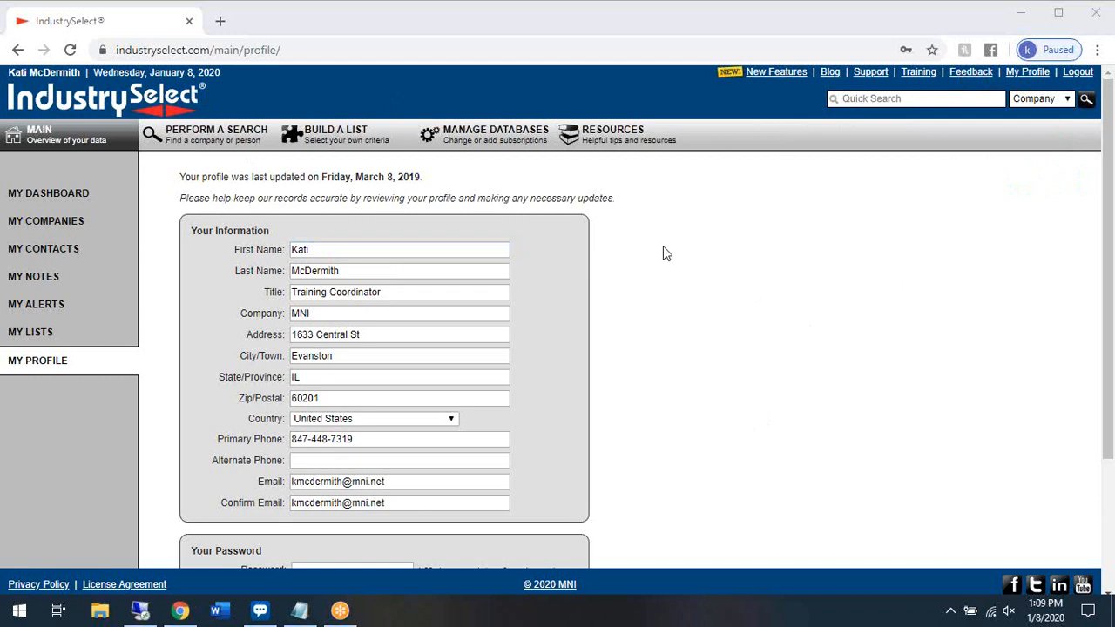
{"action": "mouse_move", "coordinate": [854, 619]}
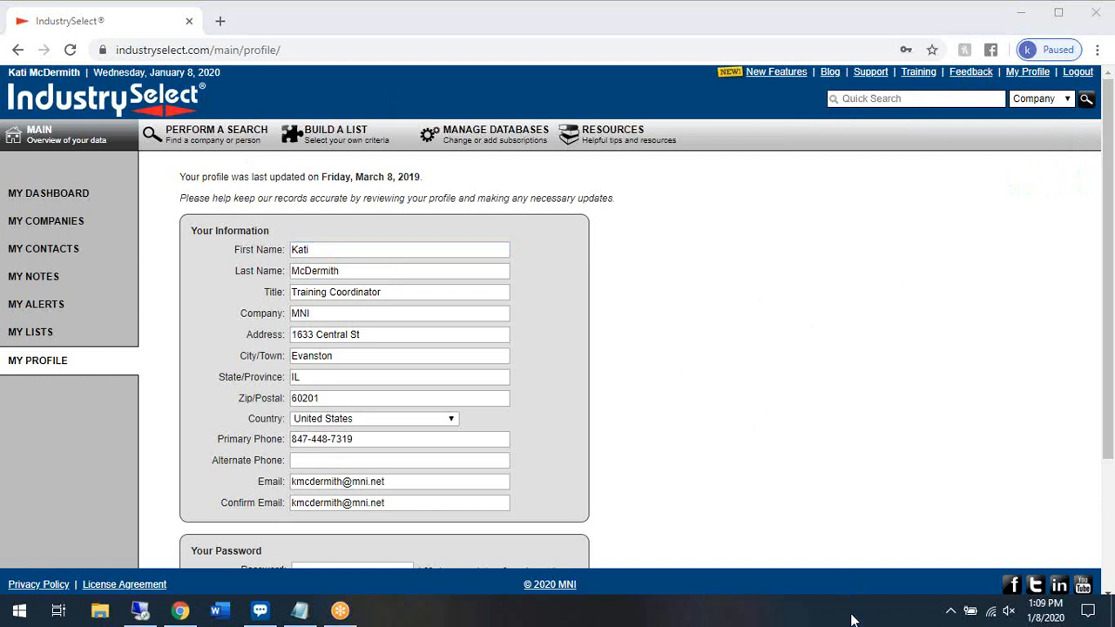